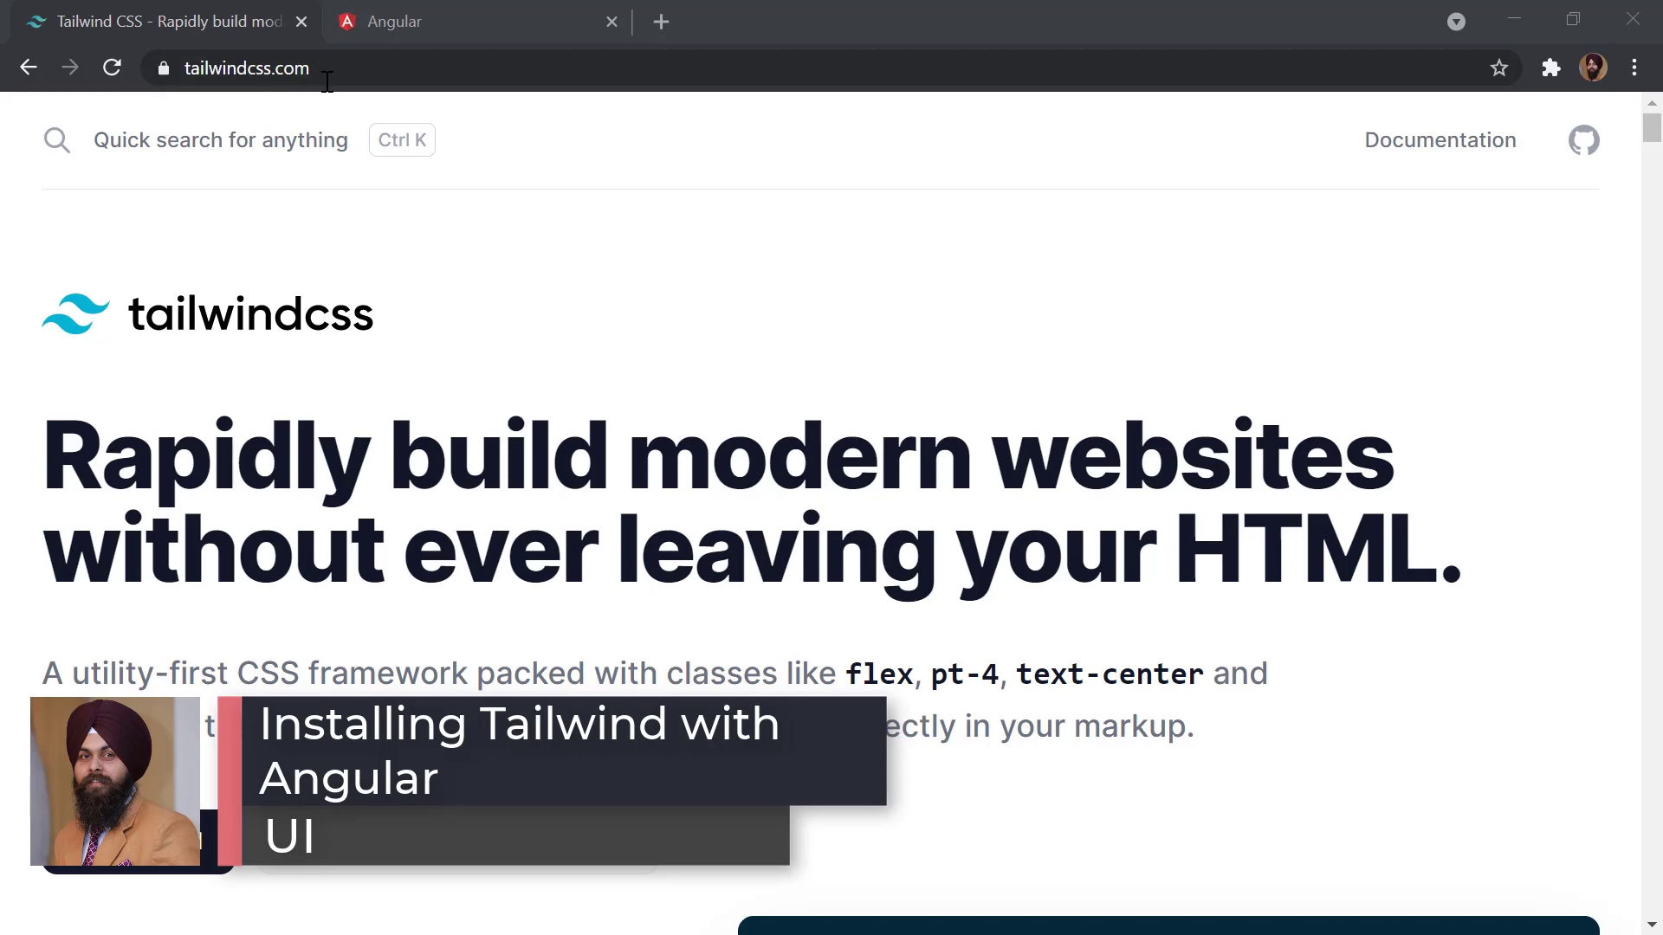
# Step: From the Tailwind CSS homepage, enter the docs and view the Container utility page
pyautogui.click(472, 21)
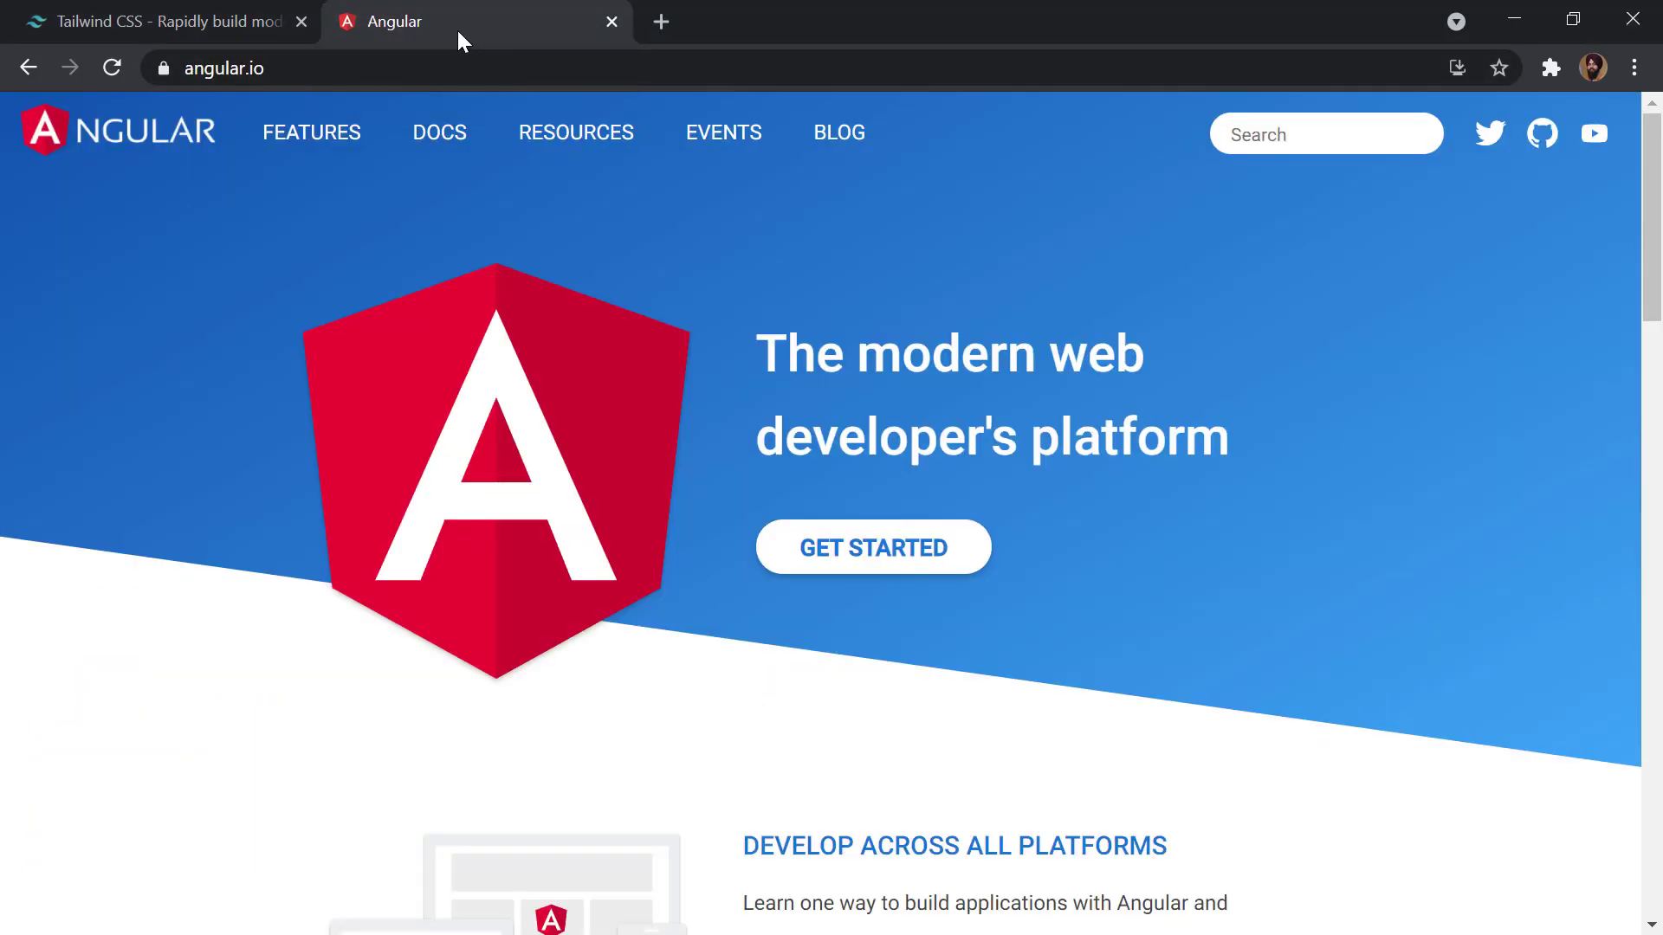
pyautogui.click(159, 20)
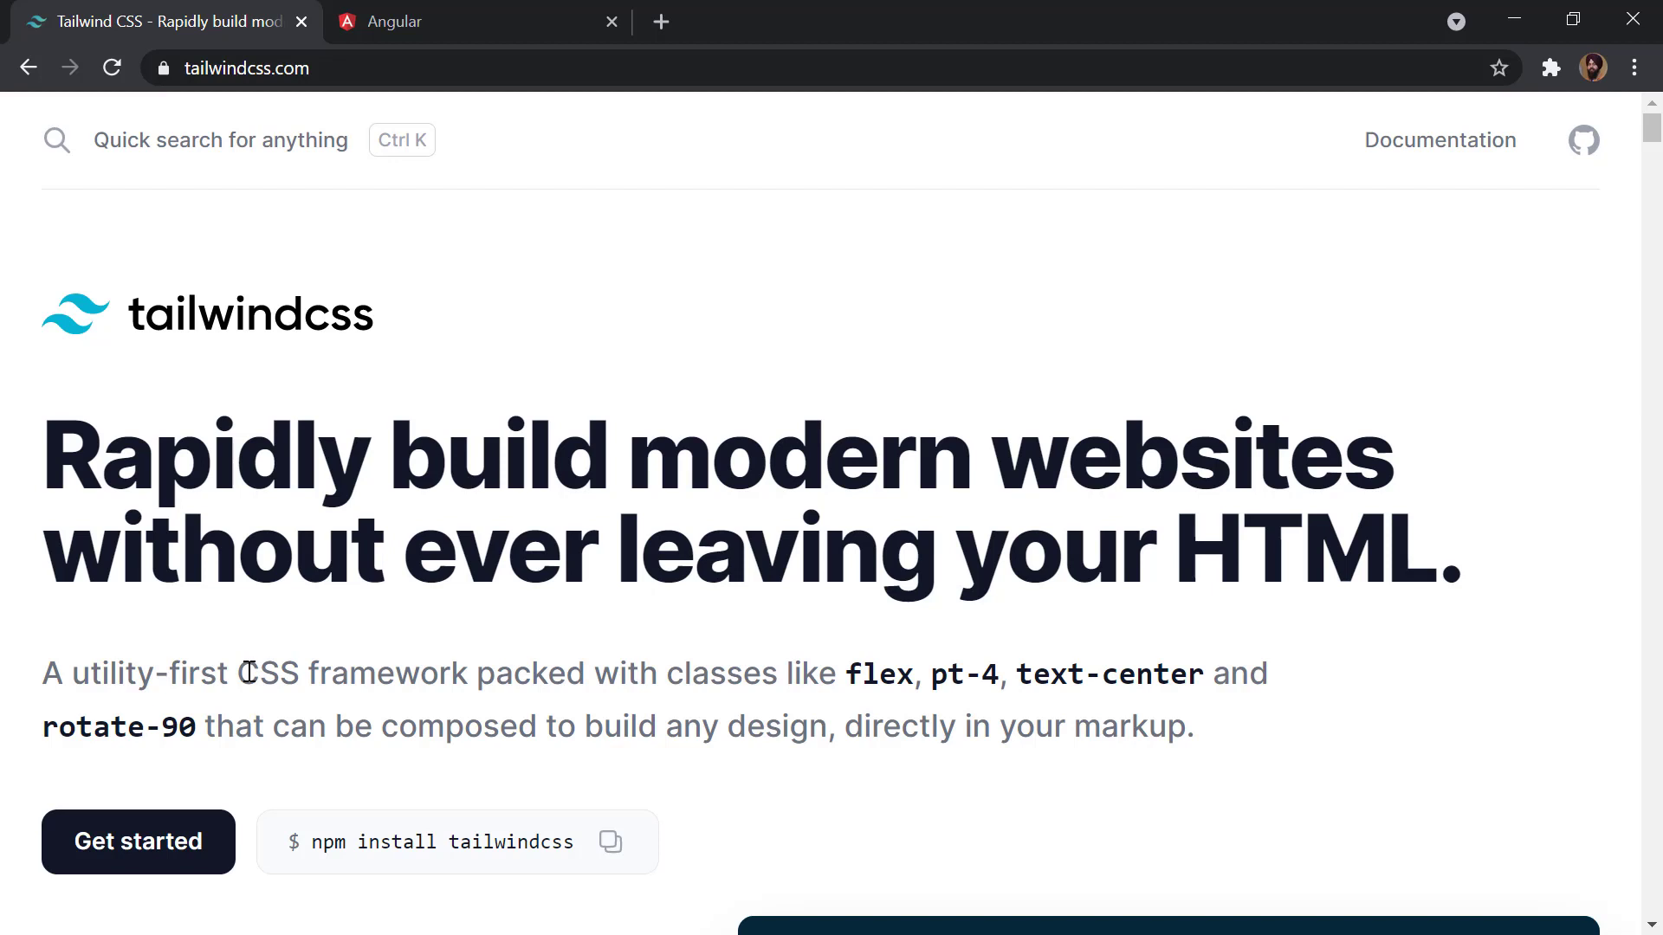
pyautogui.moveTo(837, 686)
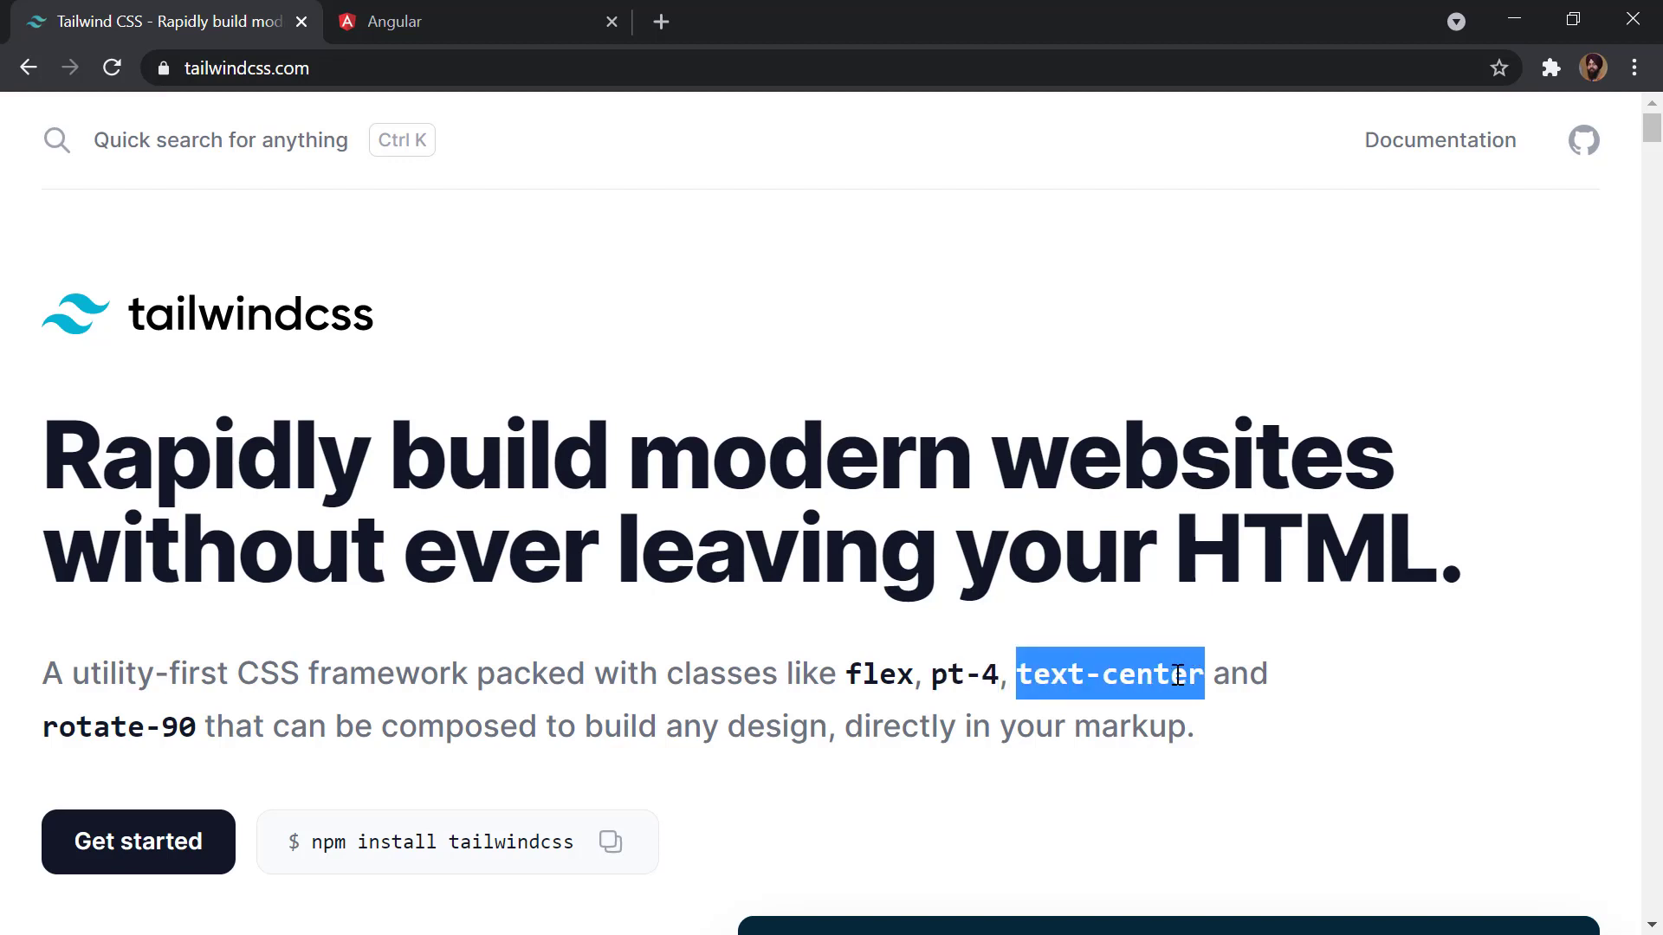
pyautogui.moveTo(1170, 675)
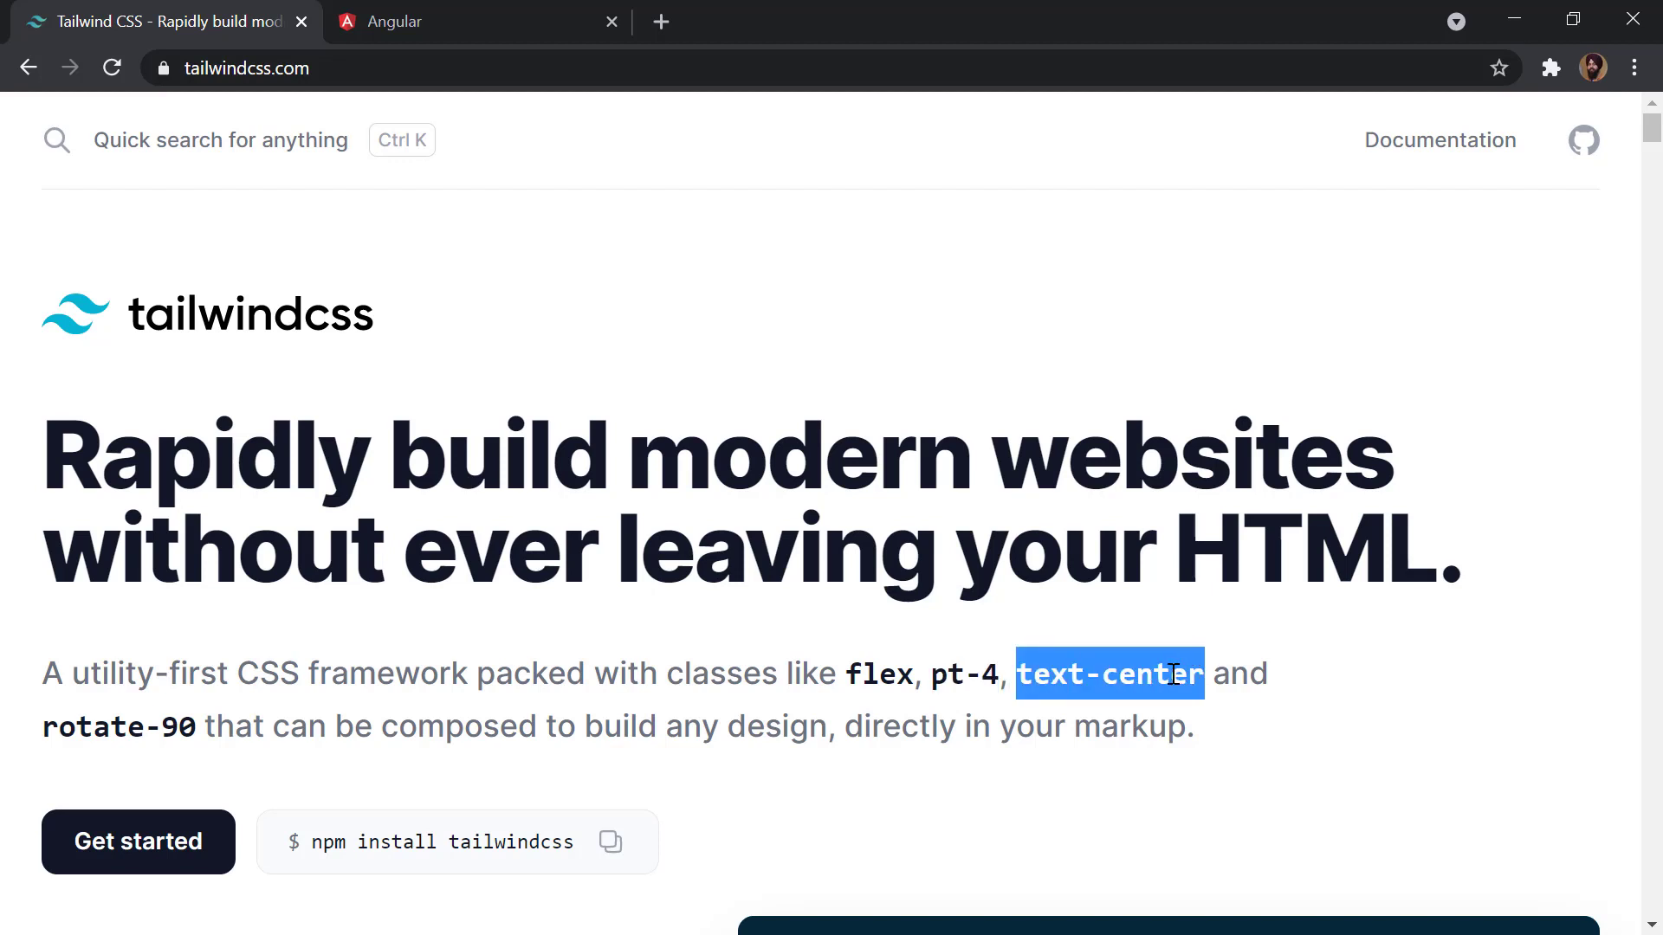
pyautogui.moveTo(974, 652)
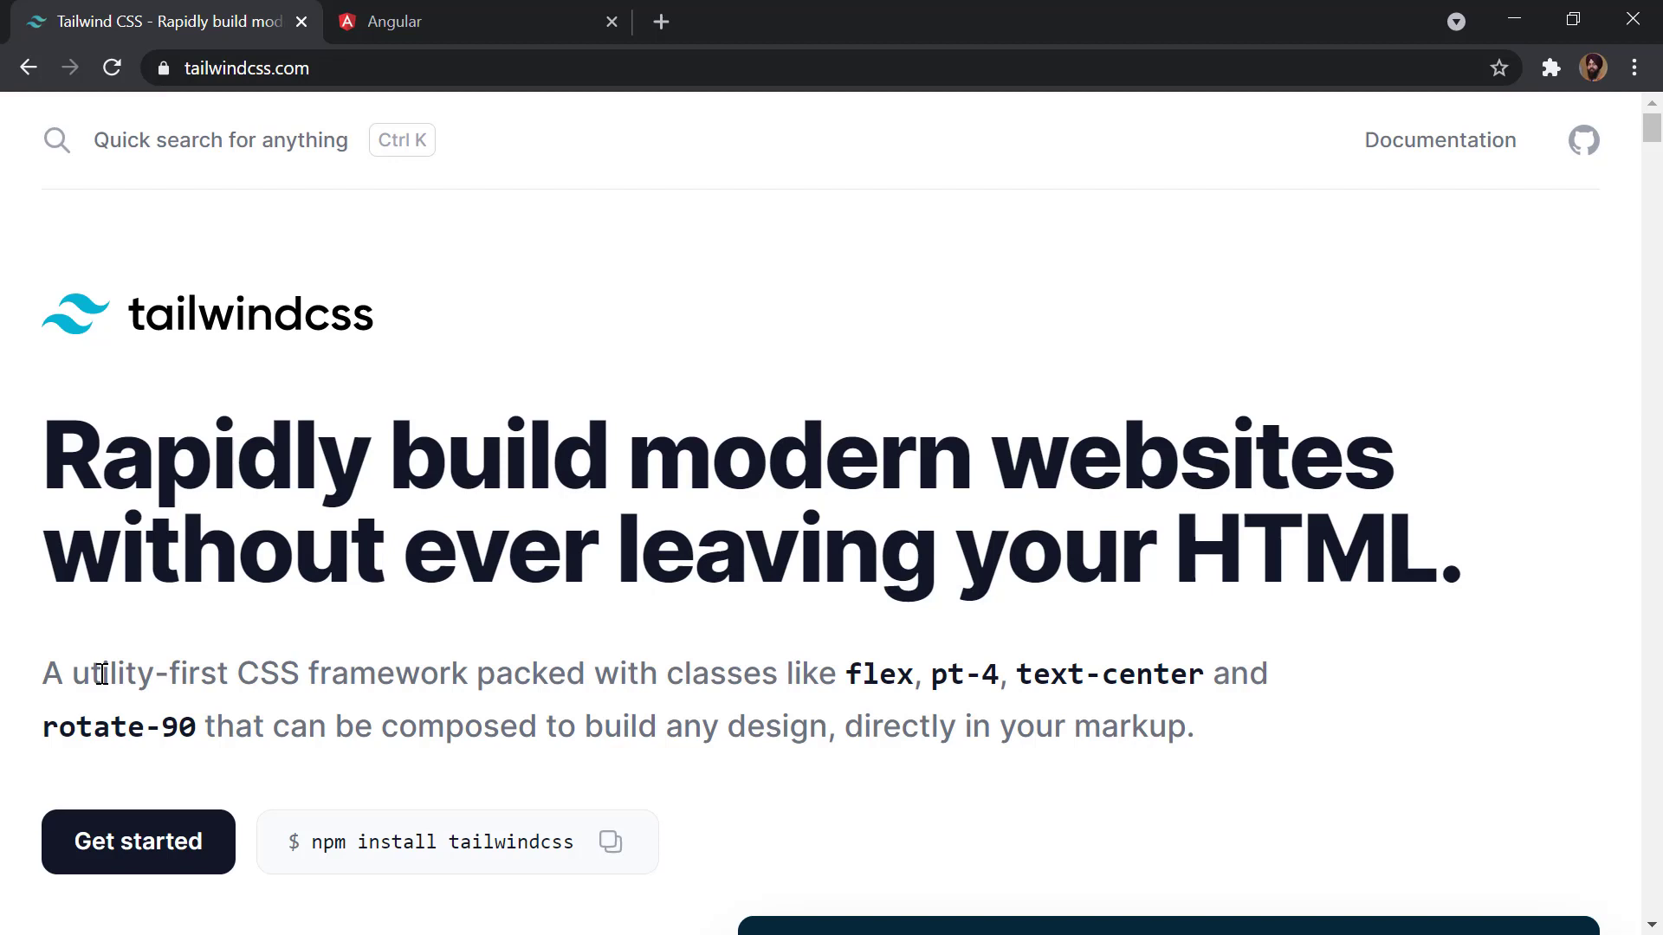
pyautogui.moveTo(284, 326)
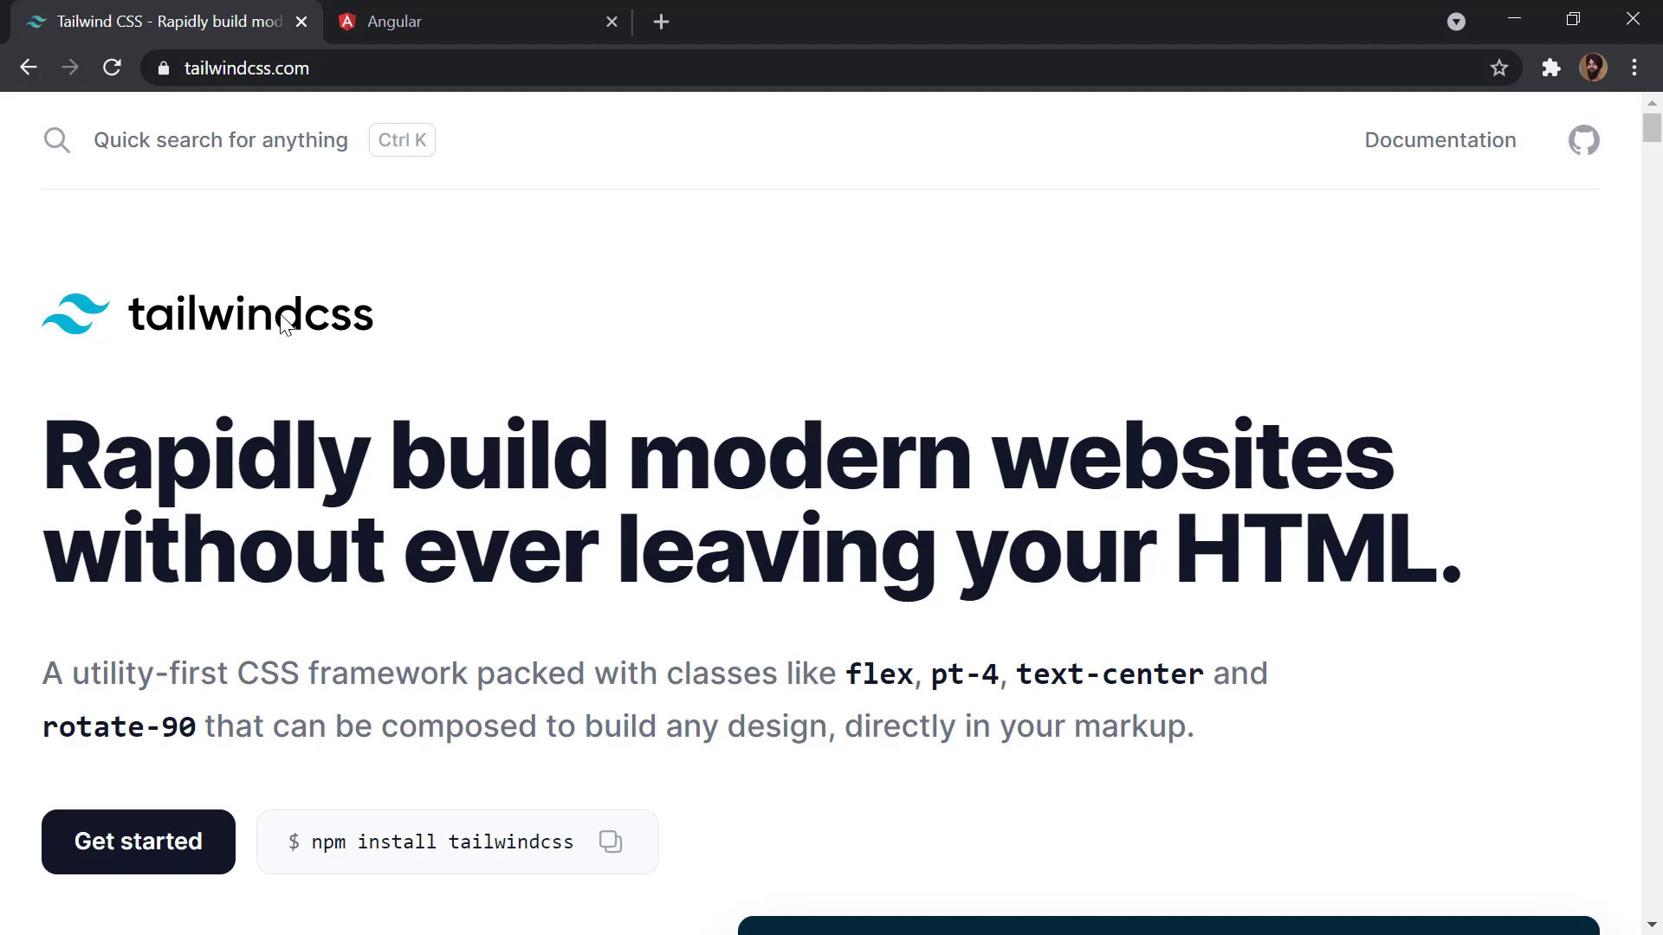
pyautogui.moveTo(855, 657)
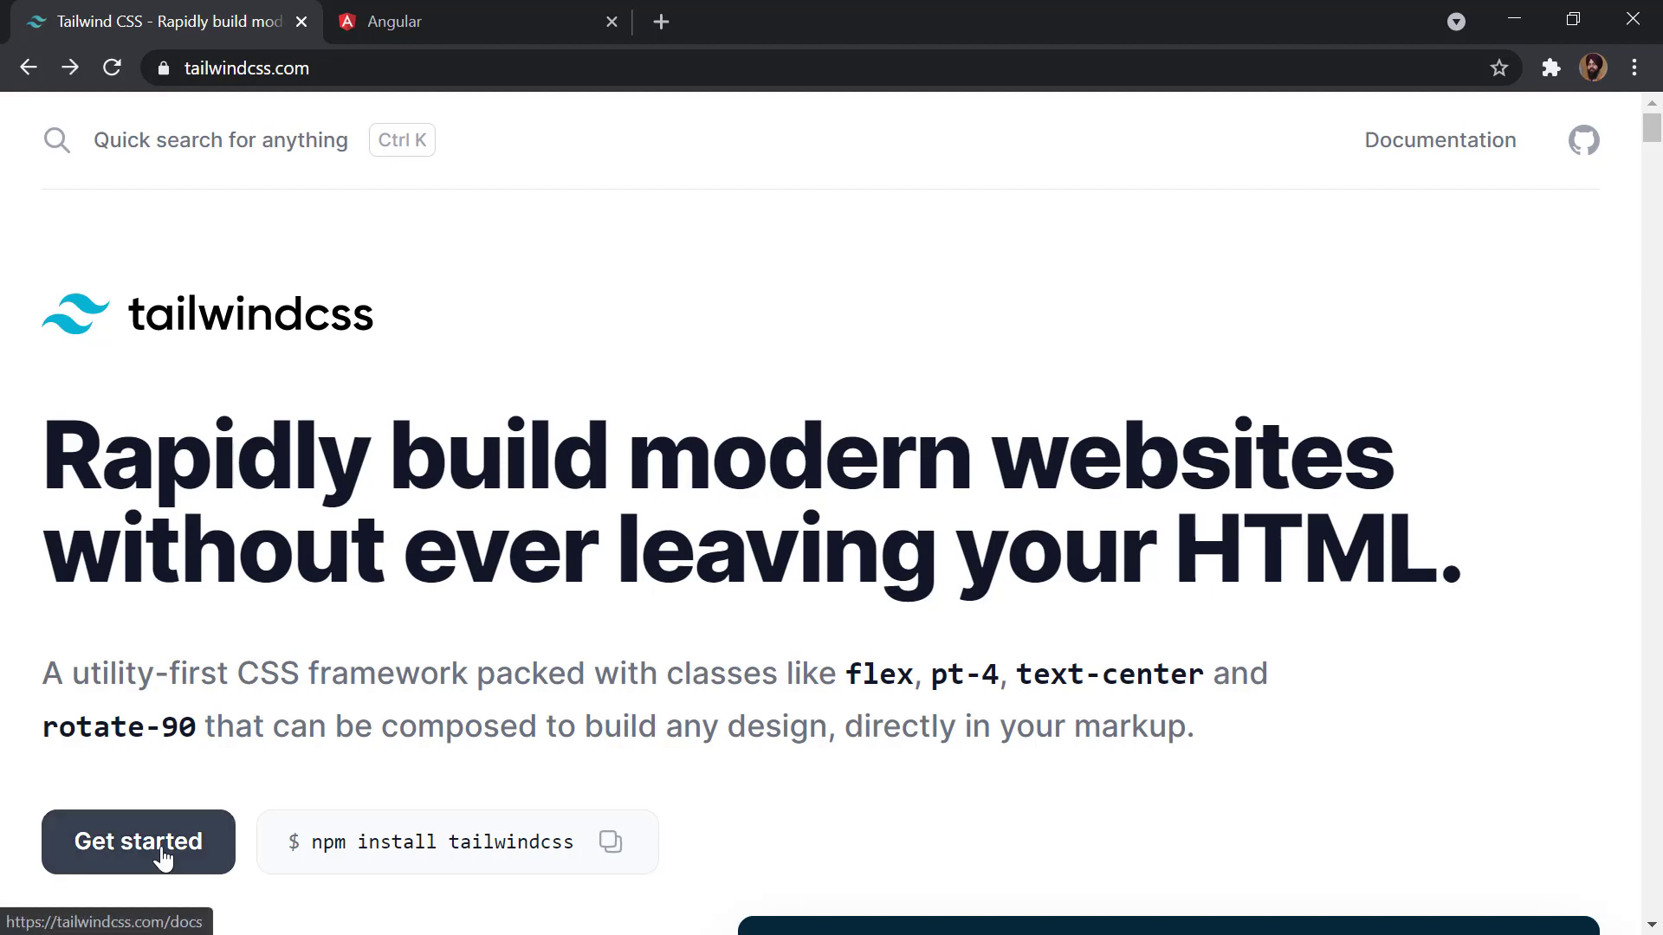
pyautogui.click(137, 841)
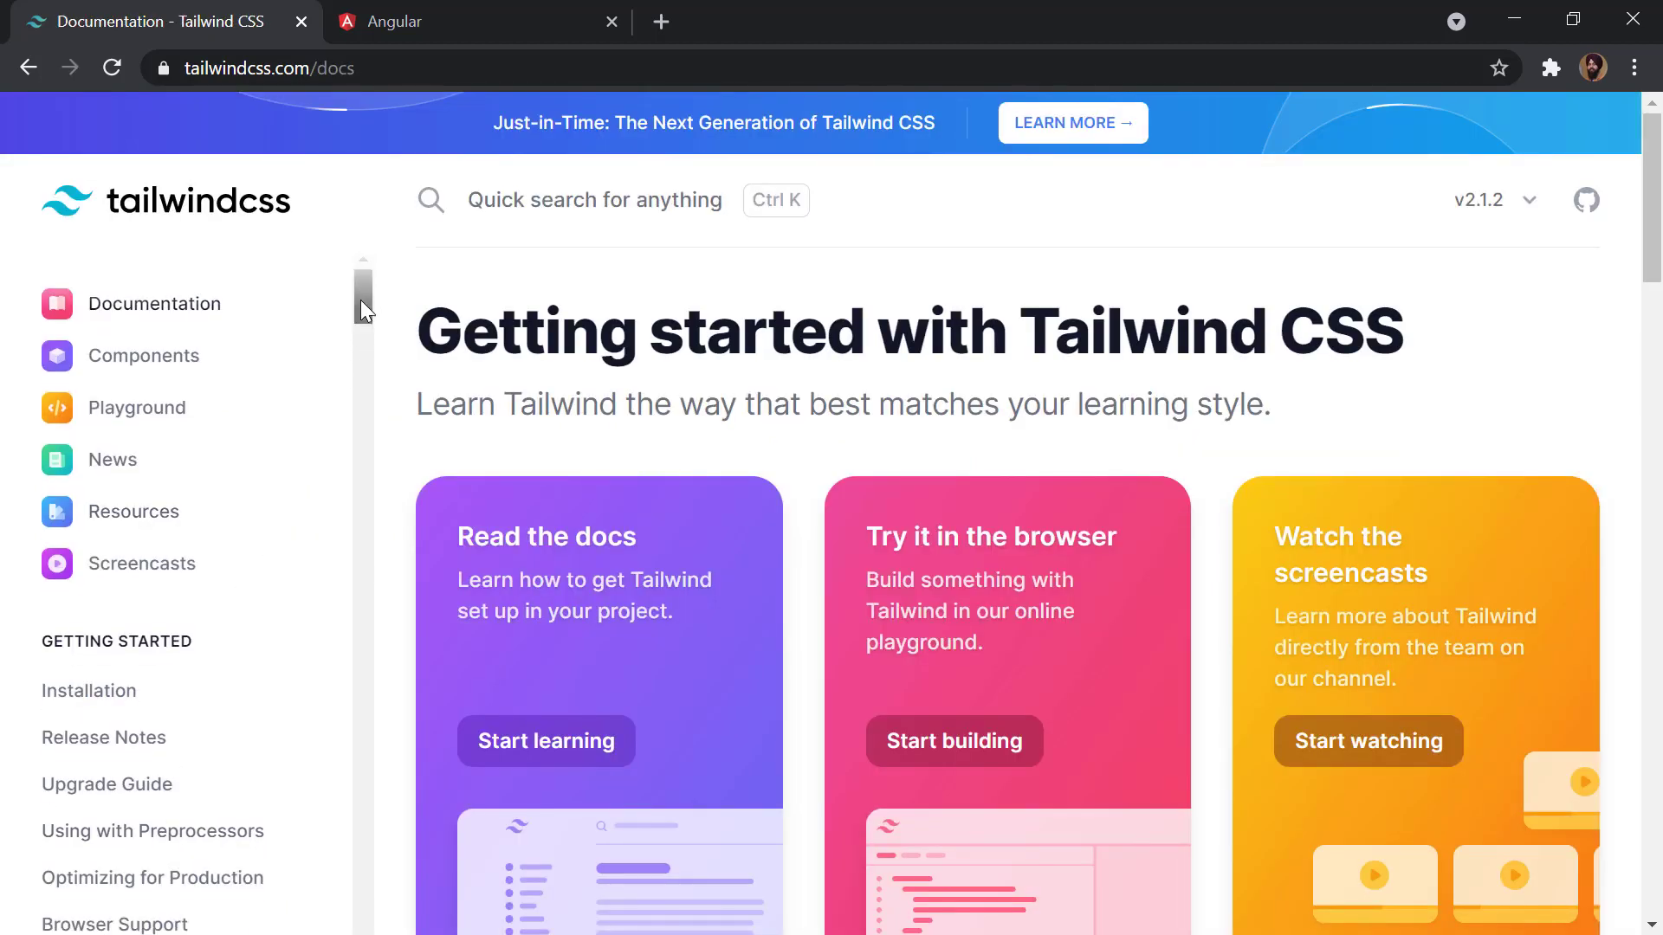
pyautogui.scroll(-3)
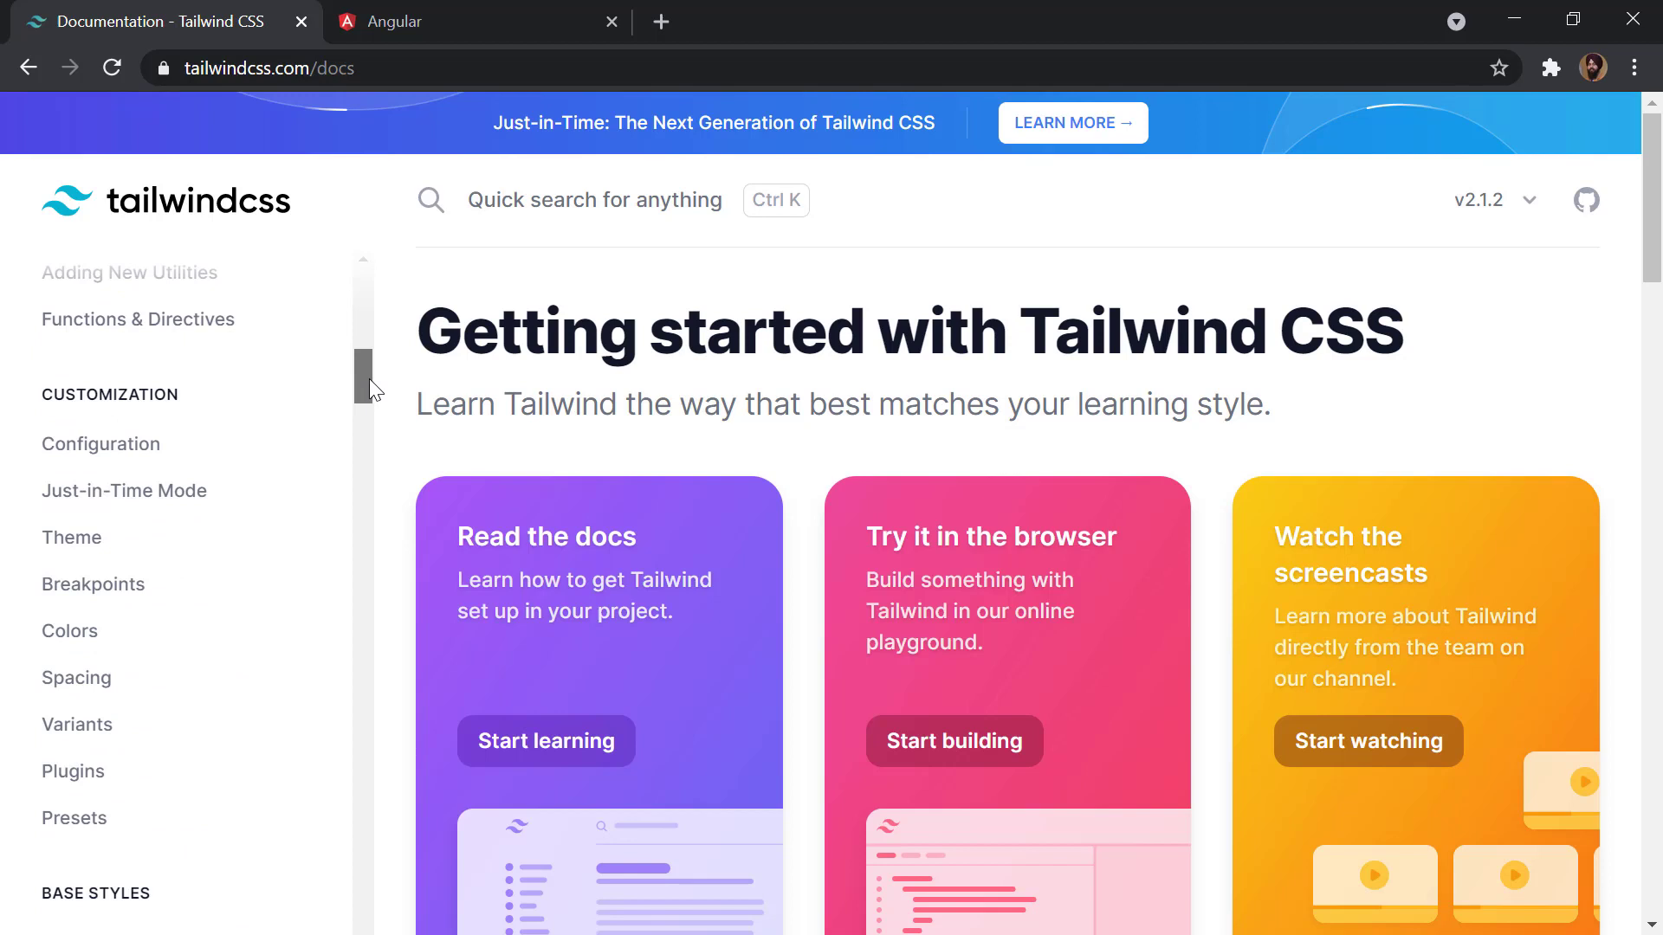
pyautogui.scroll(-3)
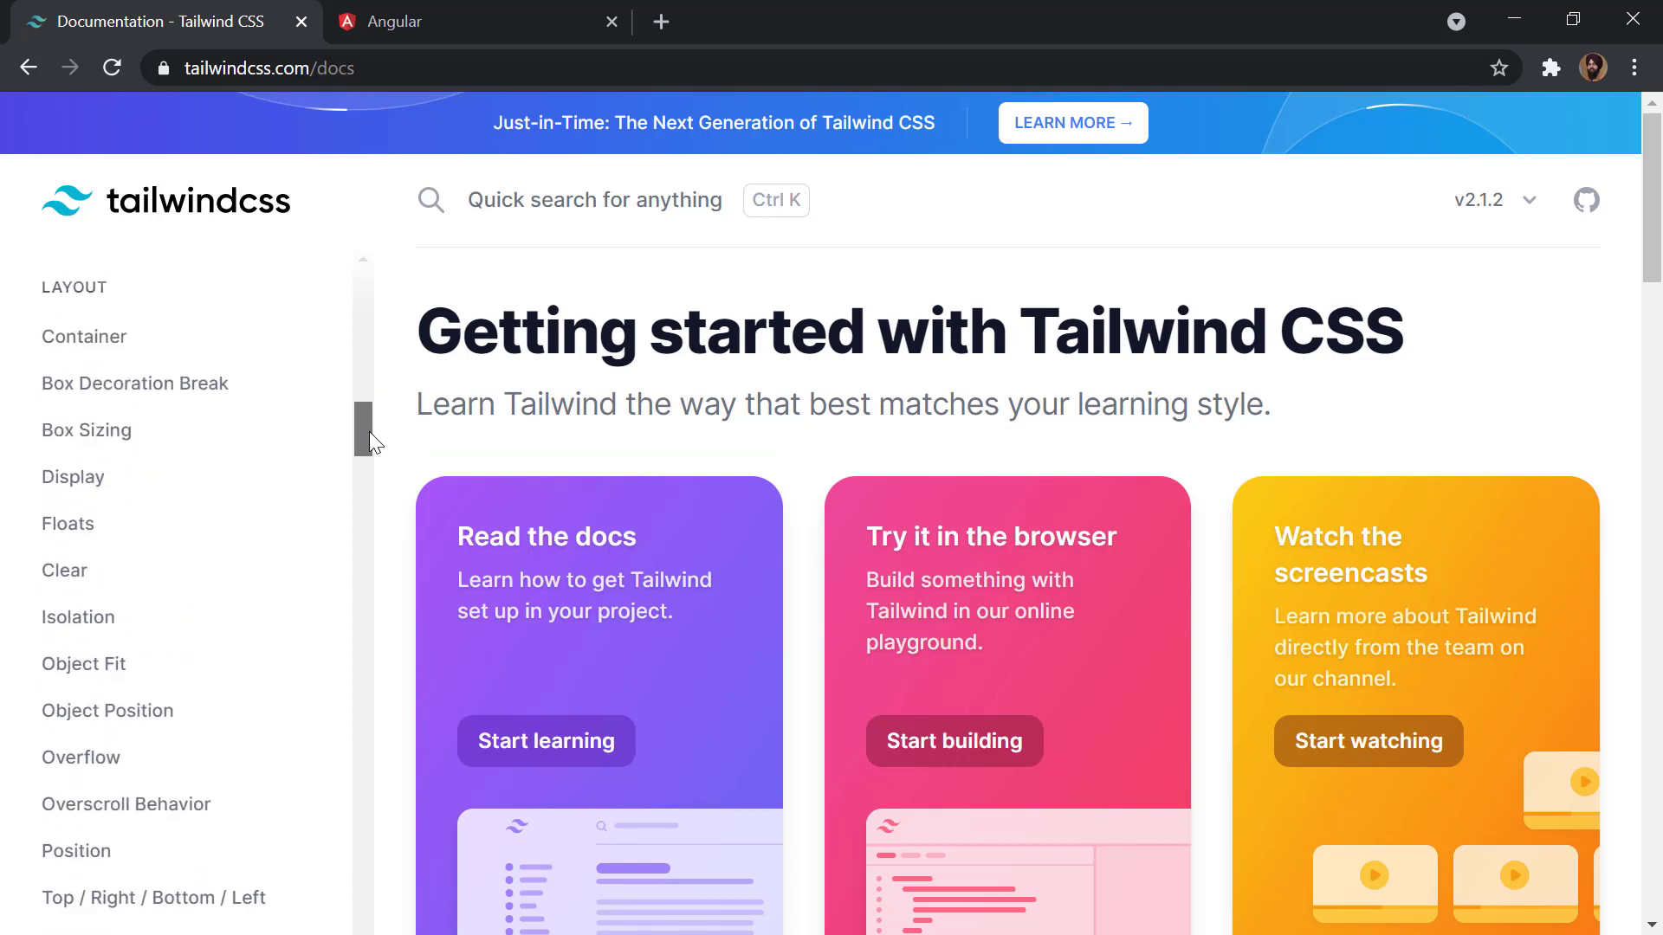
pyautogui.click(84, 336)
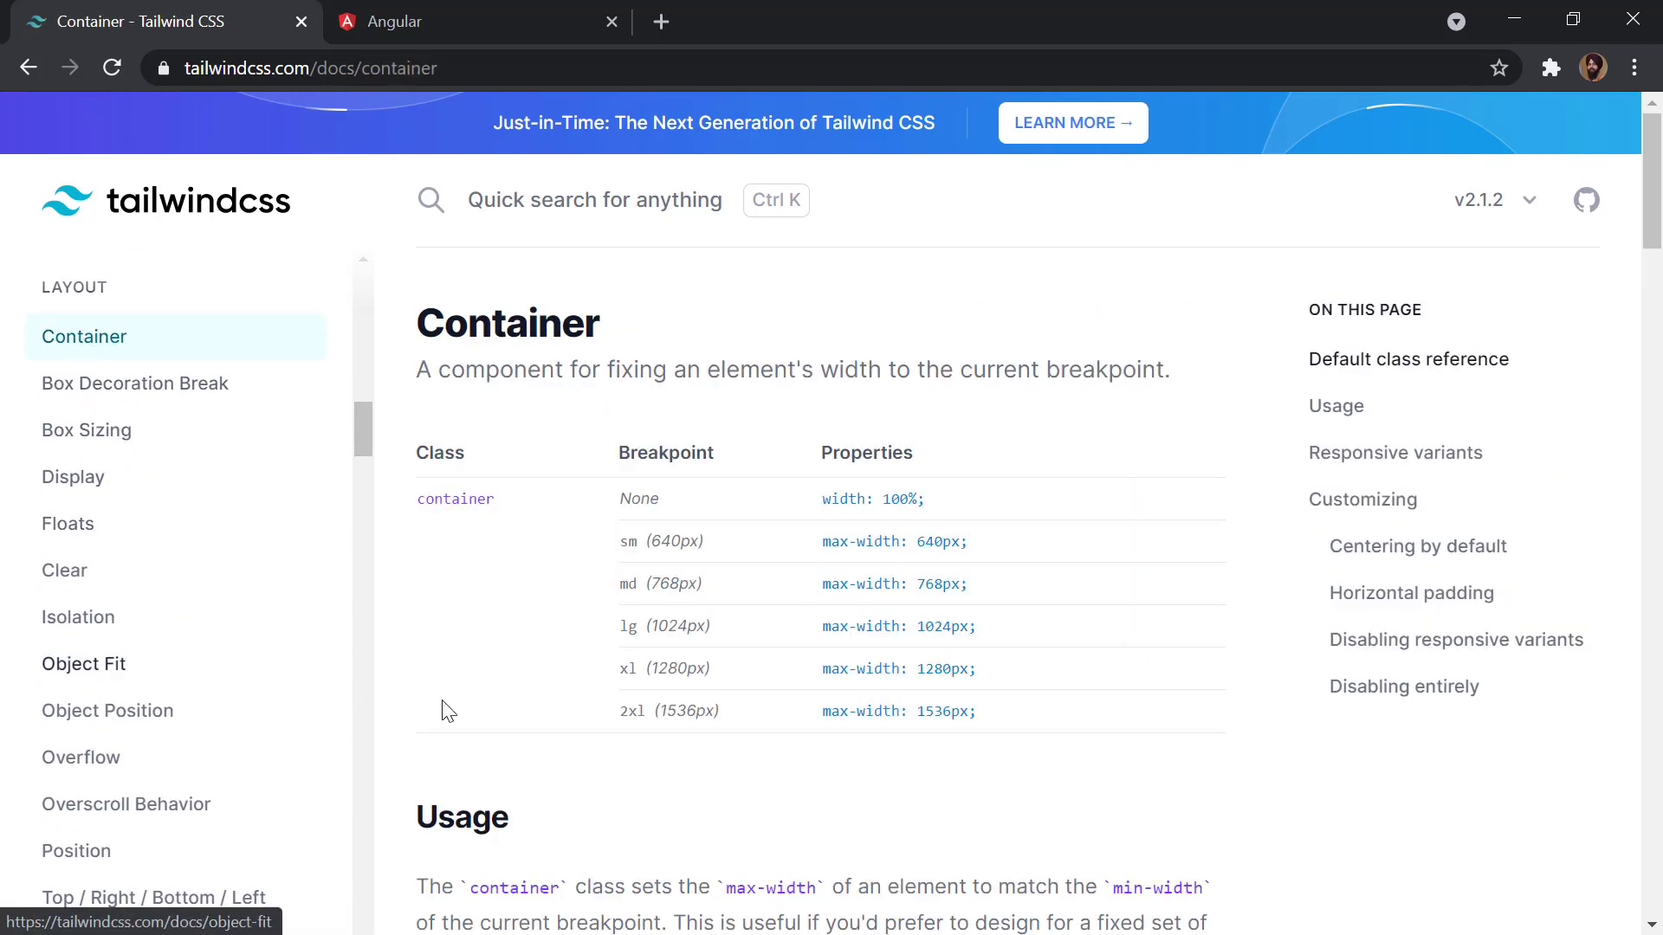
pyautogui.moveTo(467, 515)
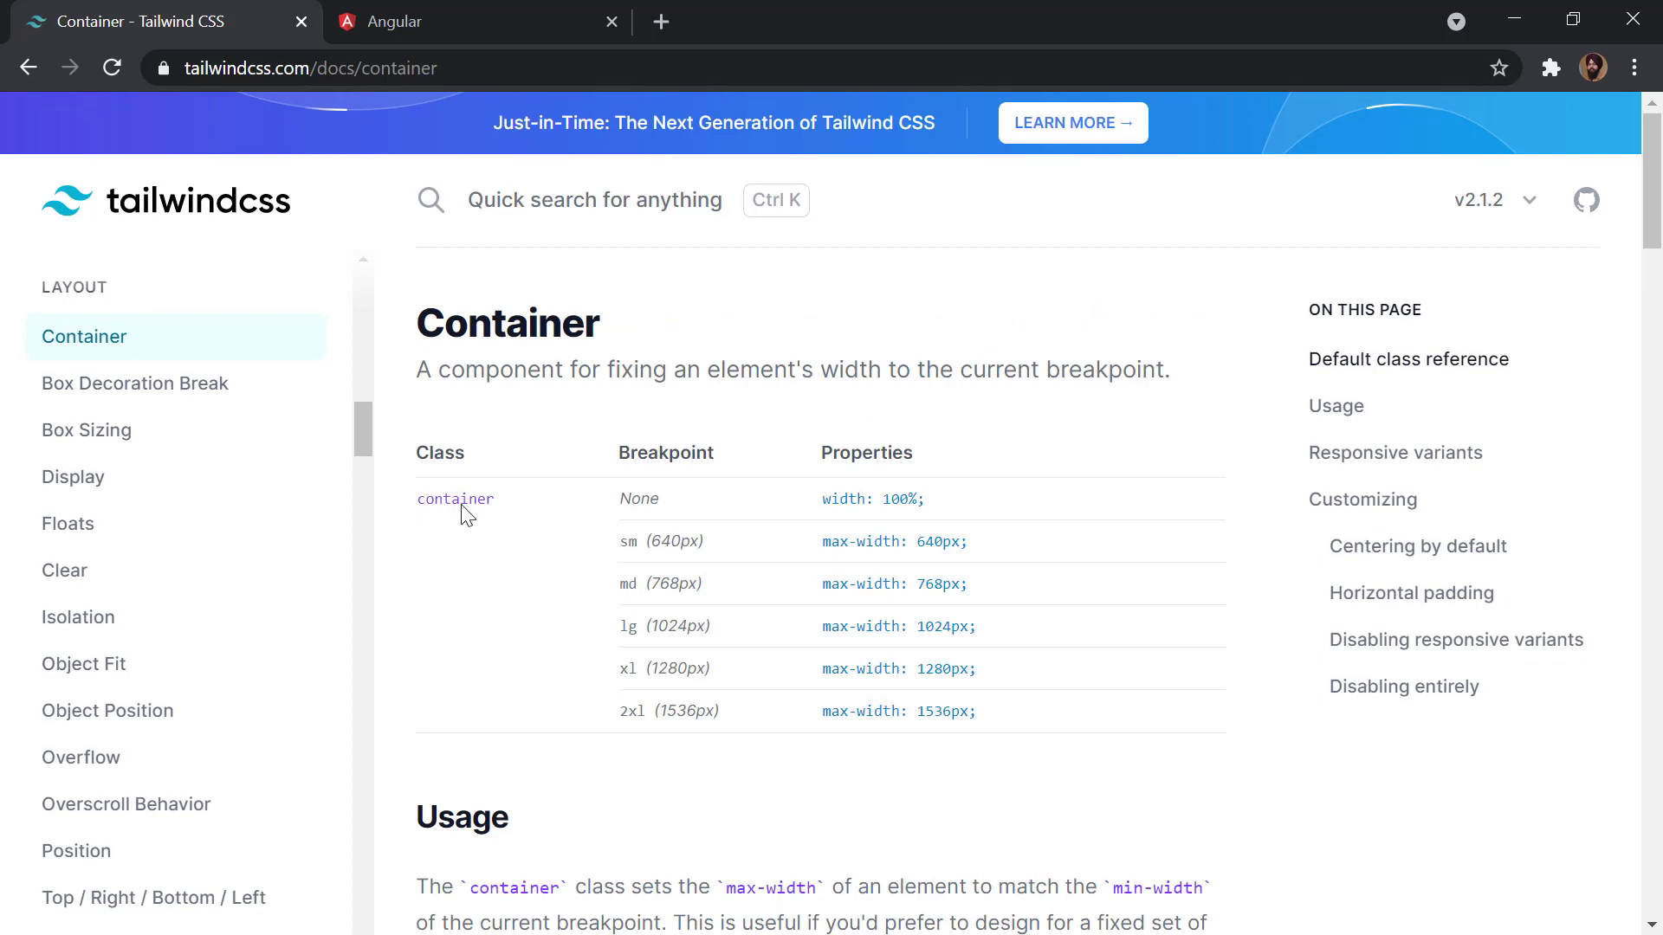
pyautogui.moveTo(75, 477)
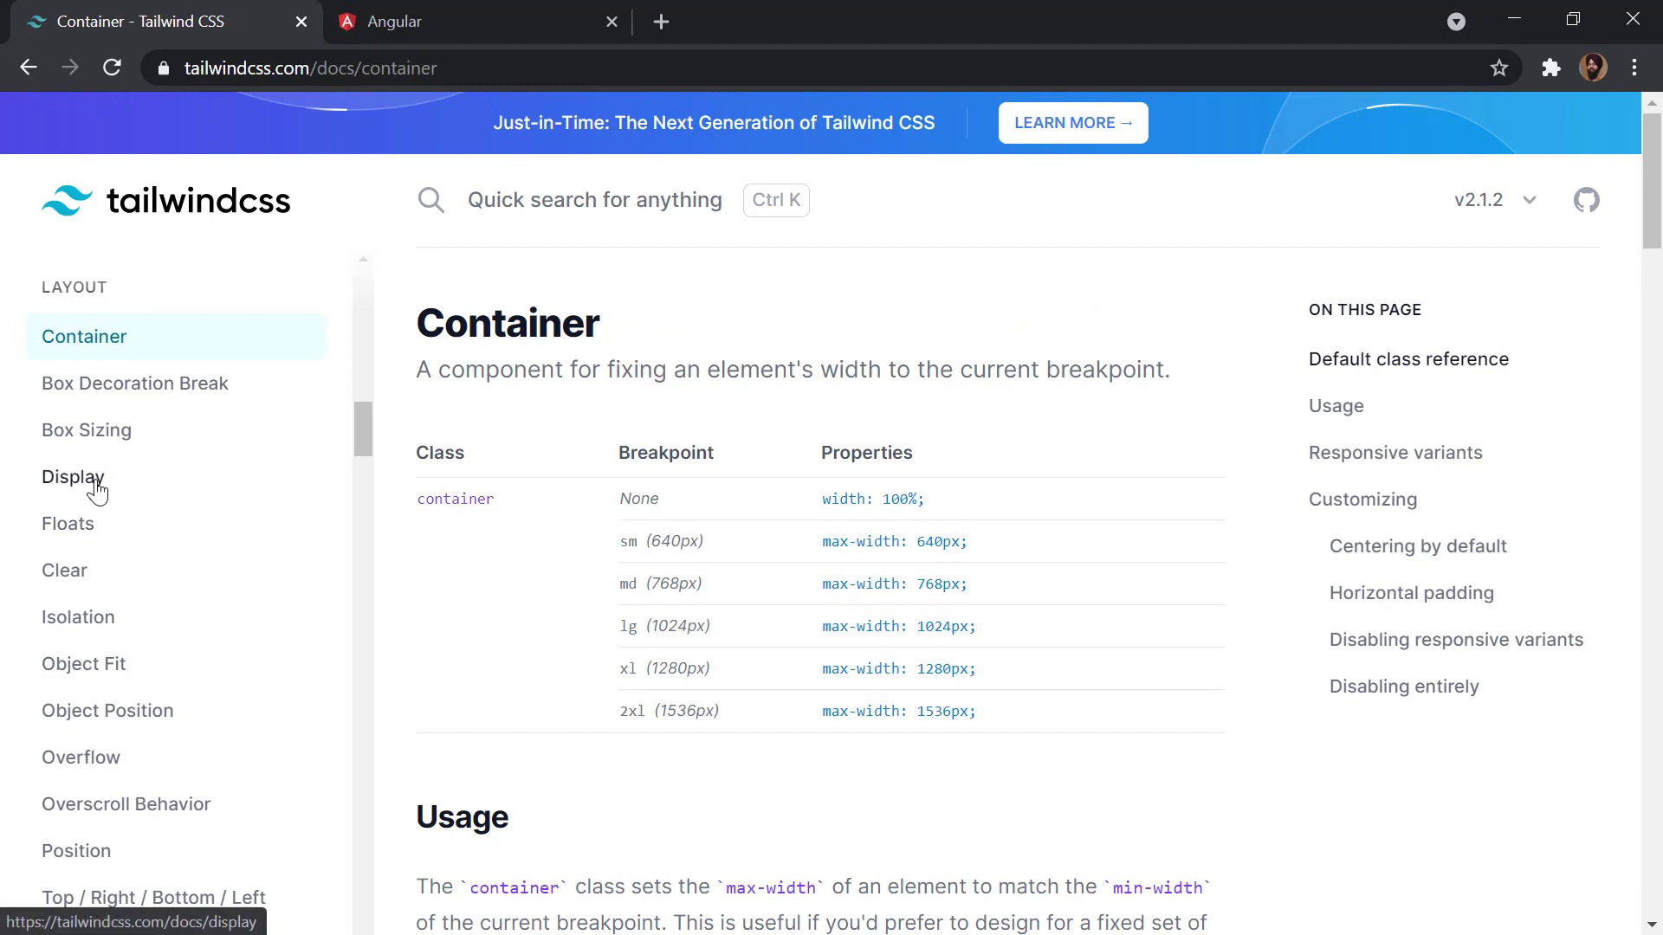
# Step: Browse the Display page, then land on the Flex utilities documentation
pyautogui.click(72, 476)
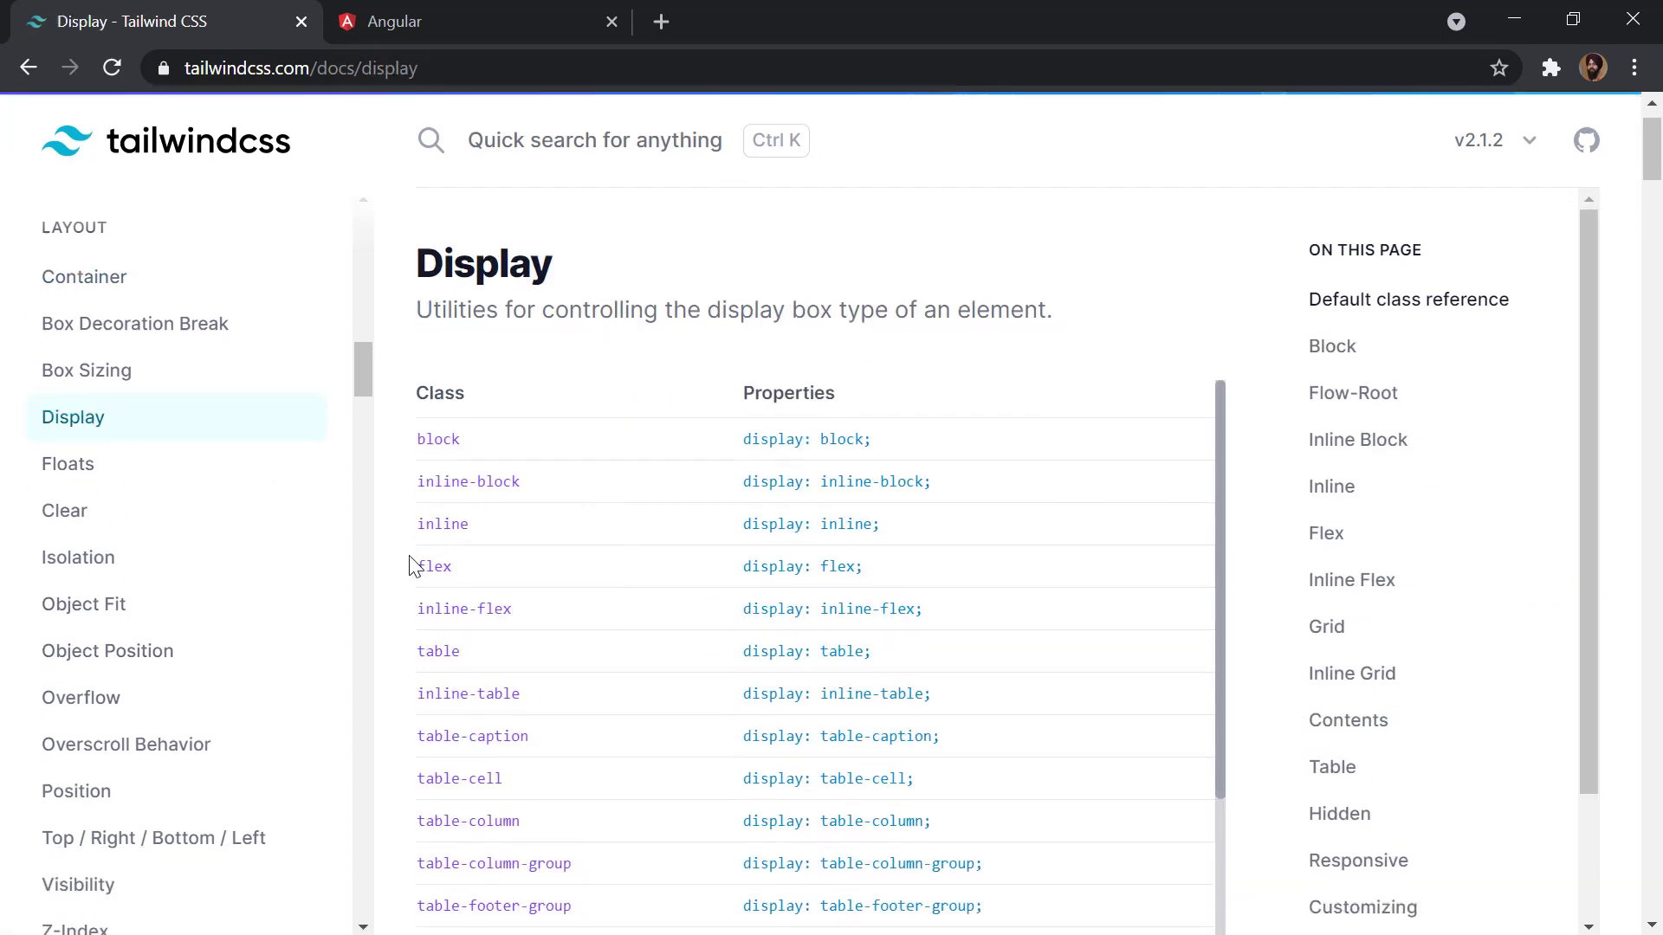
pyautogui.scroll(-3)
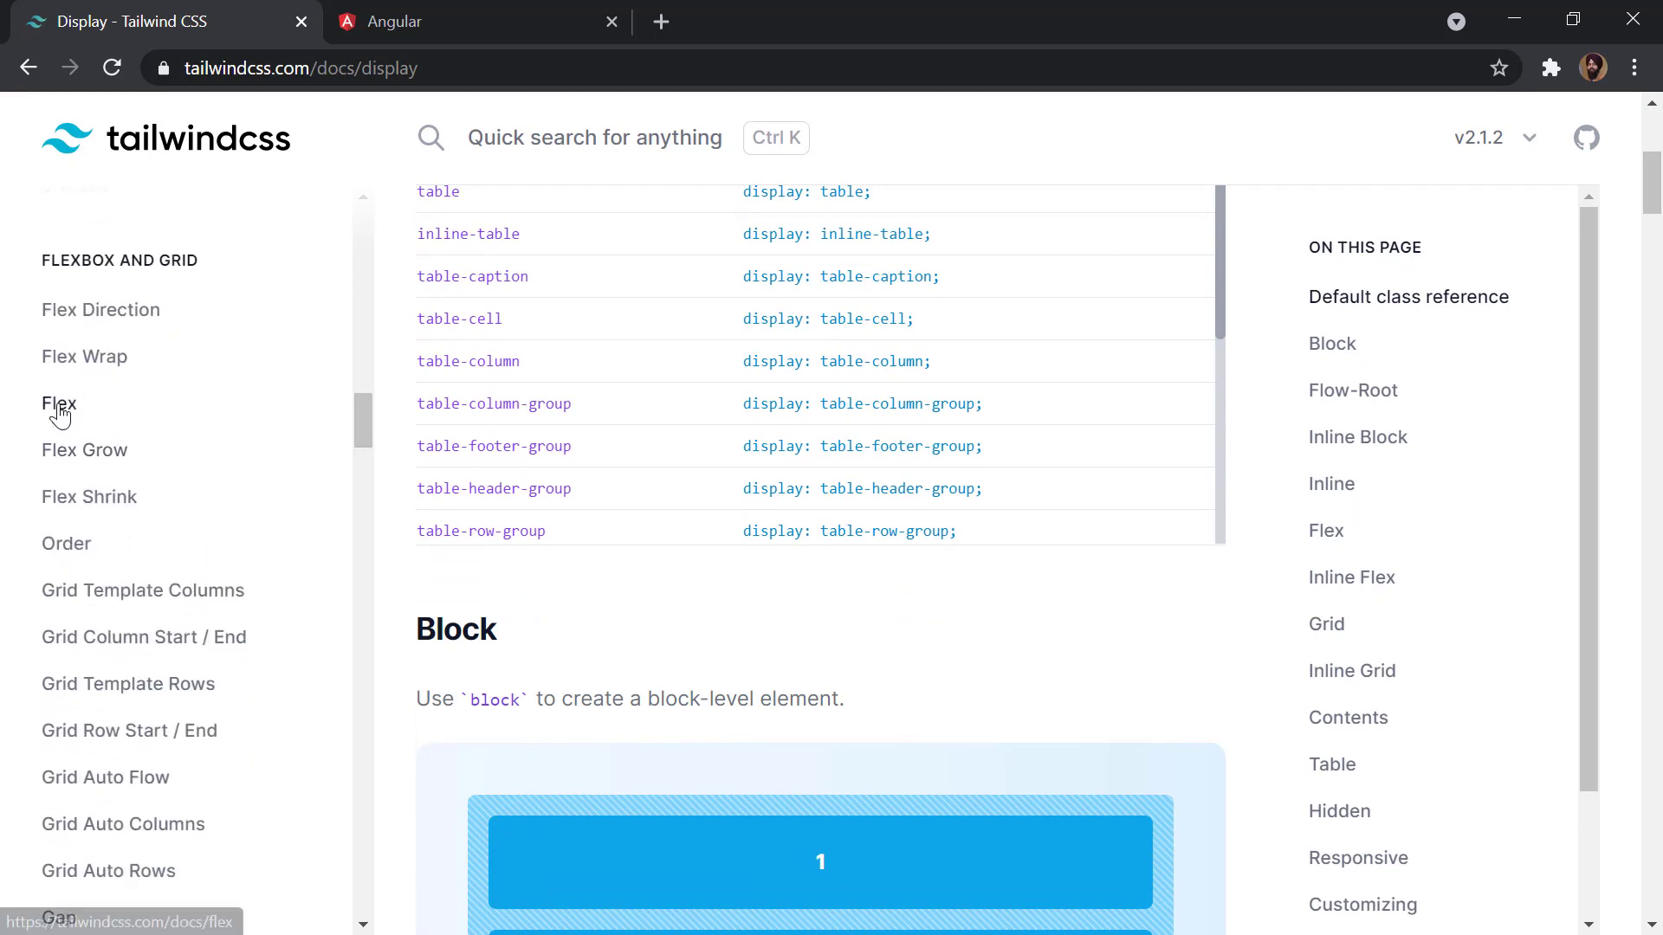
pyautogui.click(60, 401)
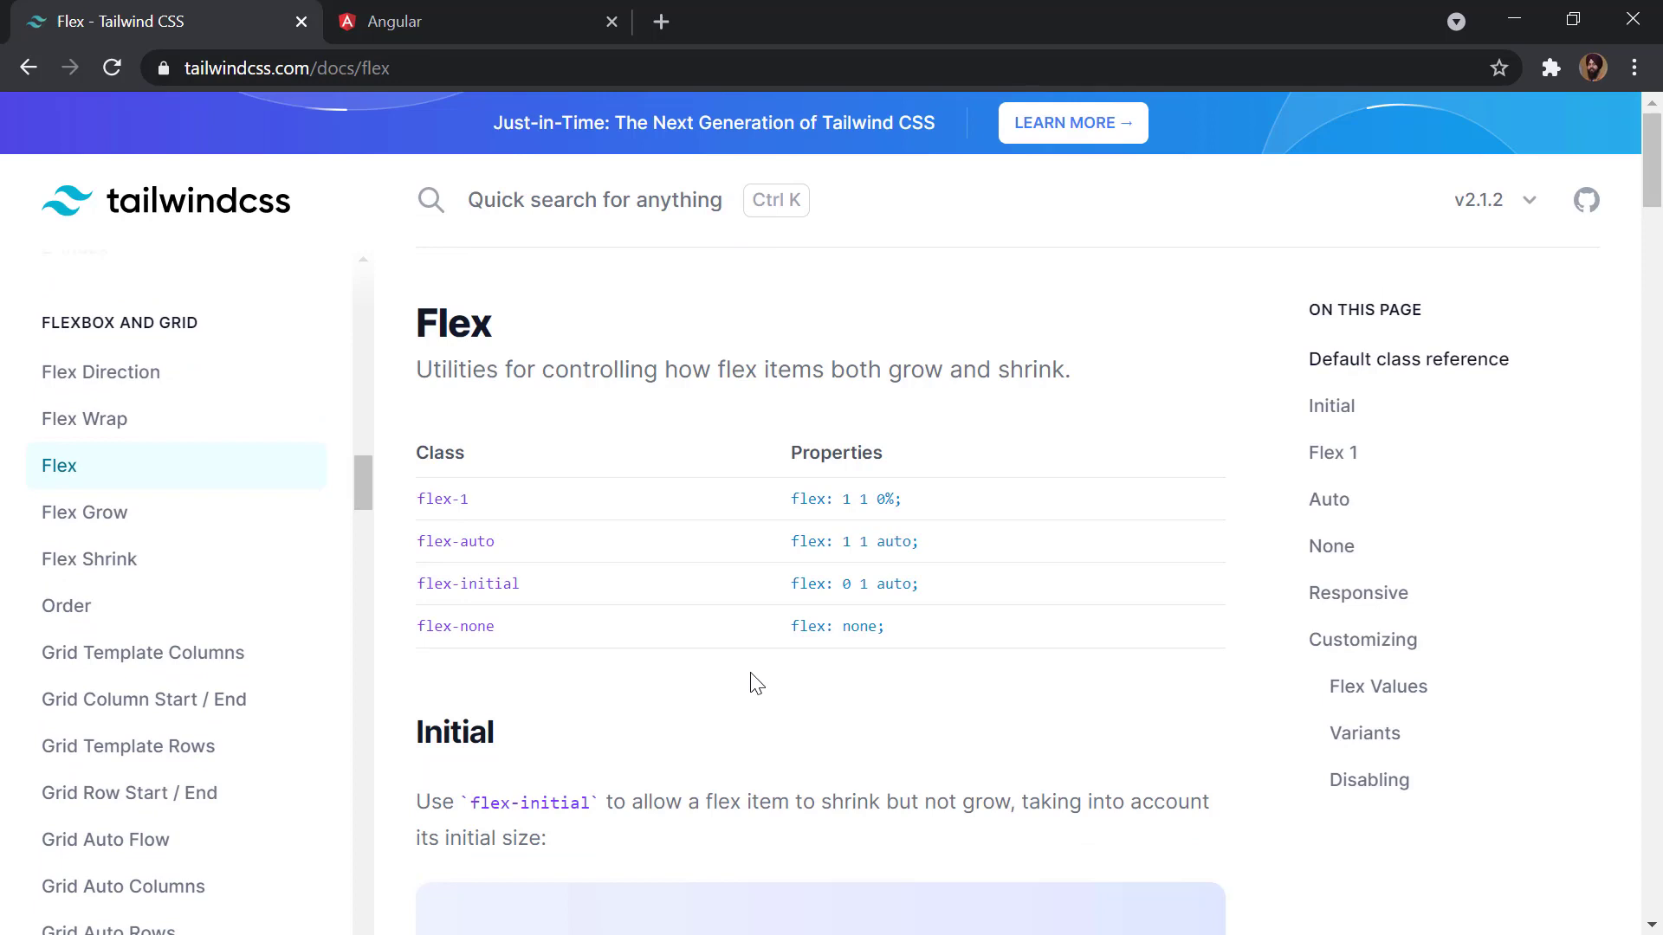
pyautogui.scroll(-3)
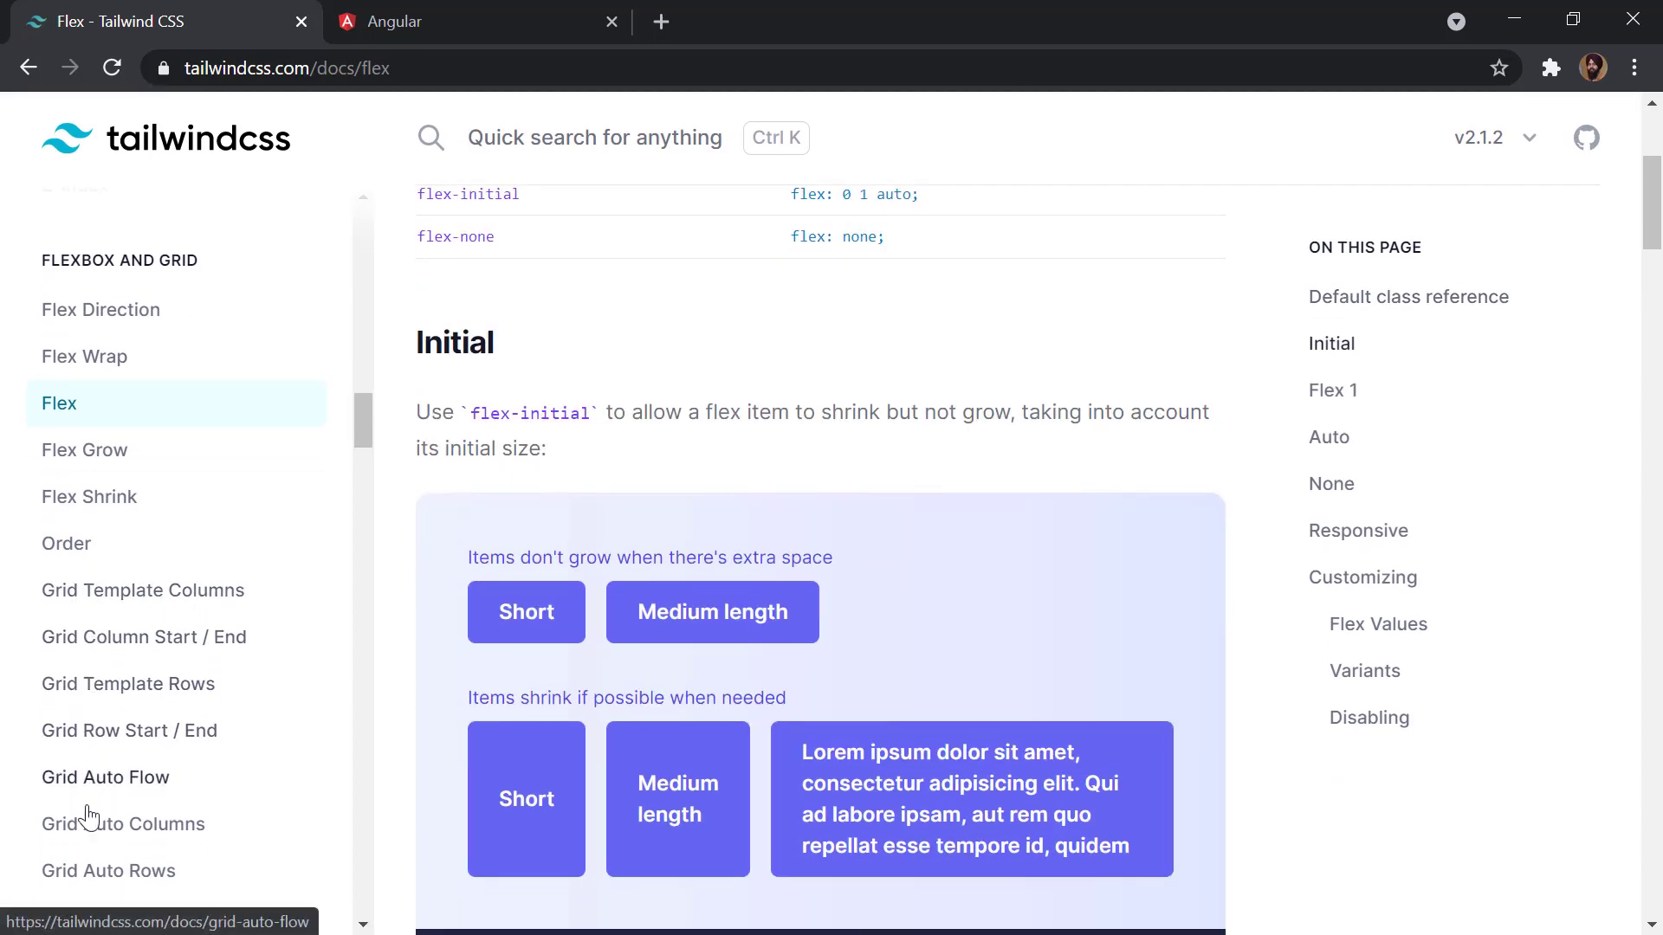
pyautogui.moveTo(246, 507)
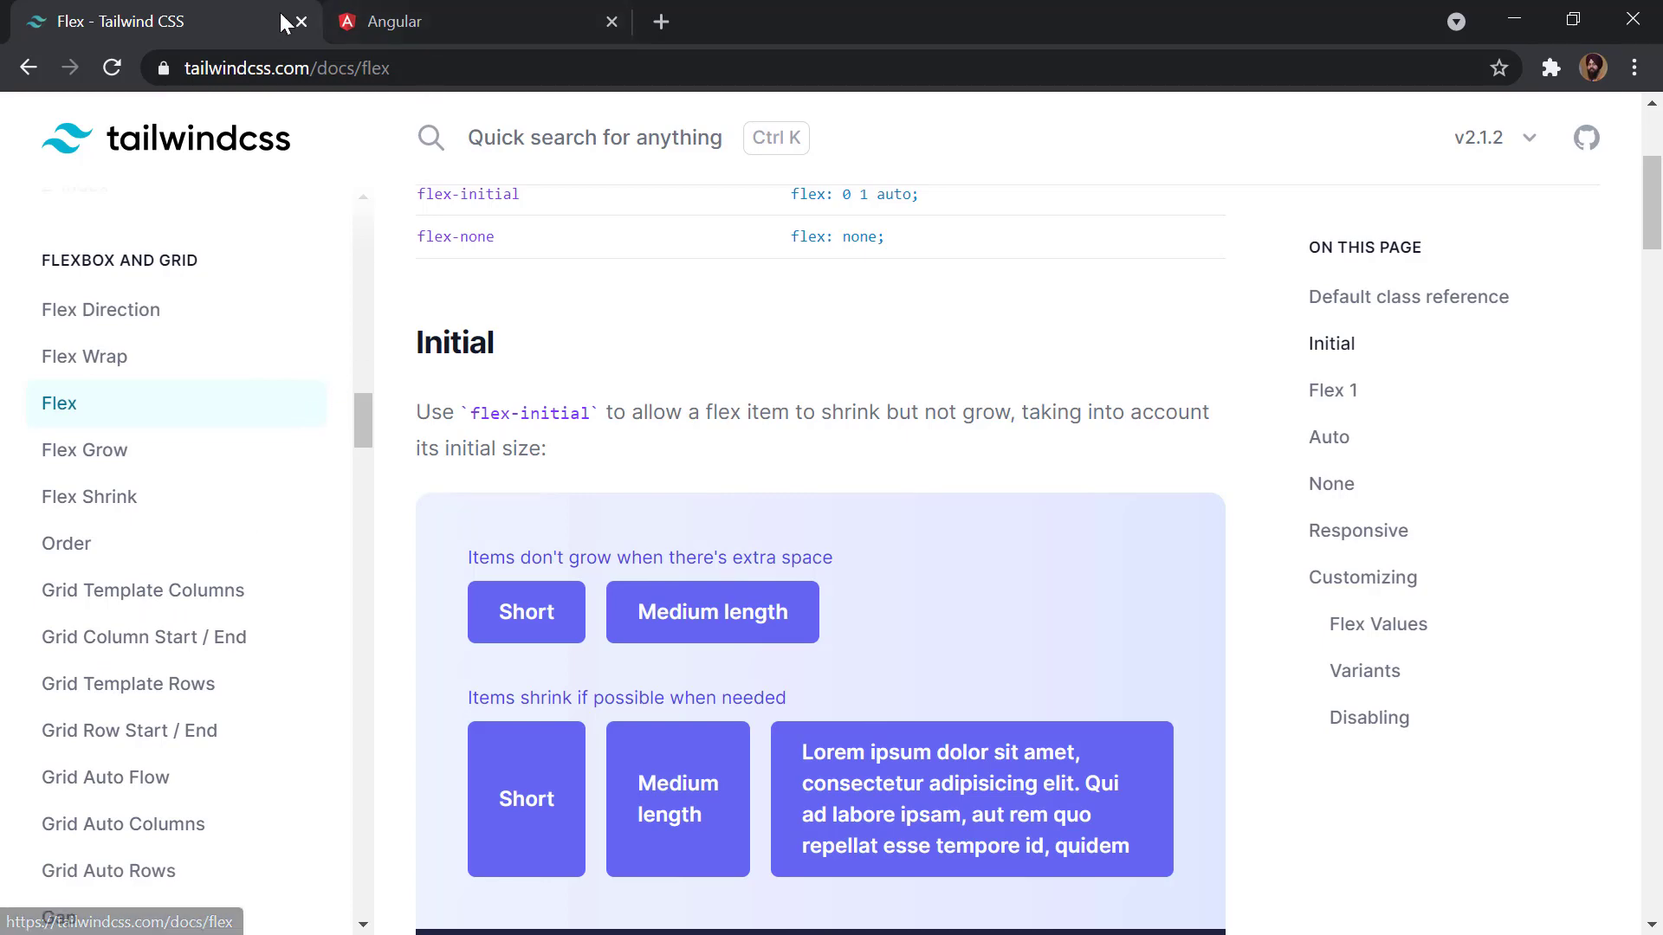
pyautogui.moveTo(111, 20)
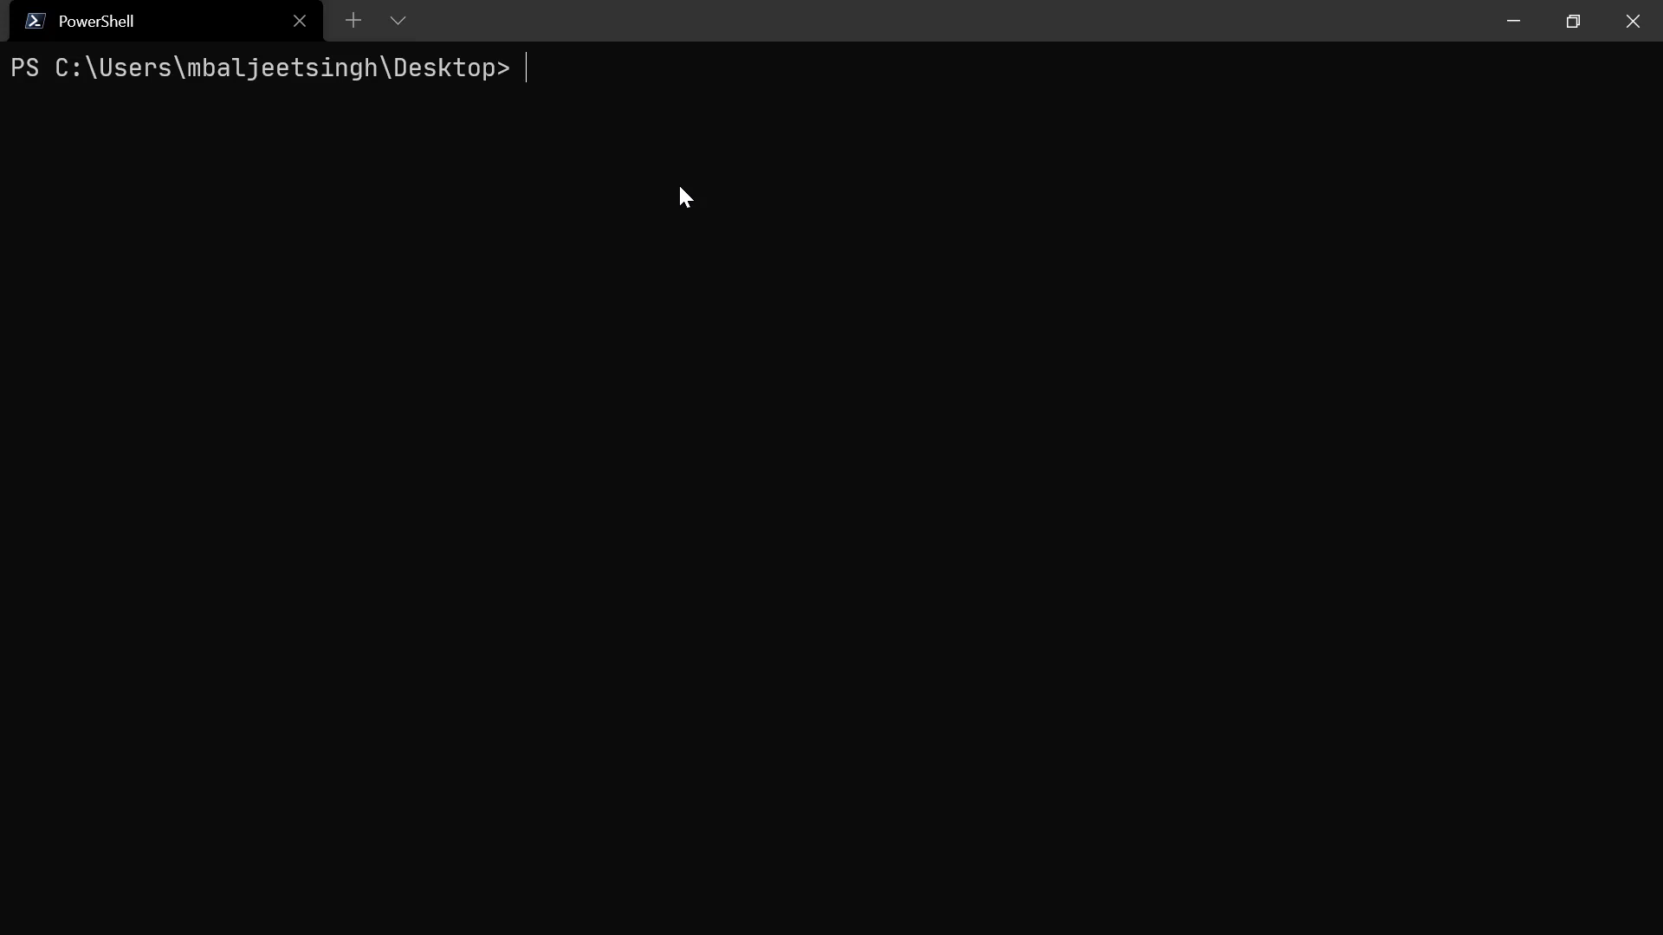
pyautogui.write('npm in')
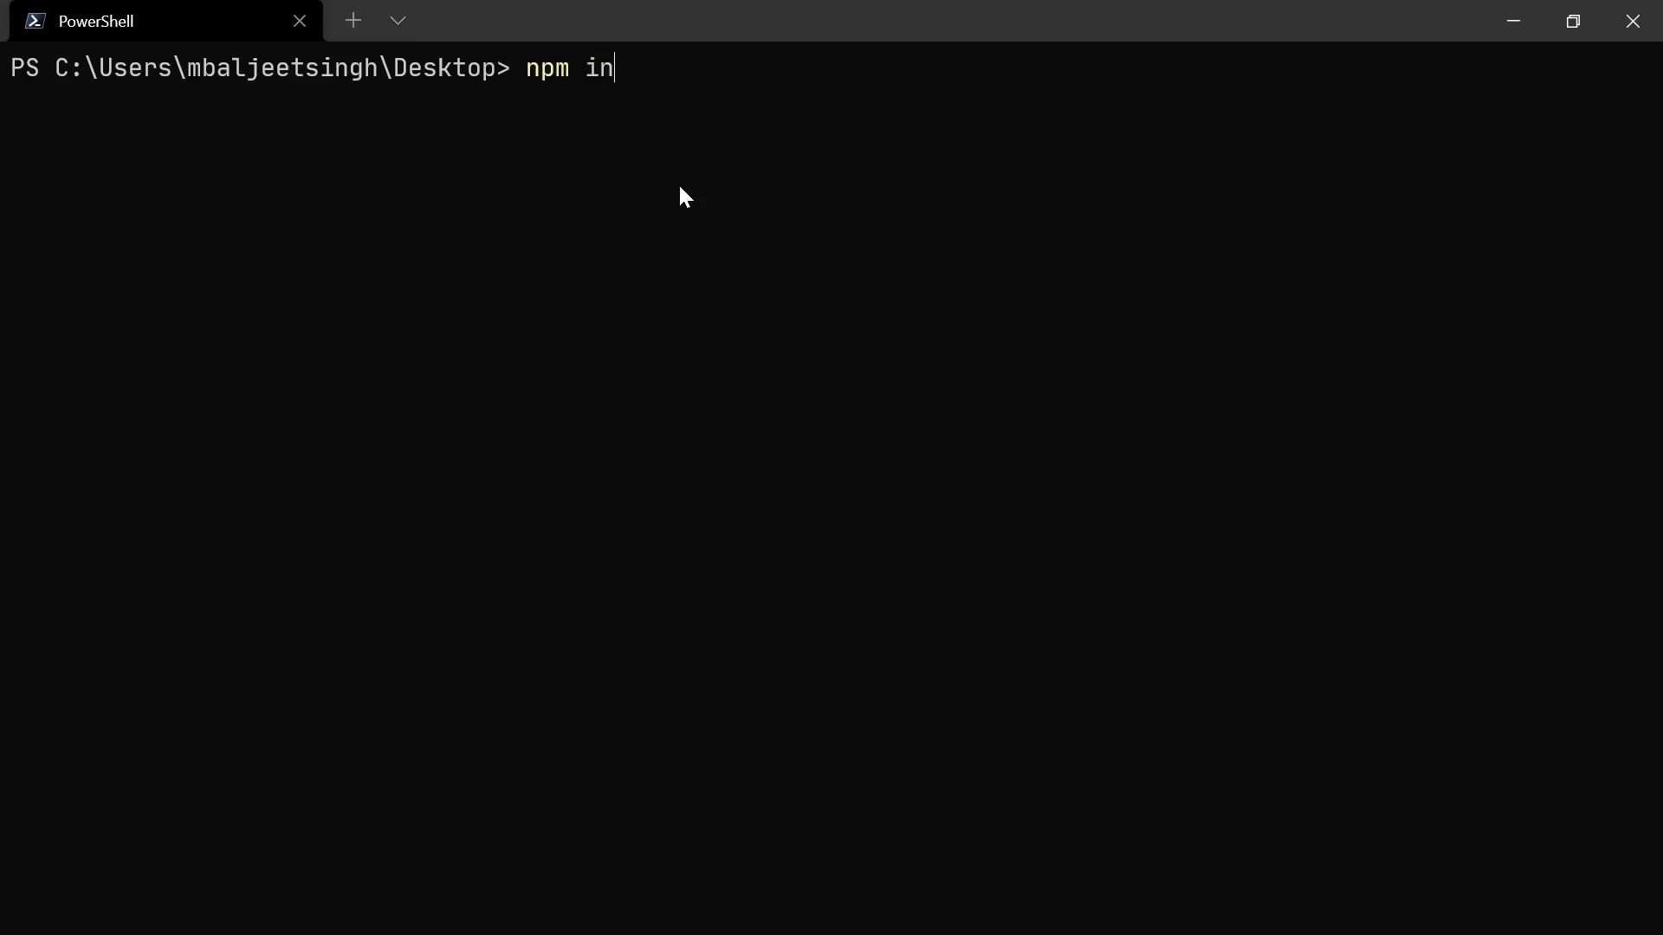
pyautogui.write('stall -g @')
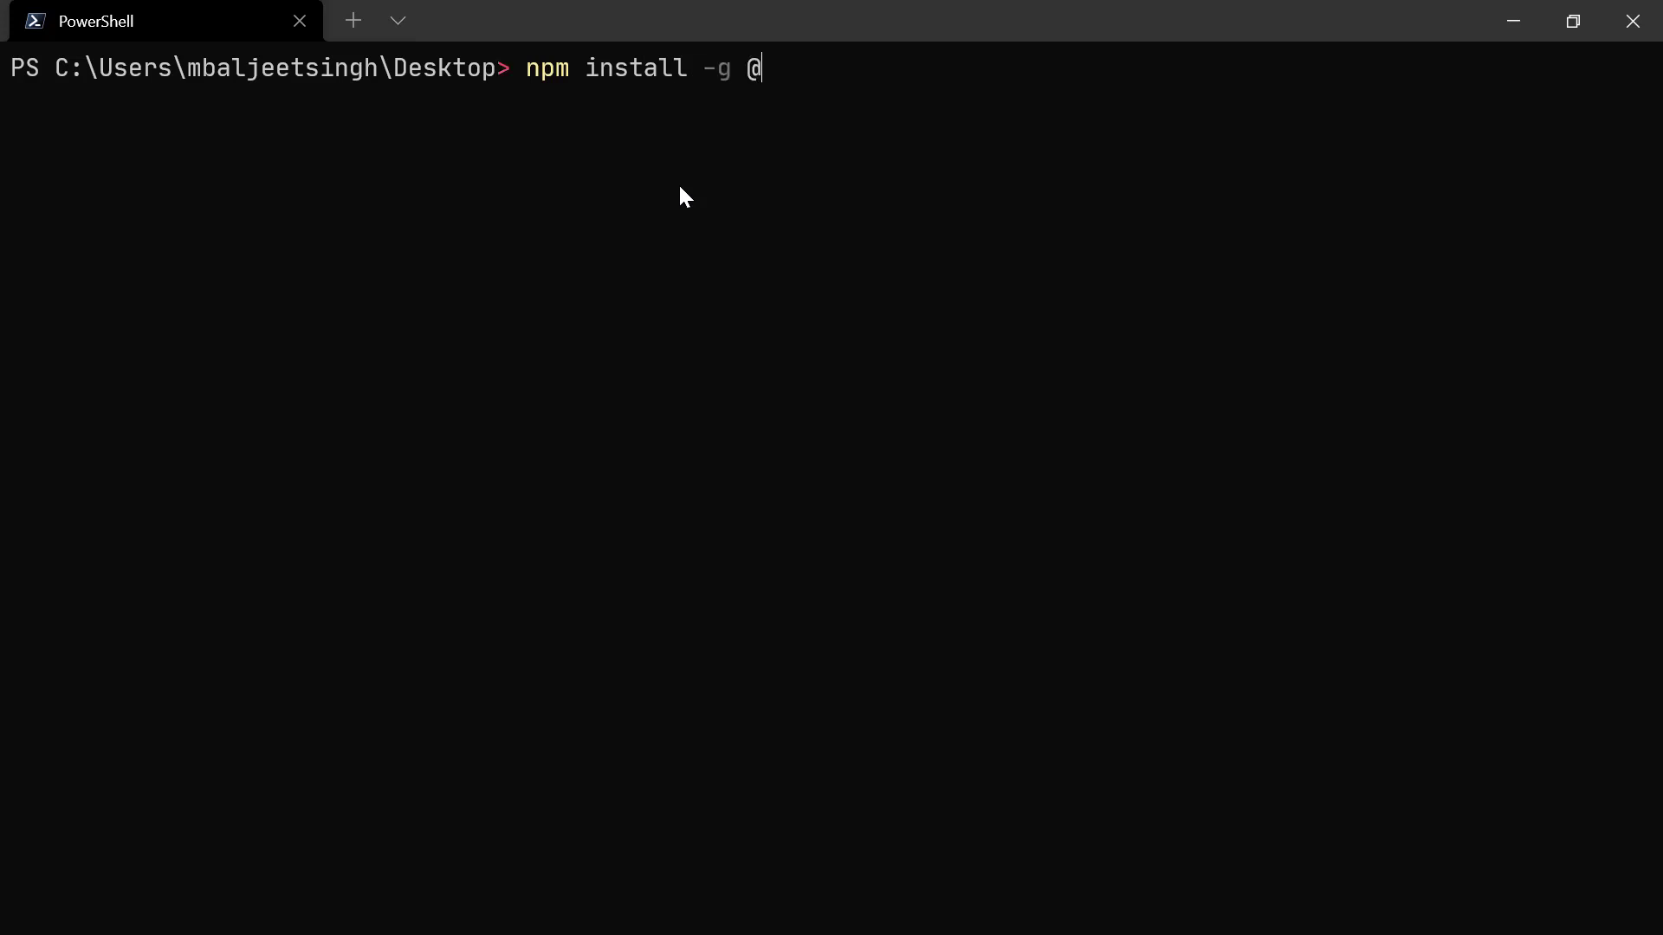
pyautogui.write('angula')
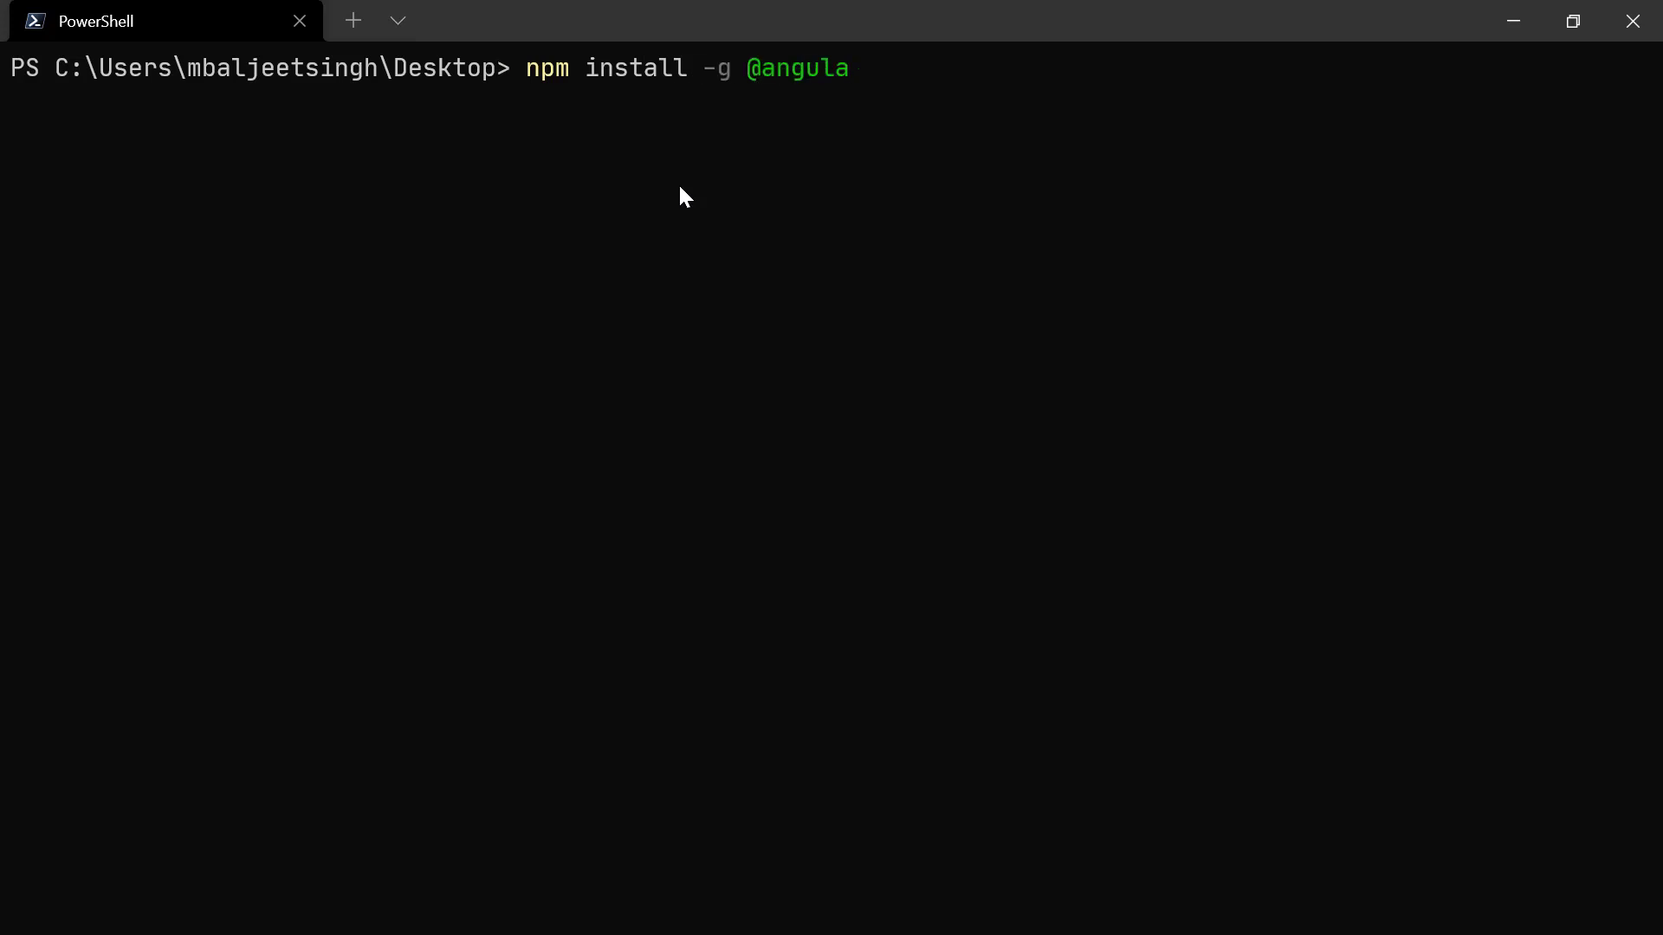
pyautogui.write('r/cli')
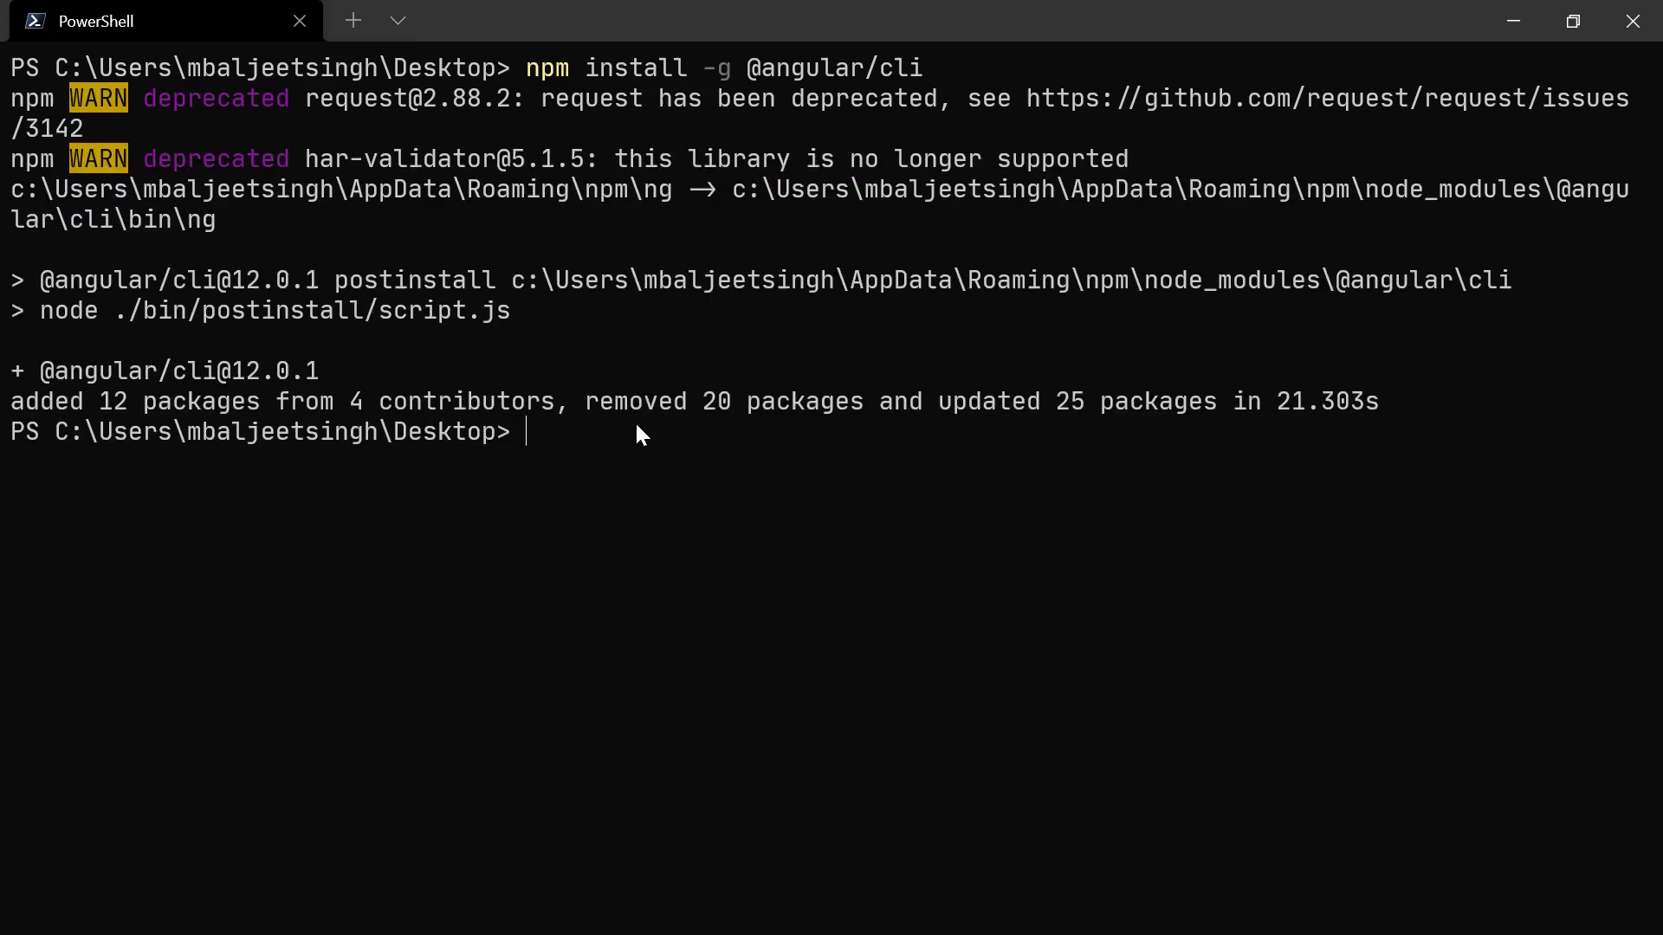
# Step: Confirm the installed Angular CLI reports version 12.0.1 via ng --version
pyautogui.write('ng')
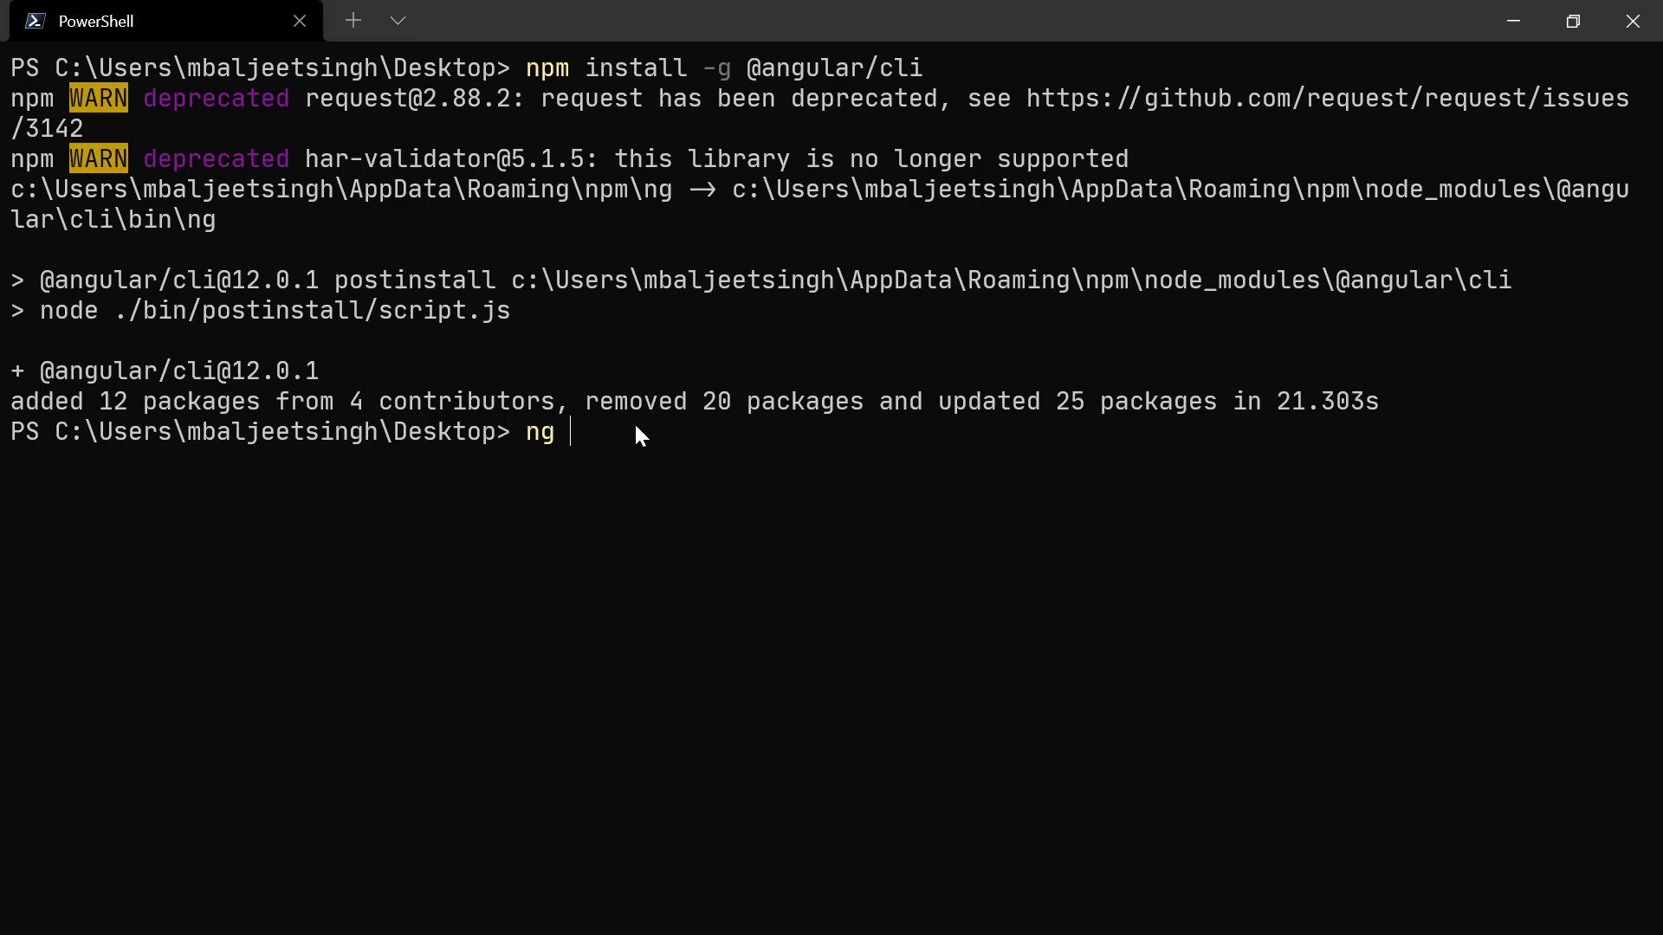
pyautogui.write('--version')
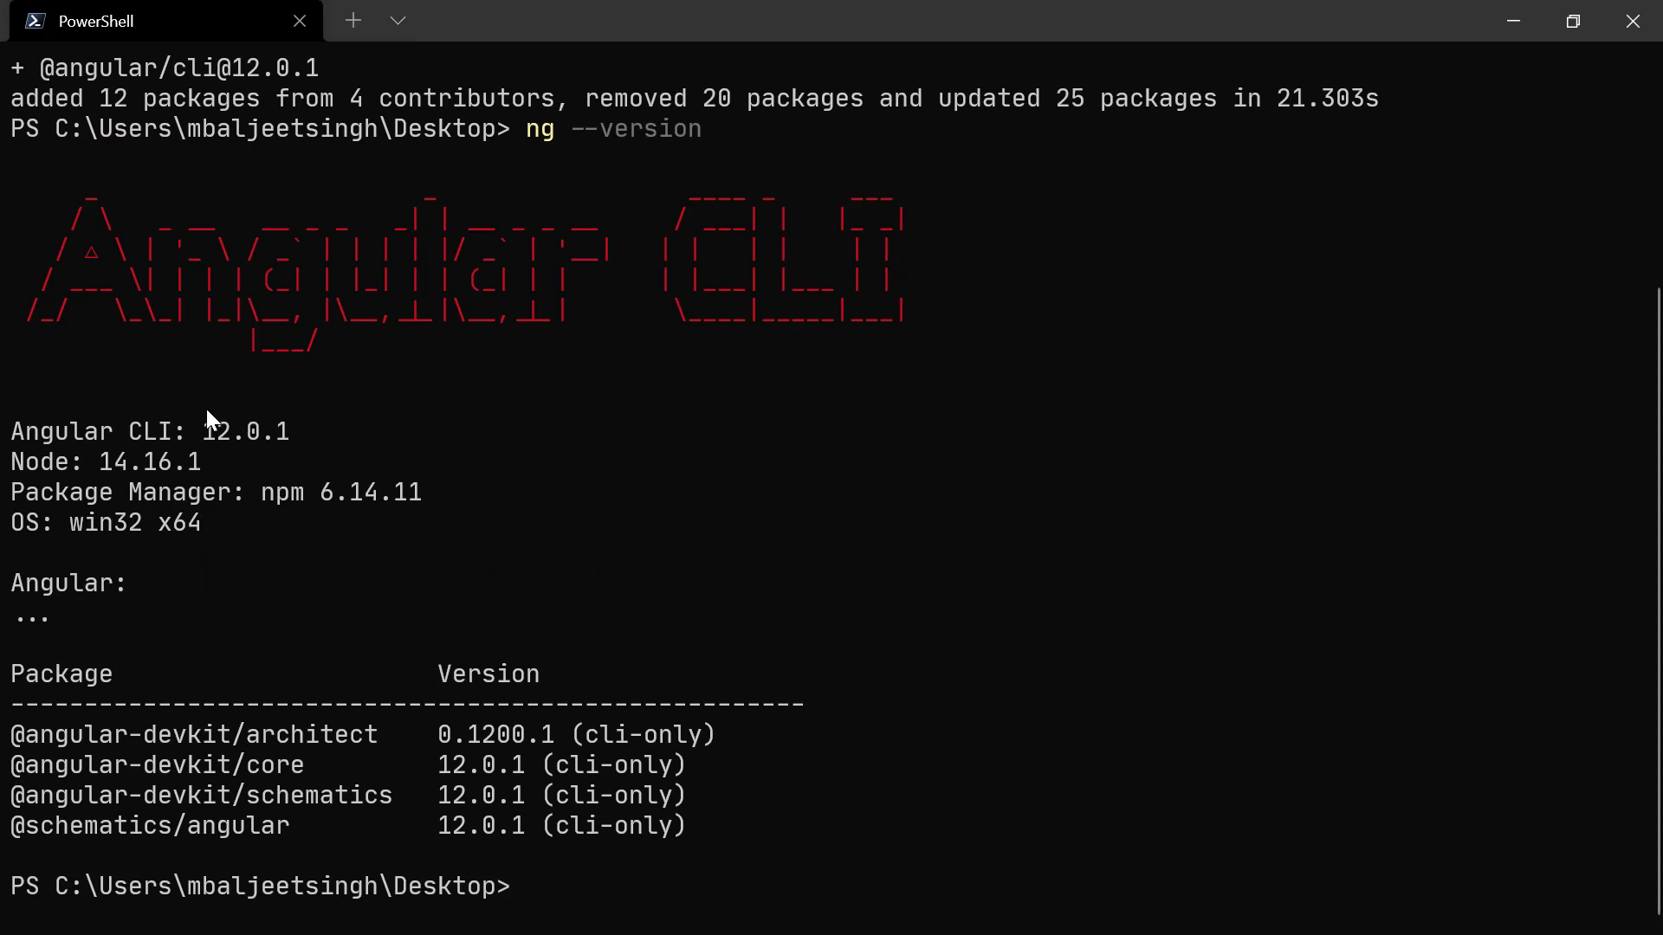
pyautogui.moveTo(212, 463)
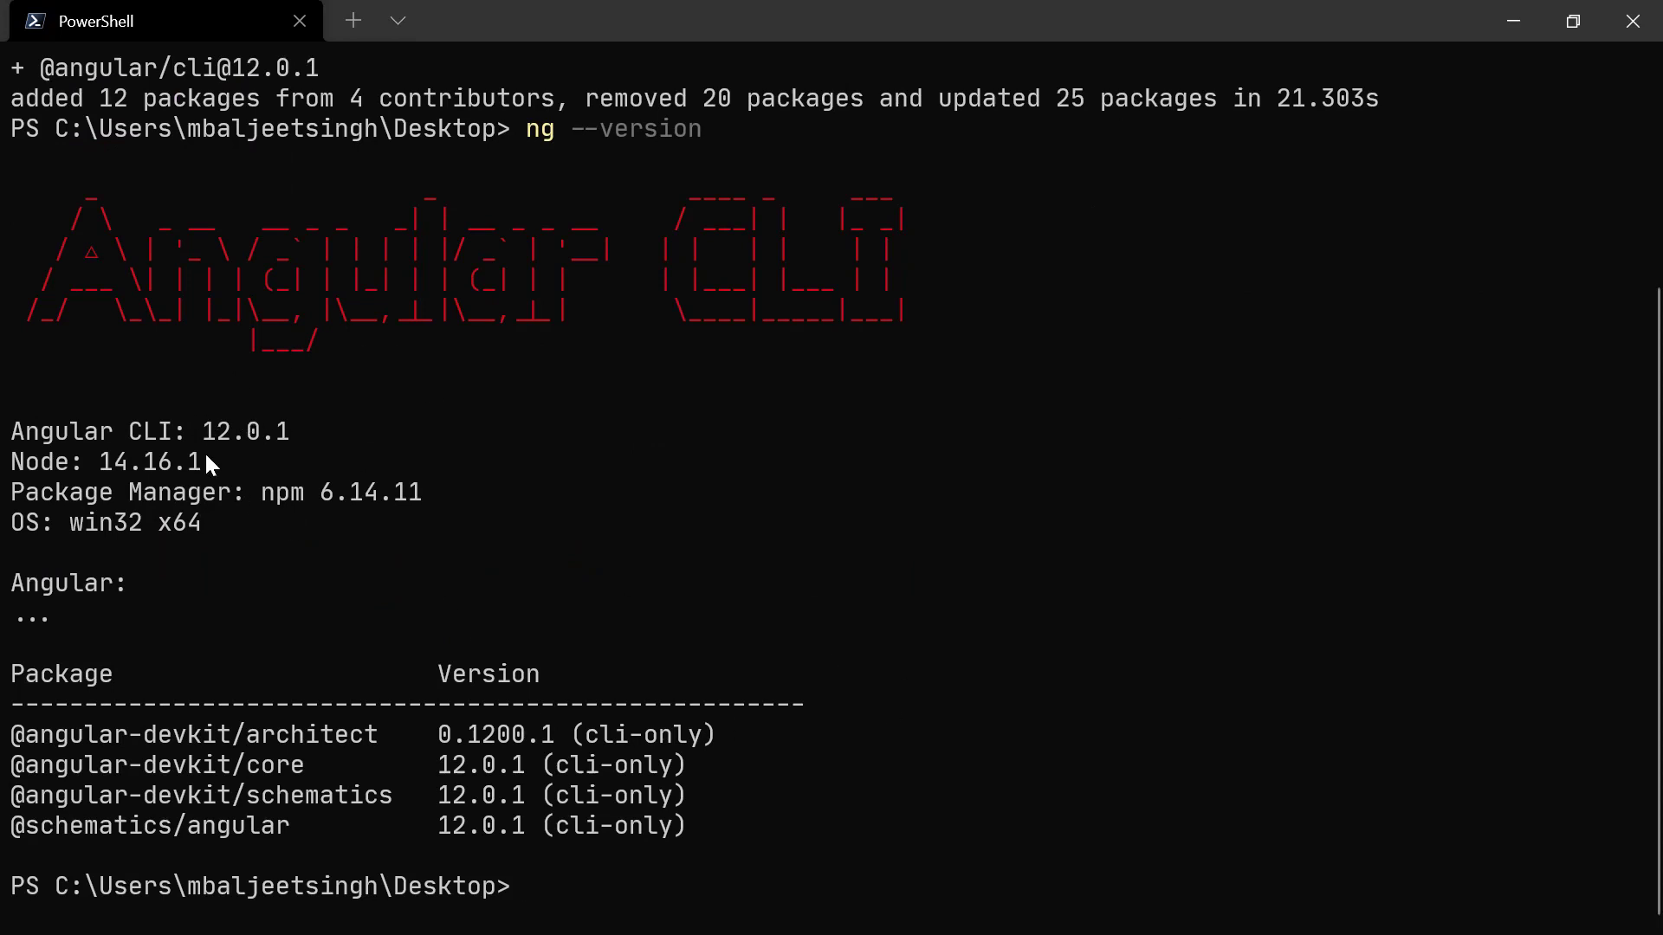
pyautogui.moveTo(742, 851)
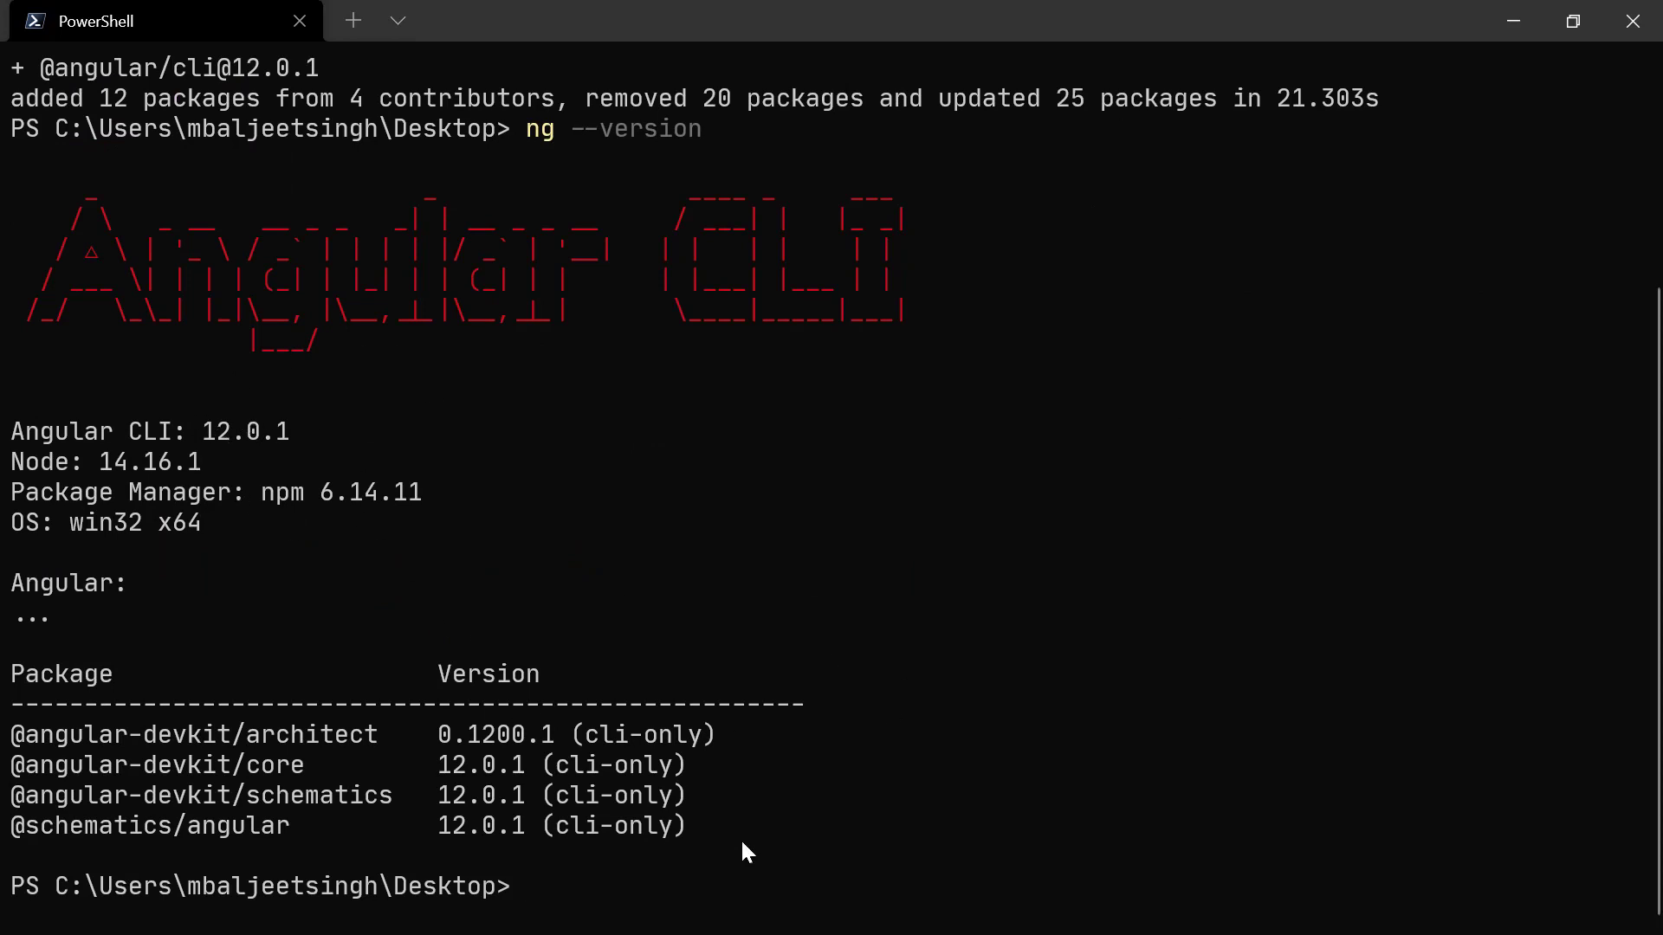
# Step: Create the Angular project ng-tailwind with routing enabled and SCSS stylesheets
pyautogui.write('clear')
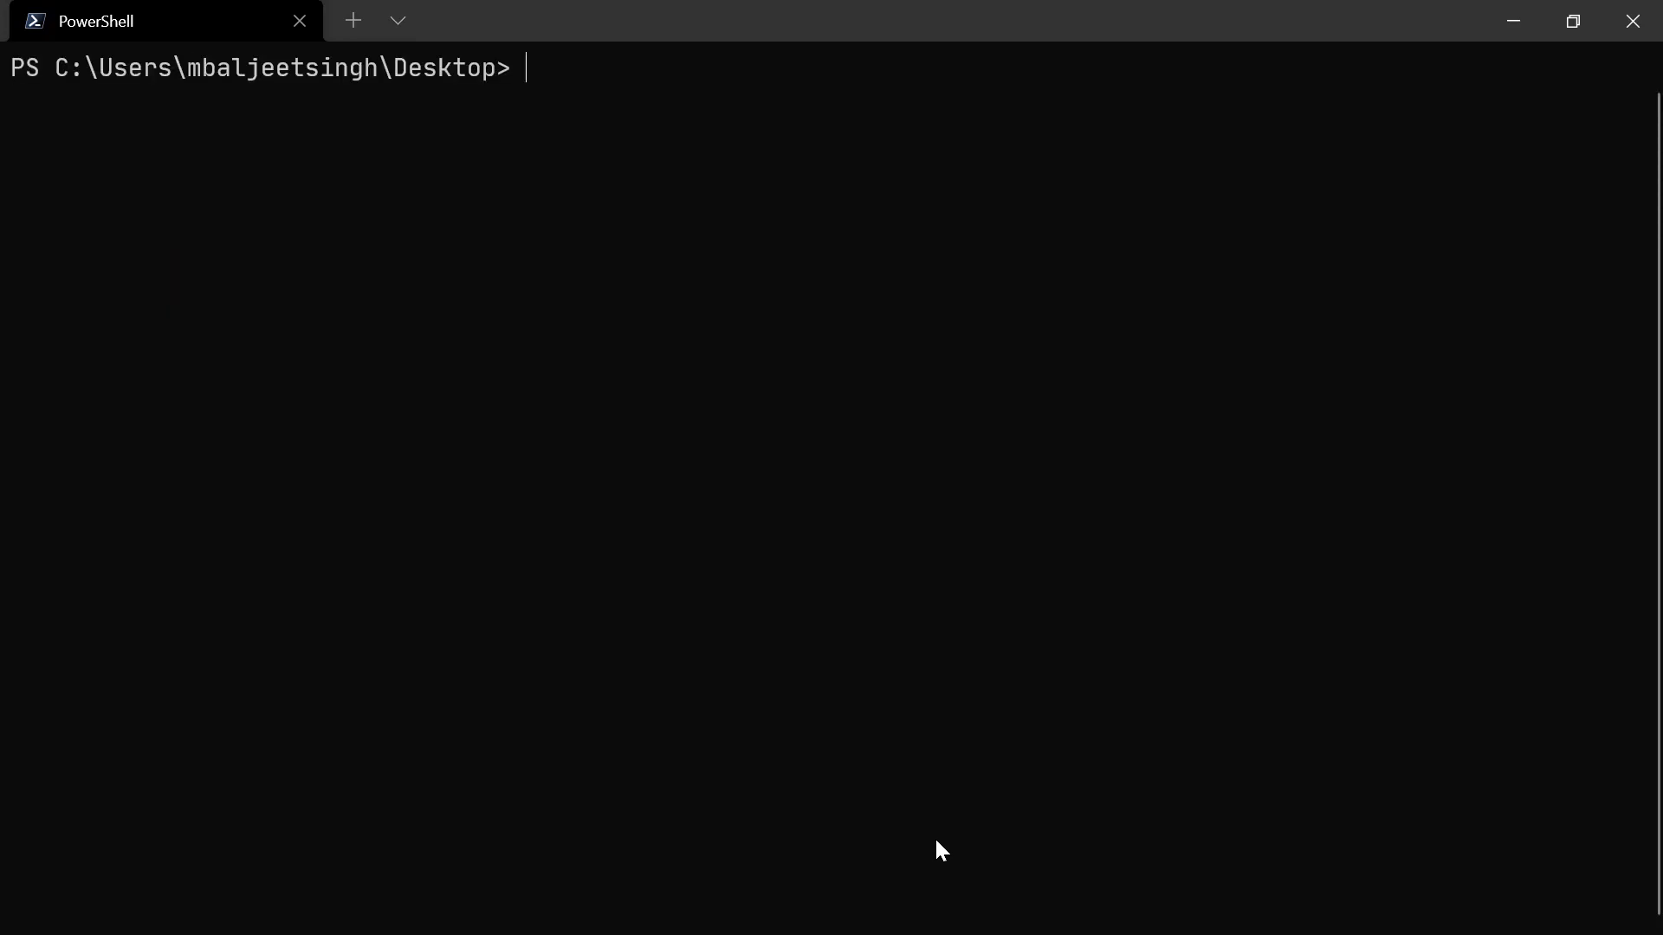
pyautogui.write('ng new')
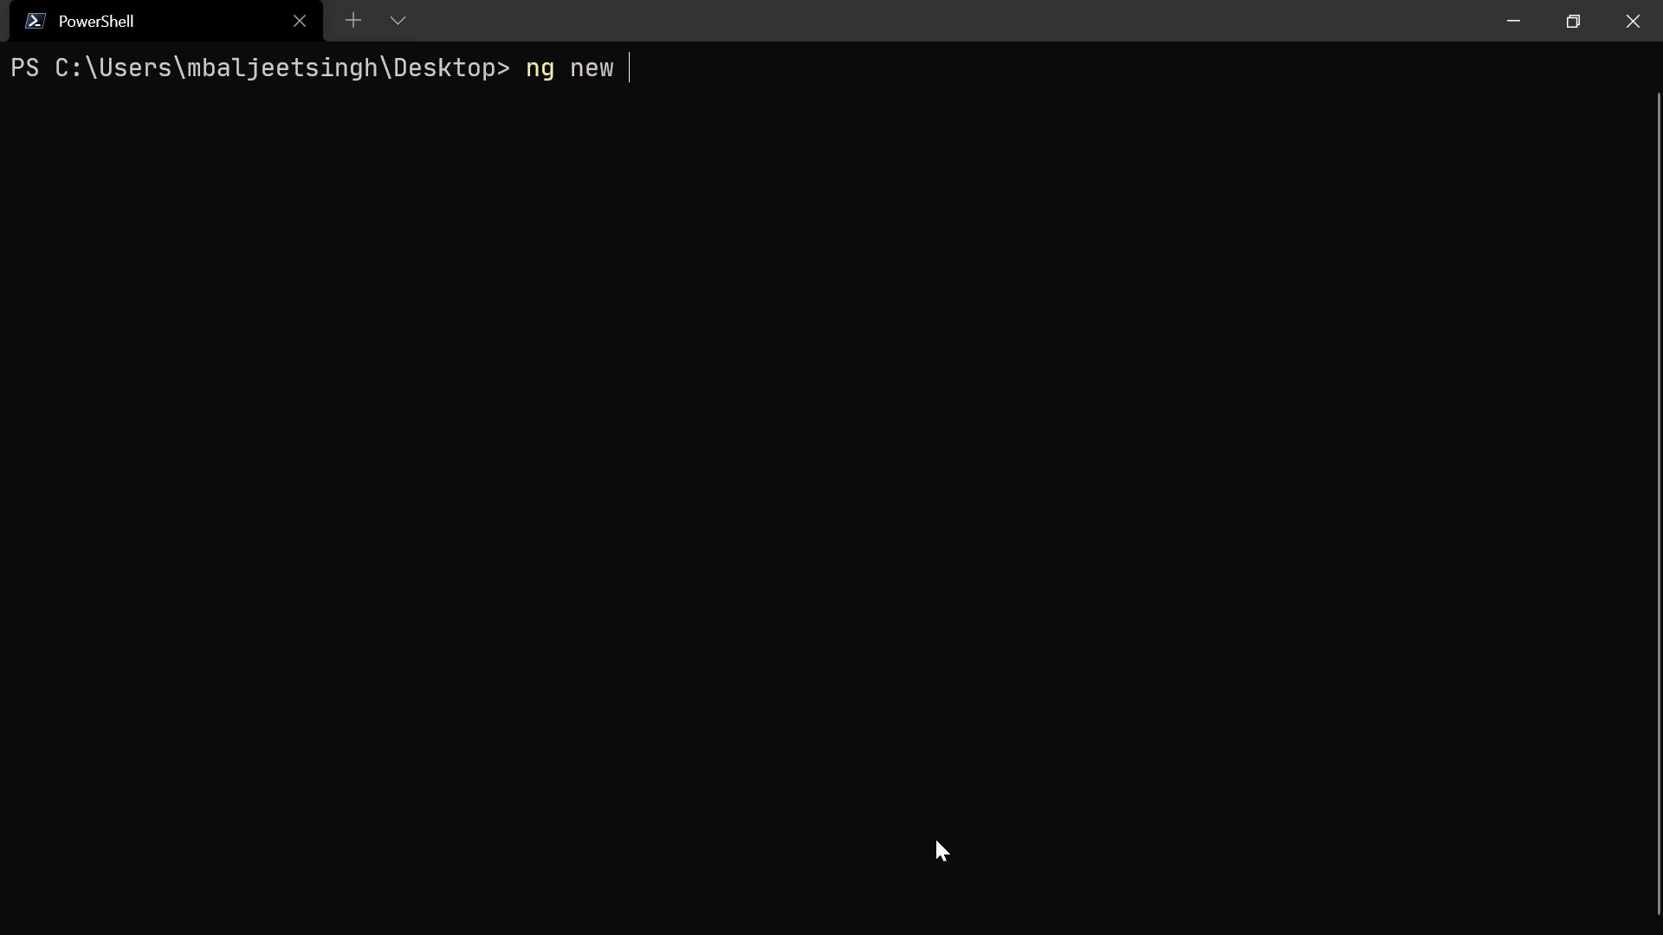
pyautogui.write('ng-ta')
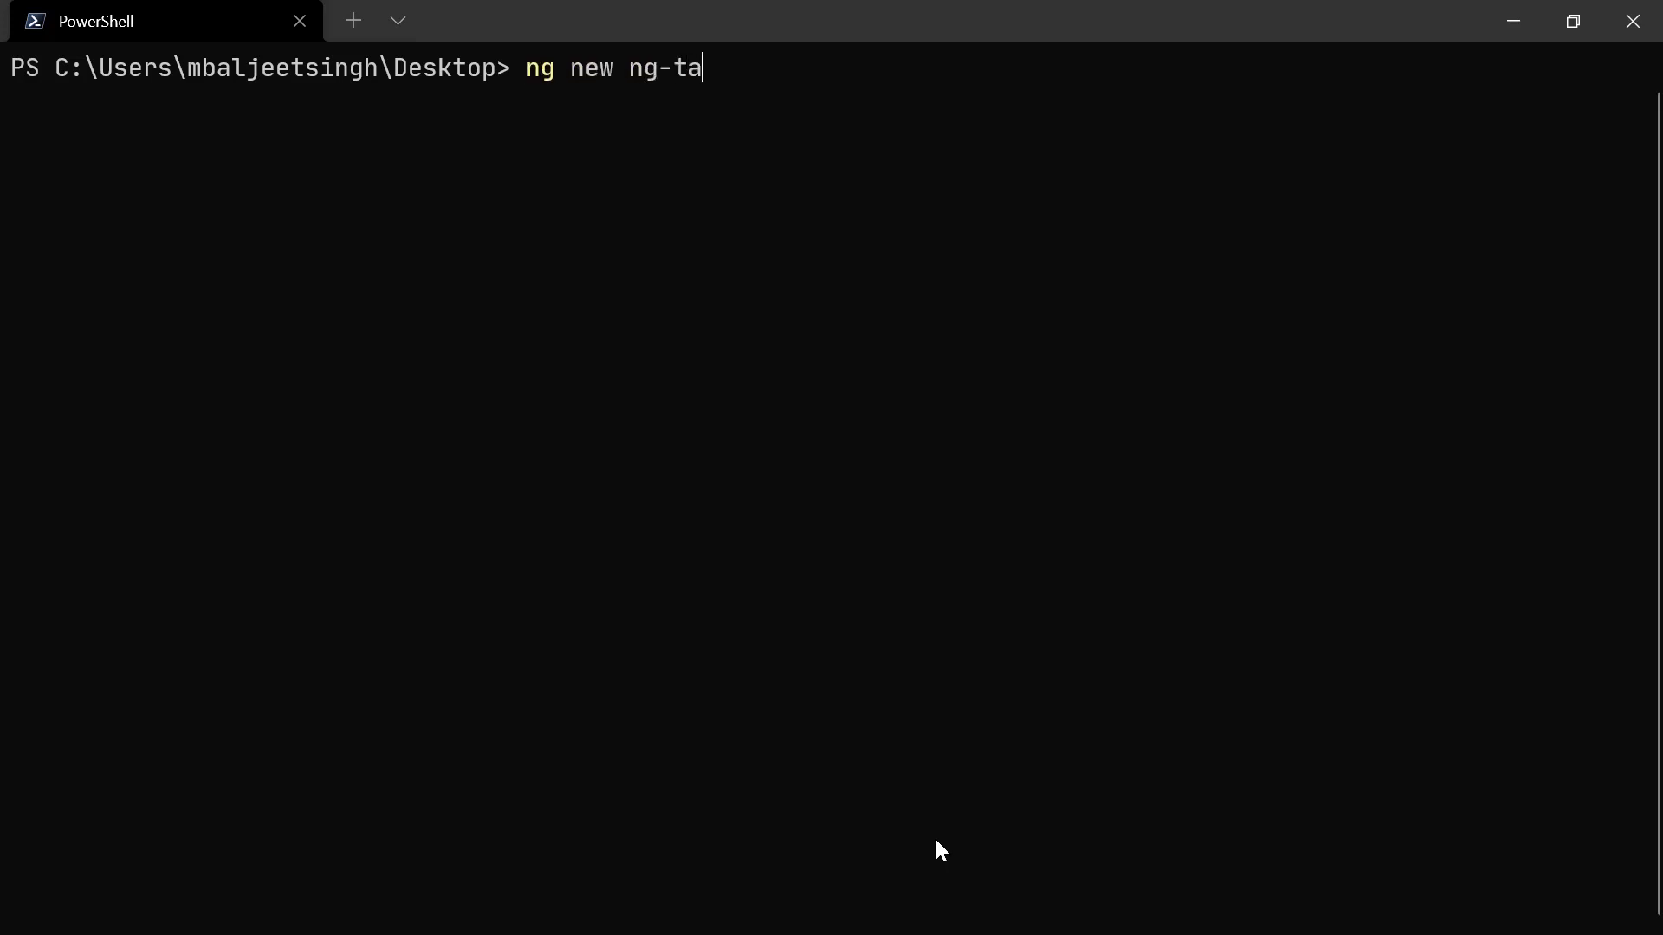
pyautogui.write('ilwi')
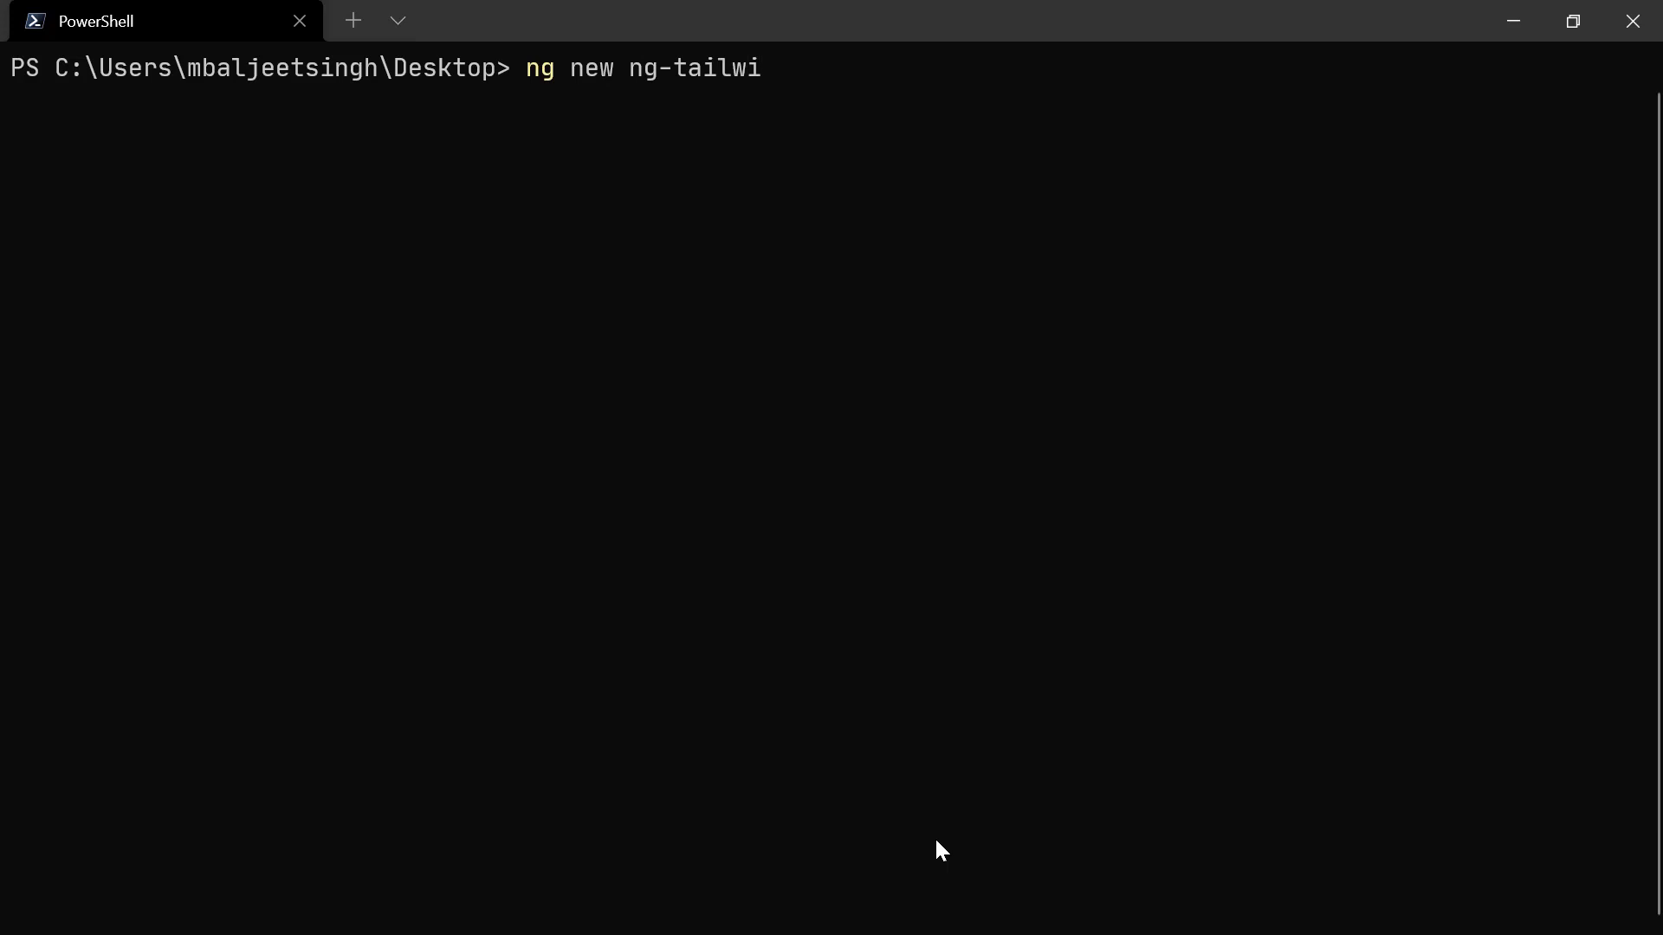
pyautogui.write('nd')
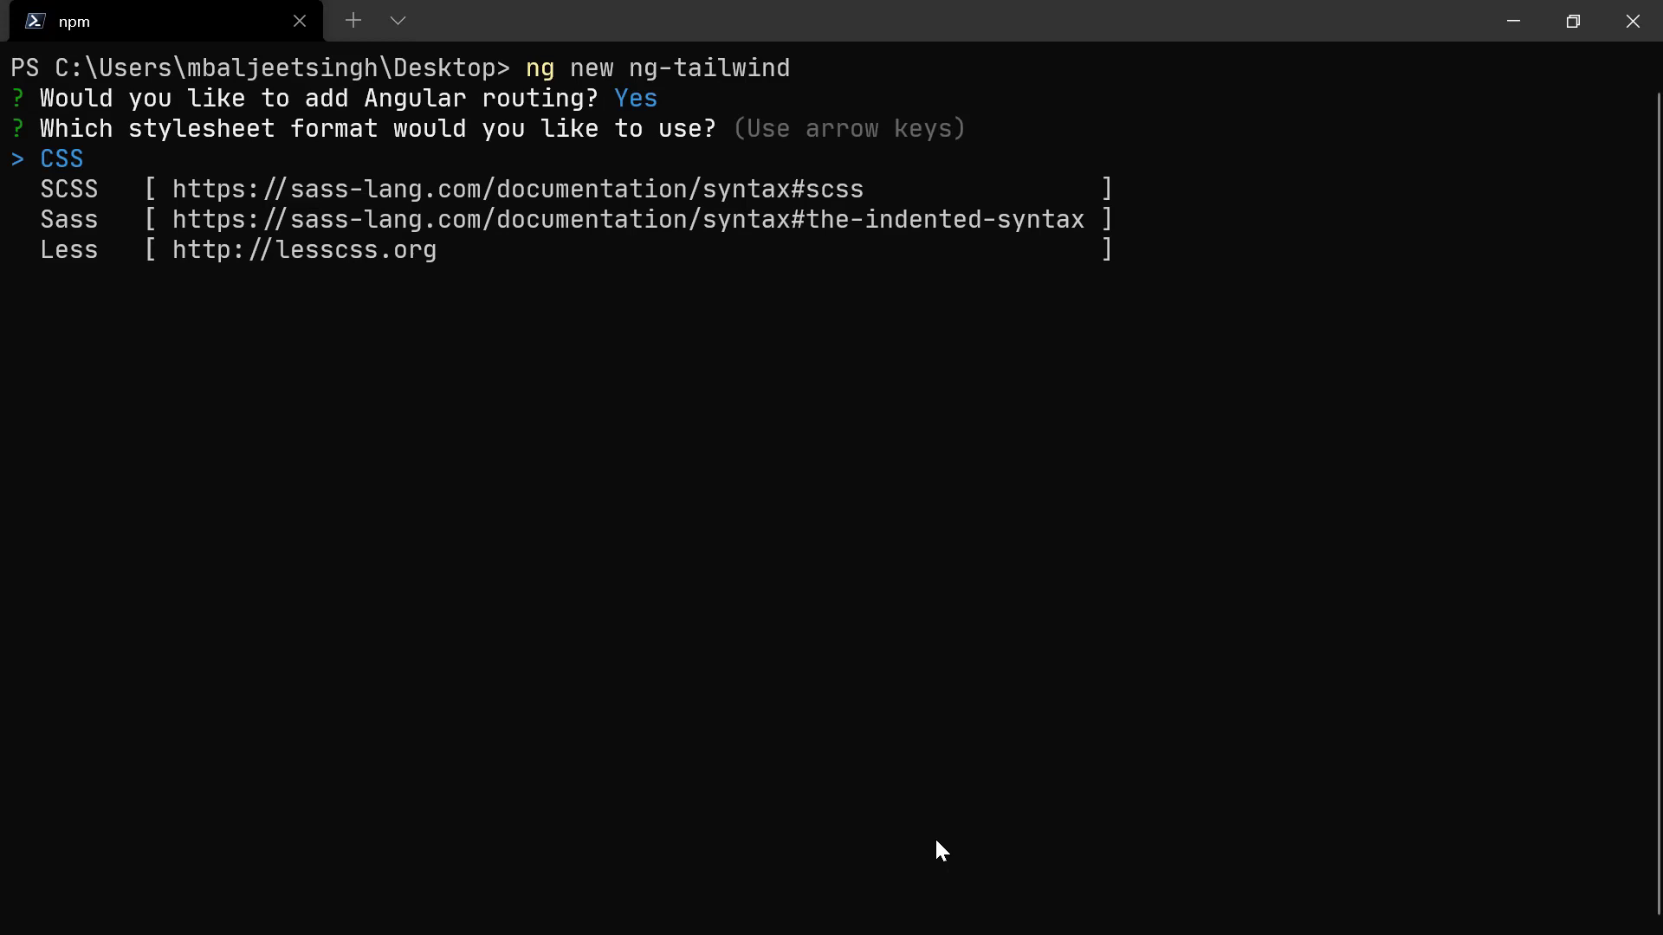
pyautogui.press('down')
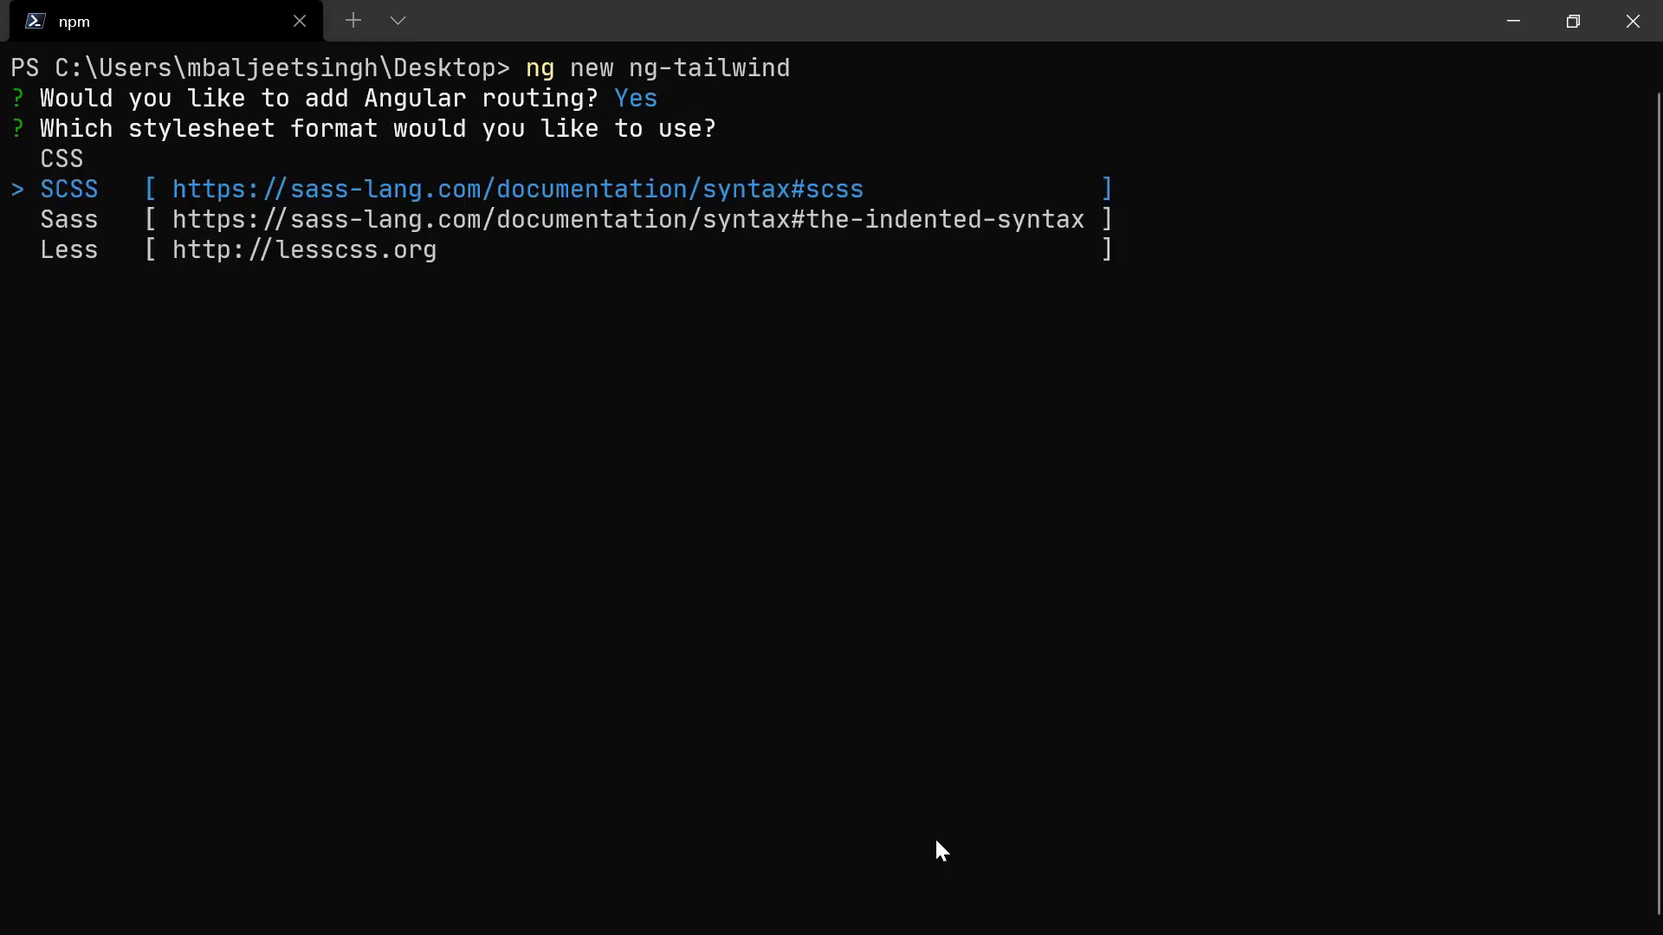
pyautogui.press('enter')
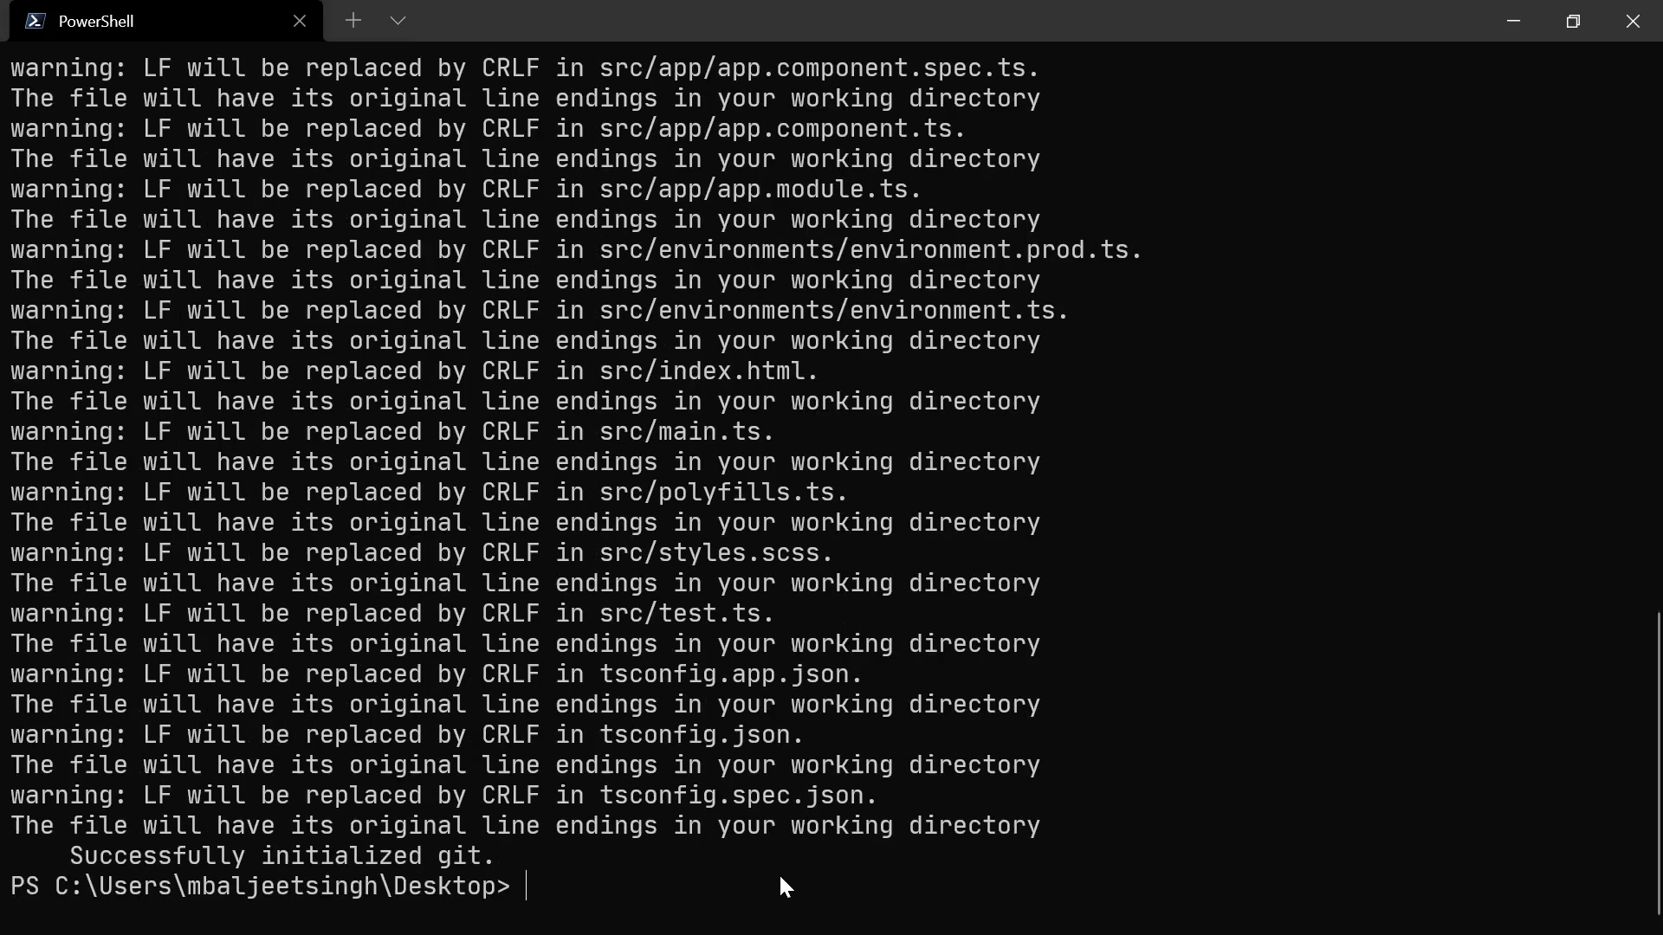
# Step: Move into the ng-tailwind folder and launch it in Visual Studio Code with code
pyautogui.write('cl')
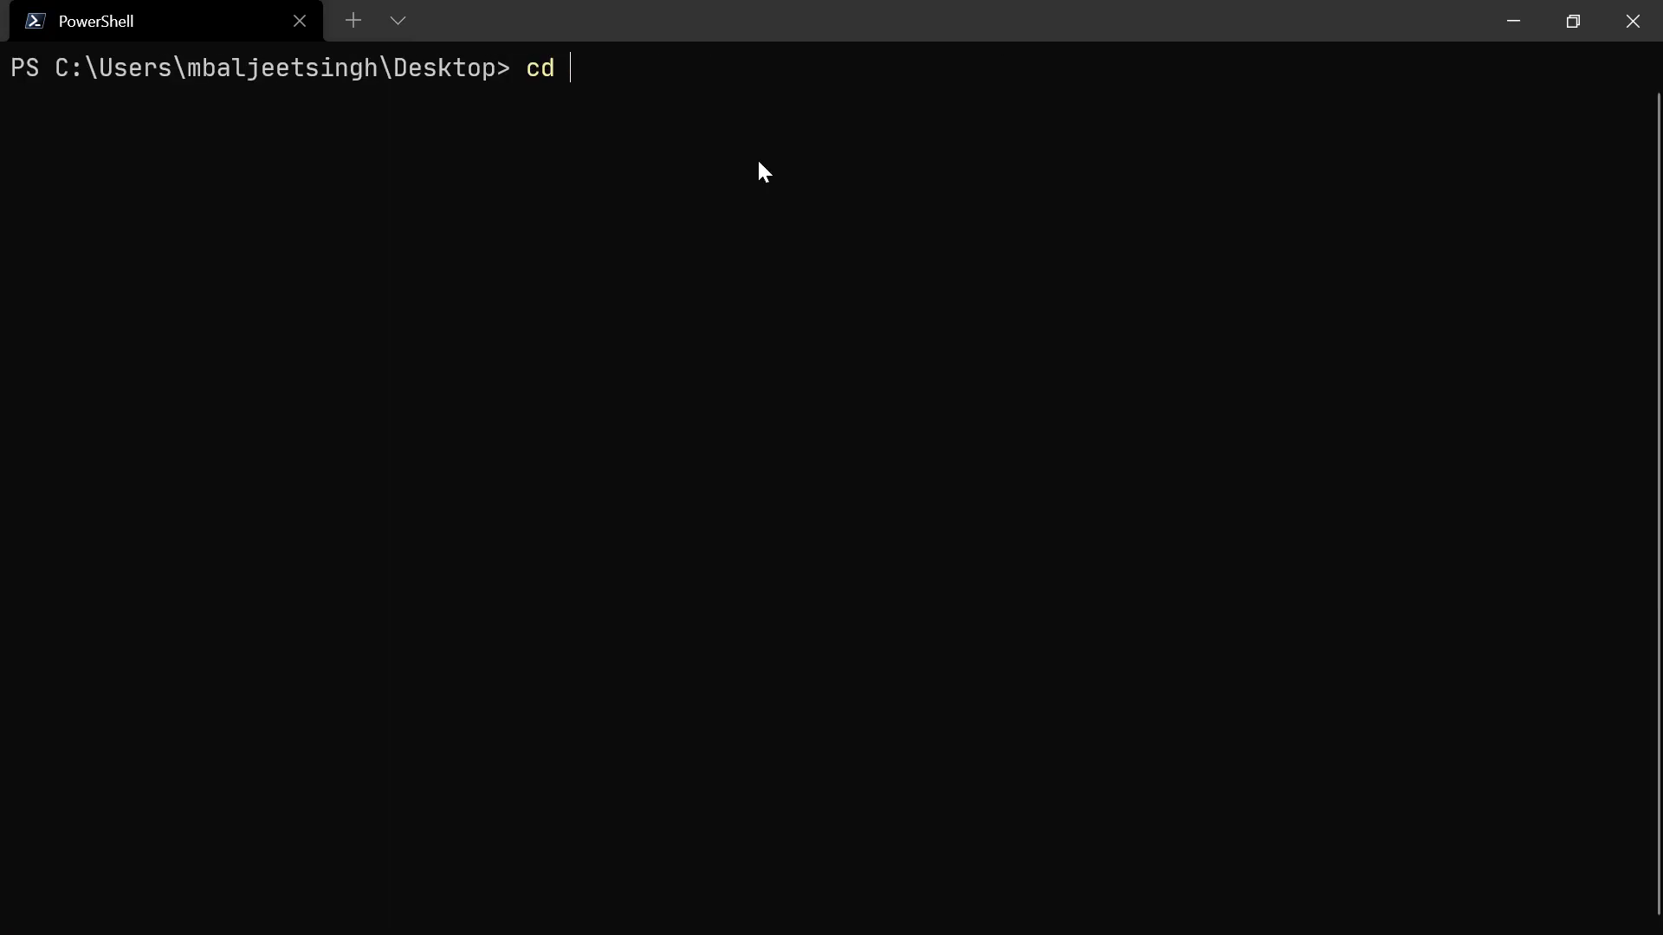
pyautogui.write('.\\ng-tailwind\\')
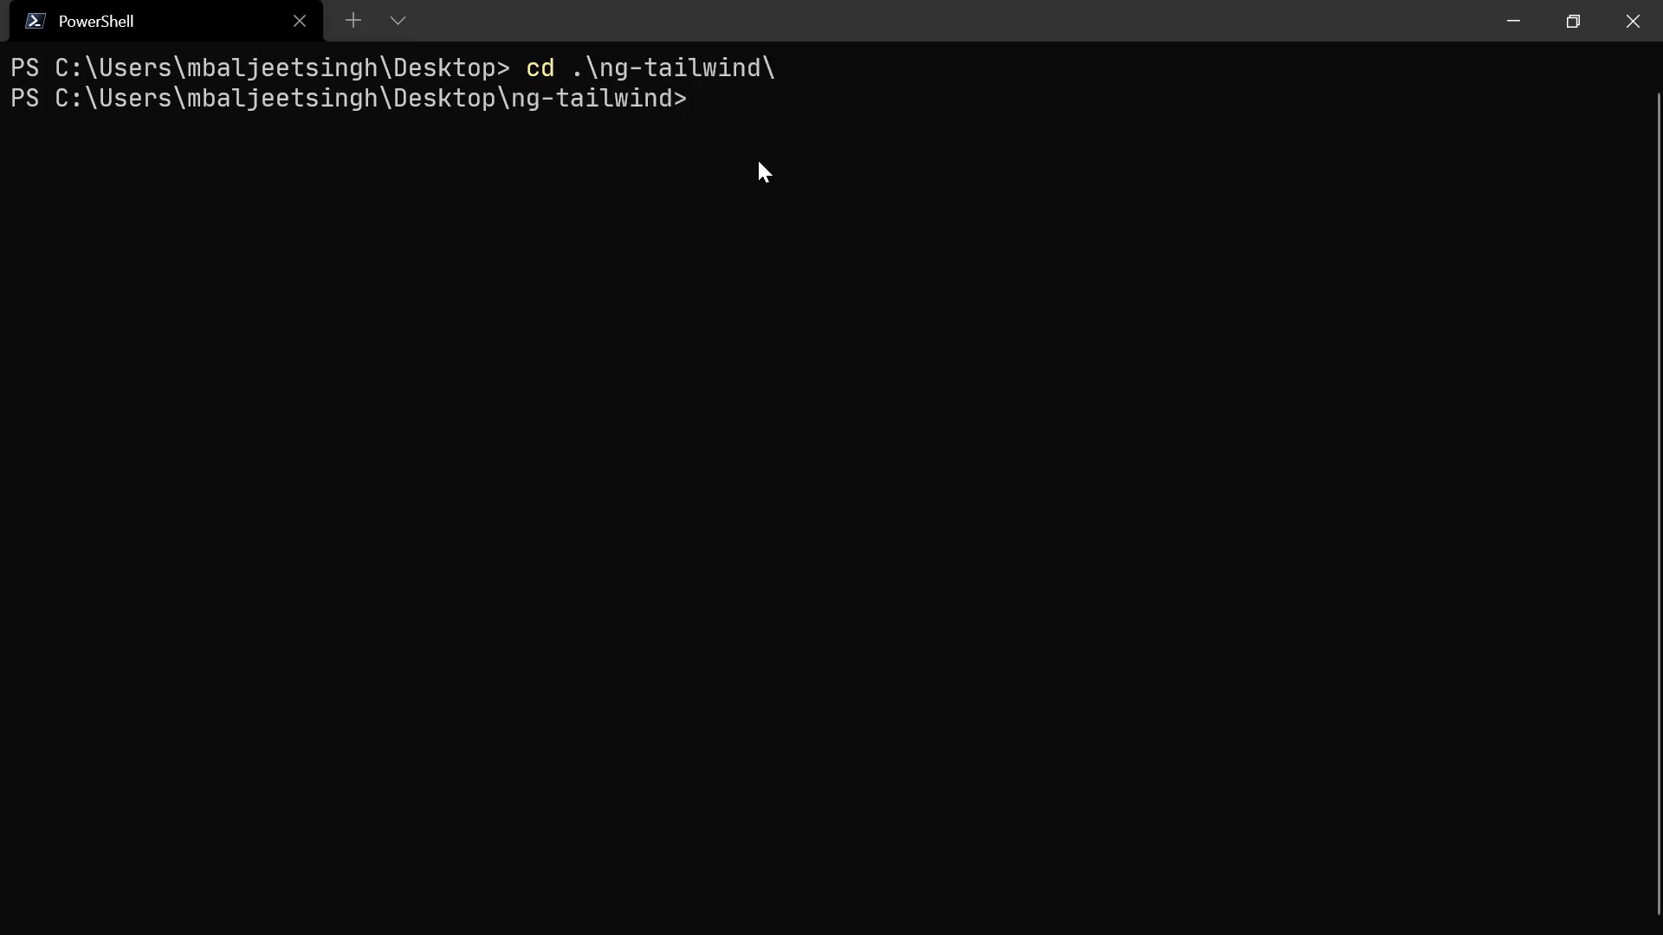
pyautogui.write('code .')
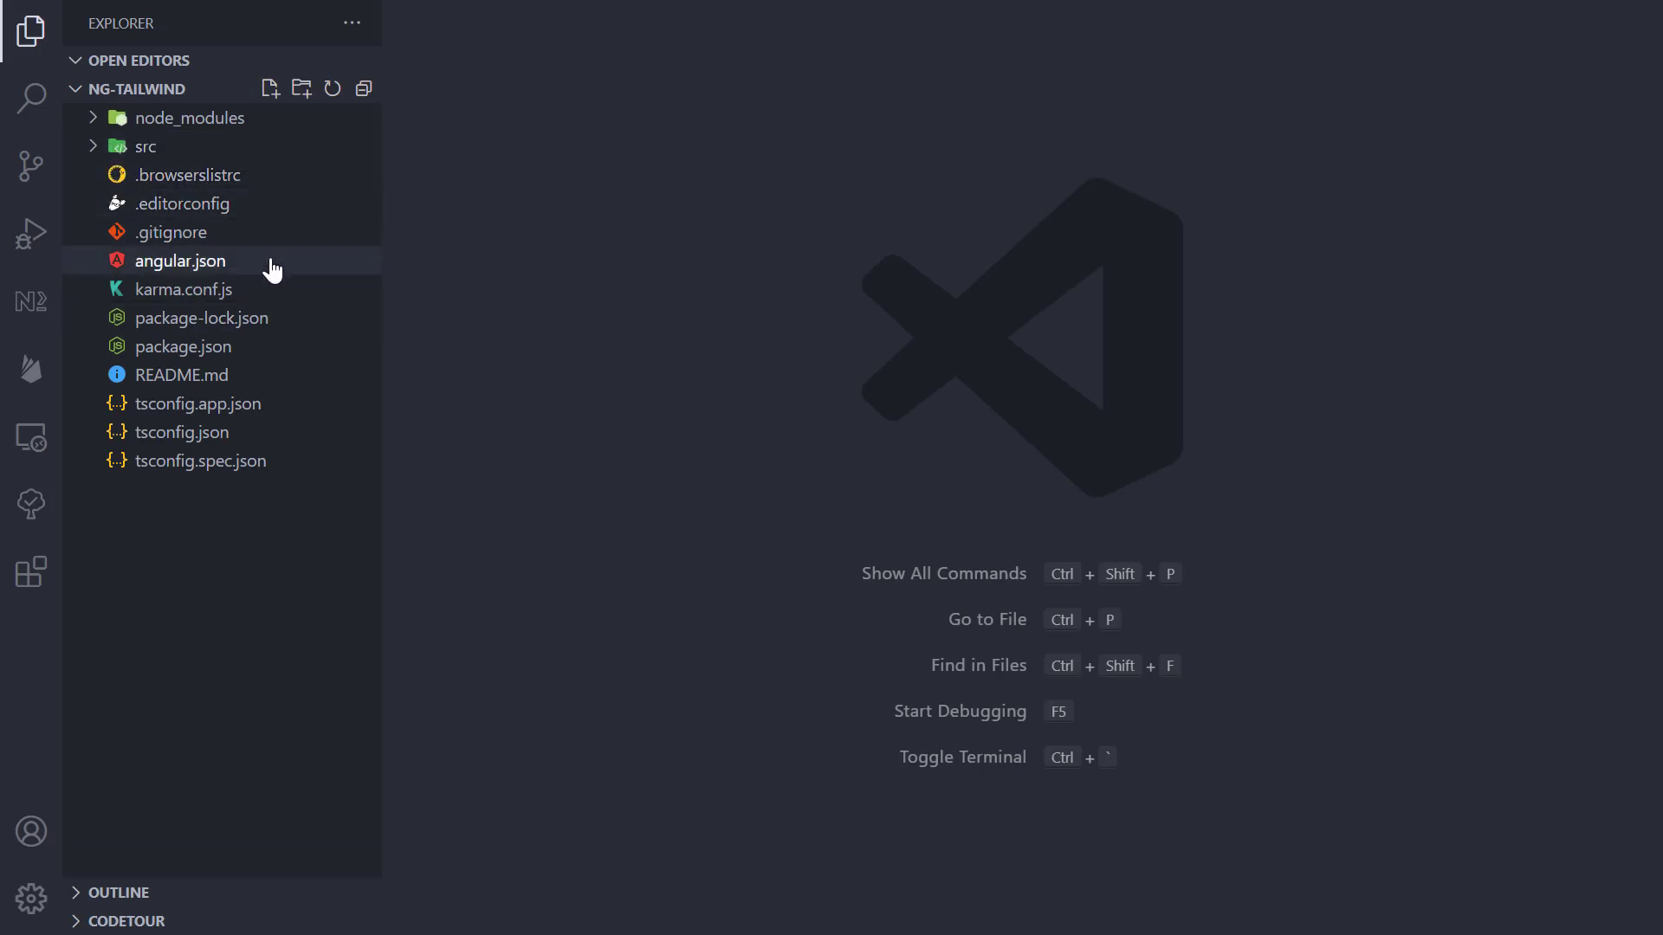
# Step: Start the dev server with ng serve -o from the integrated terminal
pyautogui.press('ctrl+`')
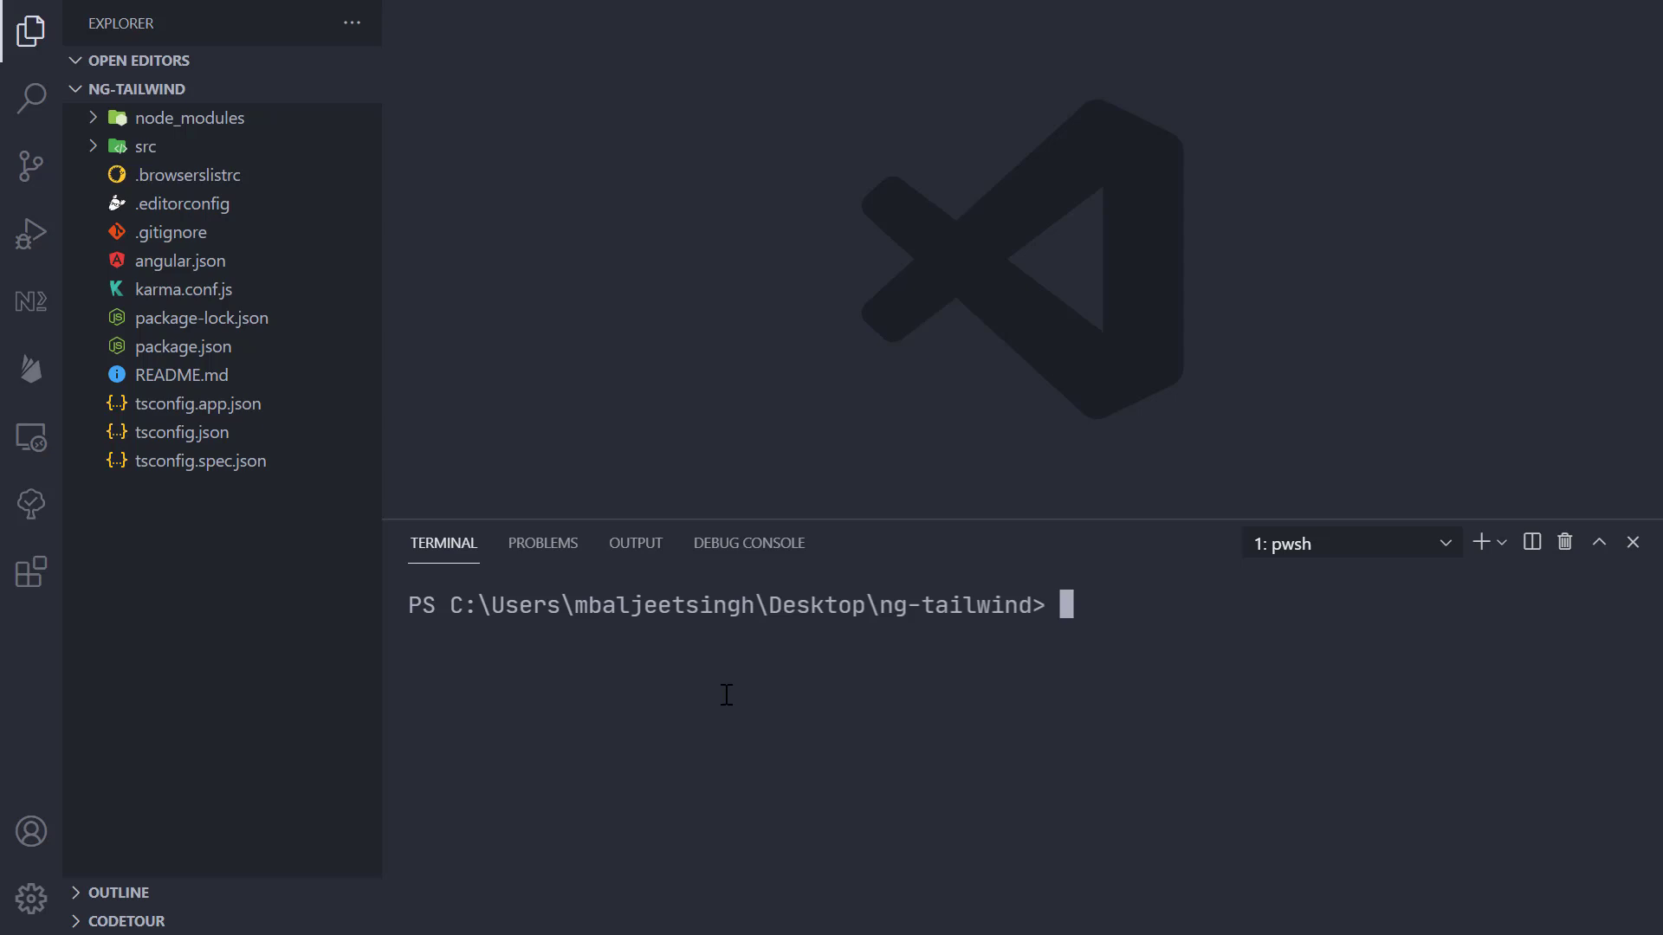
pyautogui.write('ng')
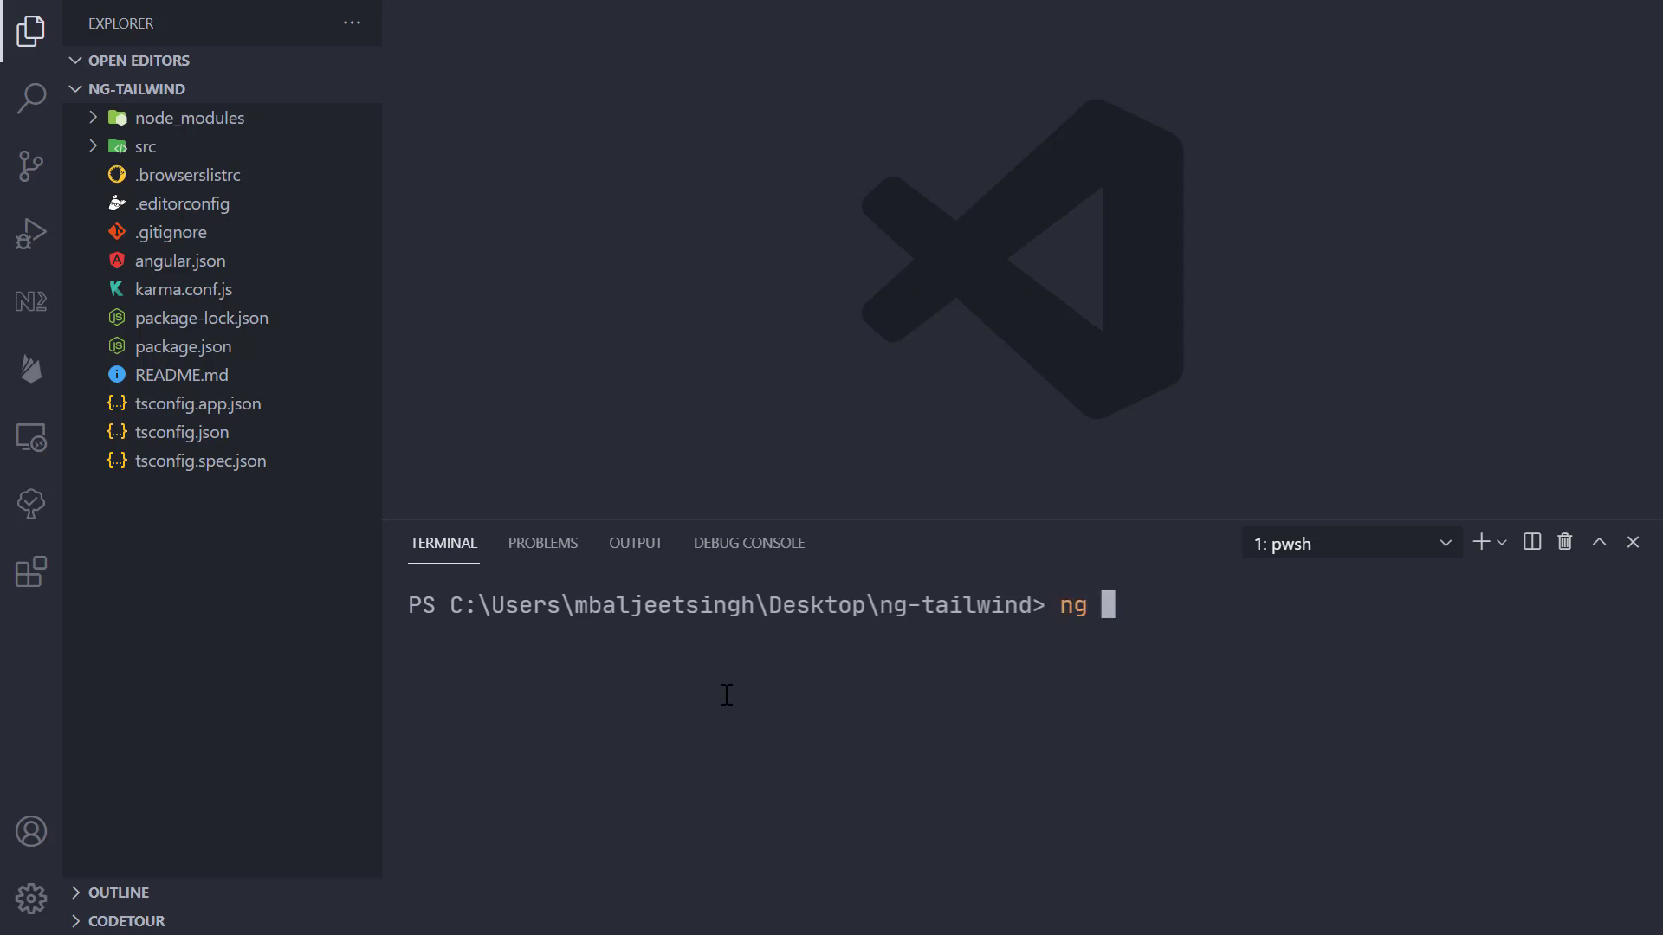
pyautogui.write('ser')
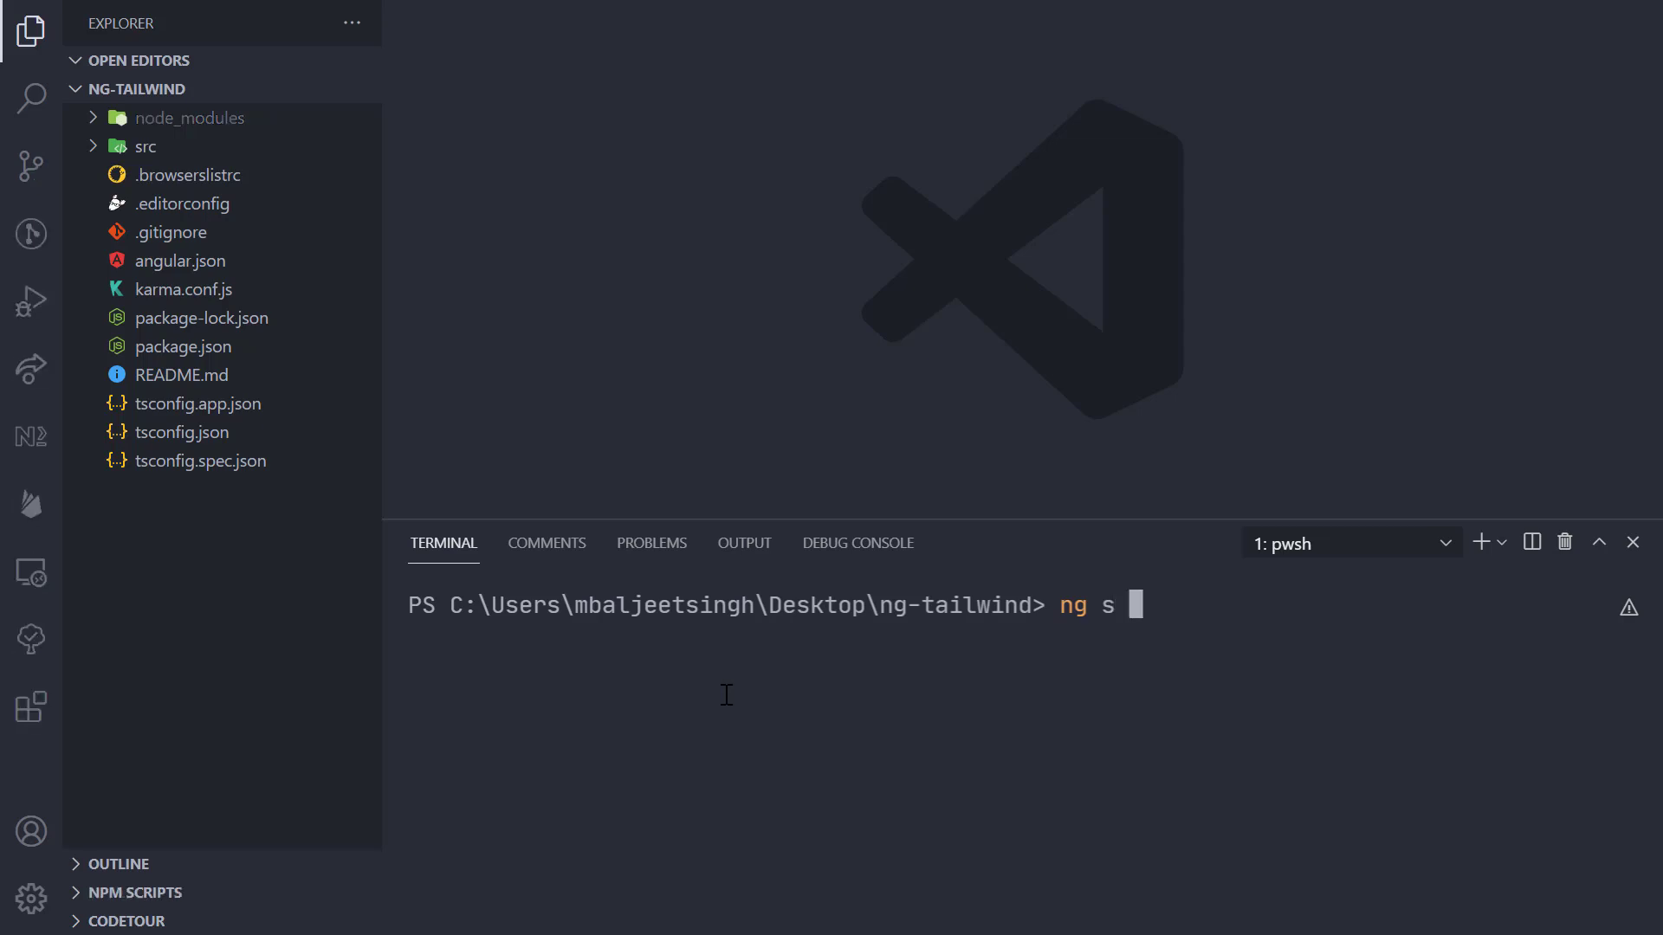
pyautogui.write('-o')
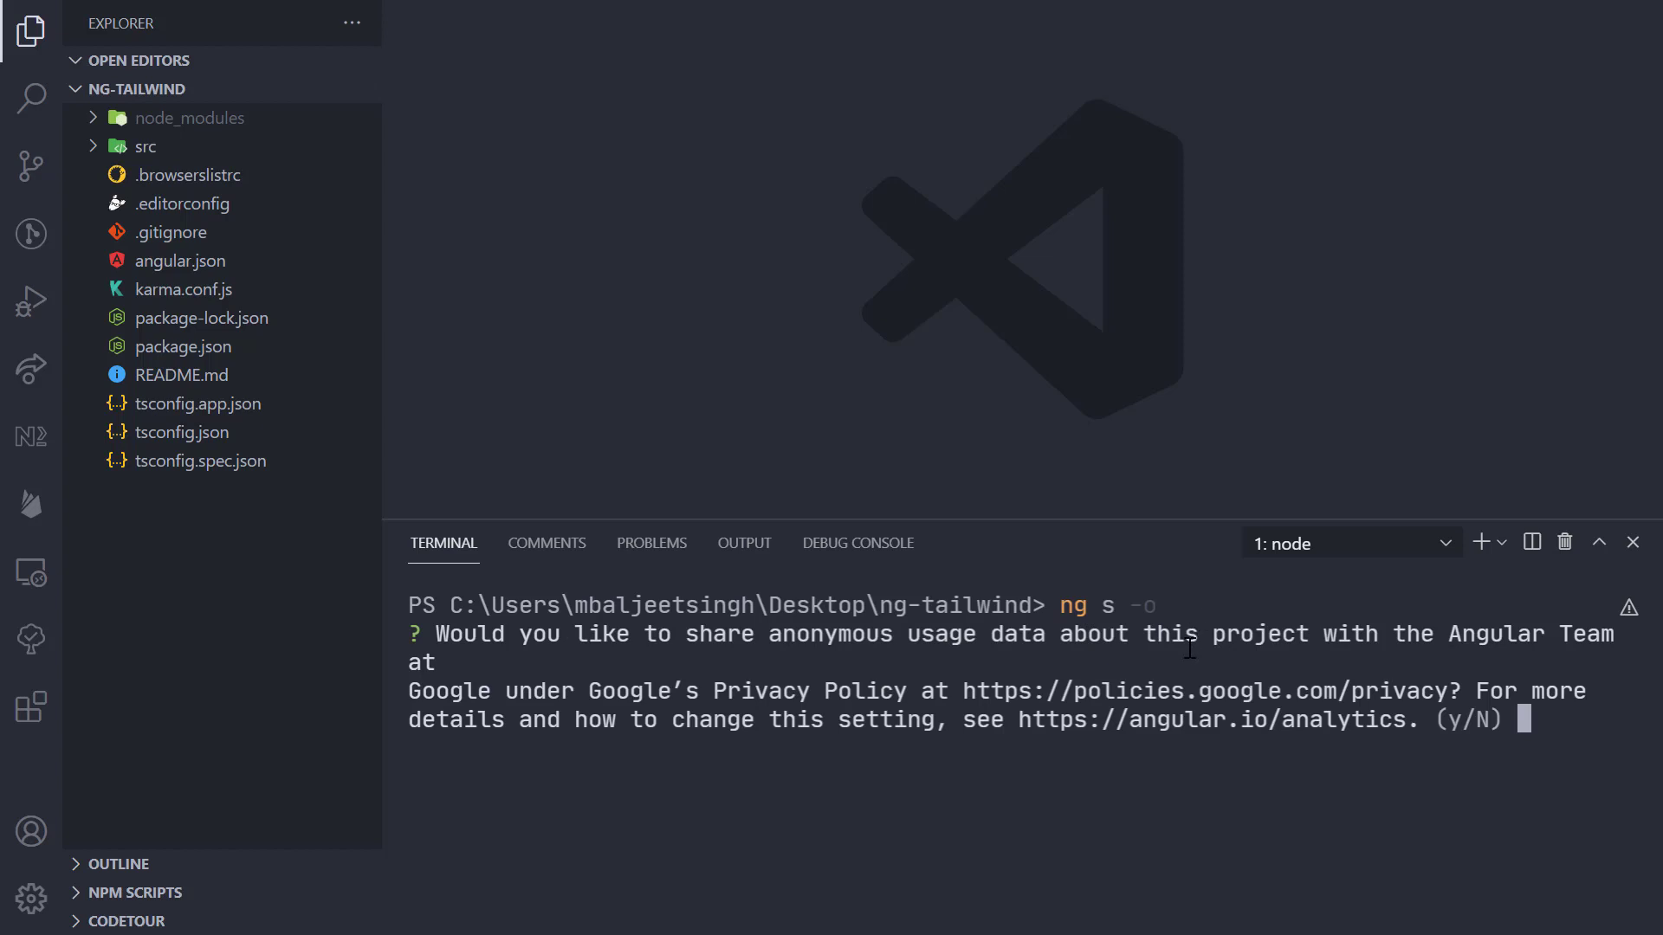
pyautogui.moveTo(1196, 652)
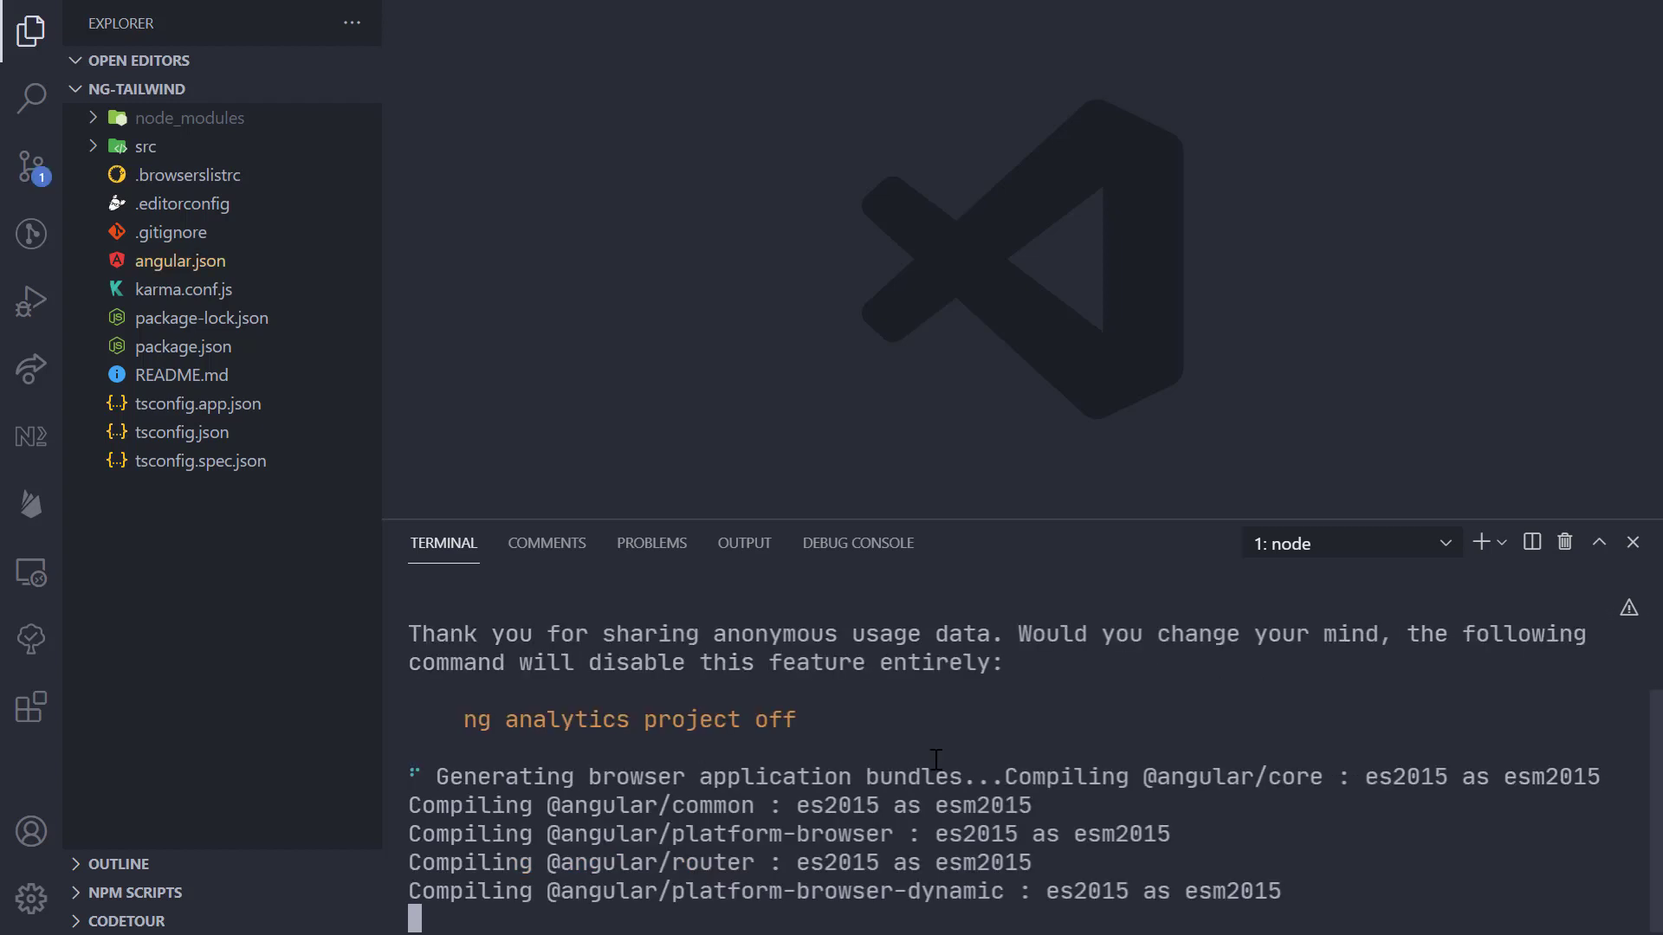
pyautogui.moveTo(922, 706)
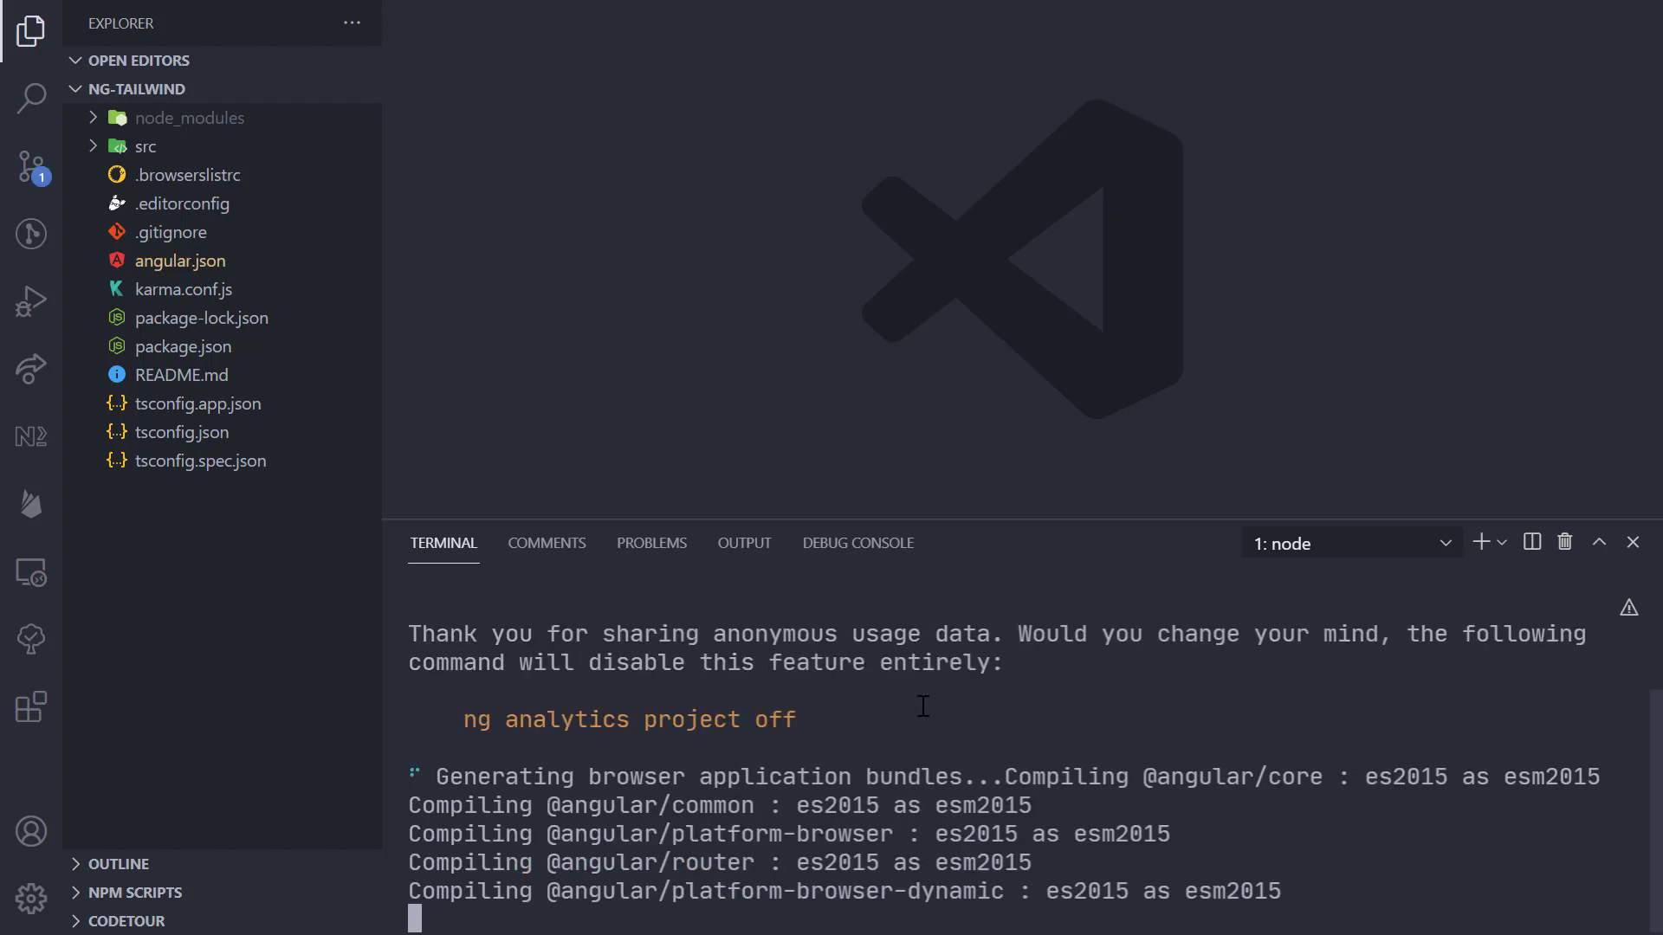
pyautogui.moveTo(978, 712)
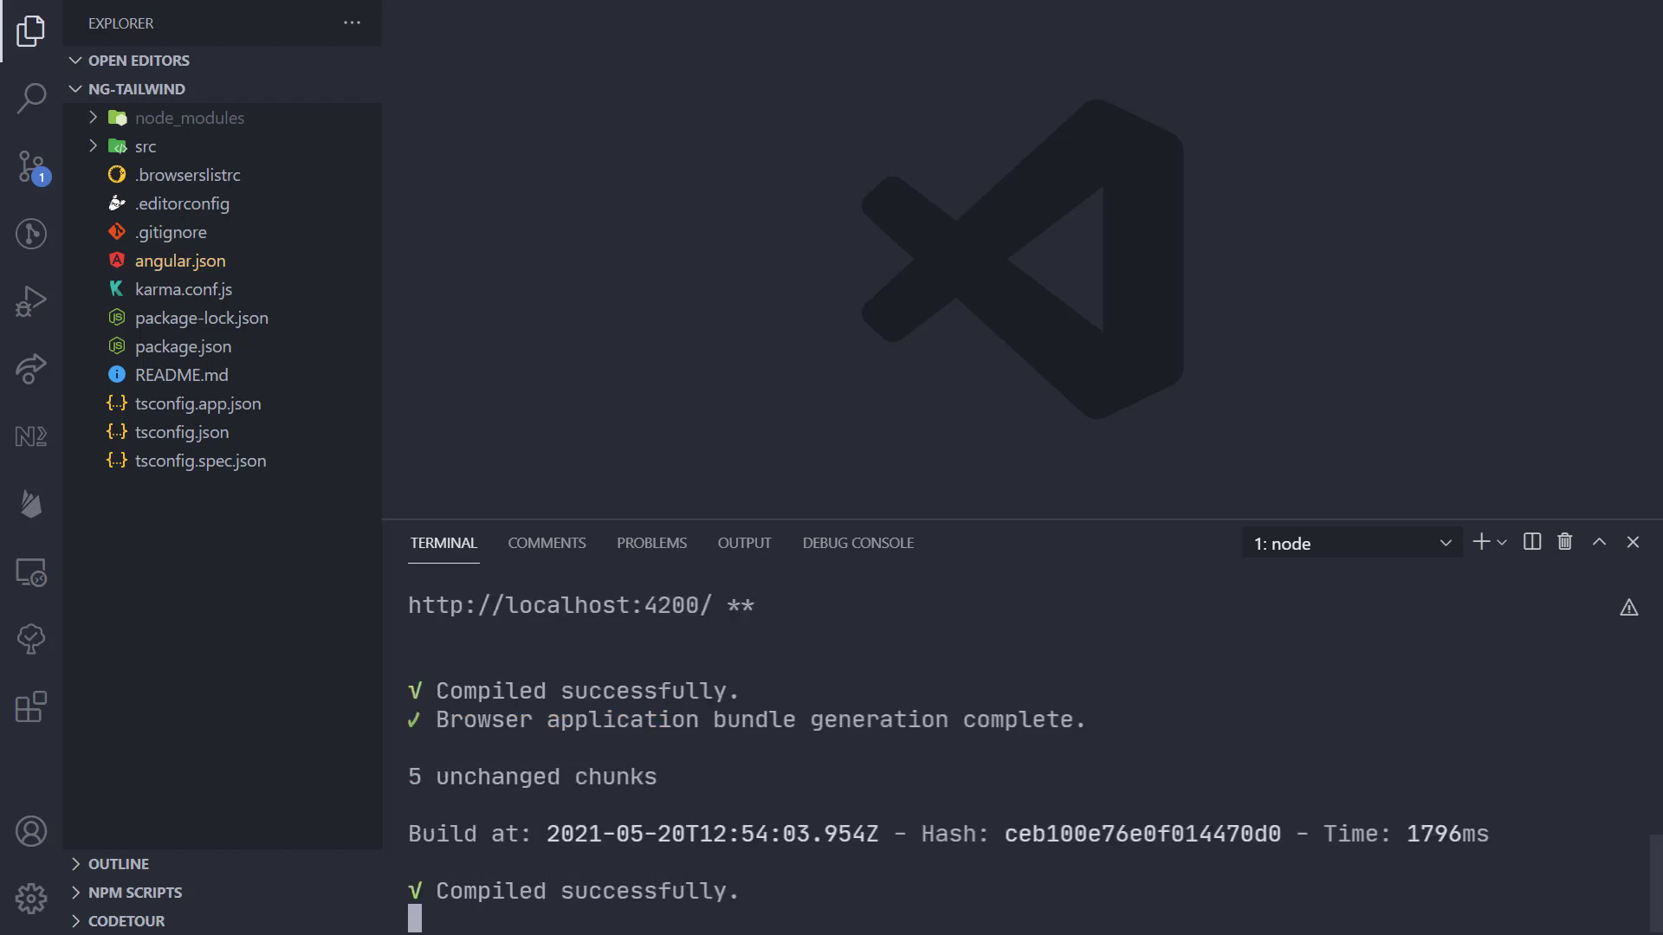
pyautogui.moveTo(672, 605)
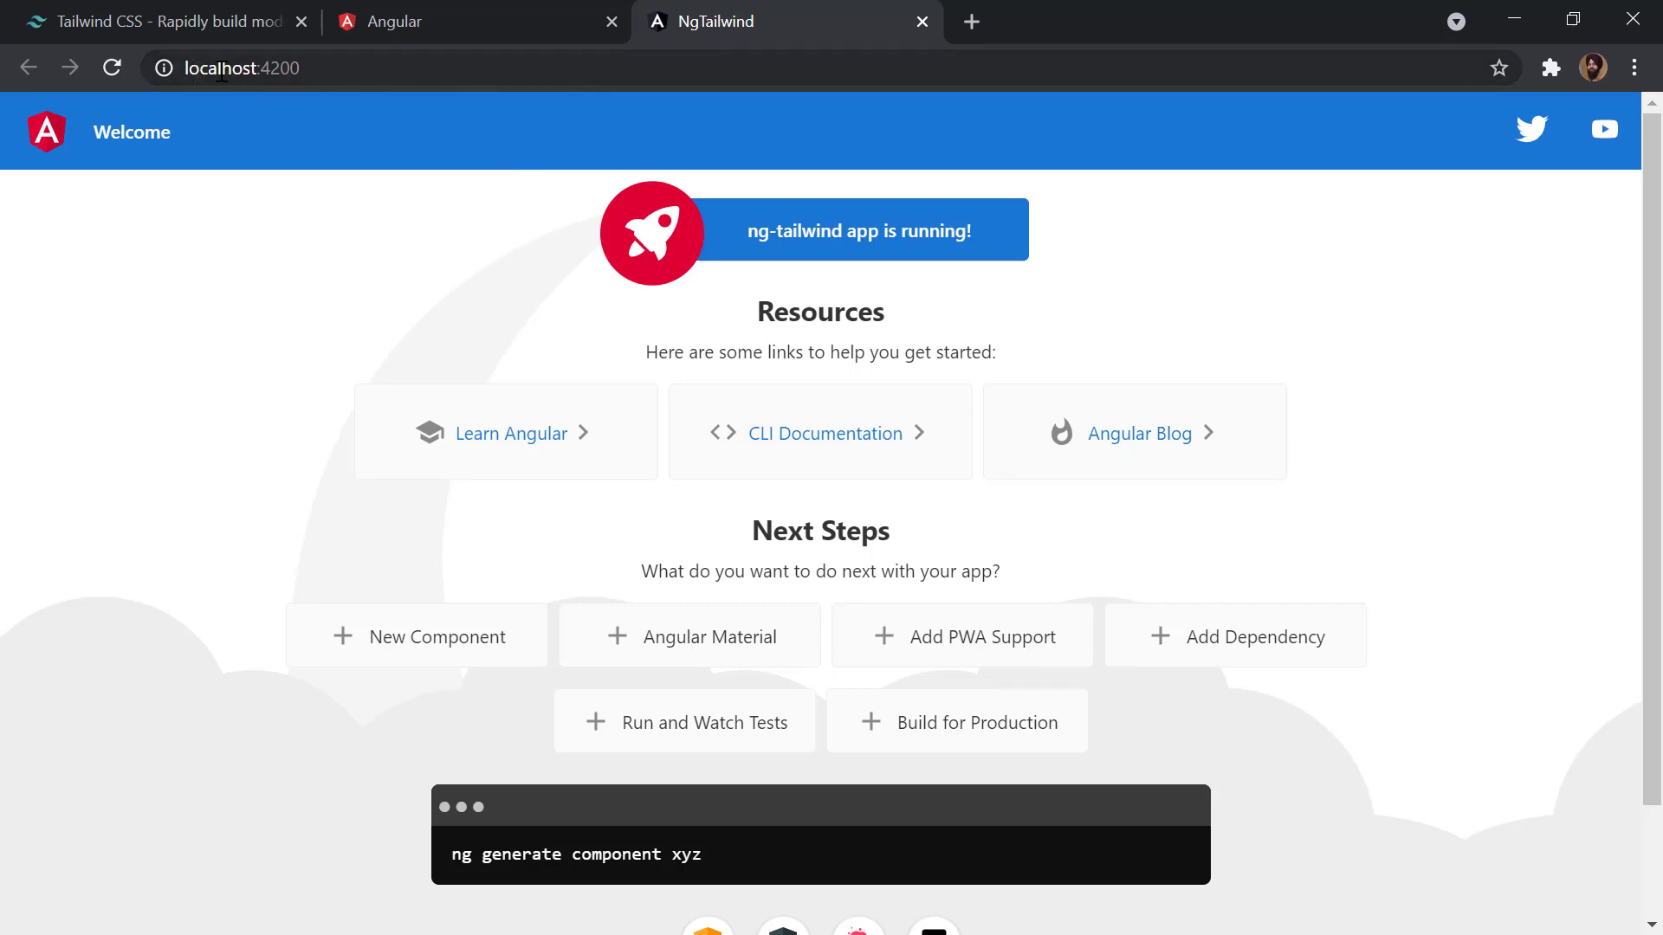
pyautogui.click(244, 68)
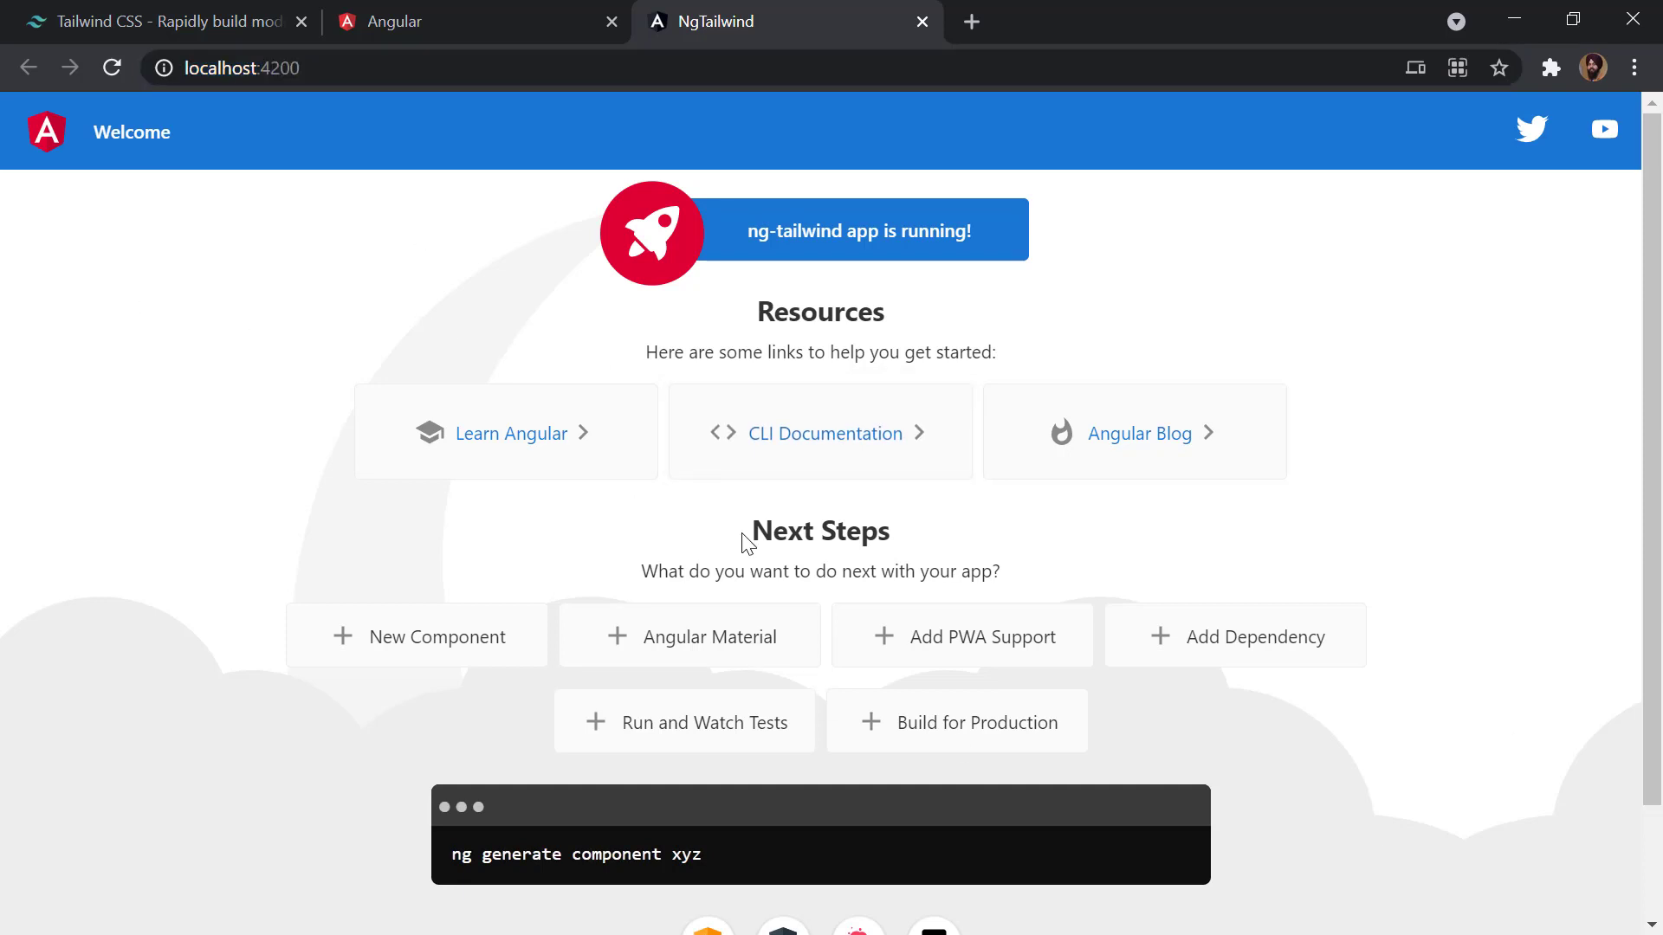
pyautogui.moveTo(1172, 466)
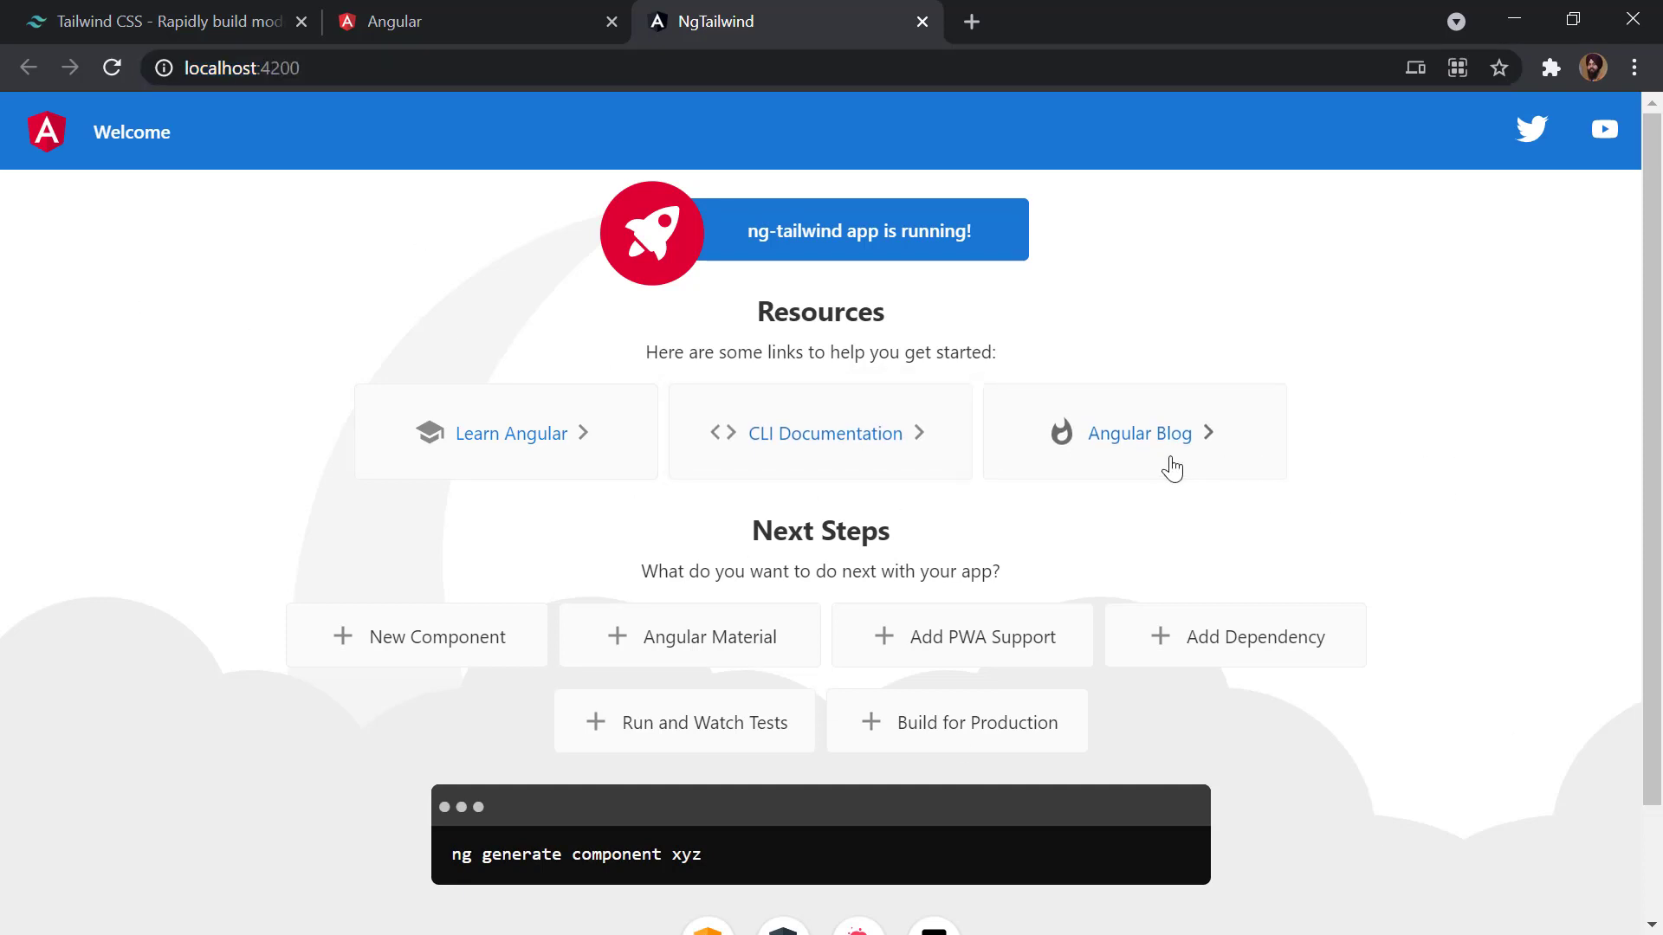
pyautogui.click(159, 21)
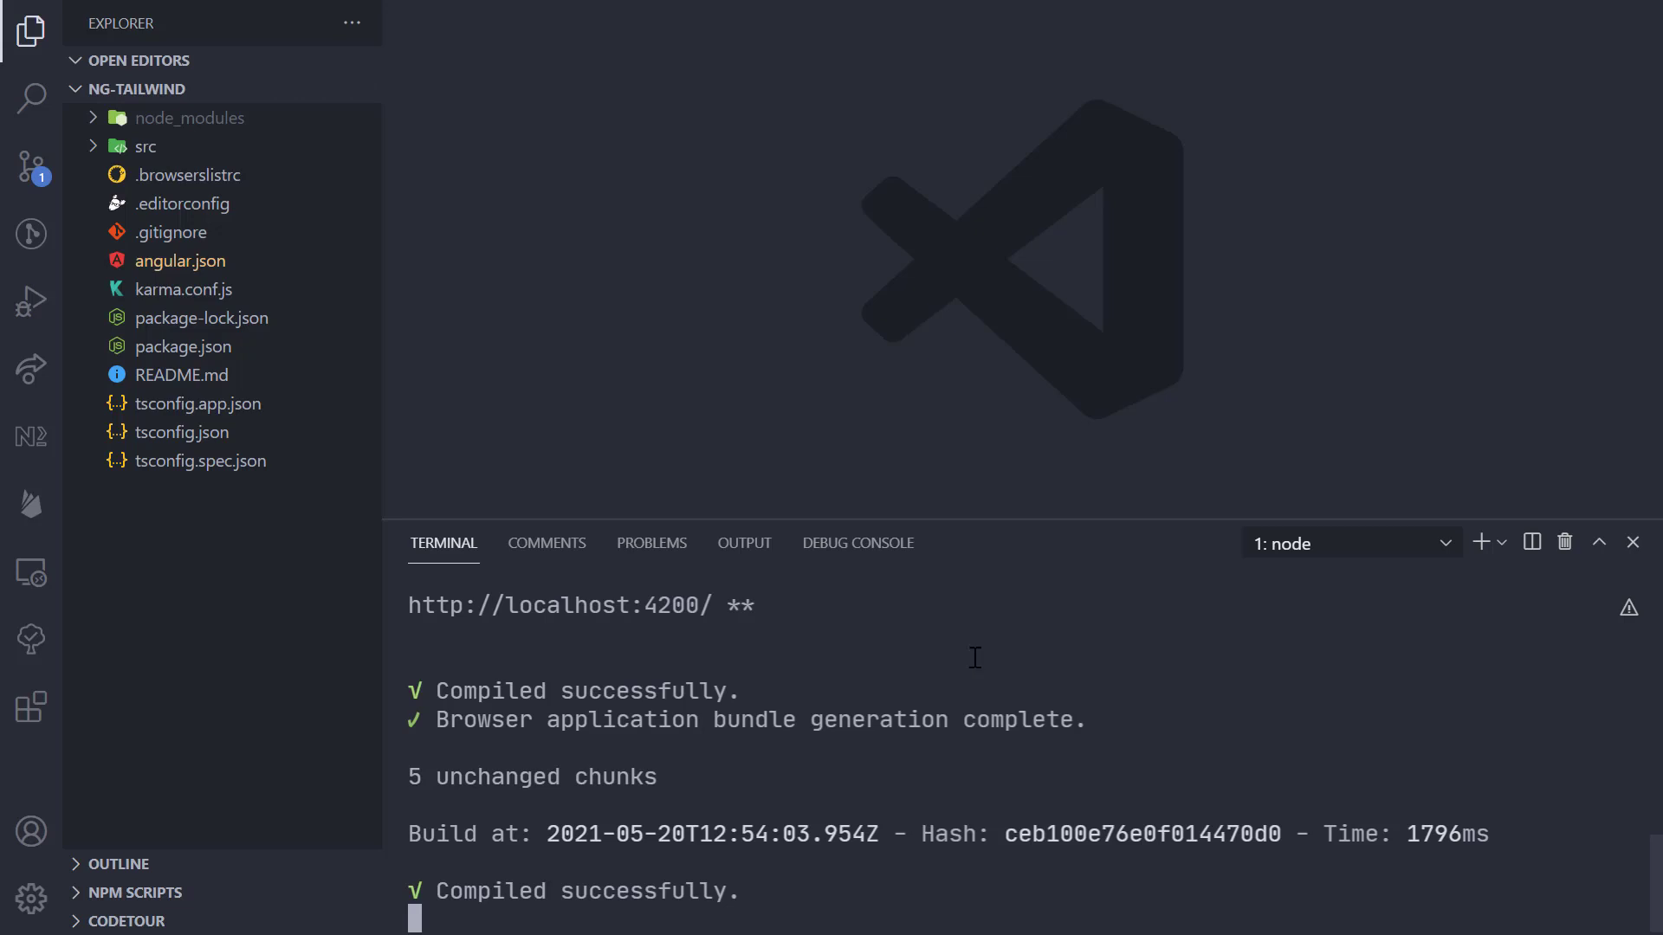
# Step: Stop the dev server, install tailwindcss as a dev dependency, and check package.json
pyautogui.press('ctrl+c')
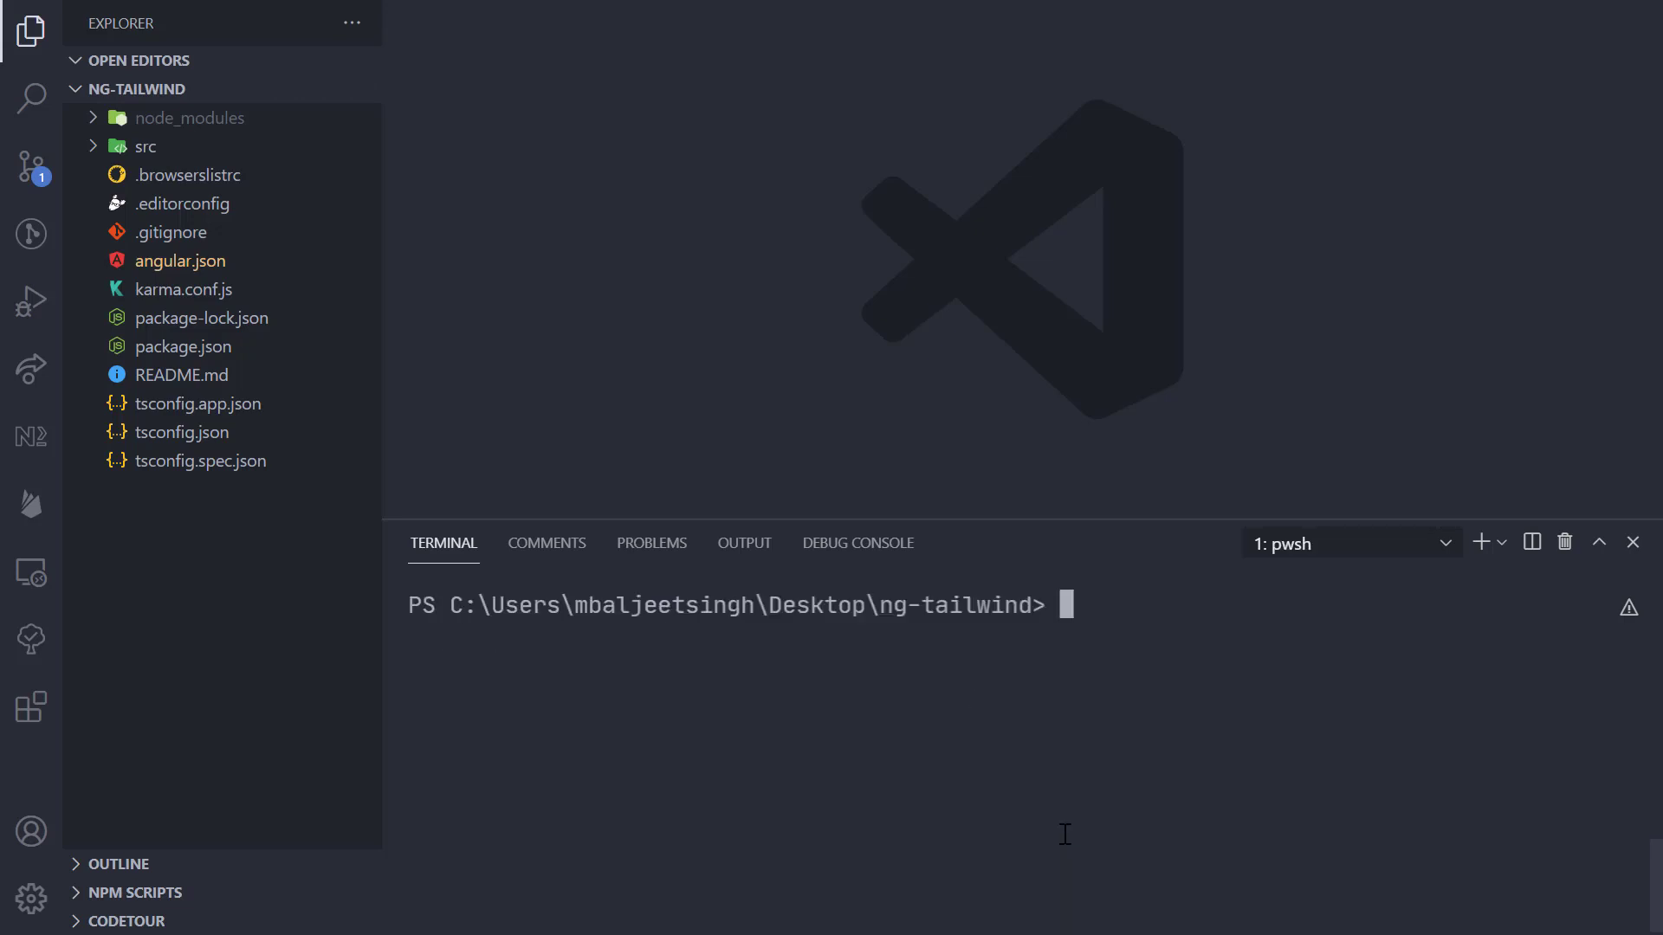
pyautogui.write('npm install -')
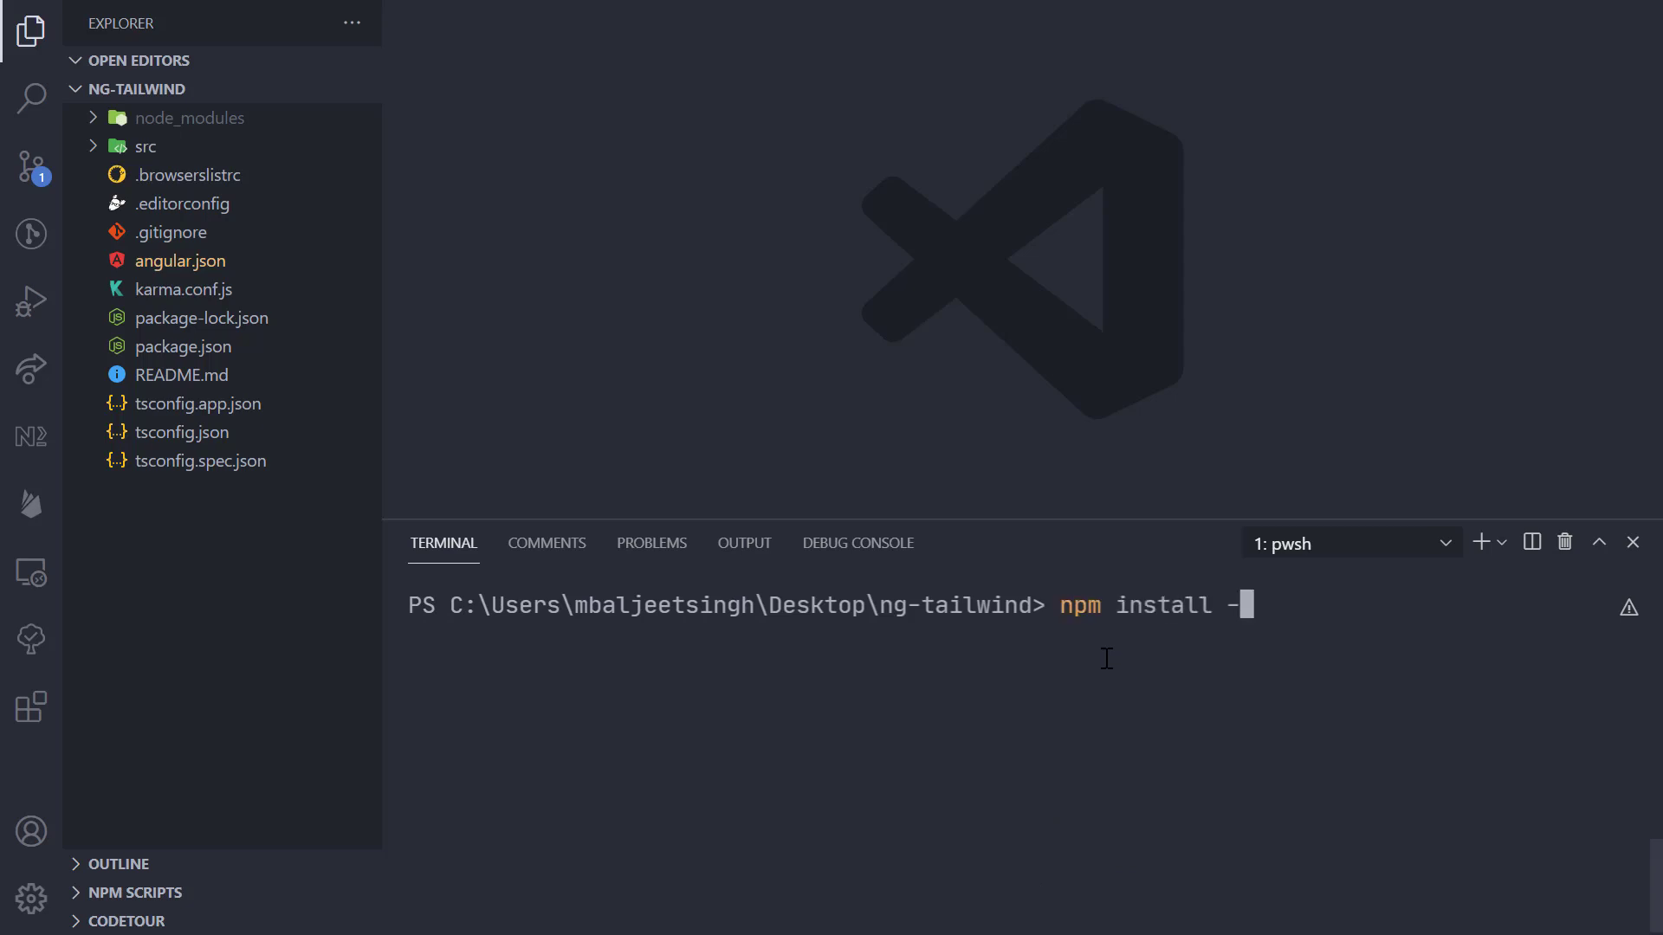
pyautogui.write('D tail')
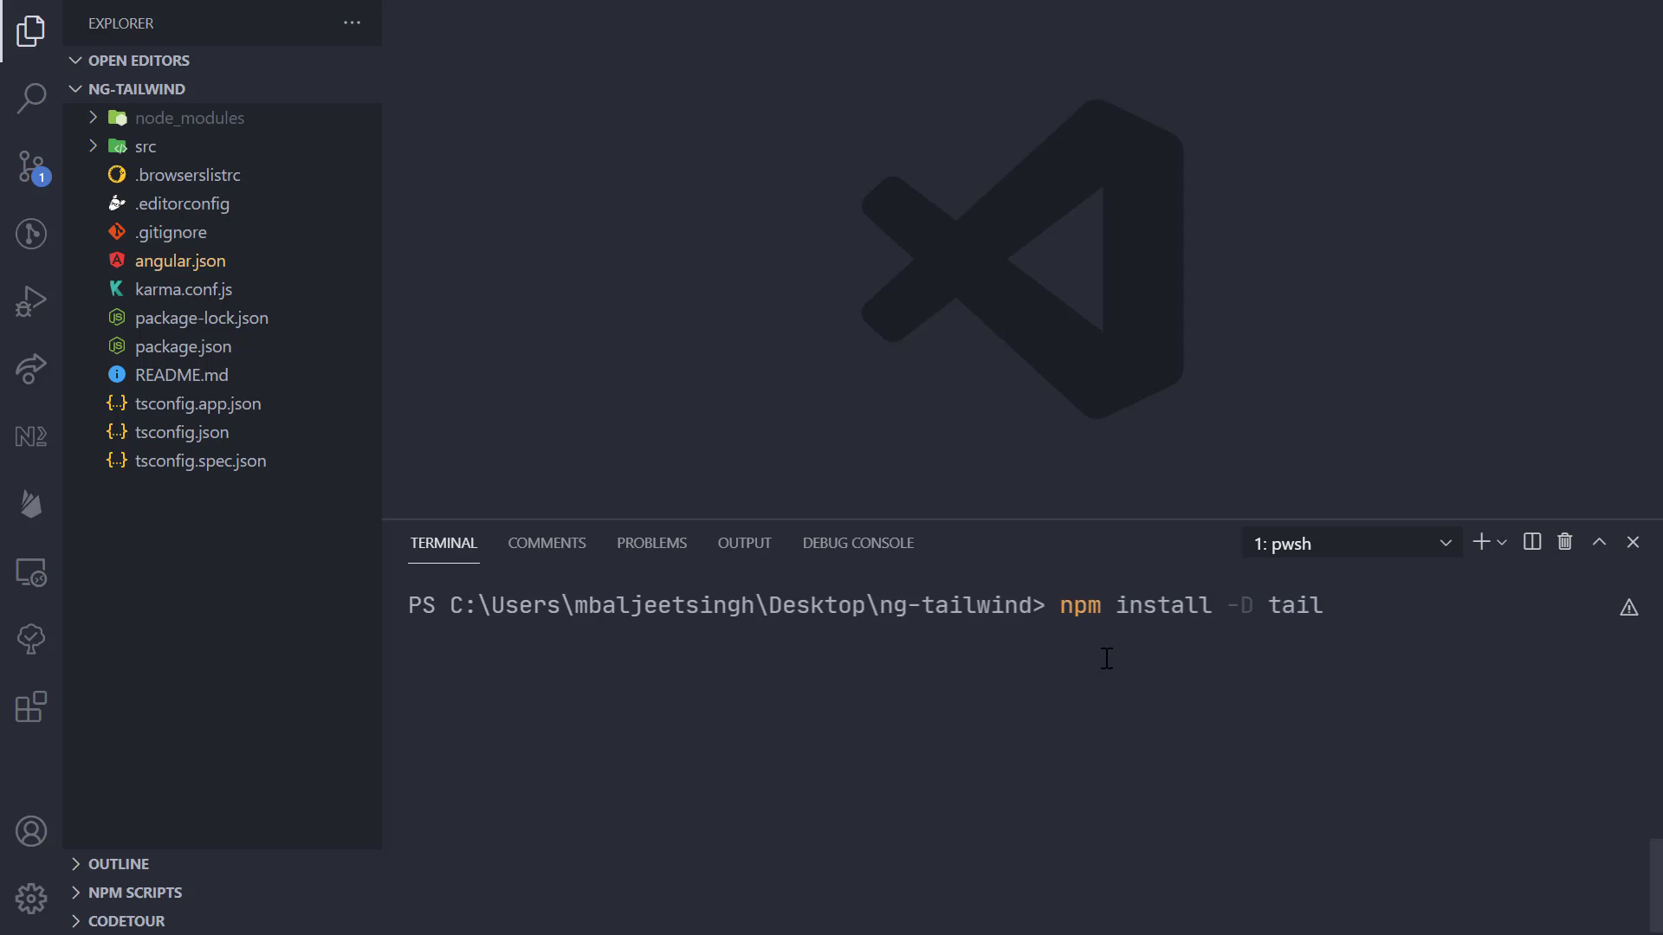
pyautogui.write('windcss')
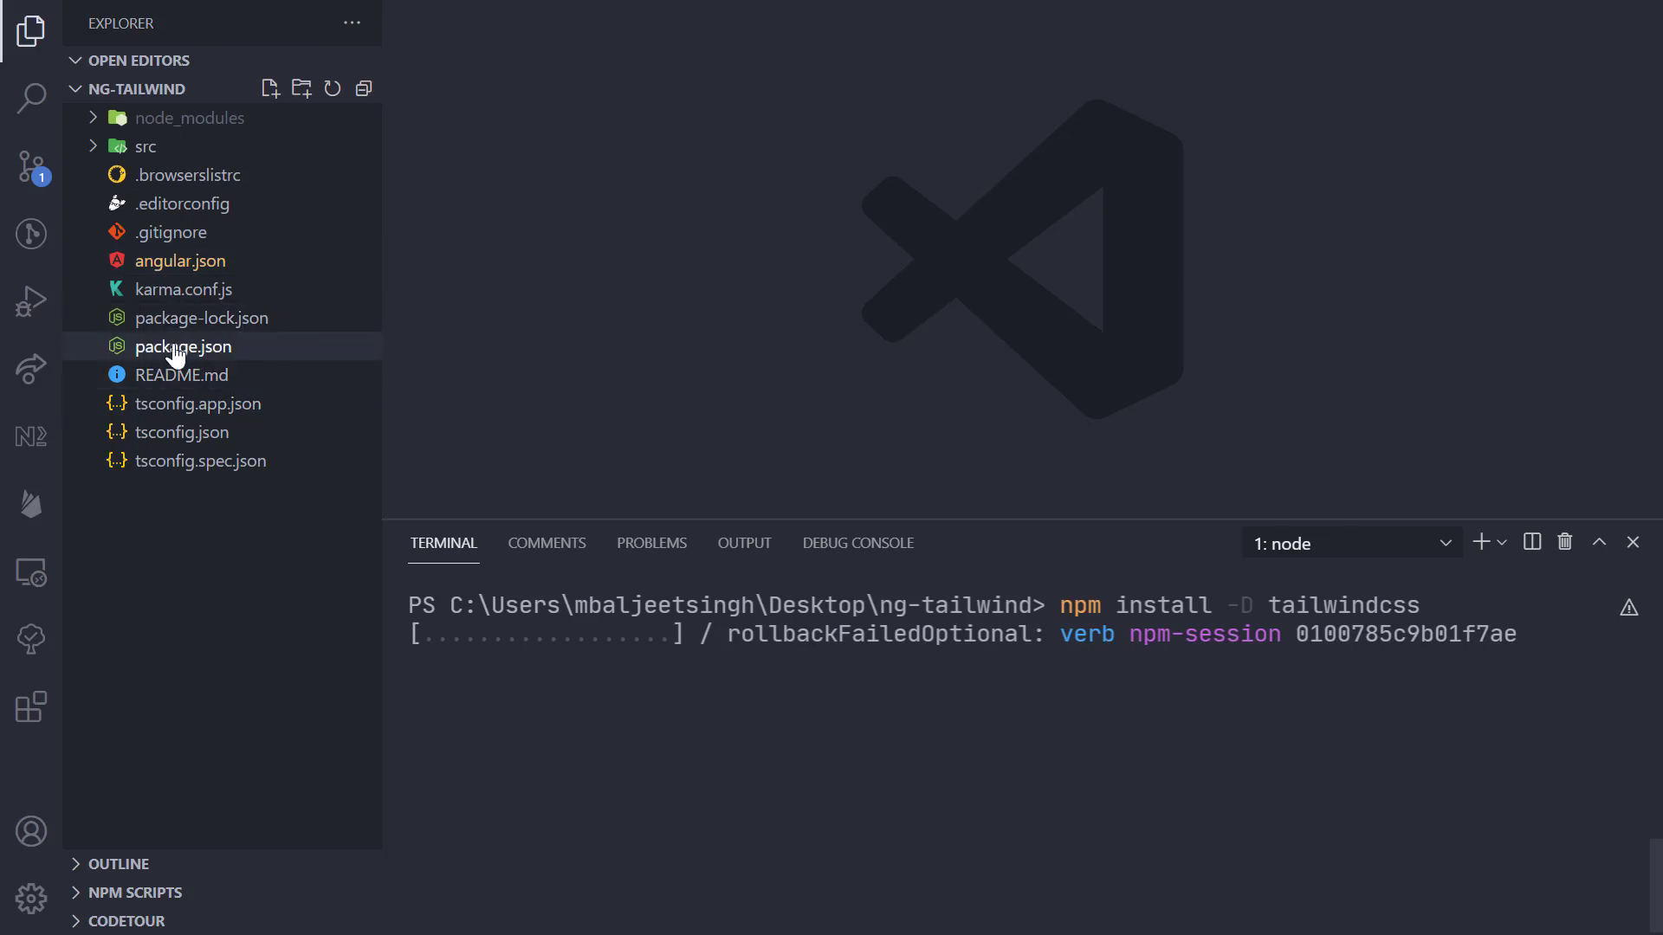
pyautogui.click(183, 346)
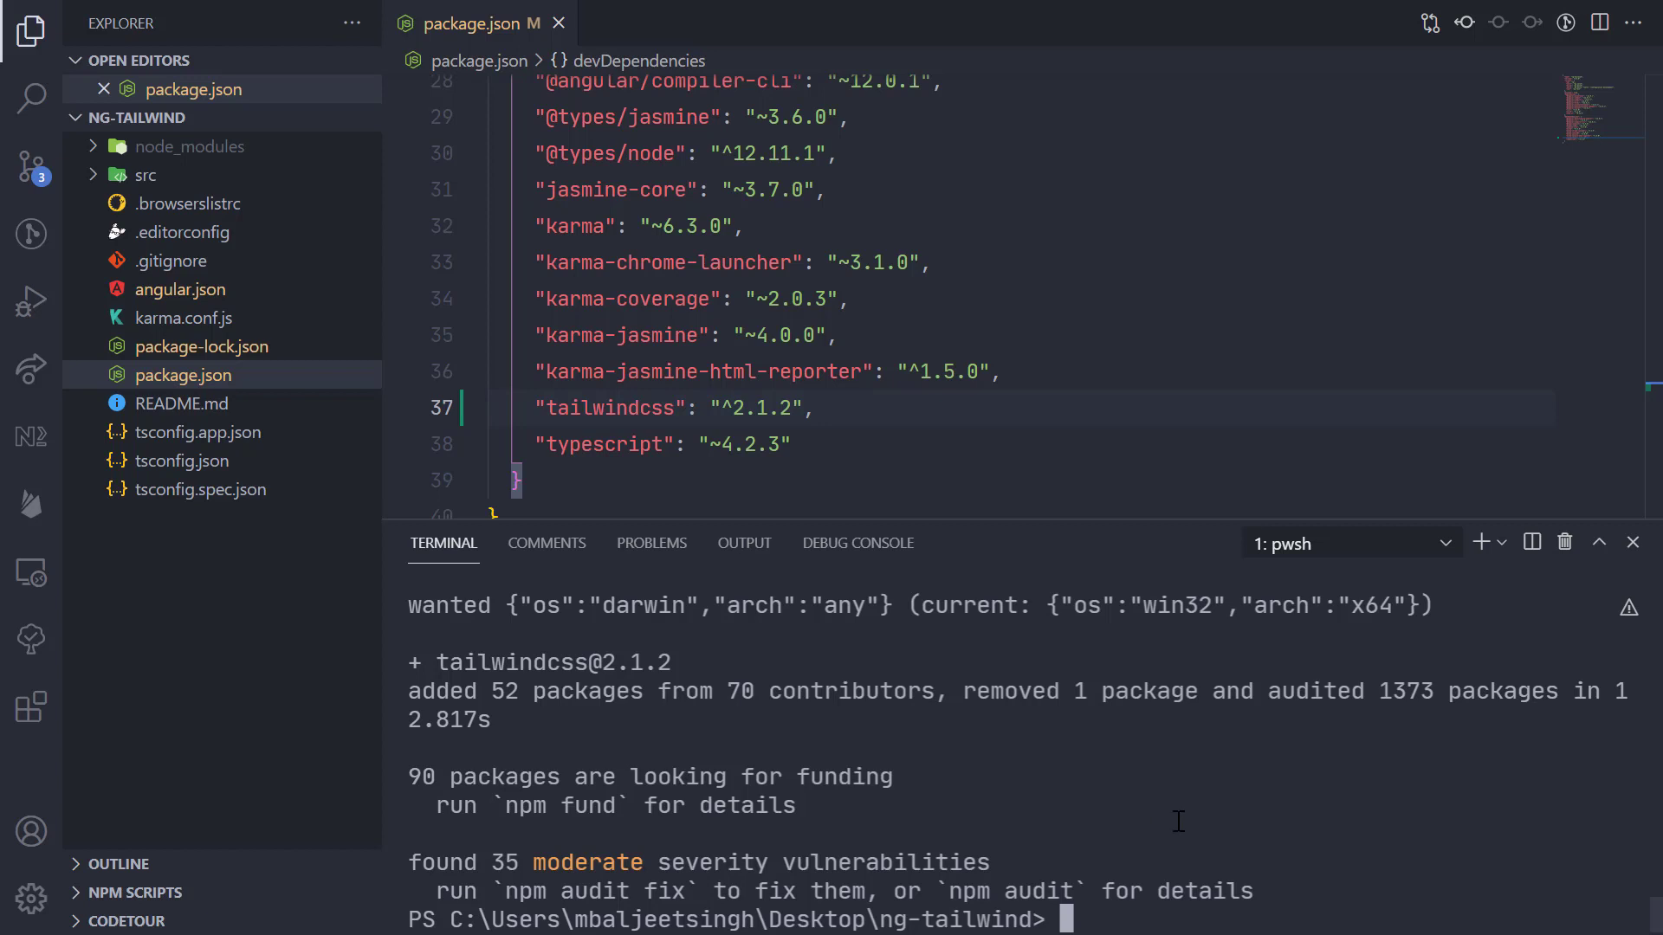
pyautogui.moveTo(1187, 813)
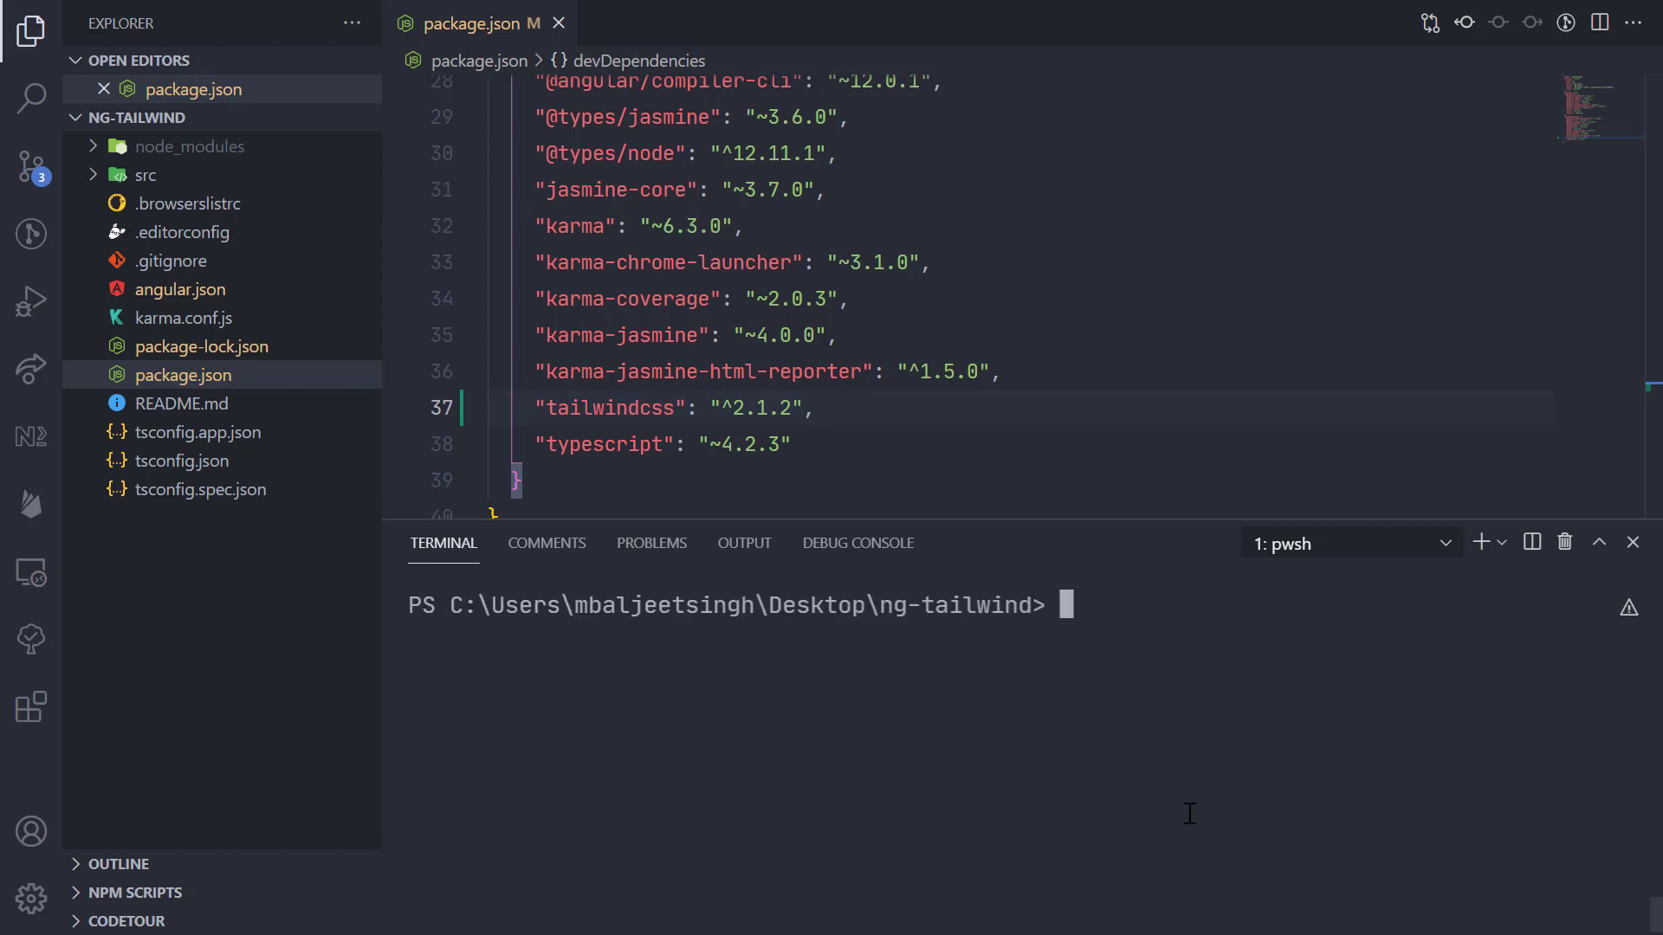
# Step: Generate tailwind.config.js with npx tailwindcss init and view it, then styles.scss
pyautogui.write('npx')
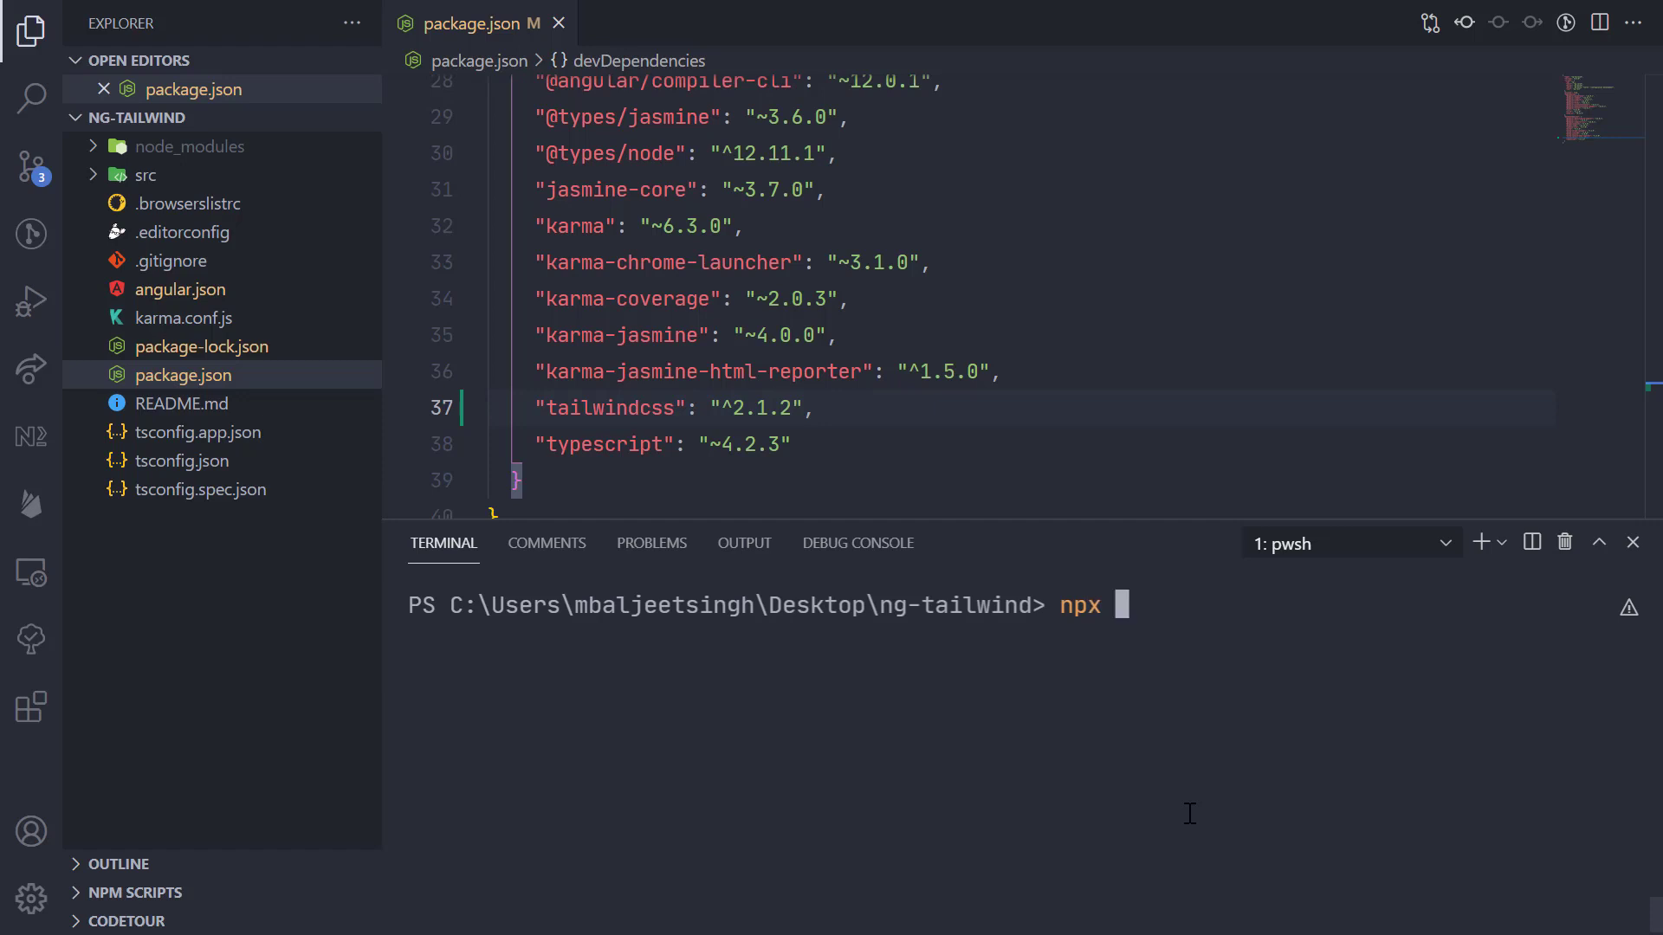
pyautogui.write('tailwindcss init')
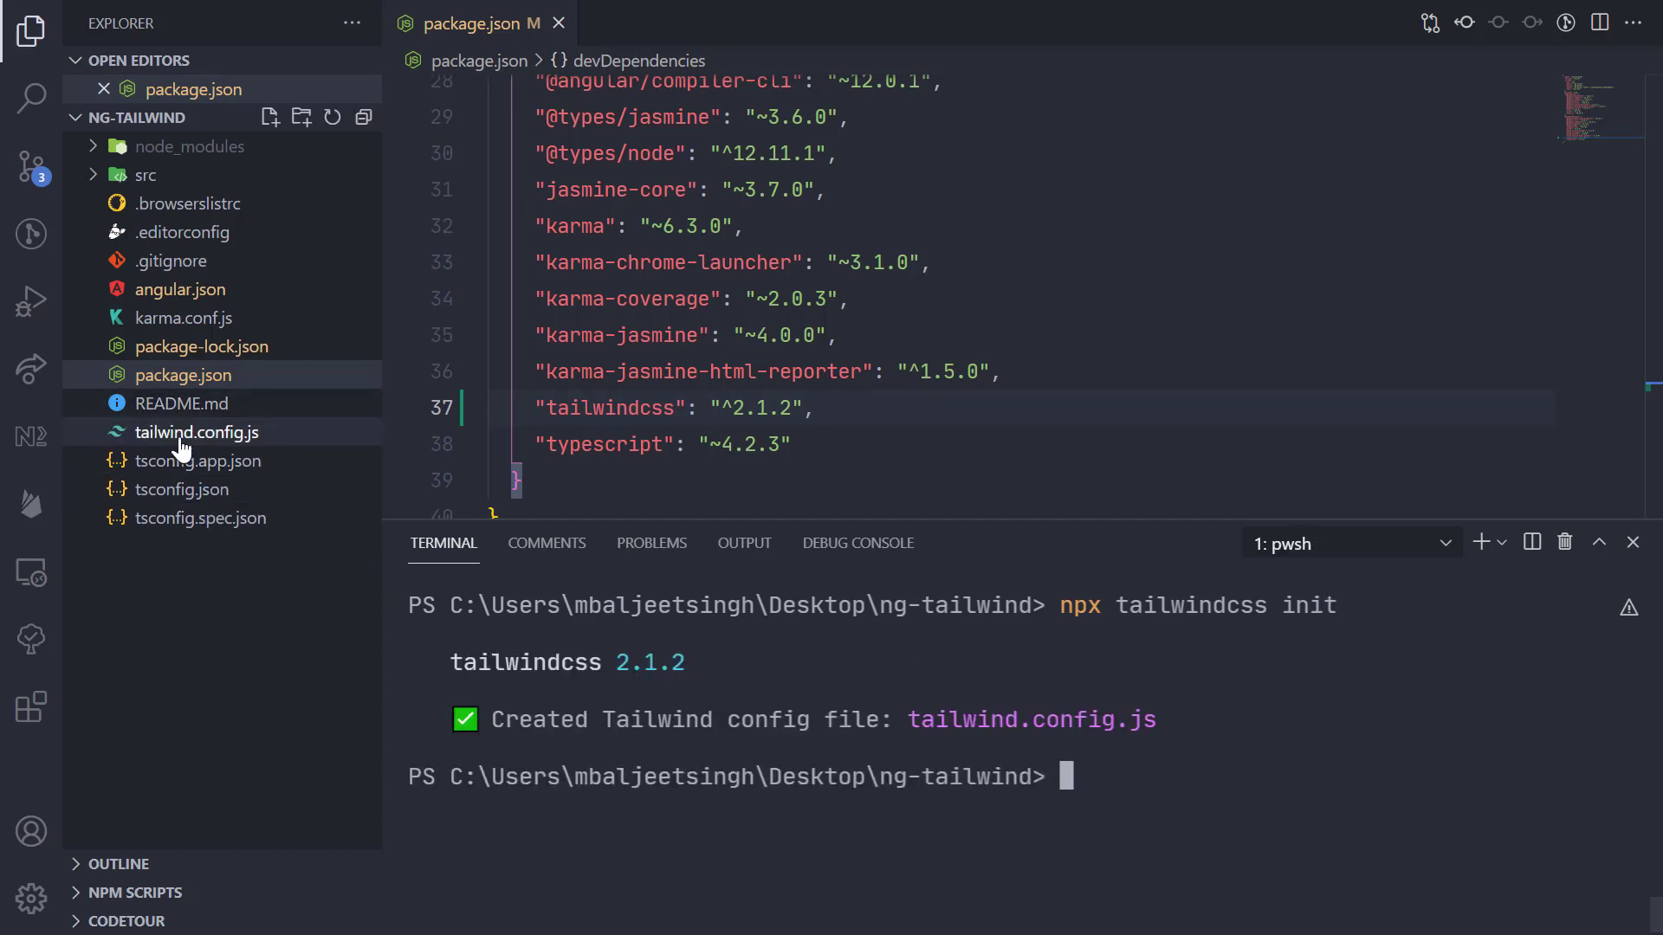
pyautogui.click(197, 432)
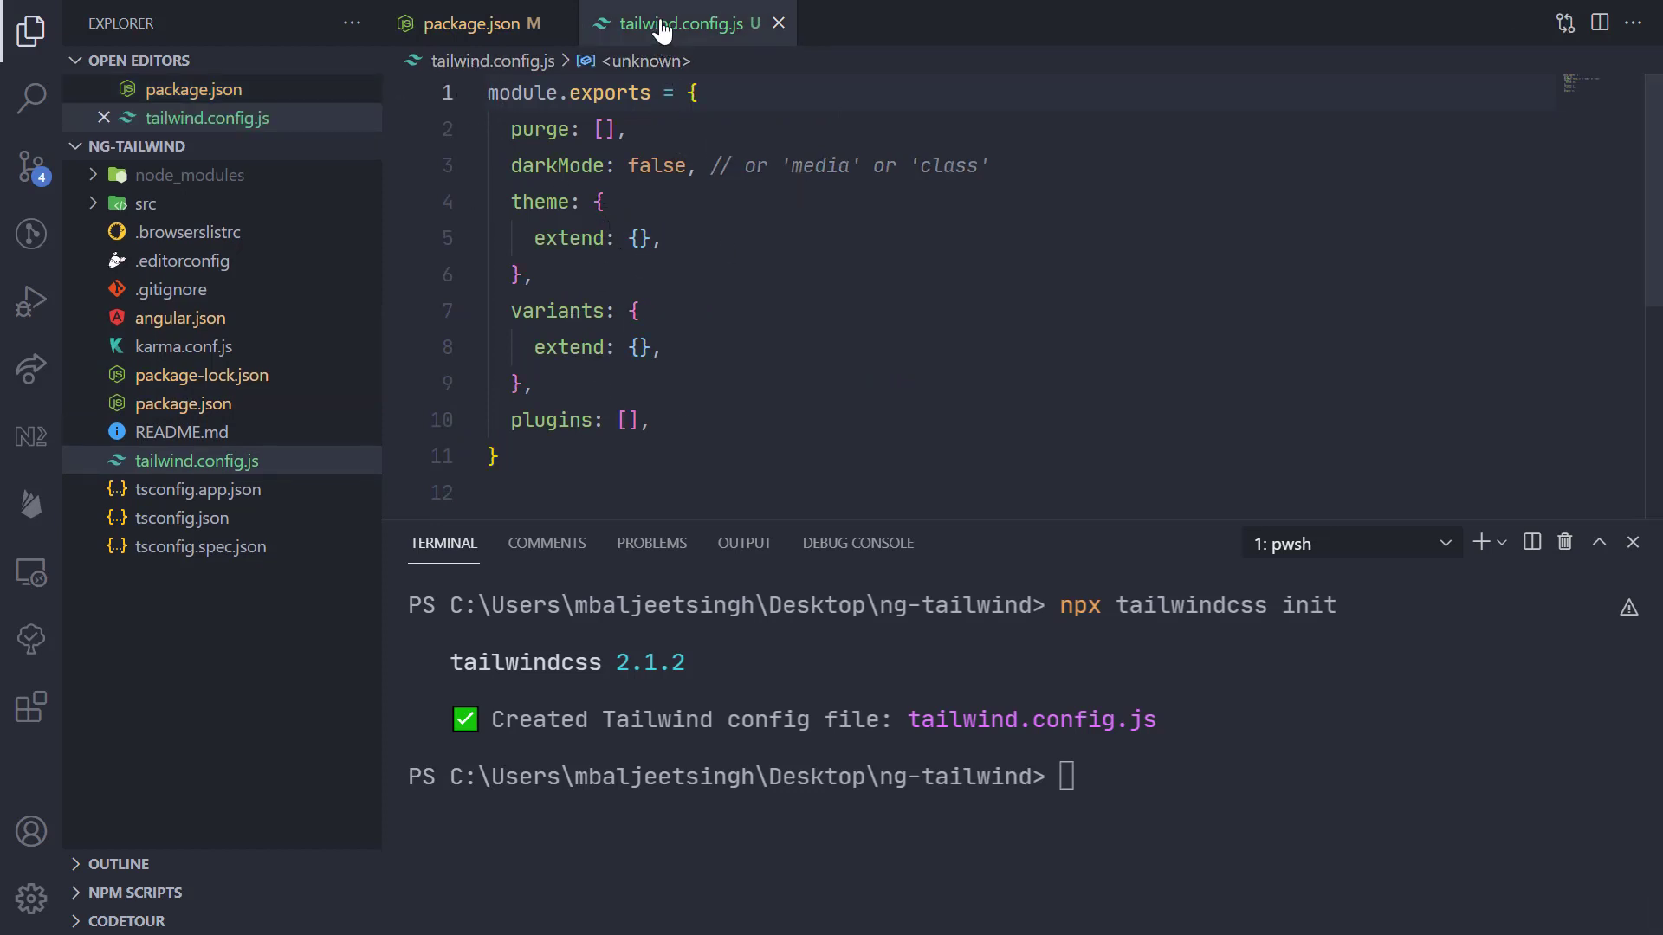
pyautogui.moveTo(679, 22)
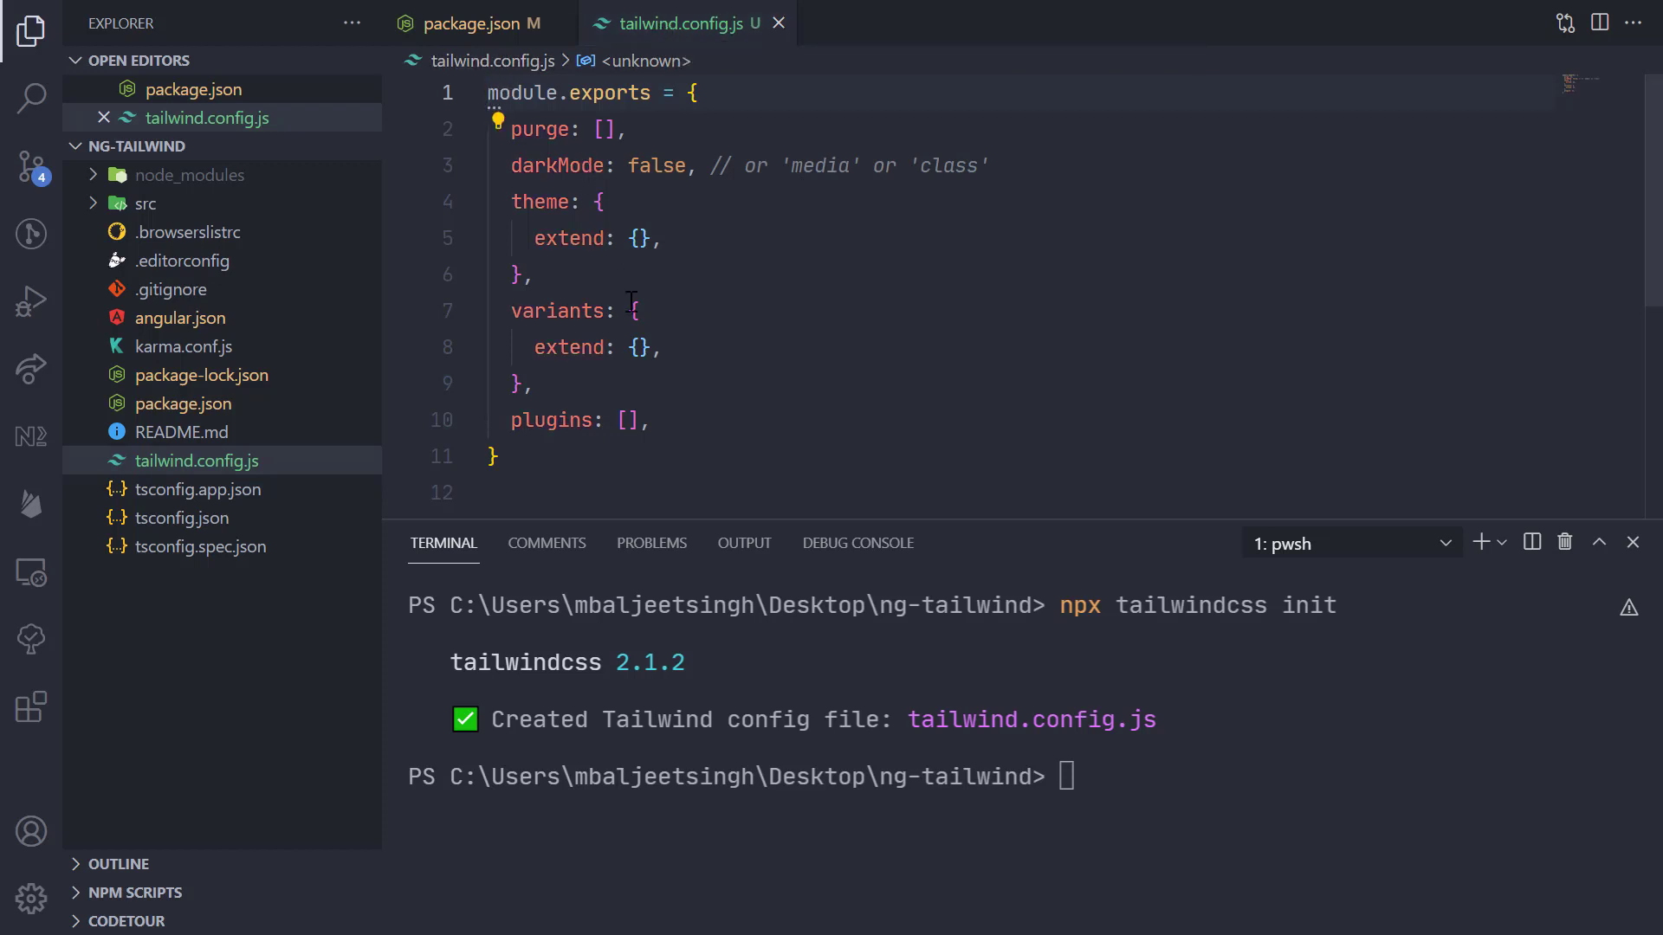
pyautogui.click(143, 204)
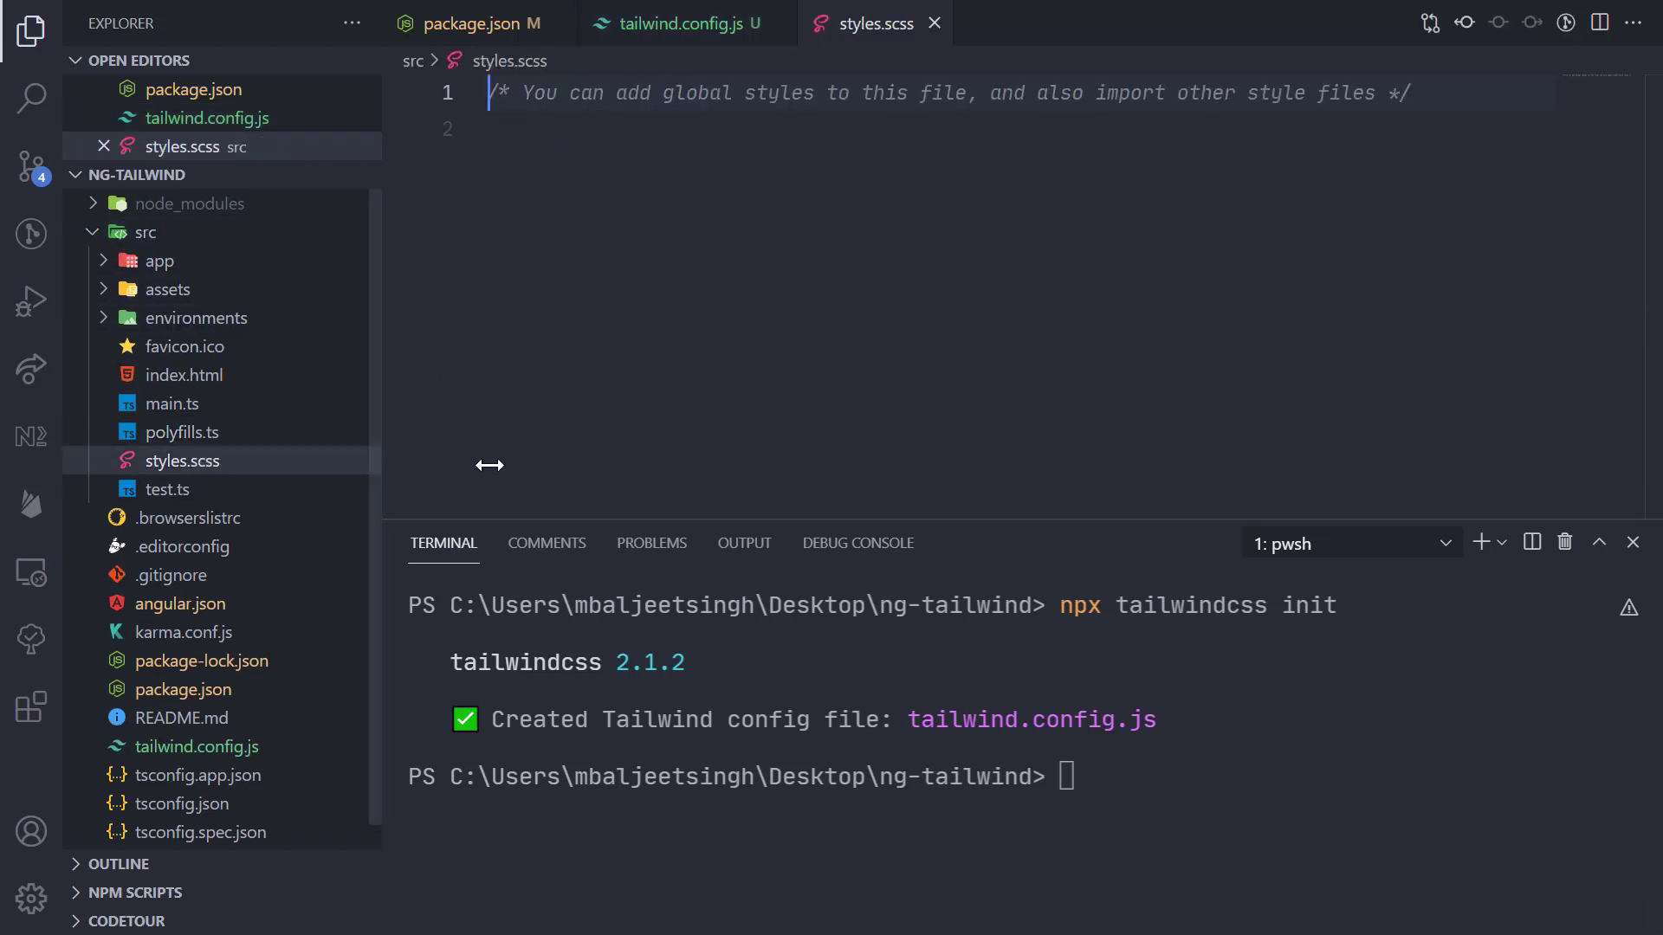
pyautogui.click(591, 129)
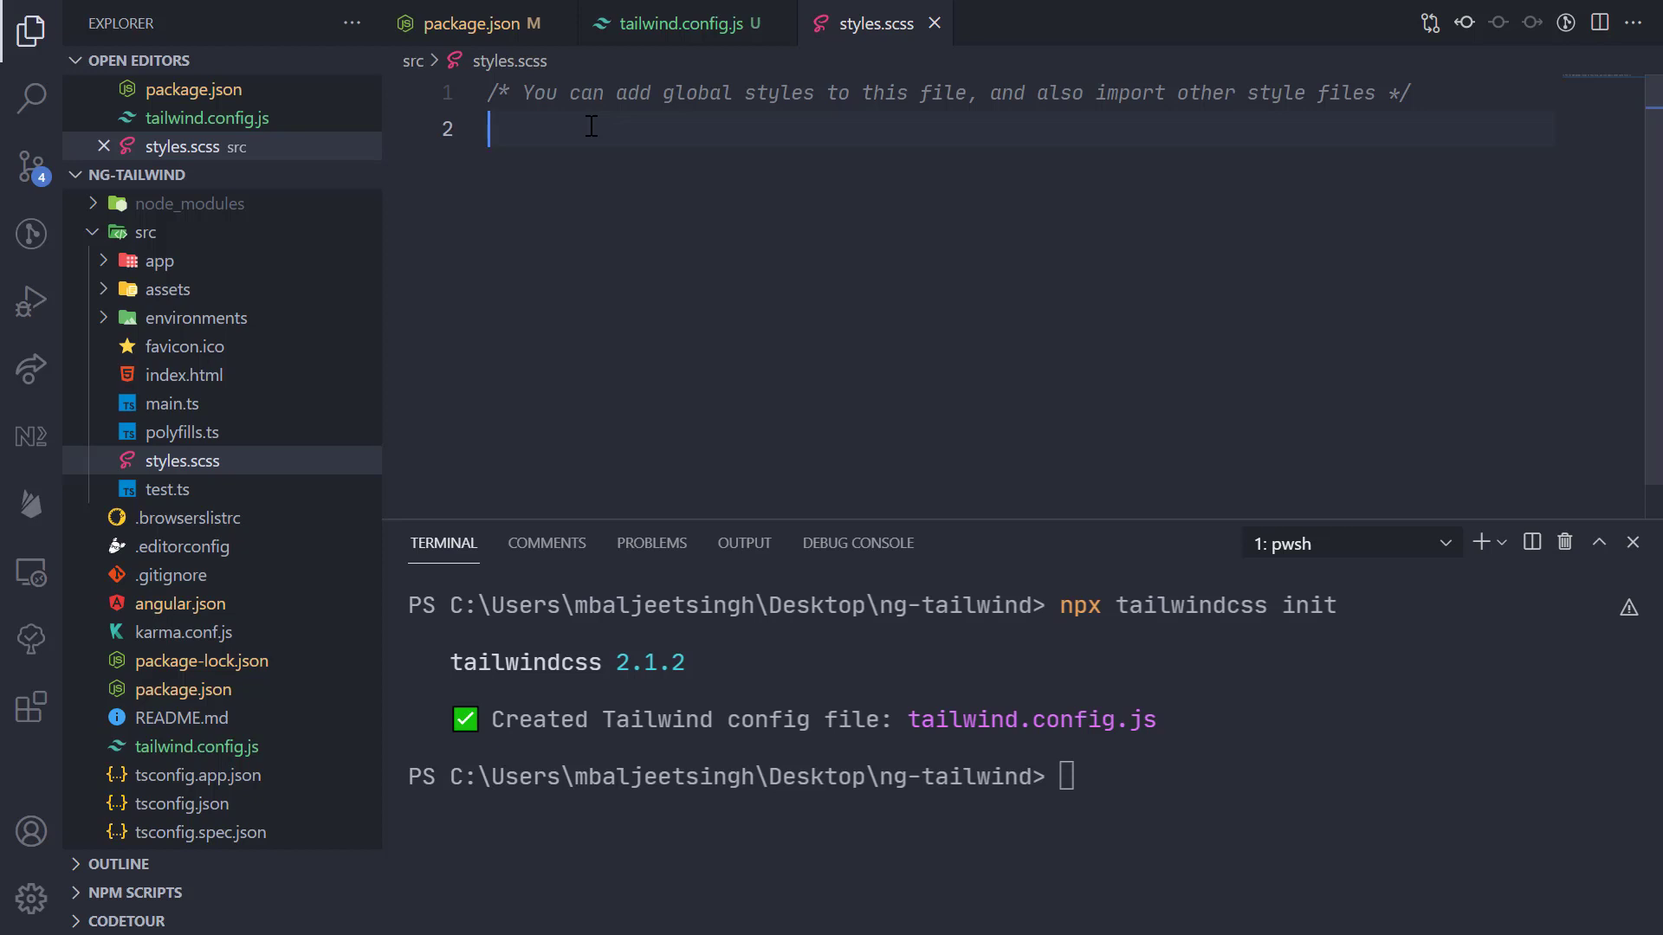
pyautogui.write('@imp')
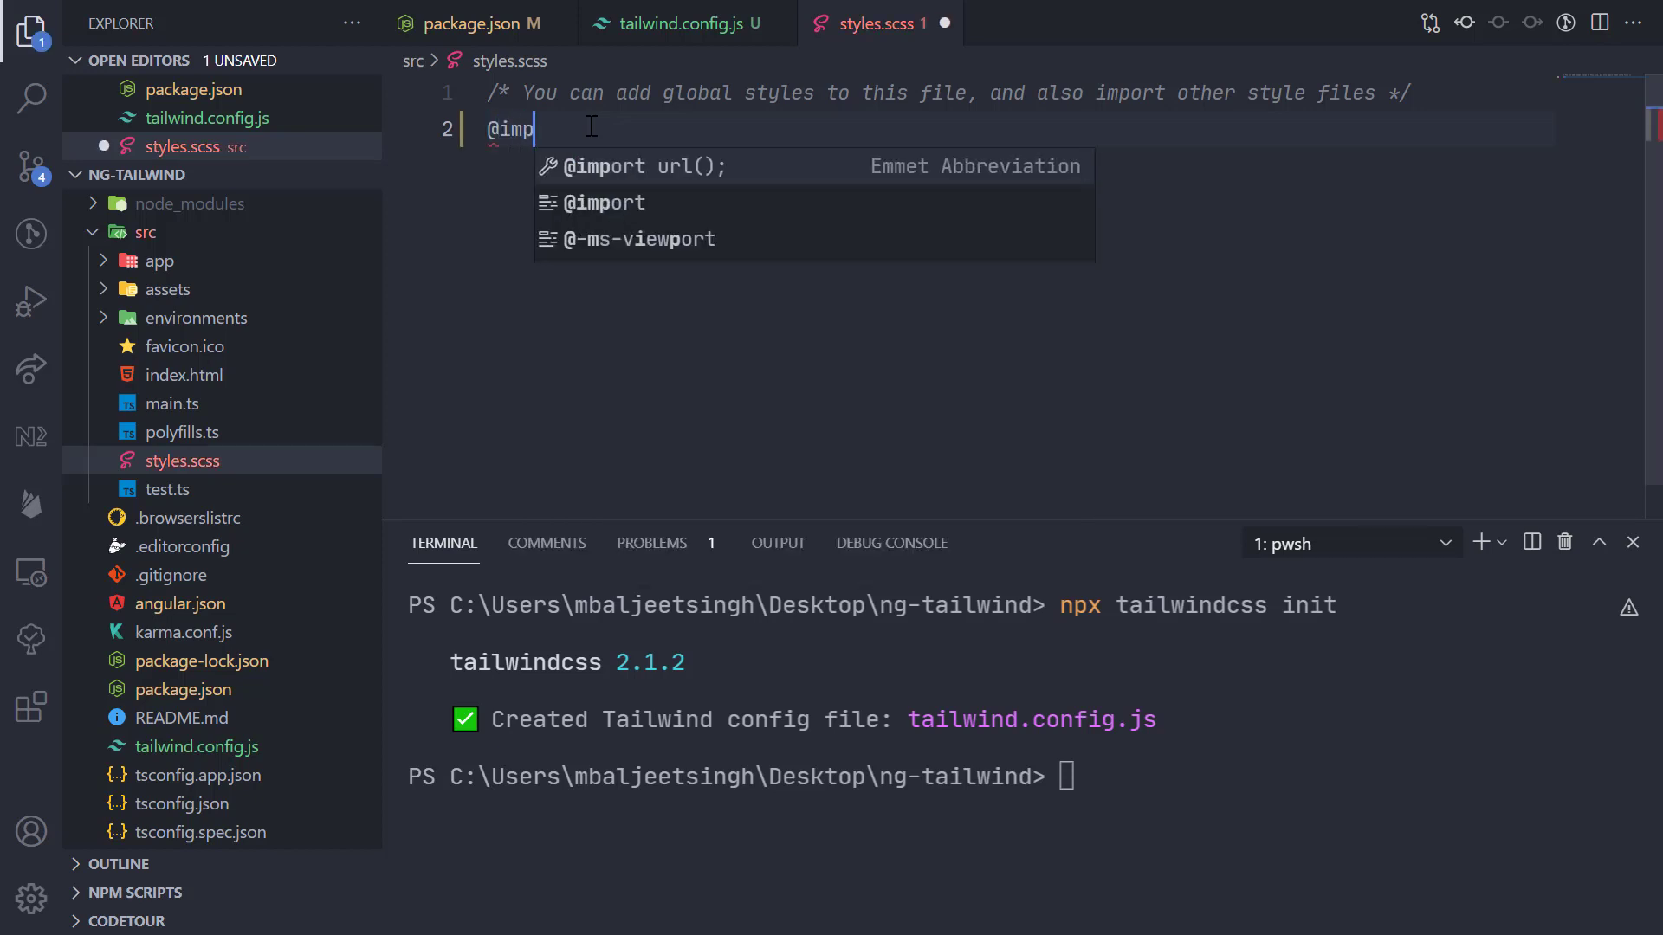
pyautogui.write('ort')
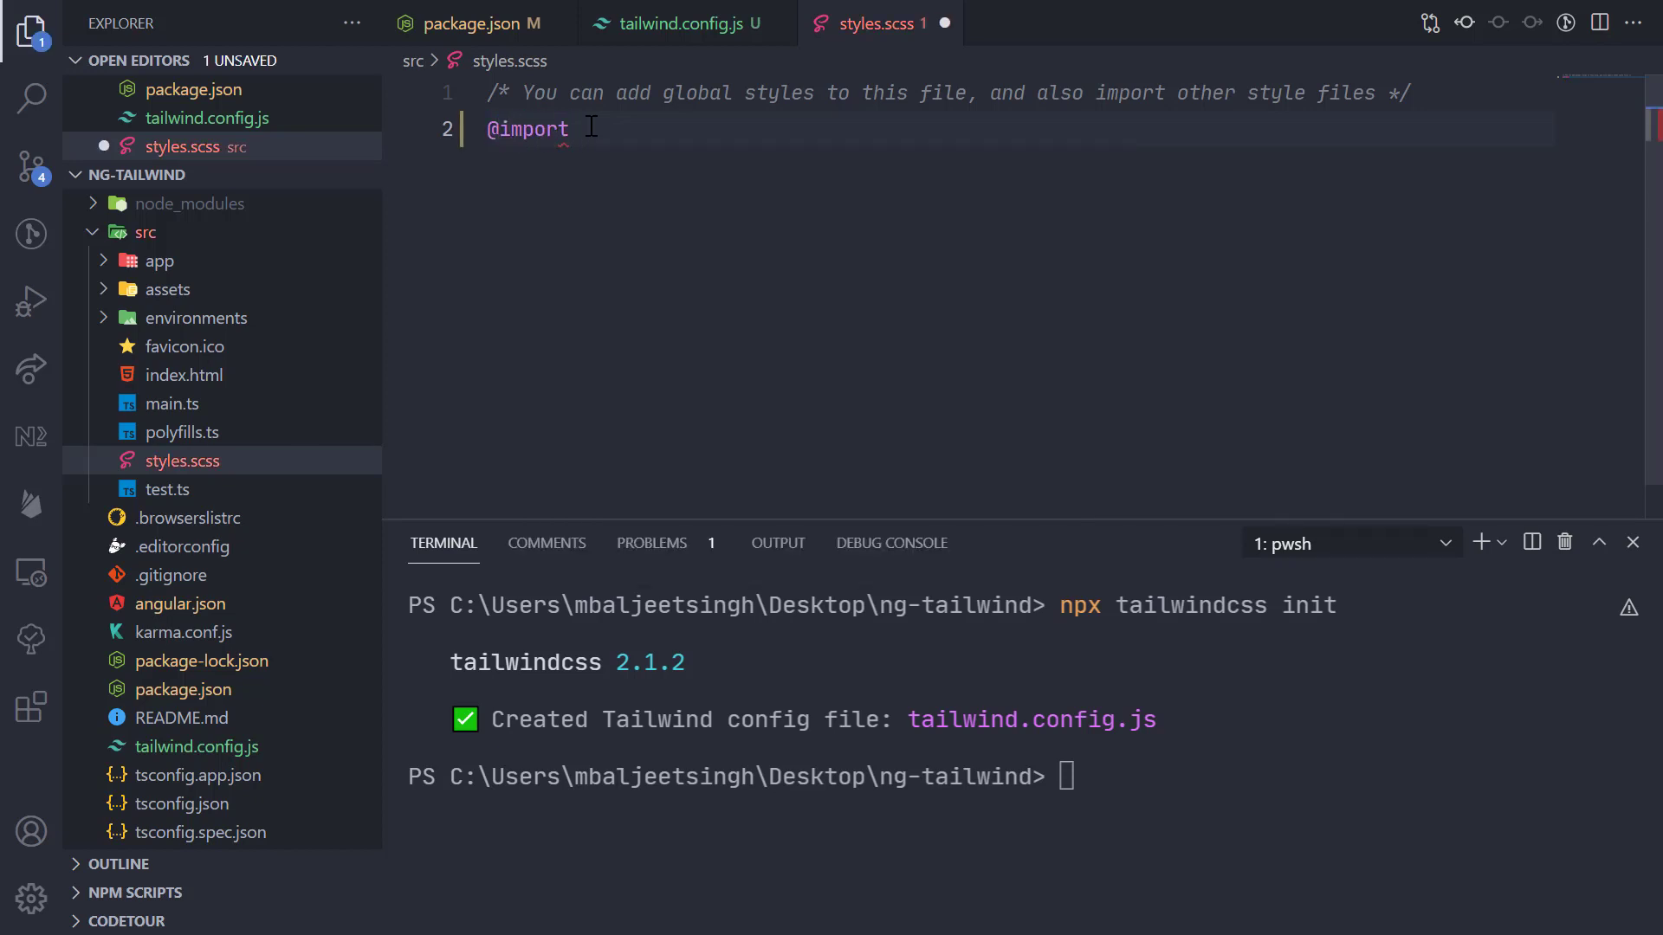
pyautogui.write('"tailw"')
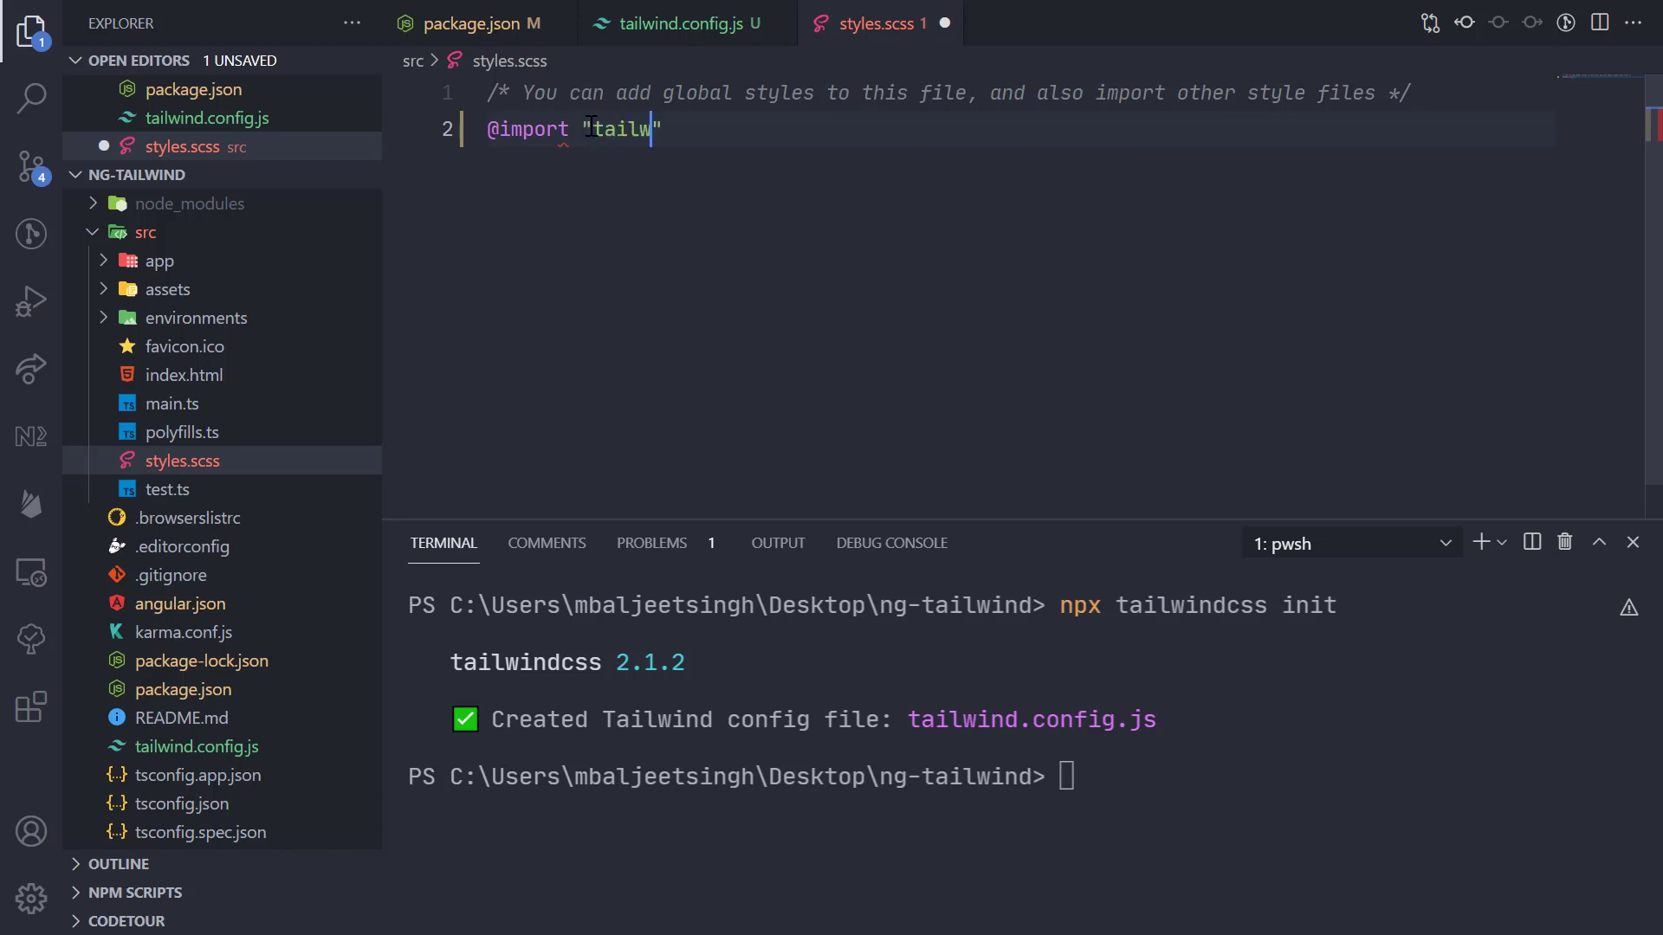
pyautogui.write('indcss/')
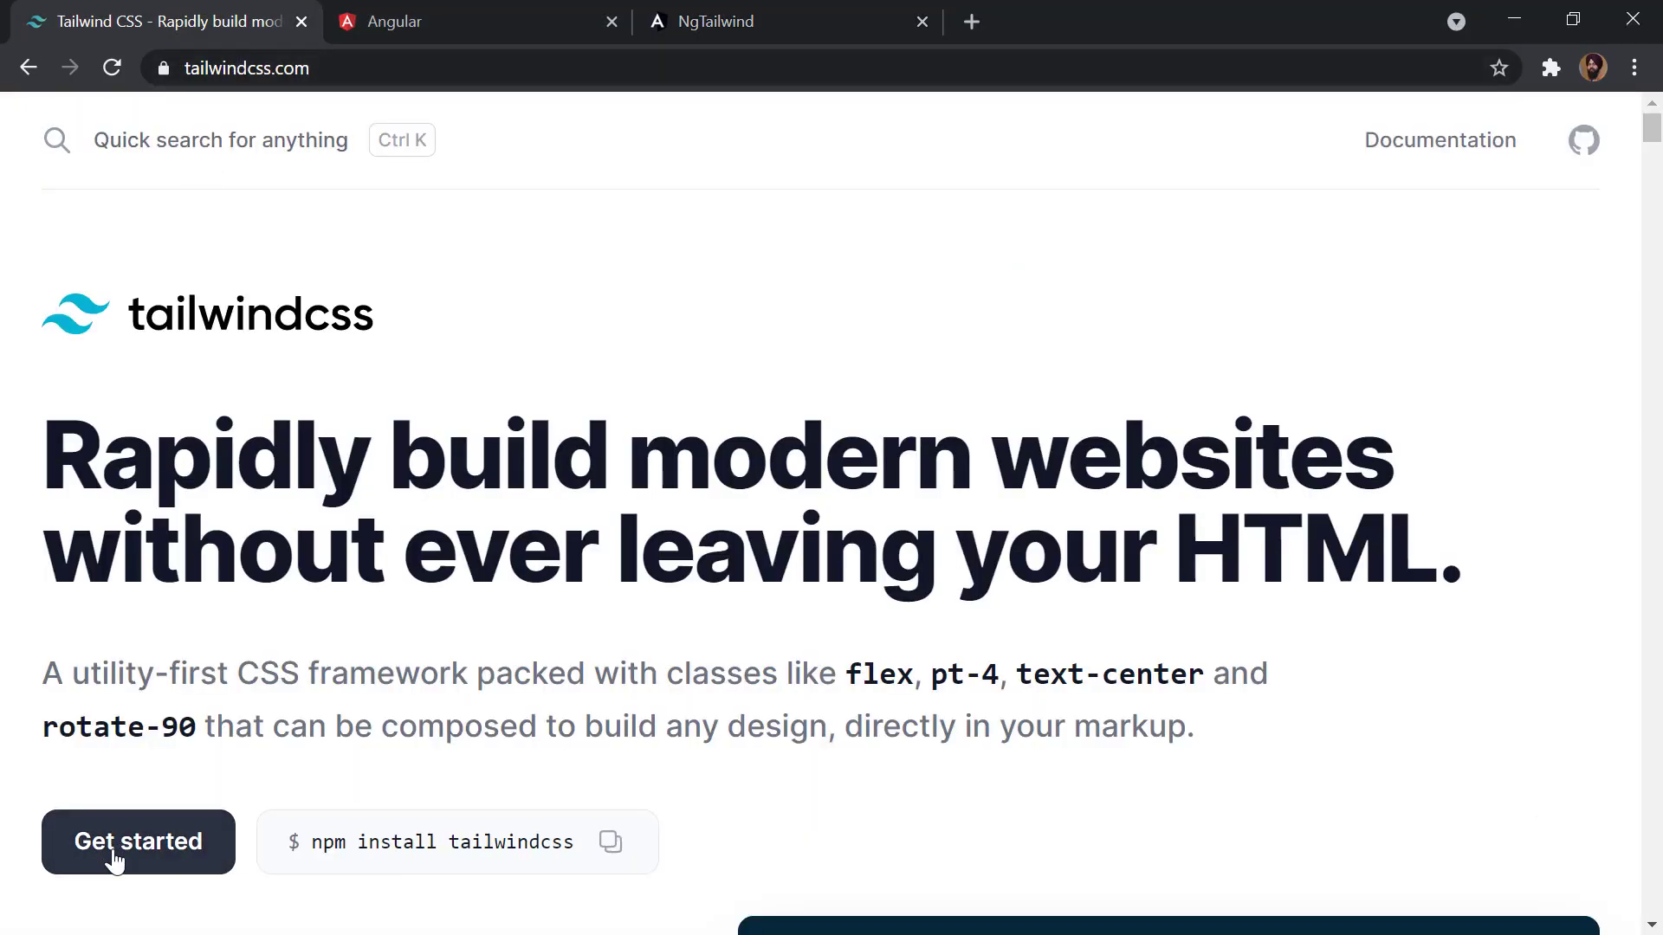
# Step: View the Tailwind installation guide at the 'Add Tailwind as a PostCSS plugin' section
pyautogui.click(138, 841)
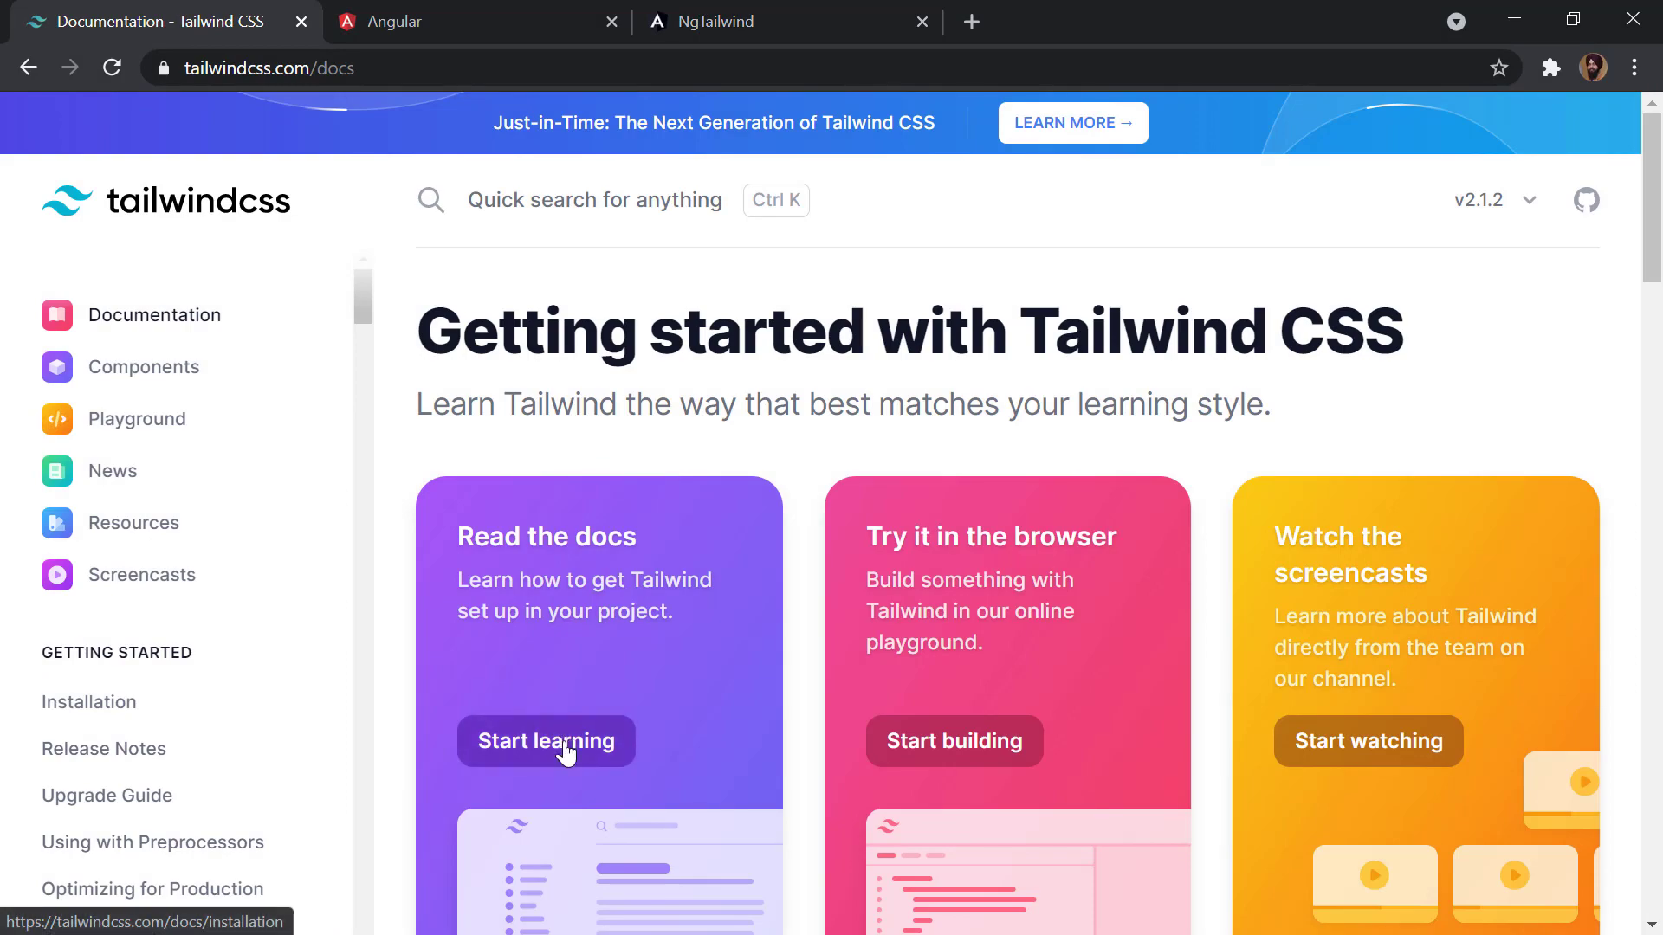
pyautogui.click(547, 742)
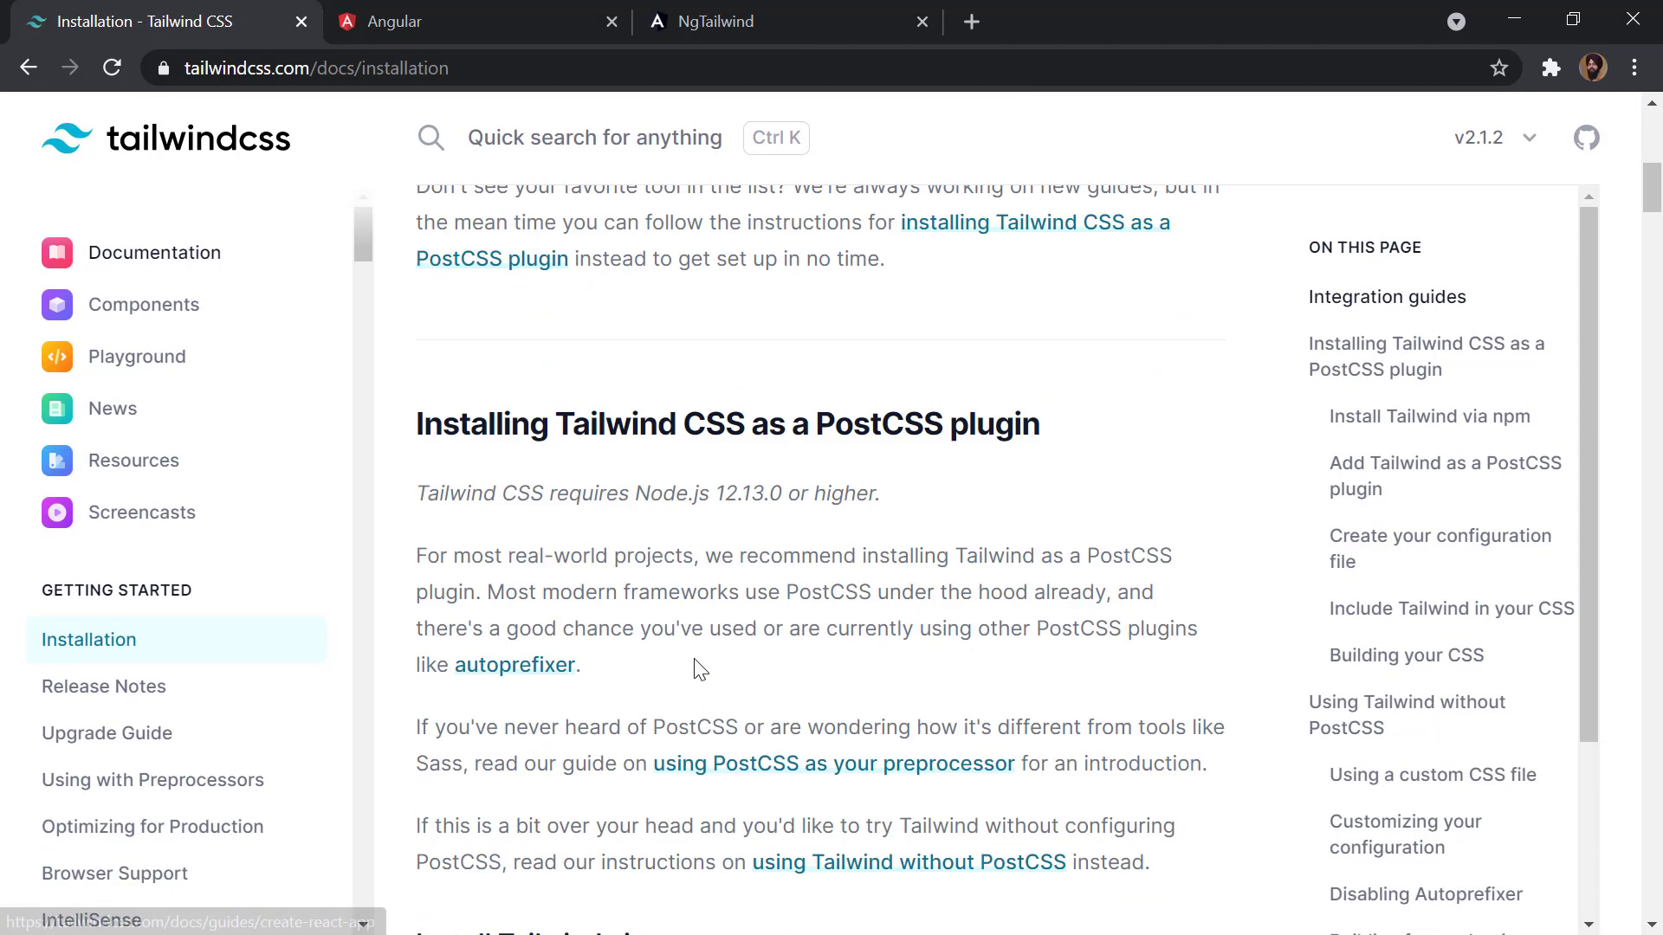
pyautogui.scroll(-3)
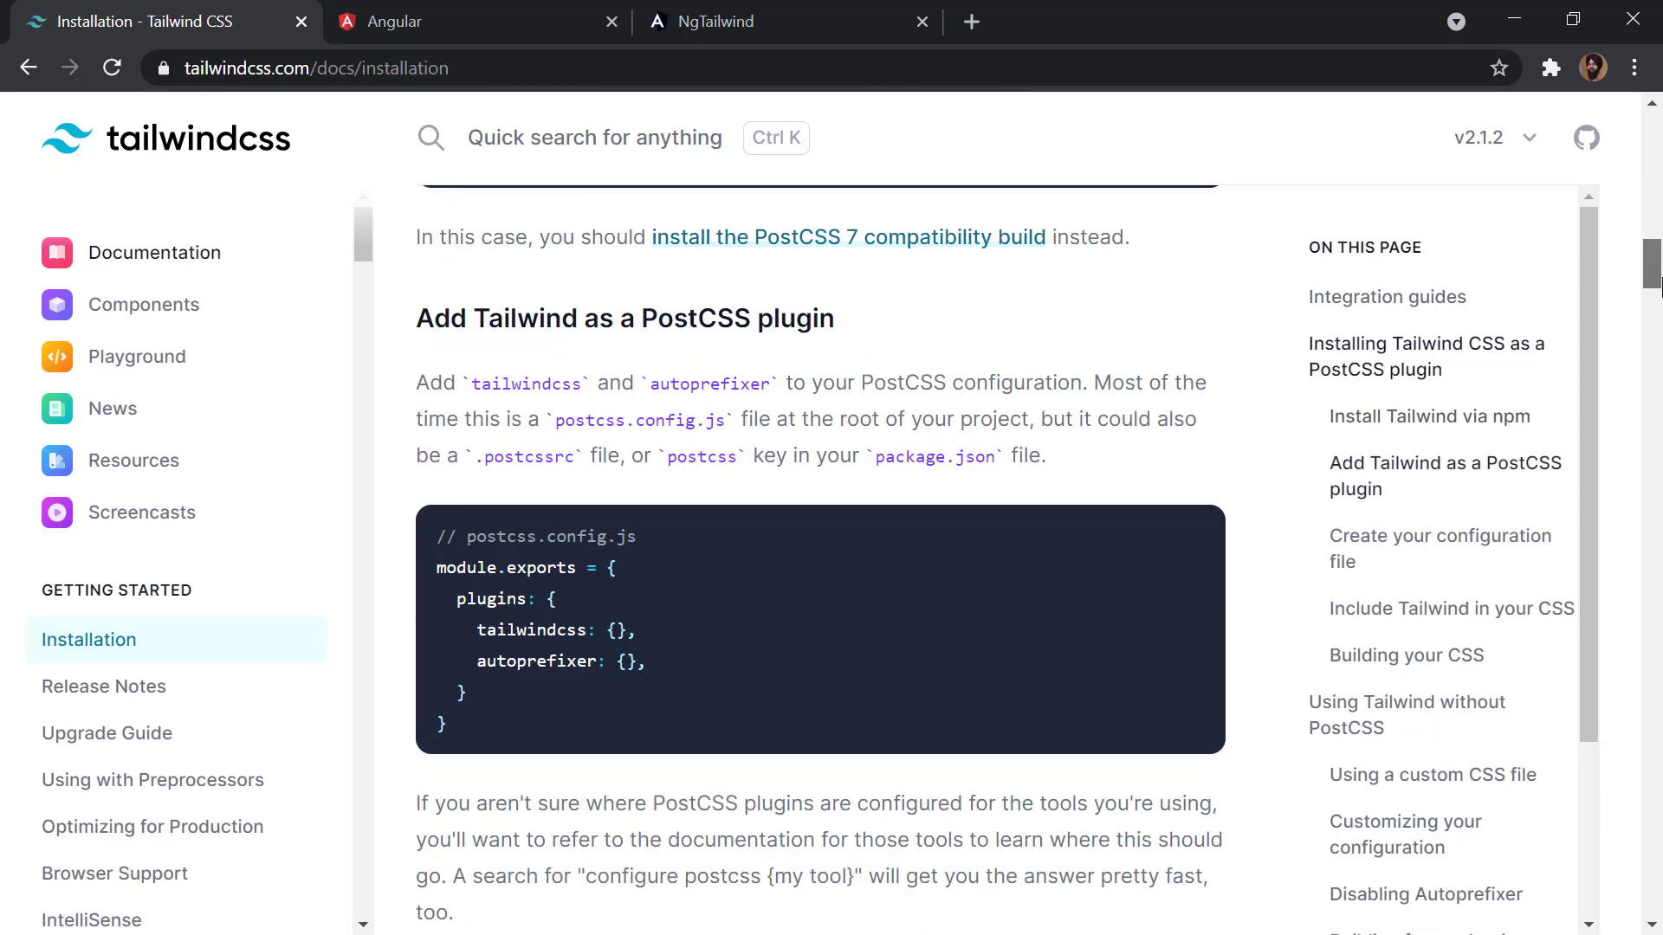
pyautogui.scroll(-3)
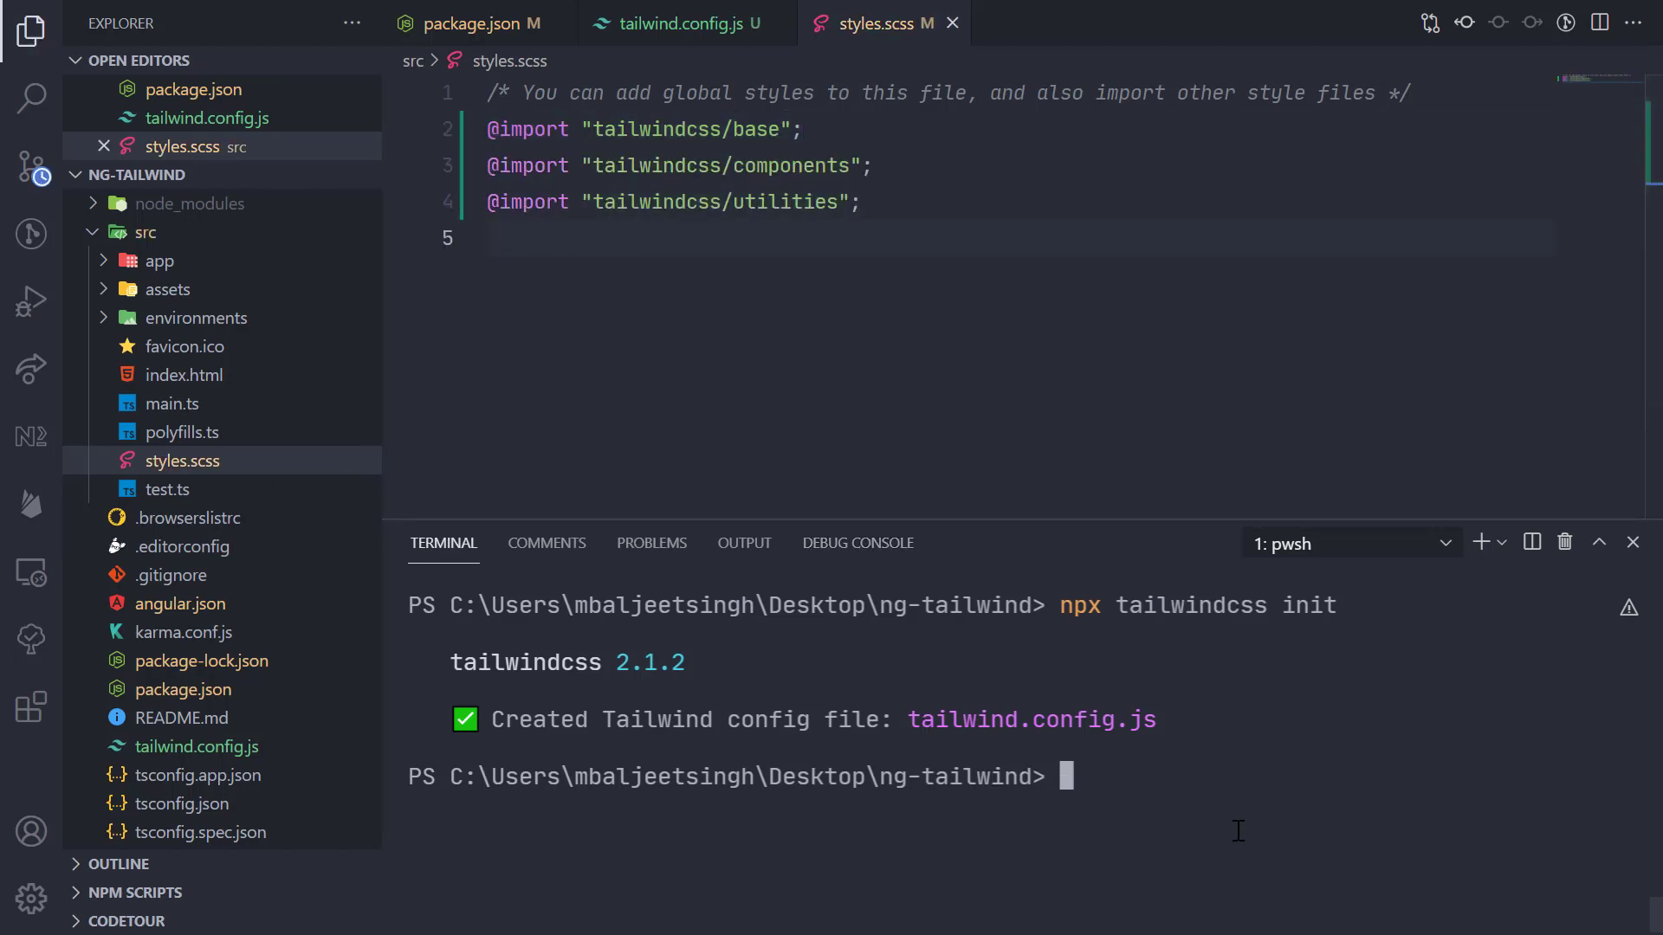
# Step: Restart the Angular dev server with ng s
pyautogui.write('ng')
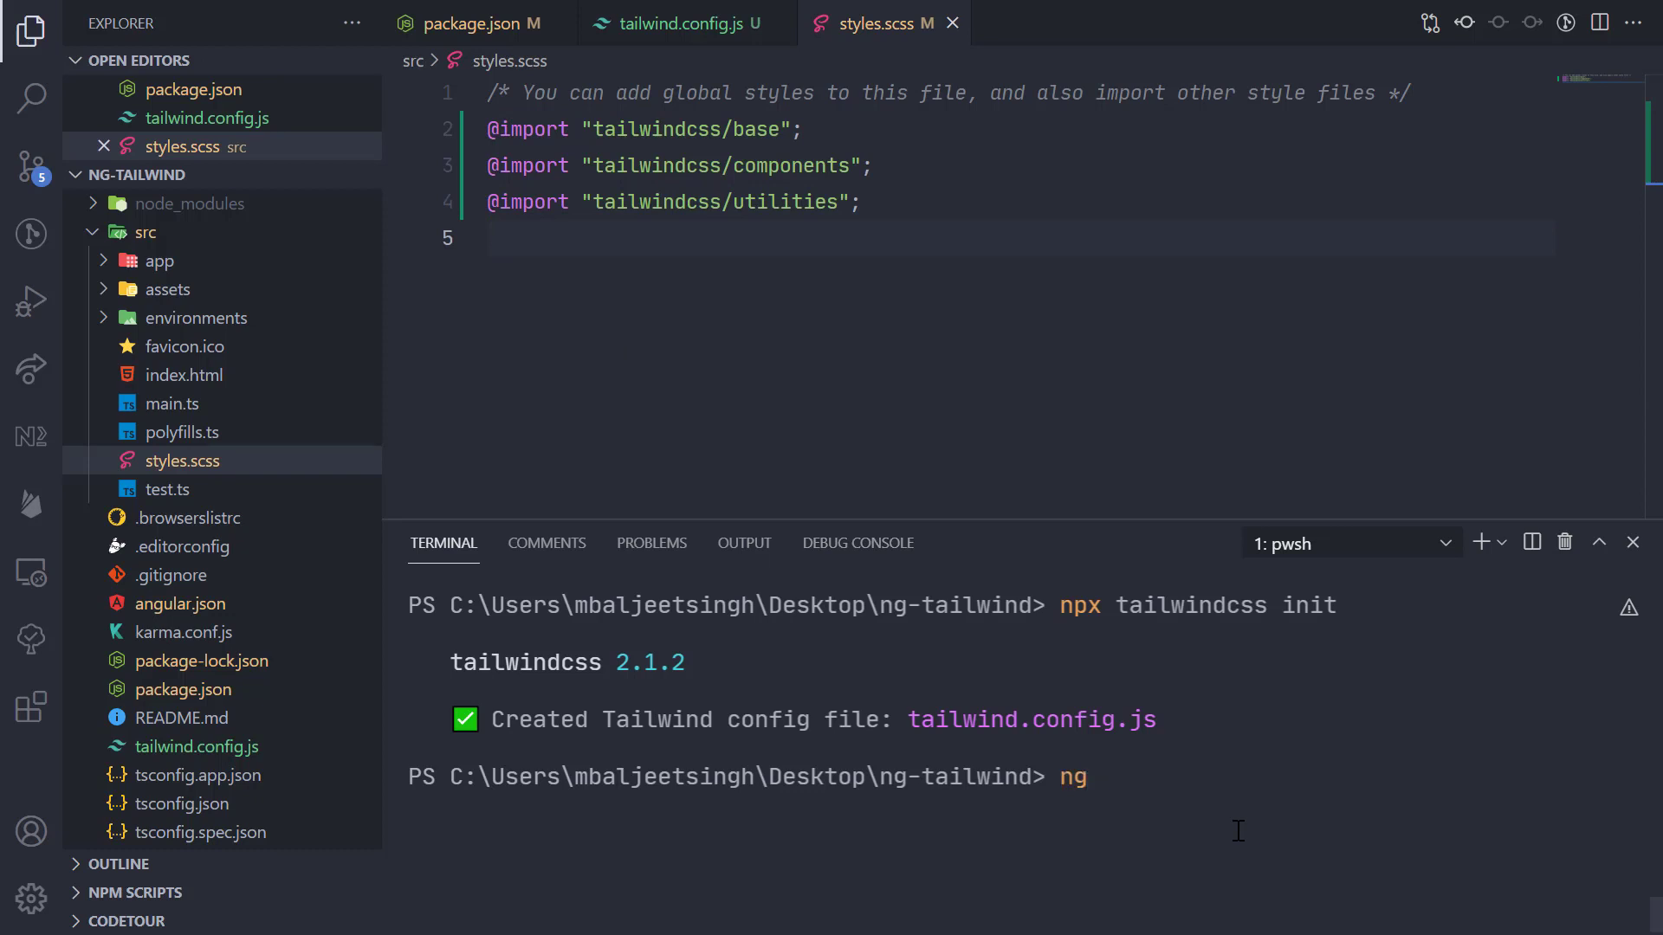
pyautogui.write('s')
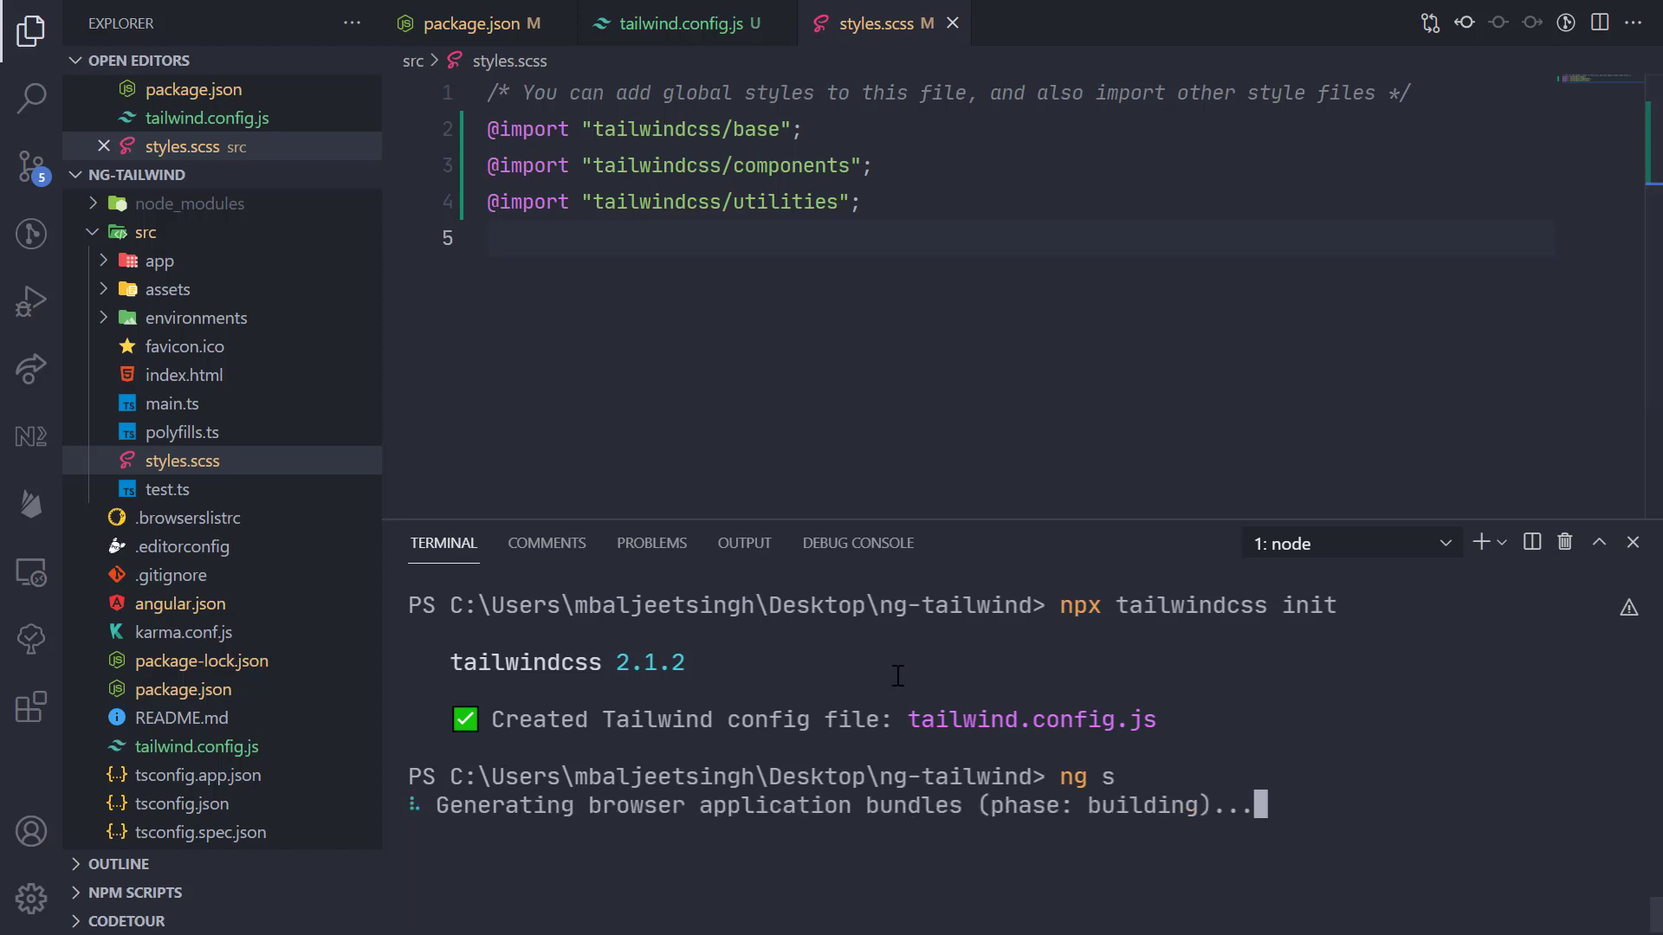
pyautogui.moveTo(1172, 662)
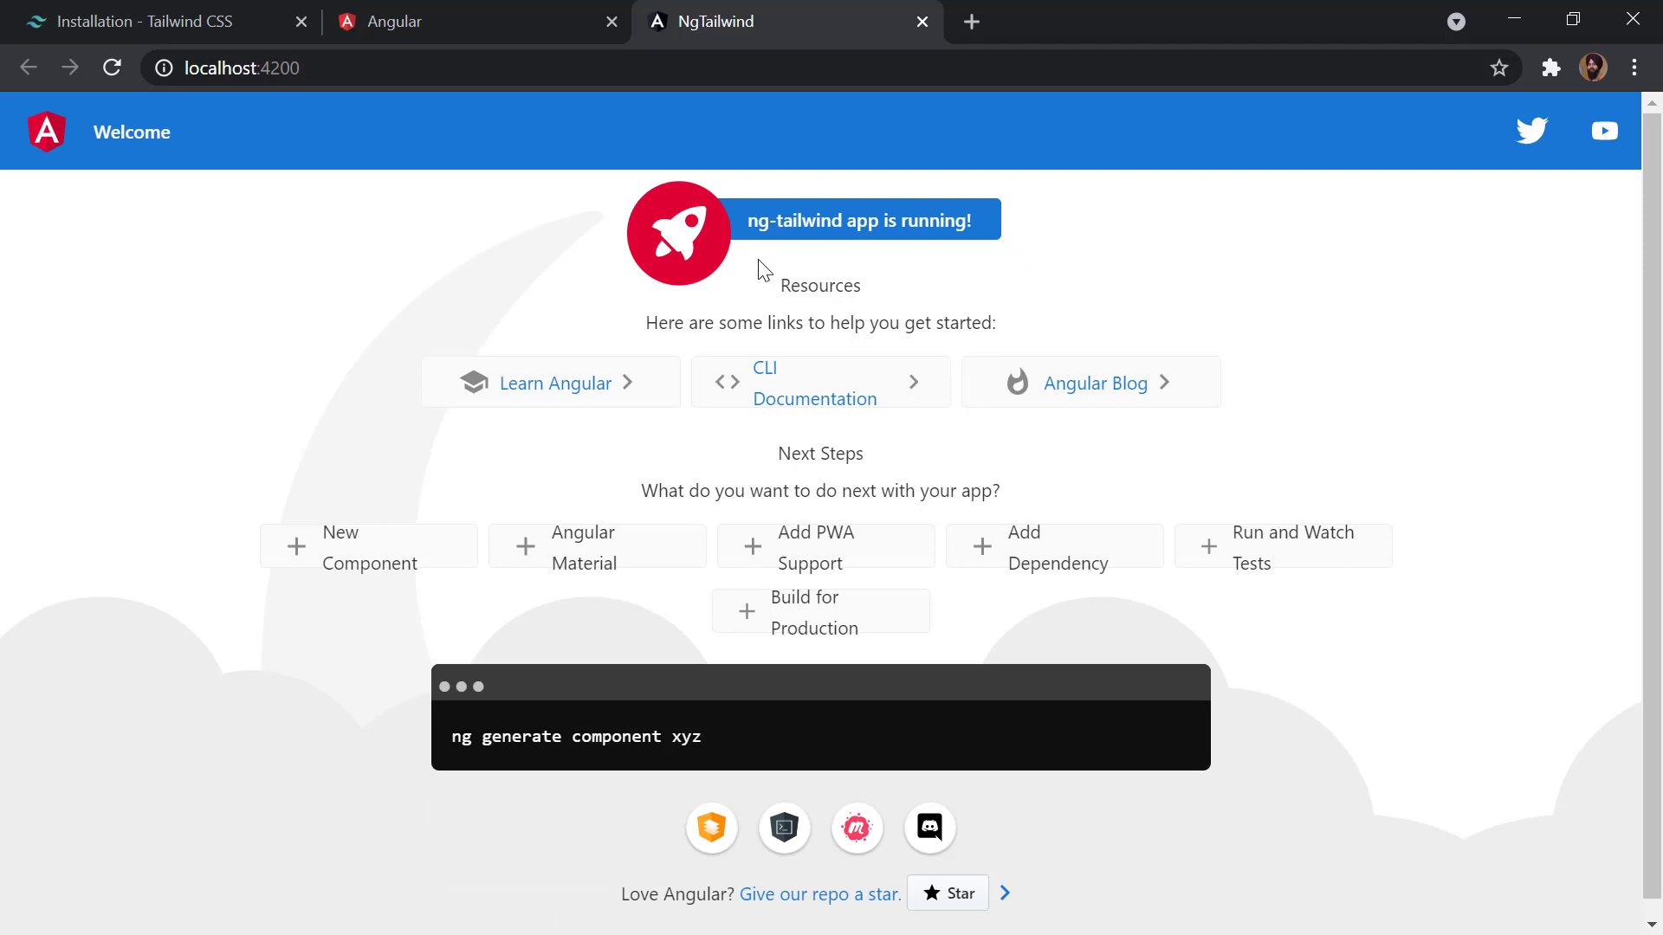
pyautogui.moveTo(1095, 208)
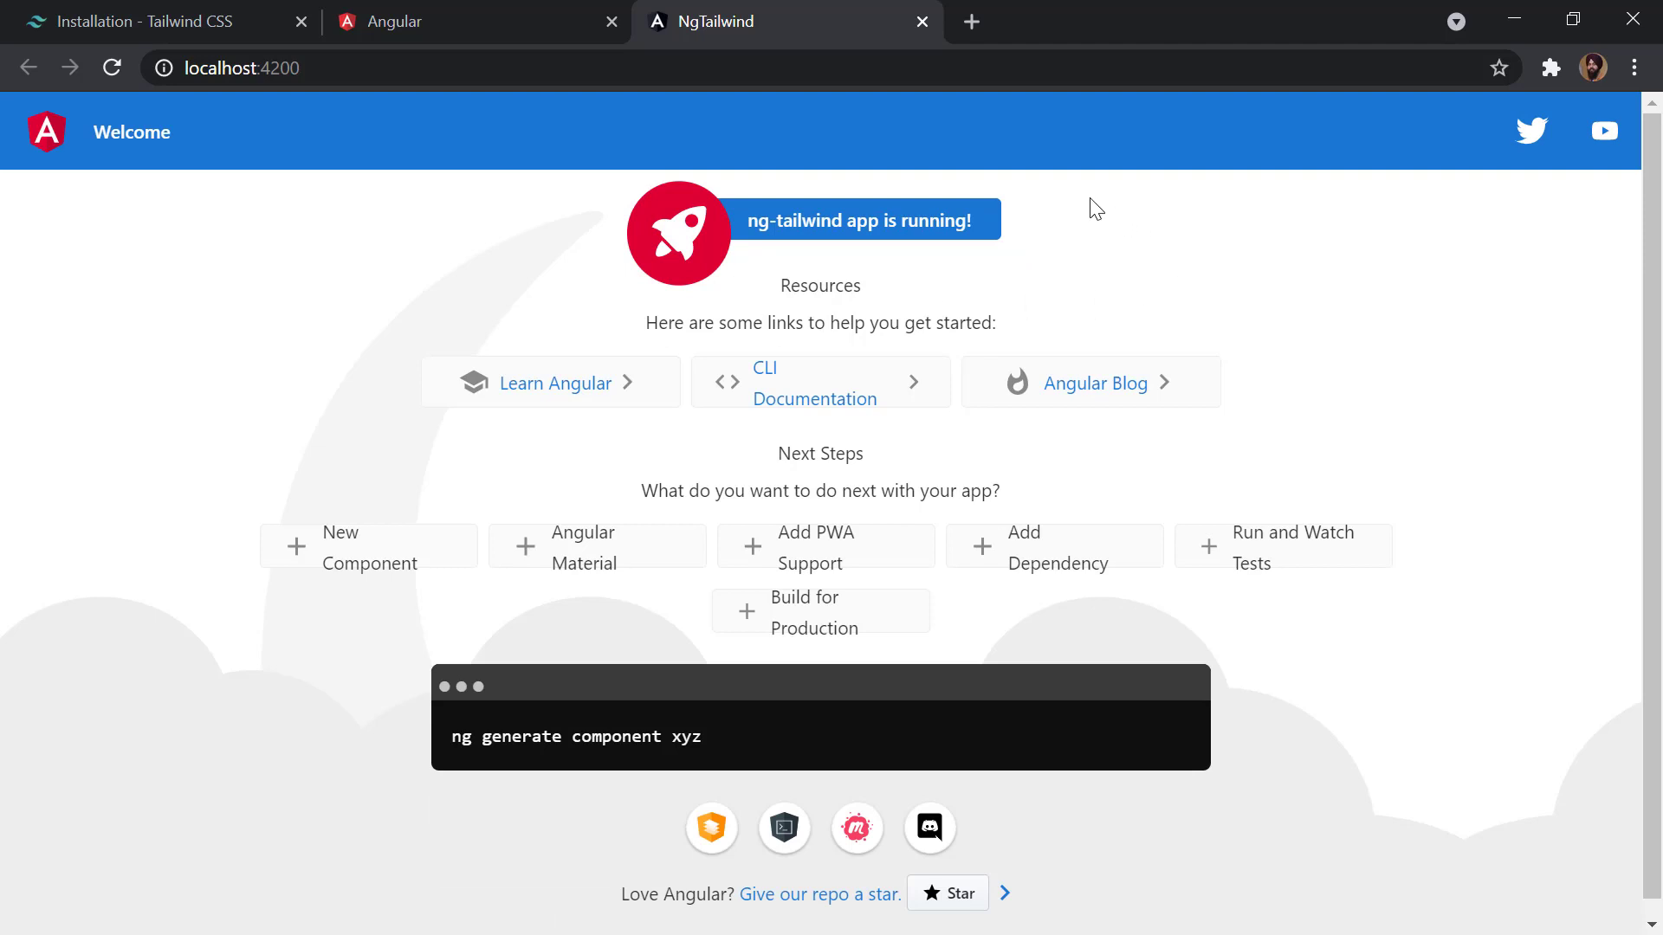
# Step: Check the ng-tailwind welcome page at localhost:4200 in Chrome
pyautogui.press('F12')
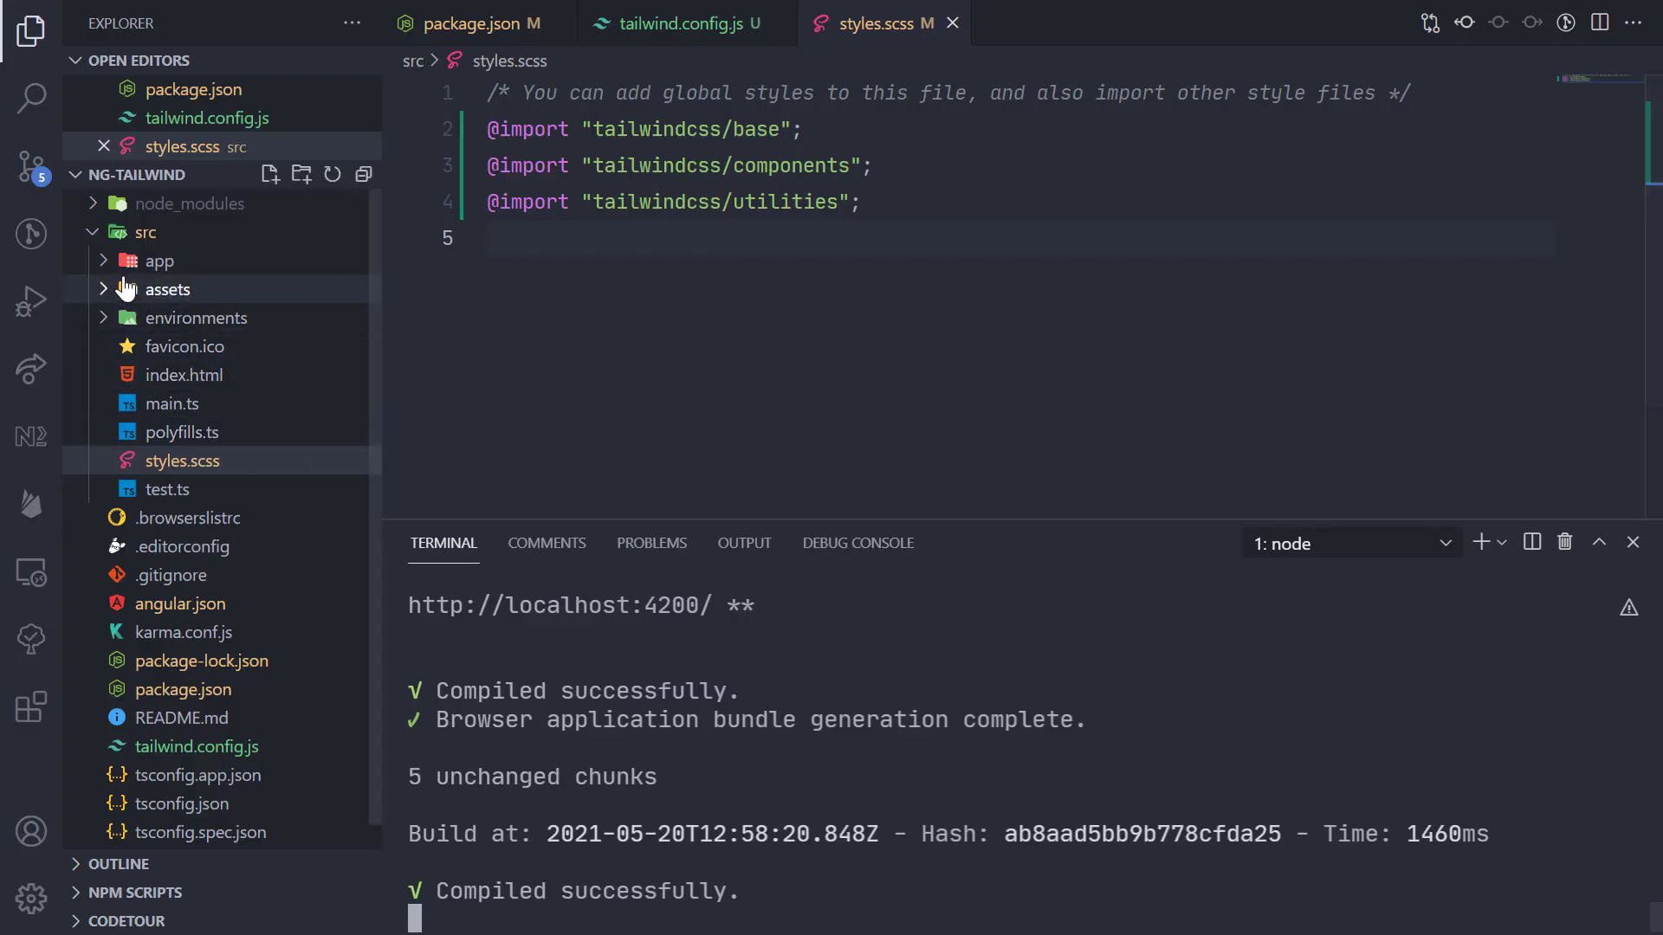
# Step: Replace the app.component.html placeholder with a 'Click Me' button
pyautogui.click(159, 260)
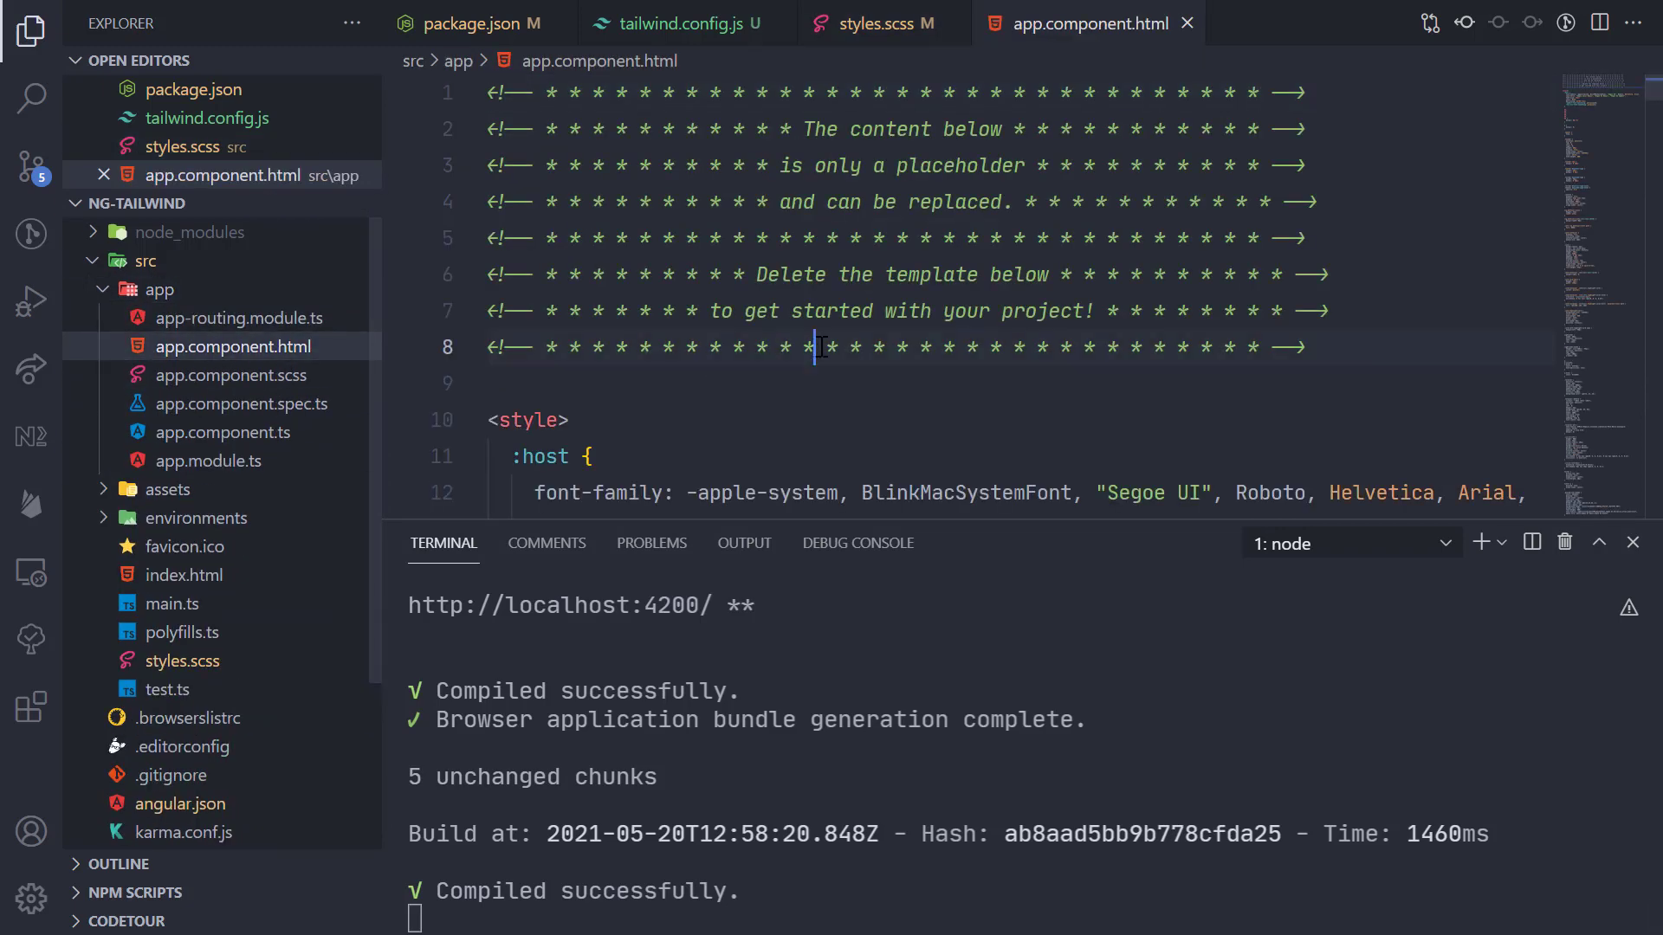
pyautogui.scroll(-3)
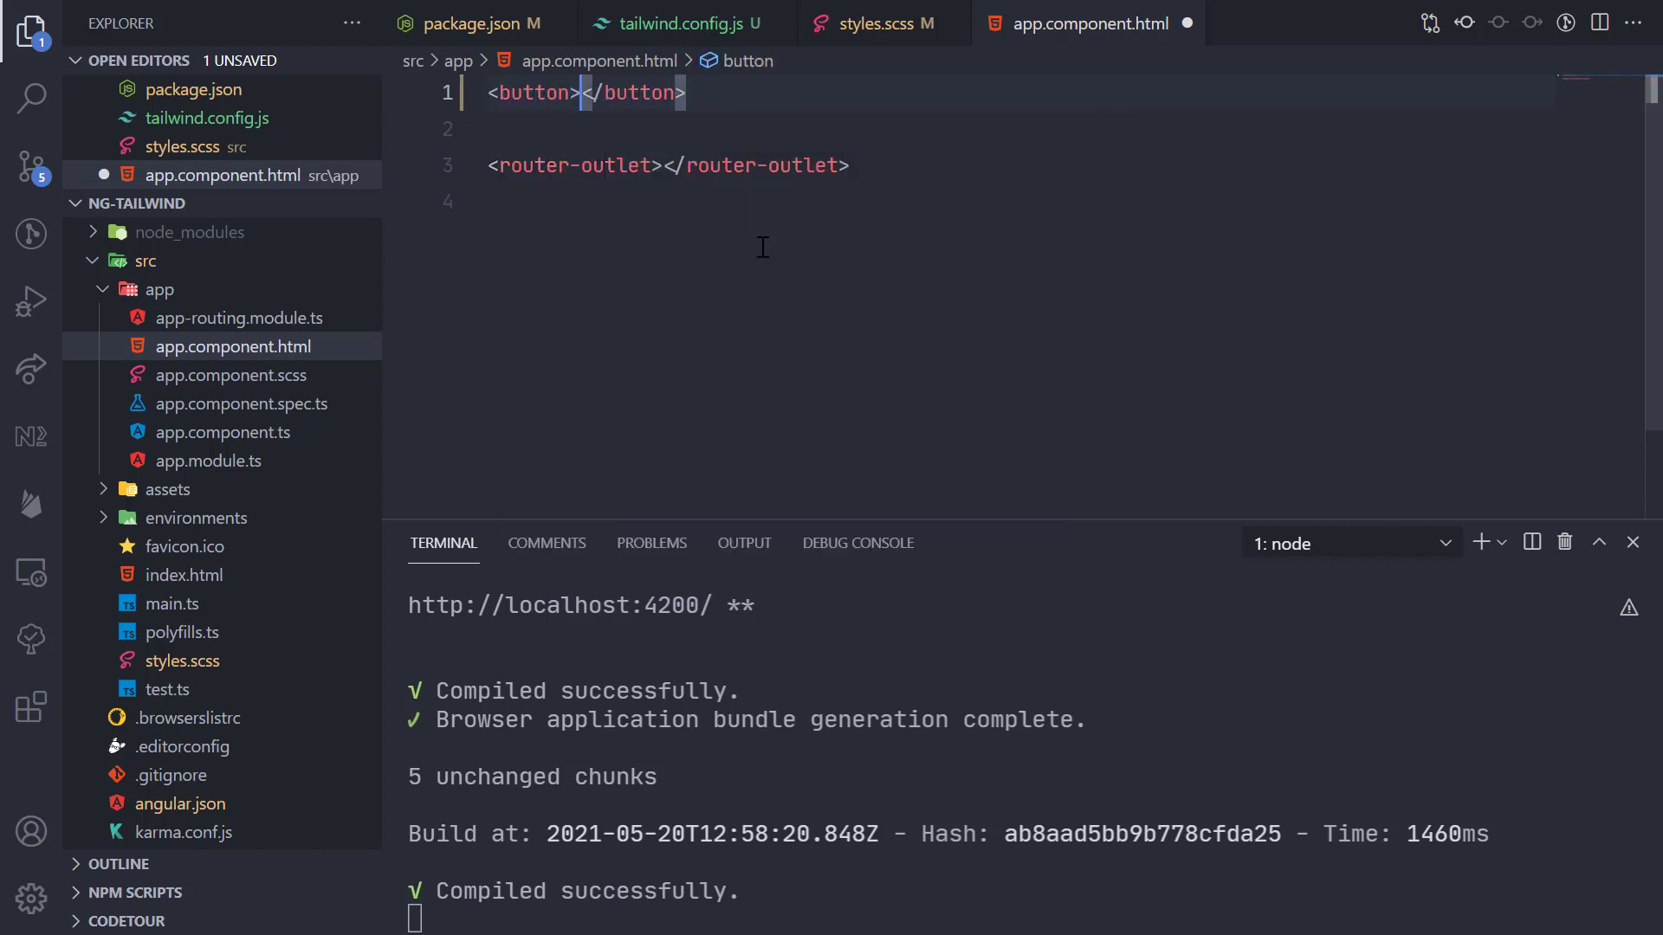
pyautogui.write('Click Me')
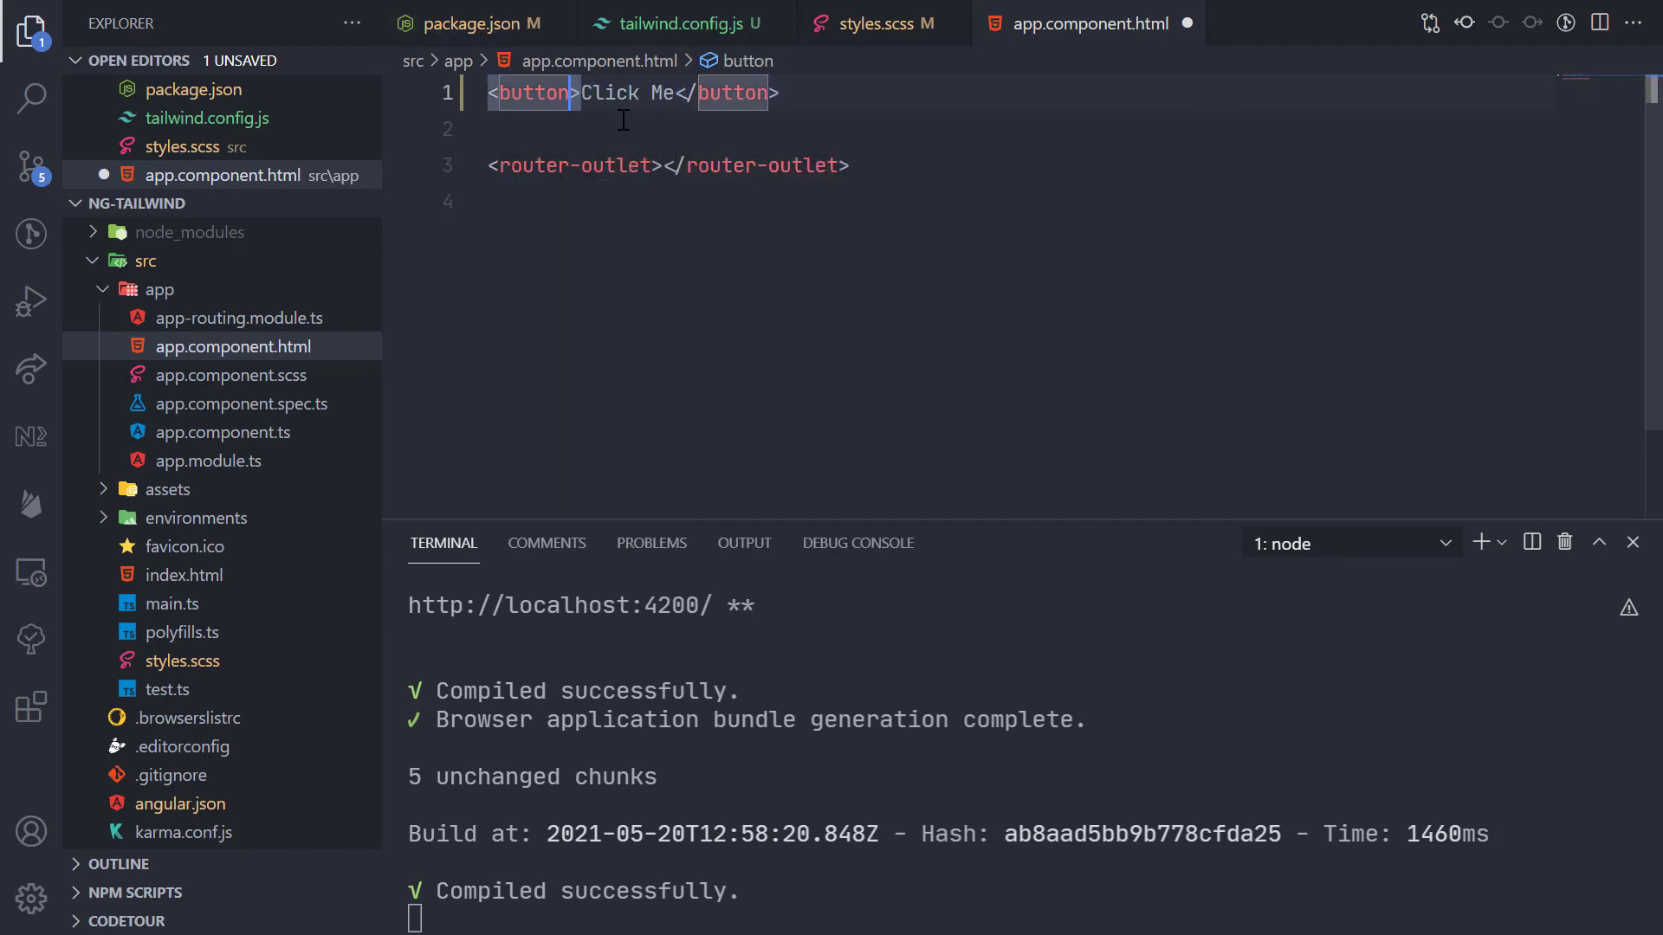
pyautogui.write('lc')
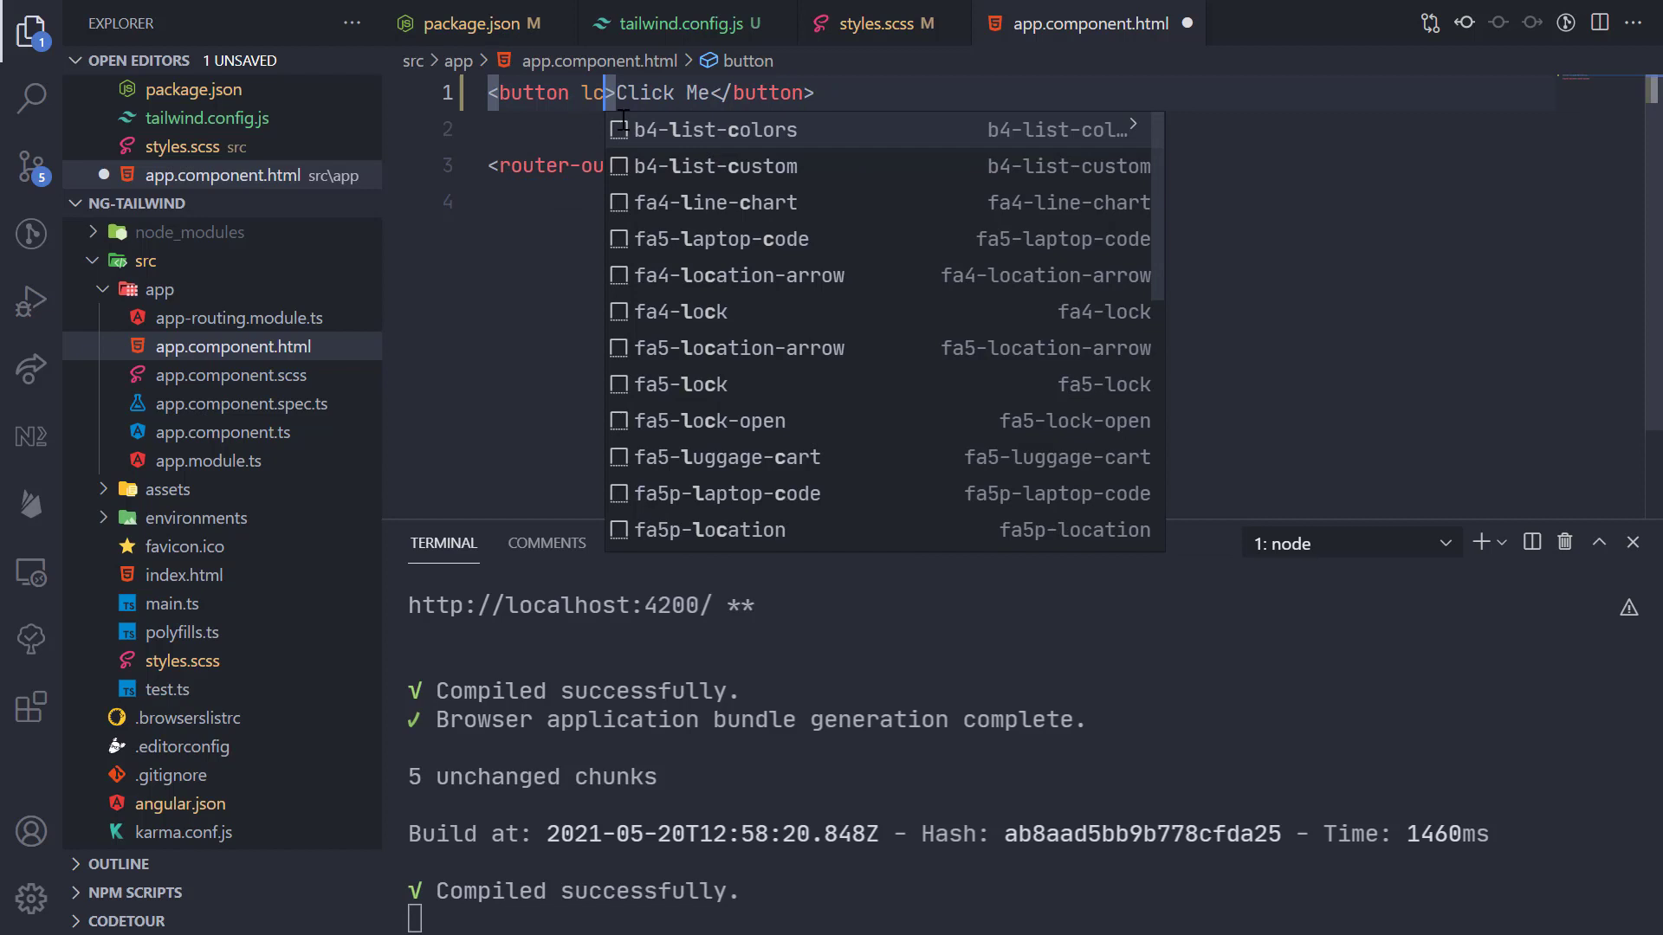
# Step: Give the button class="bg-blue-500 p-4" and save the template
pyautogui.write('cla')
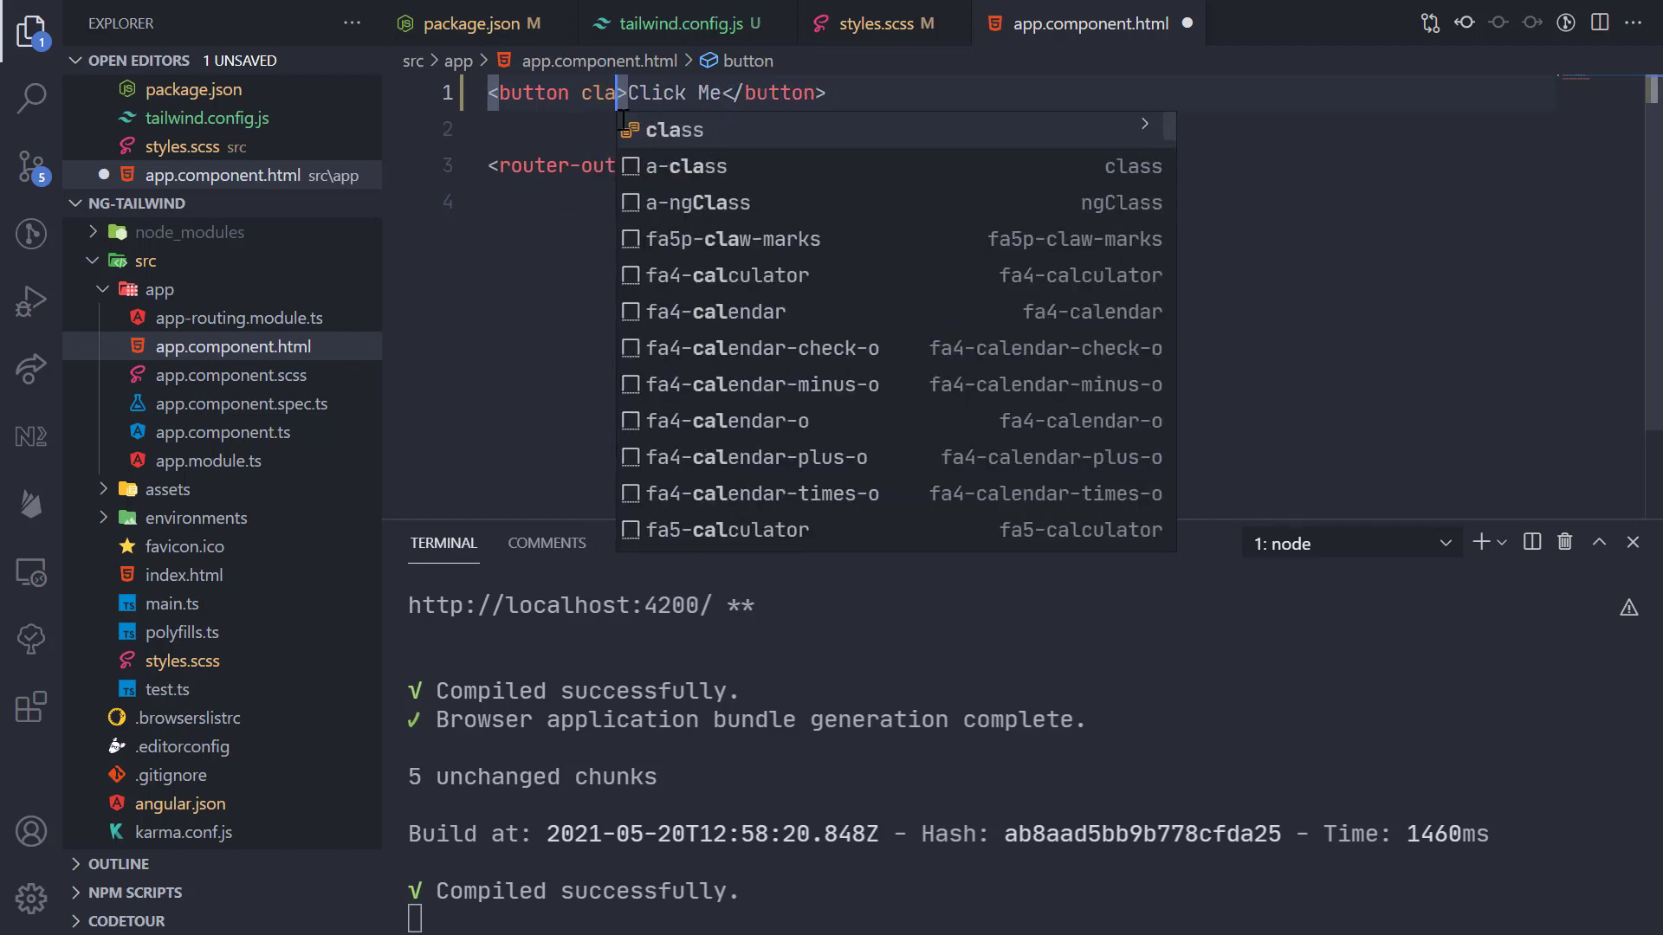
pyautogui.write('="b')
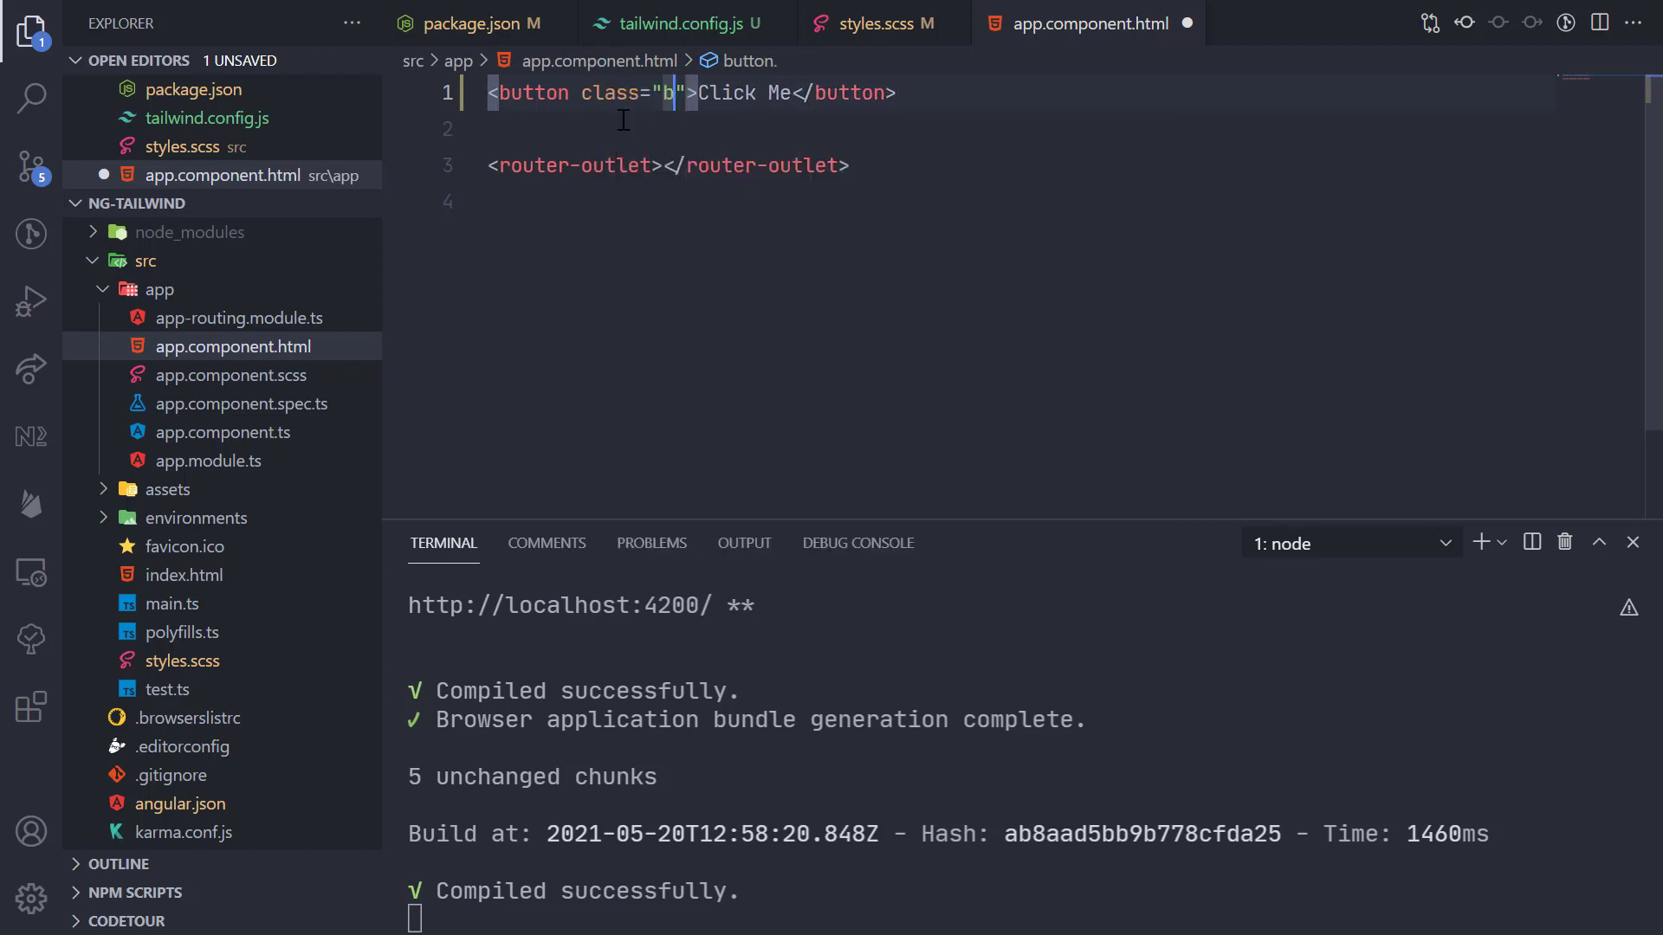
pyautogui.write('g-bl')
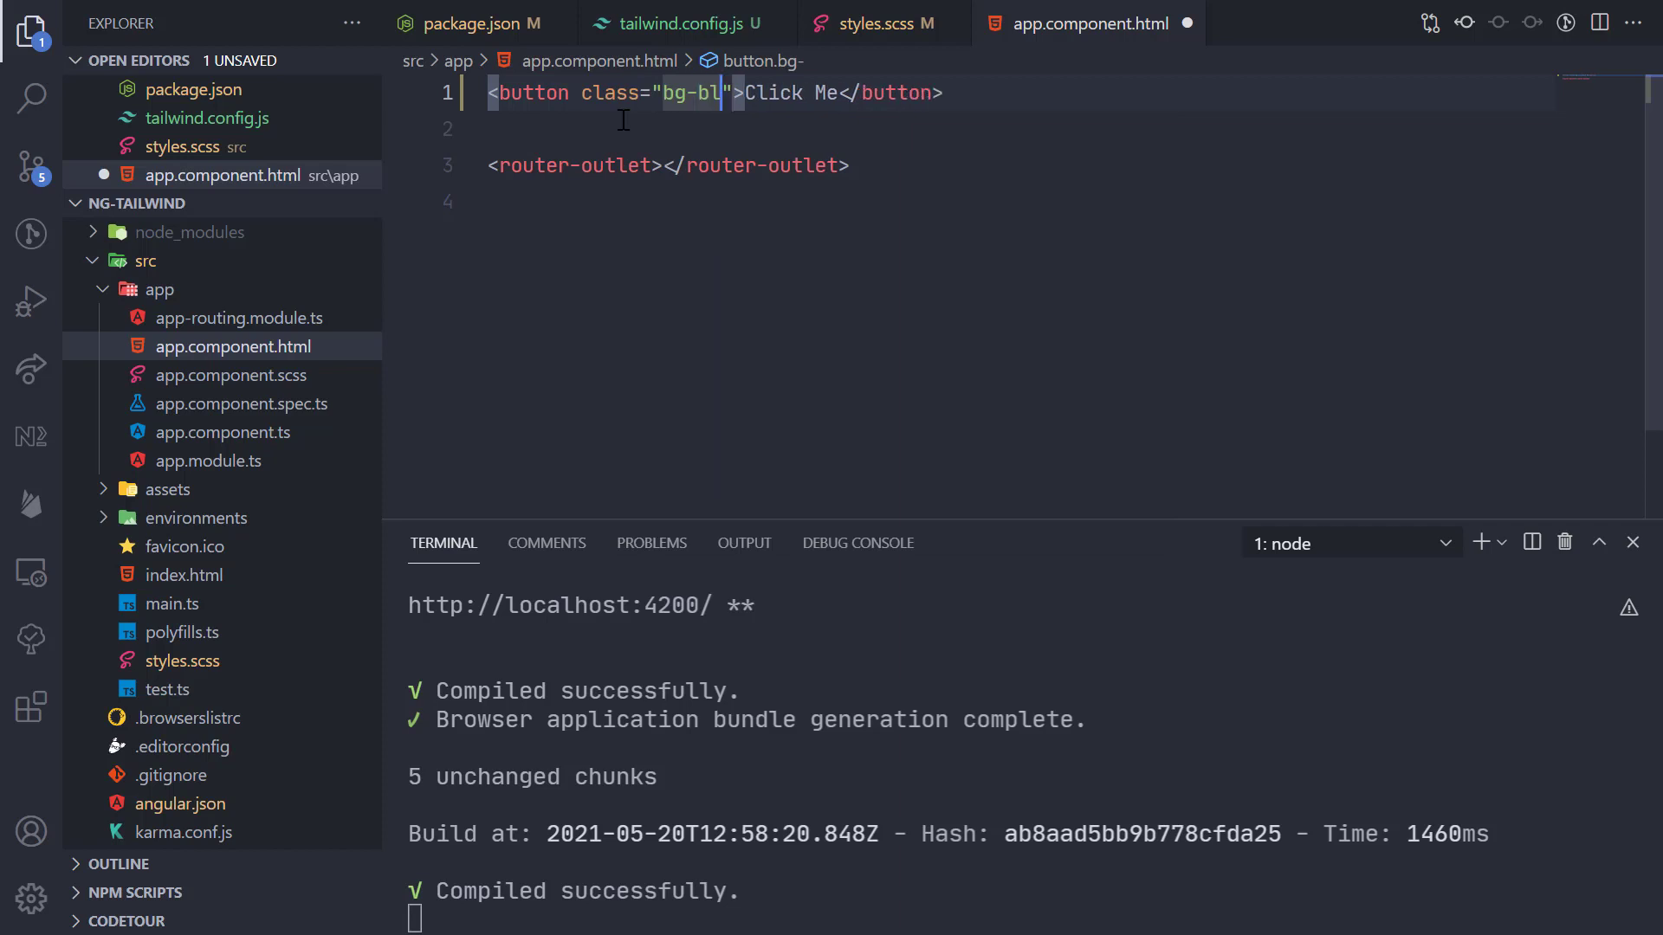
pyautogui.write('u')
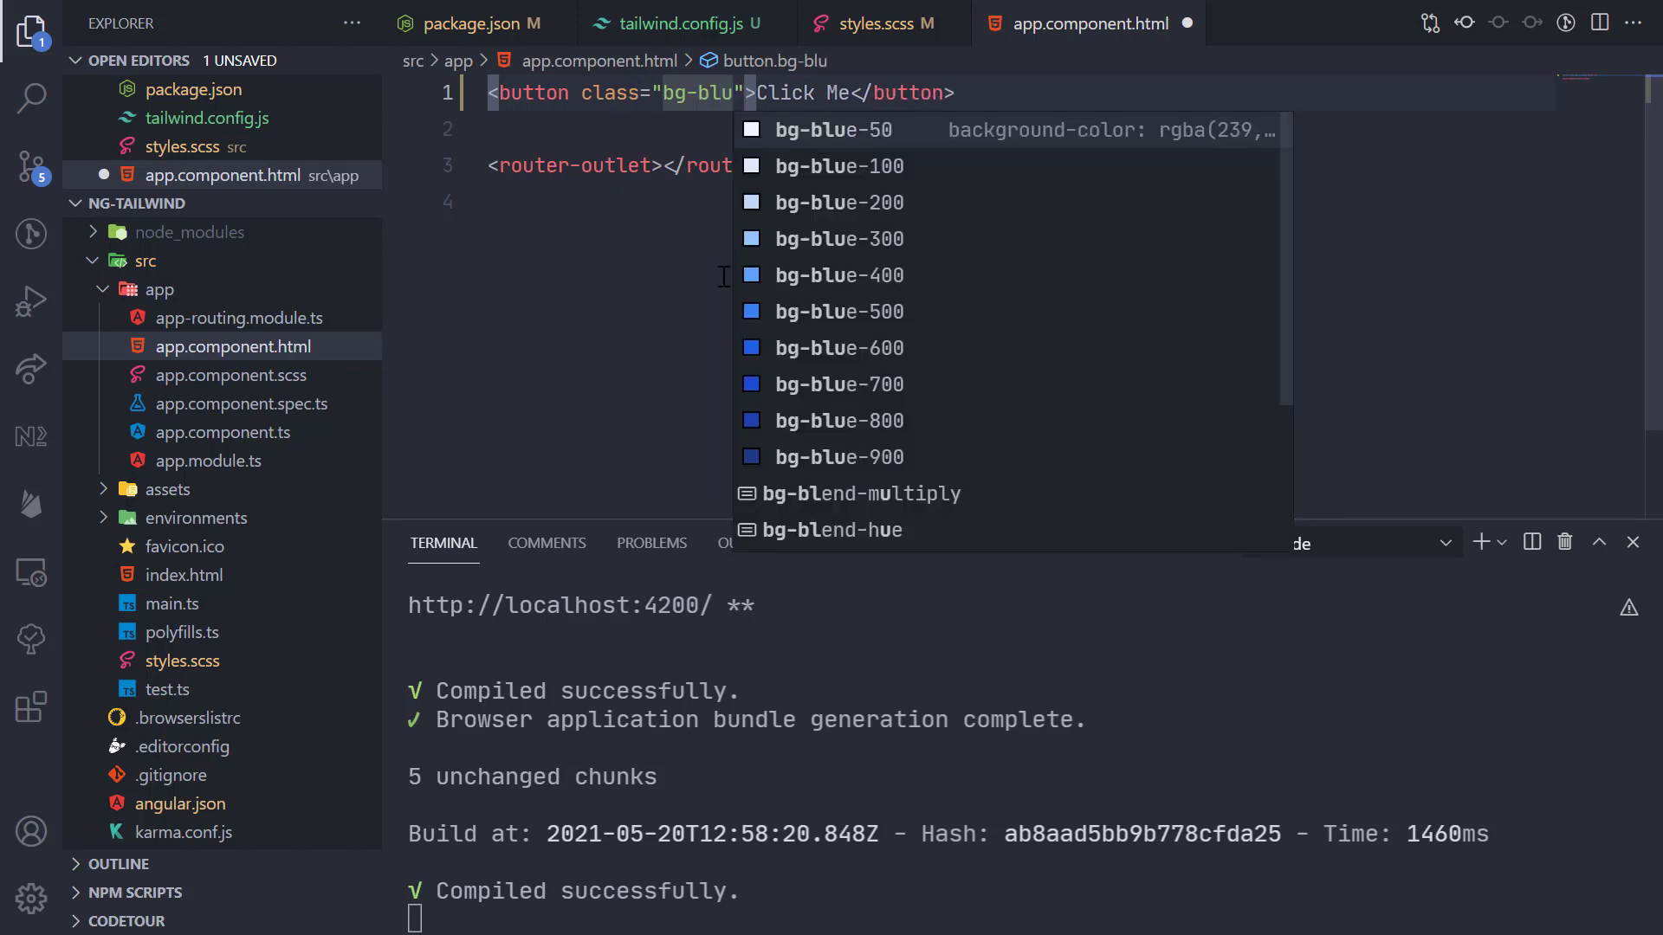
pyautogui.click(837, 311)
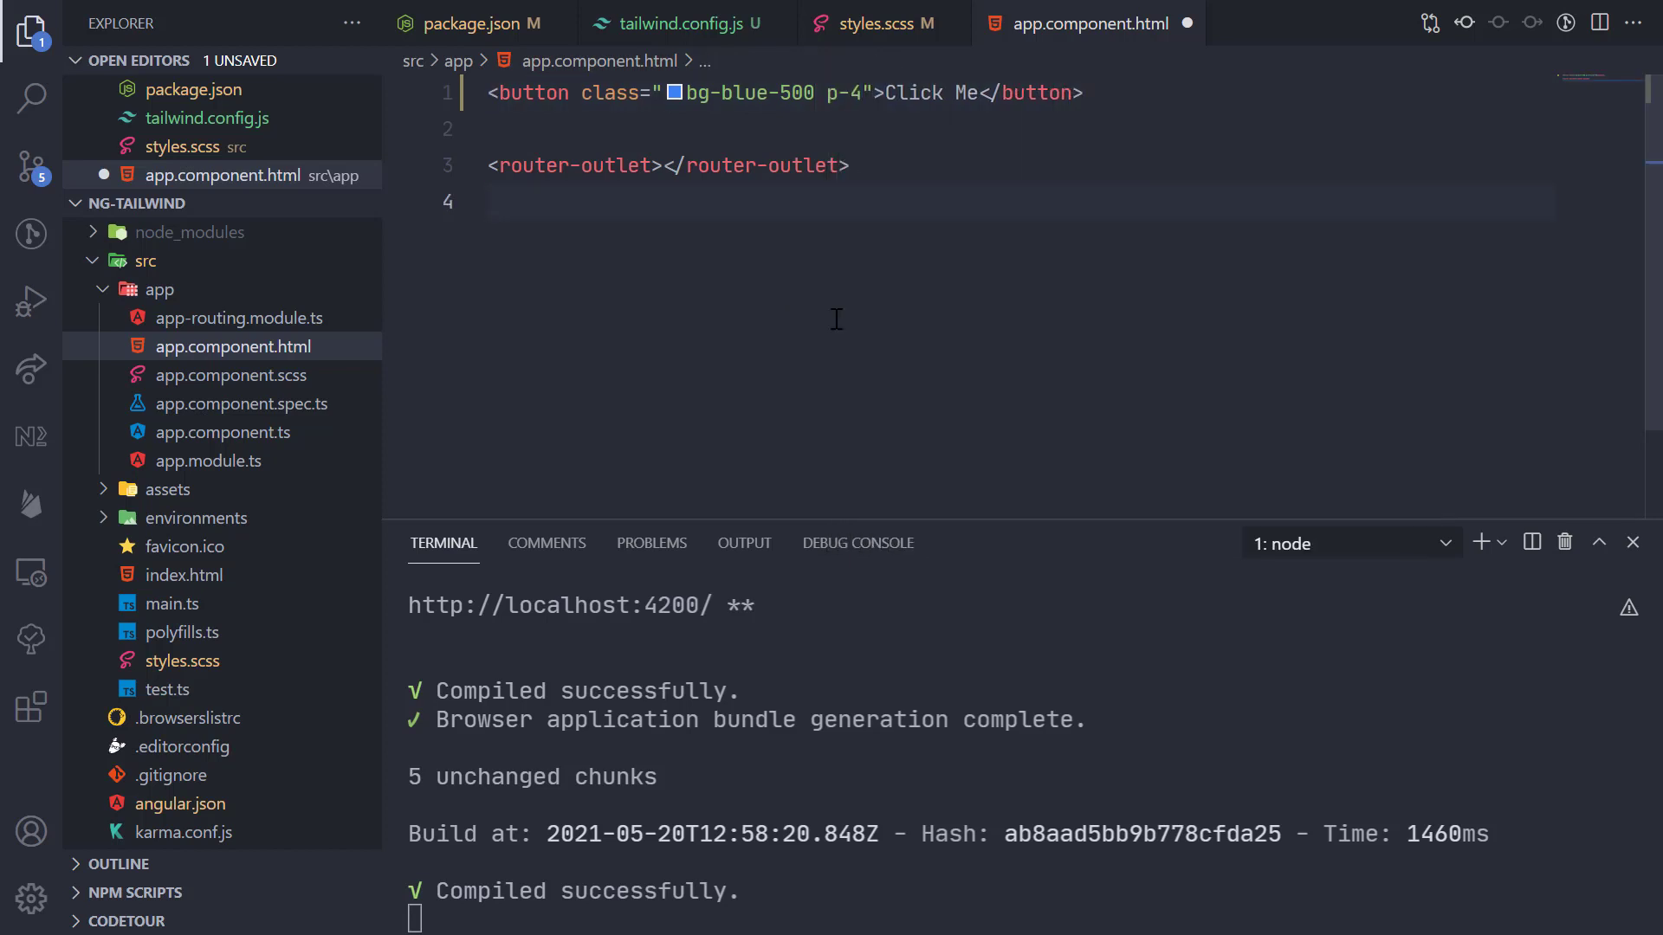
pyautogui.press('ctrl+s')
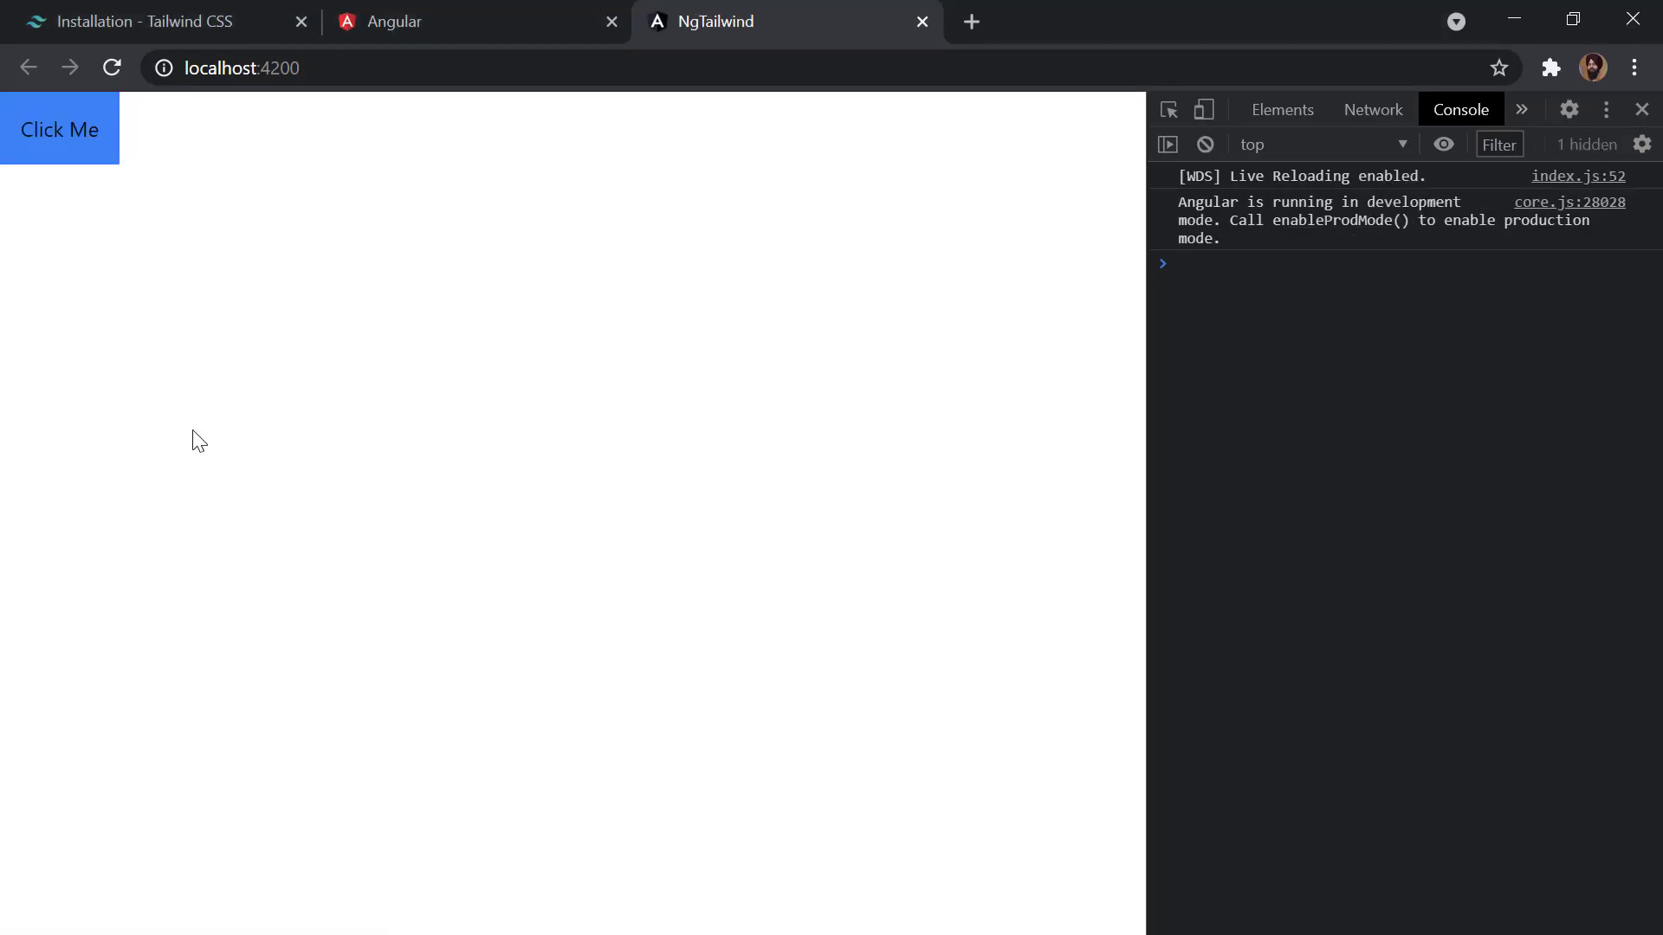
pyautogui.moveTo(160, 287)
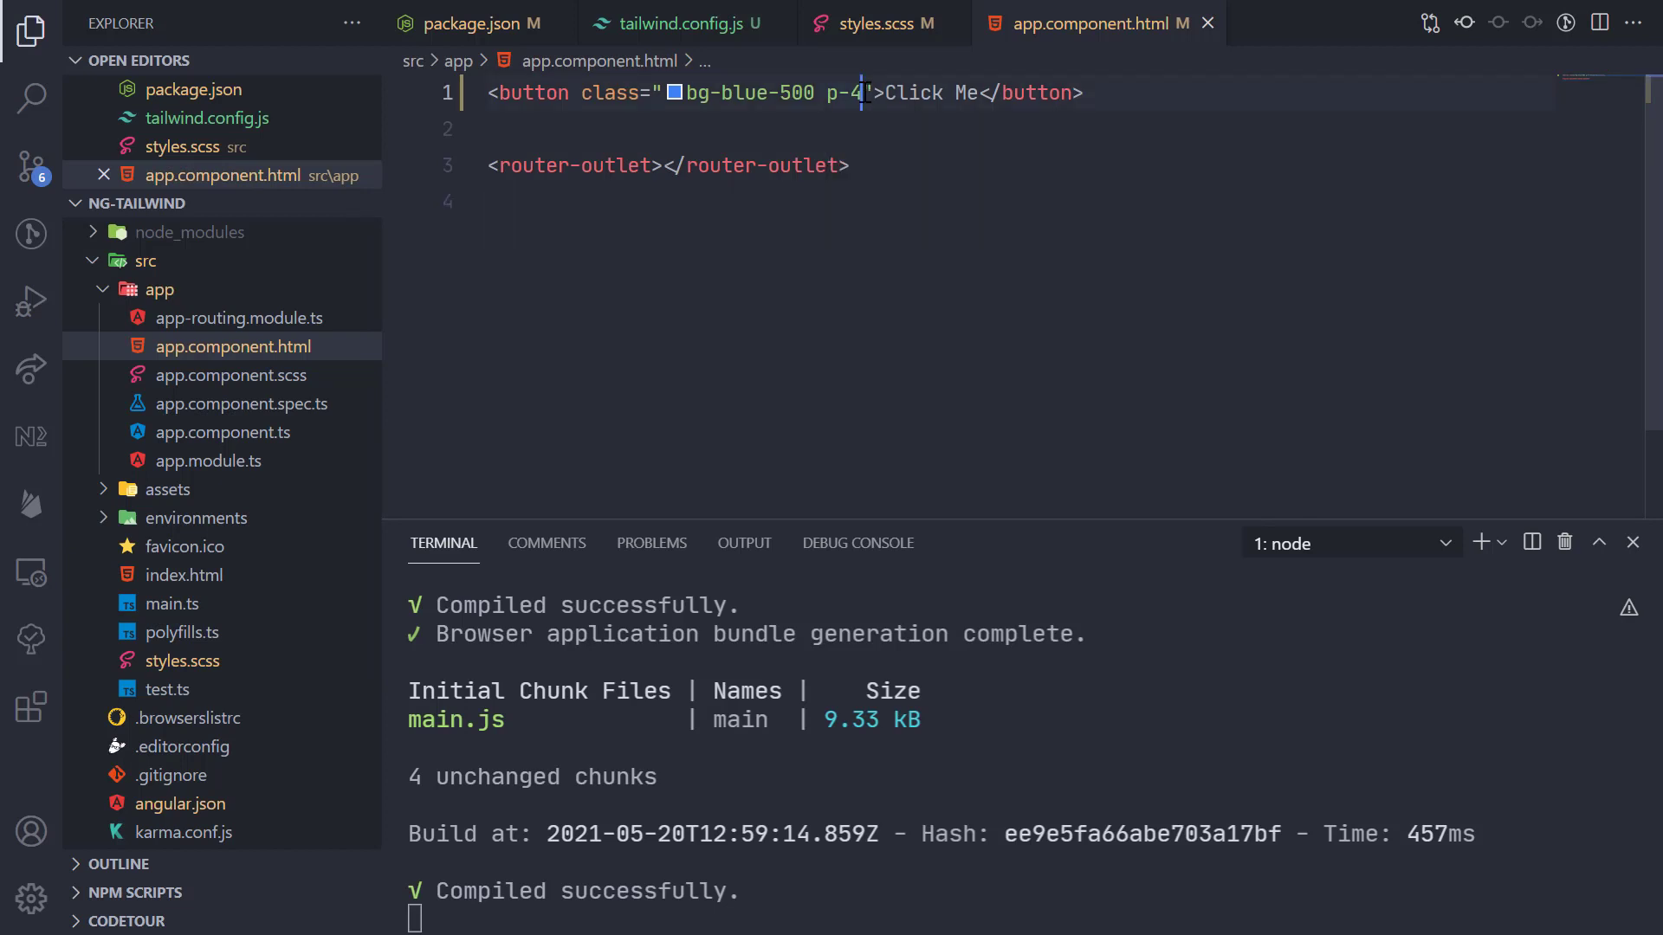
# Step: Add text-white and a rounded corner class to the button and save
pyautogui.write('text-wi')
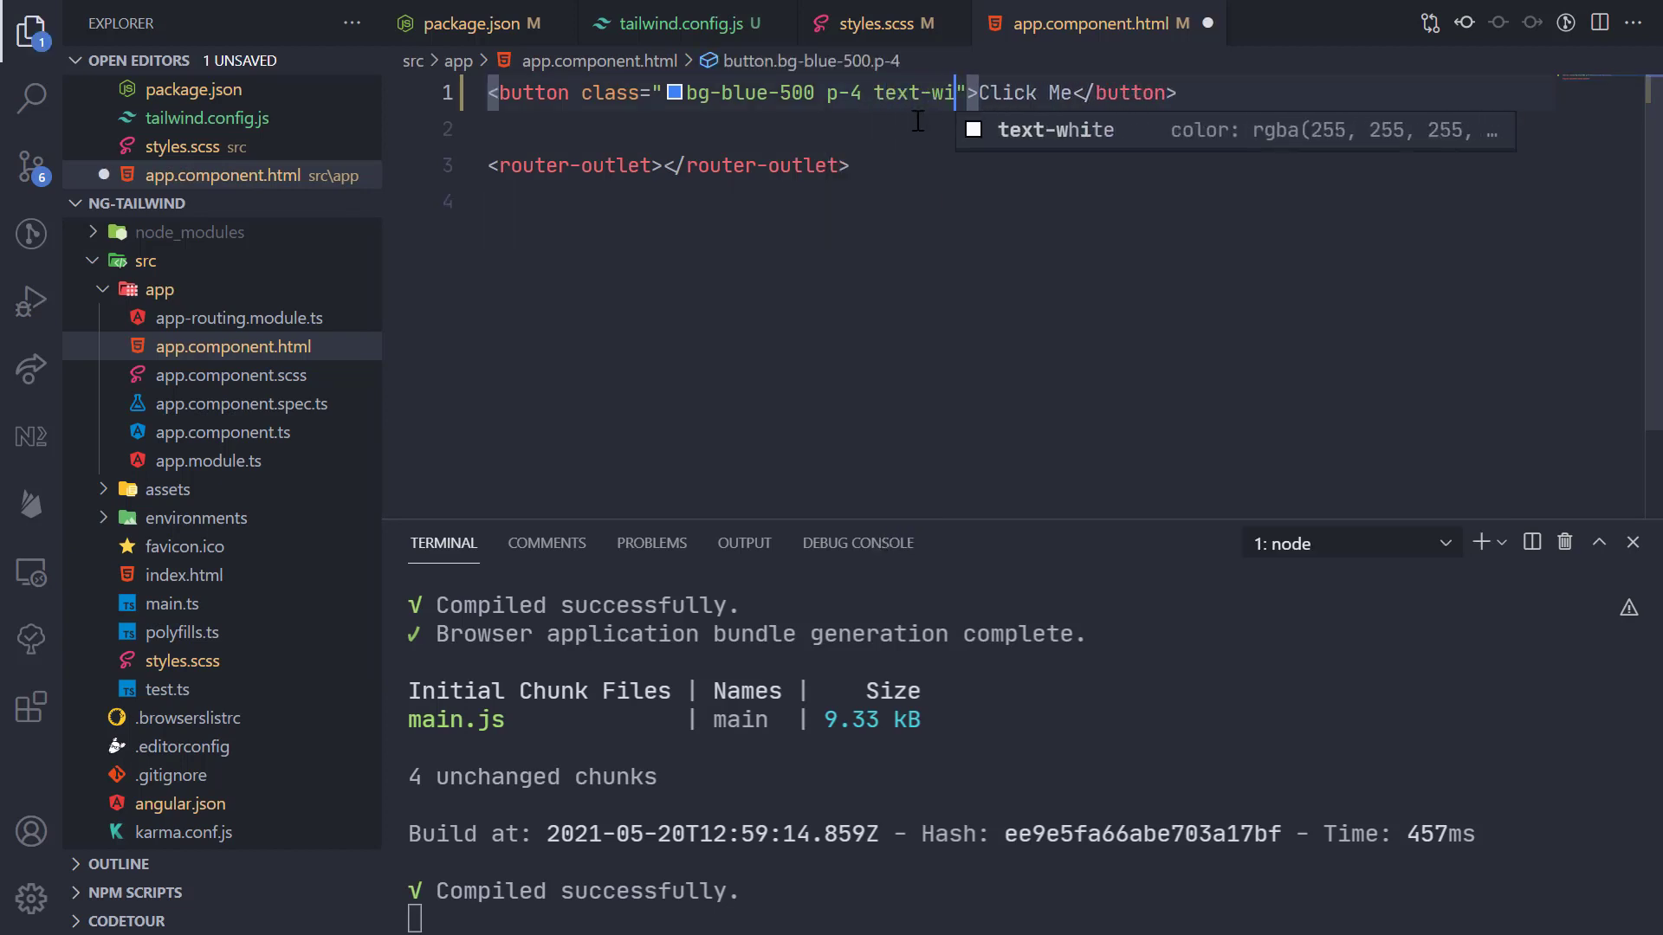
pyautogui.press('Tab')
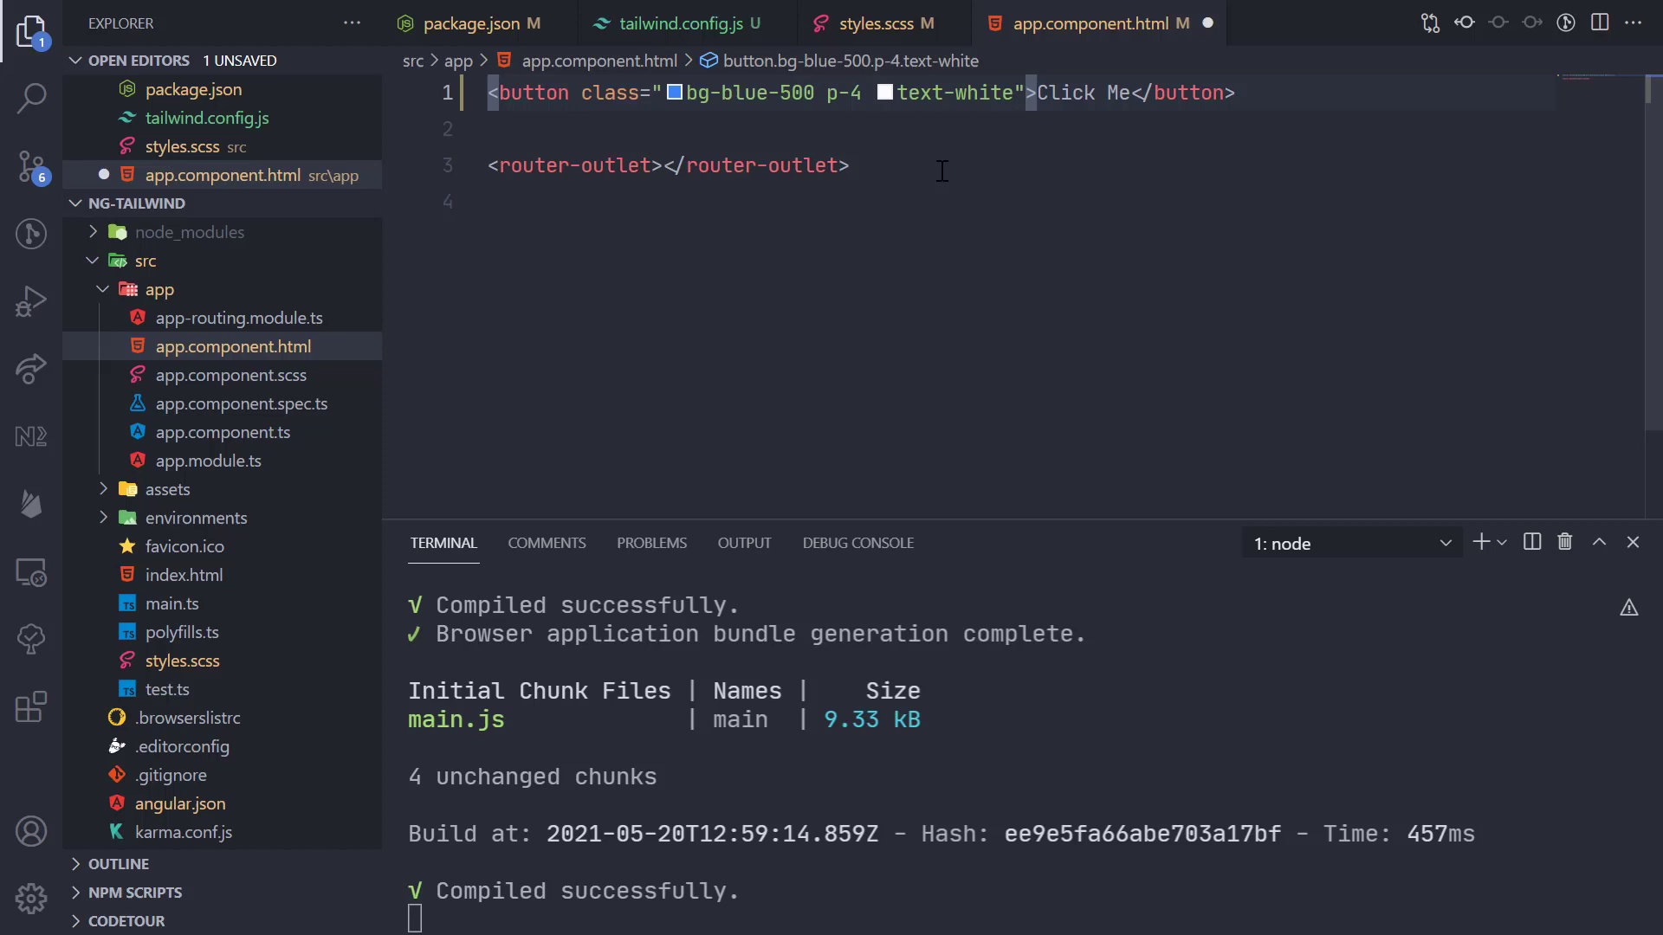
pyautogui.moveTo(955, 93)
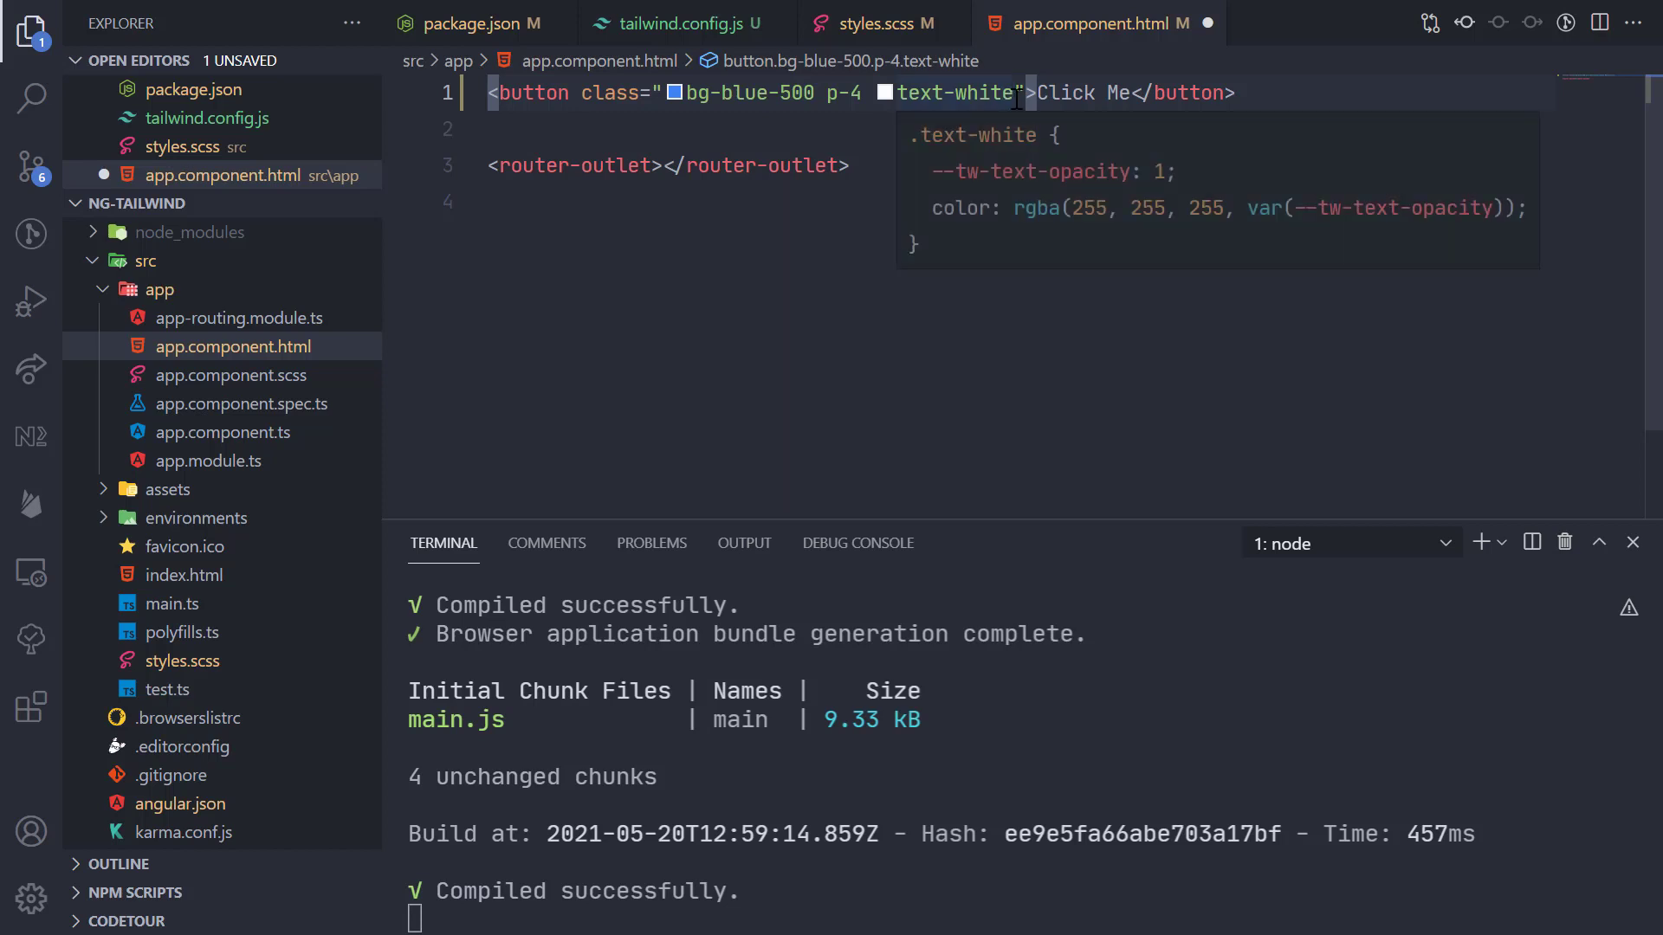
pyautogui.write('rounded')
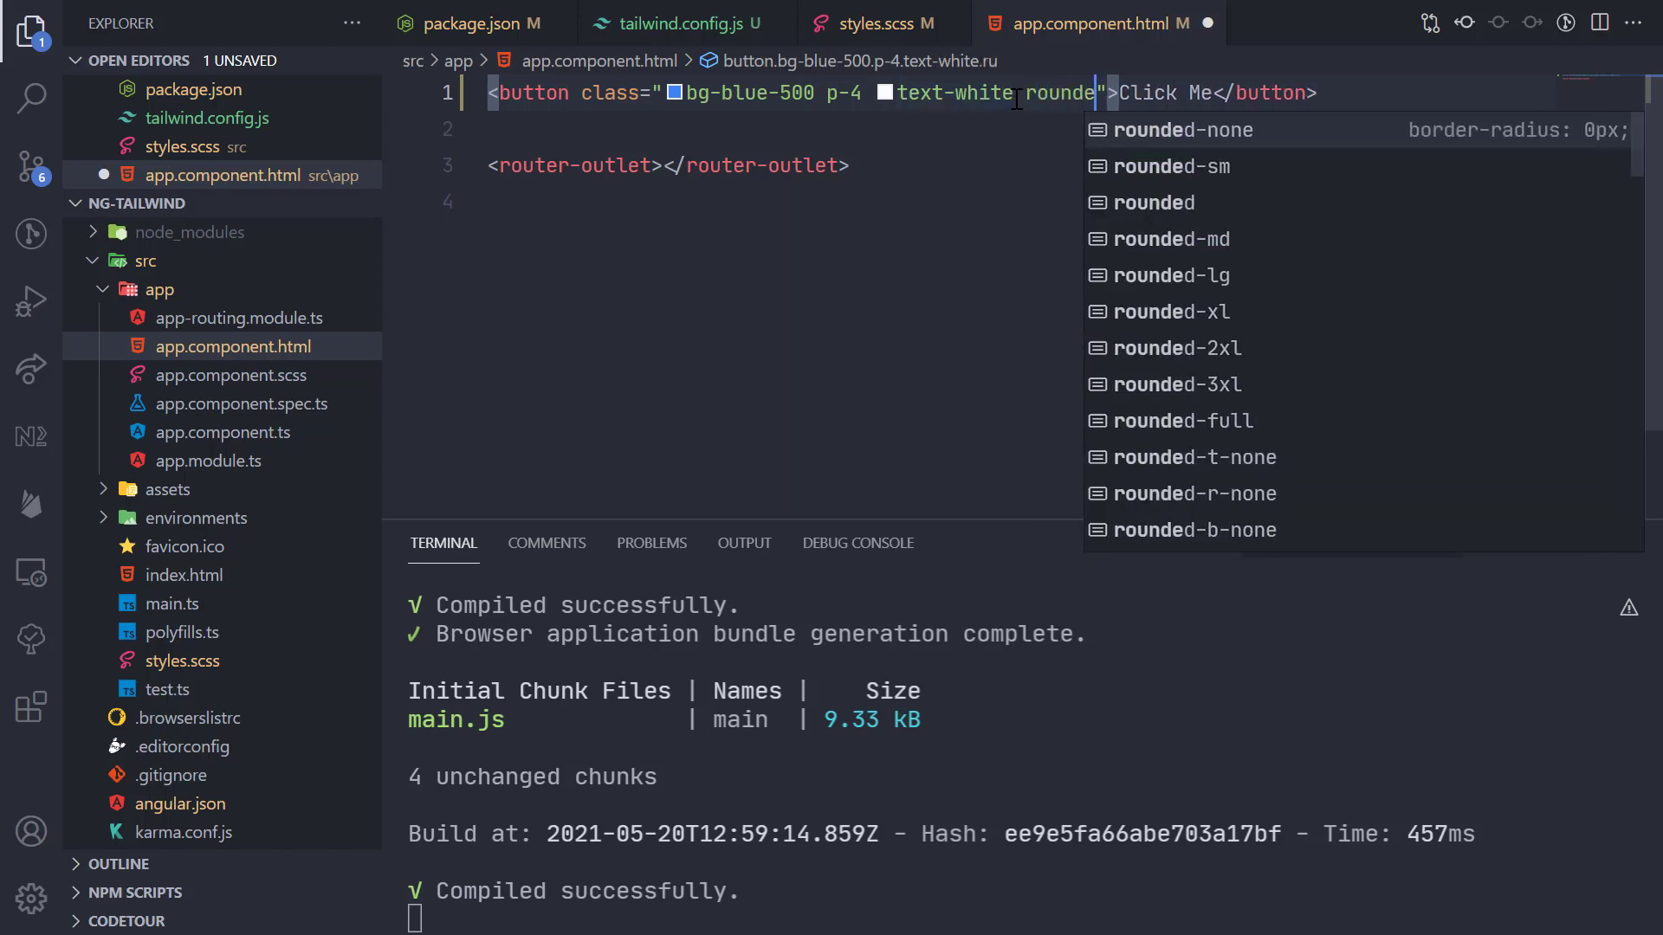
pyautogui.write('d-')
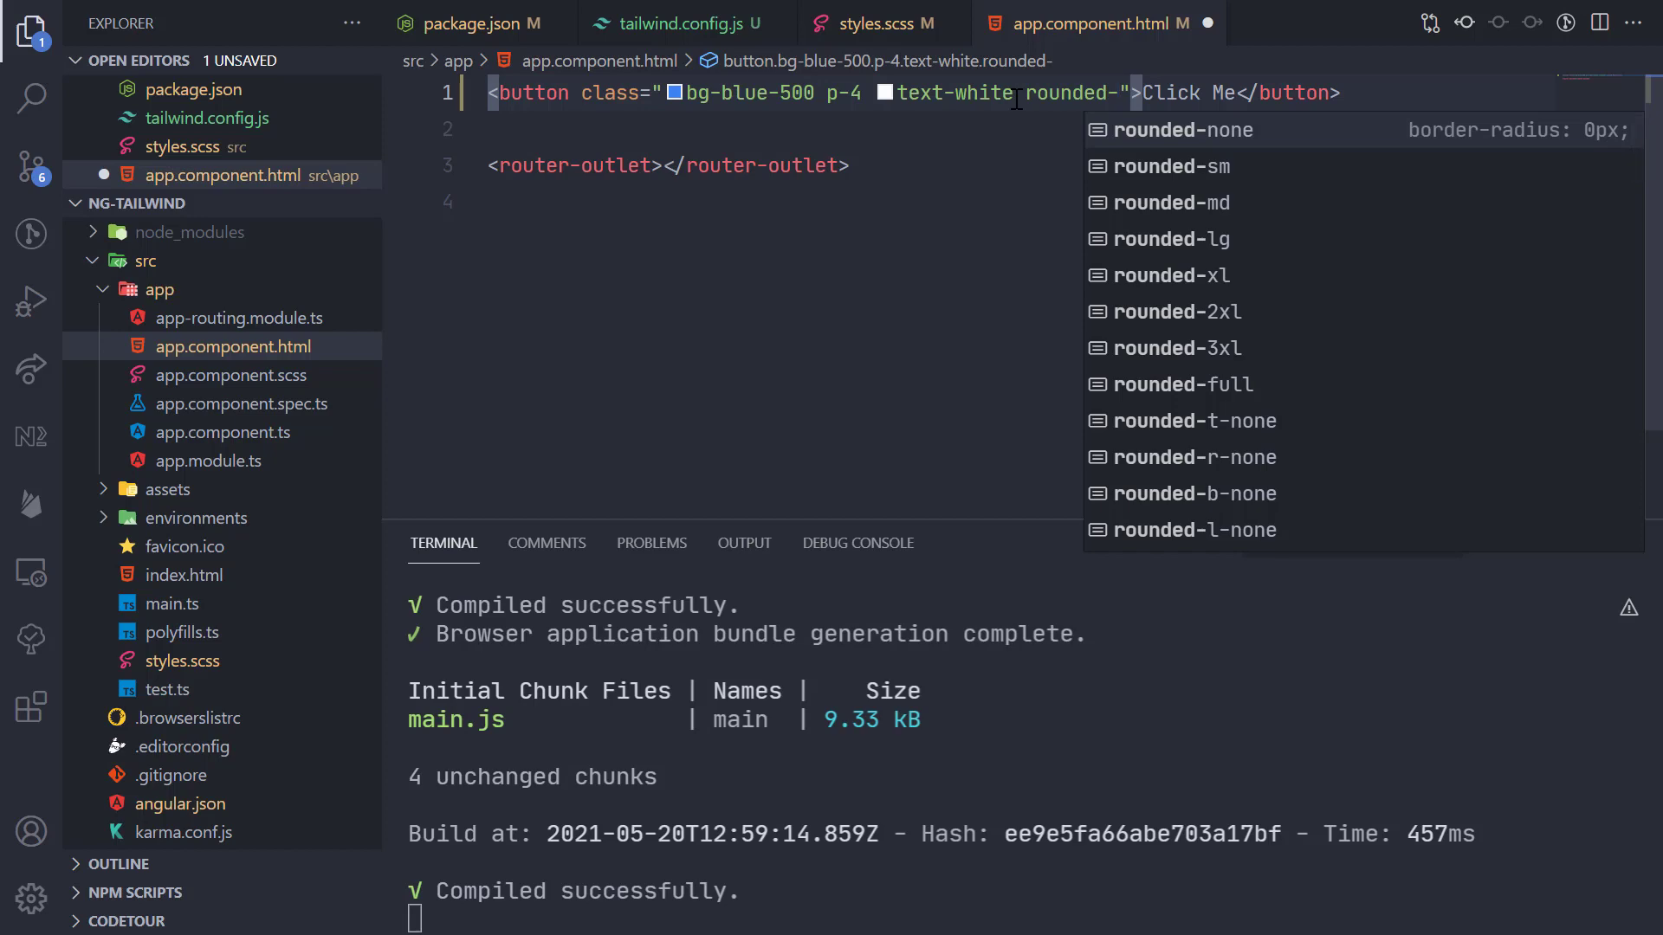
pyautogui.click(1169, 237)
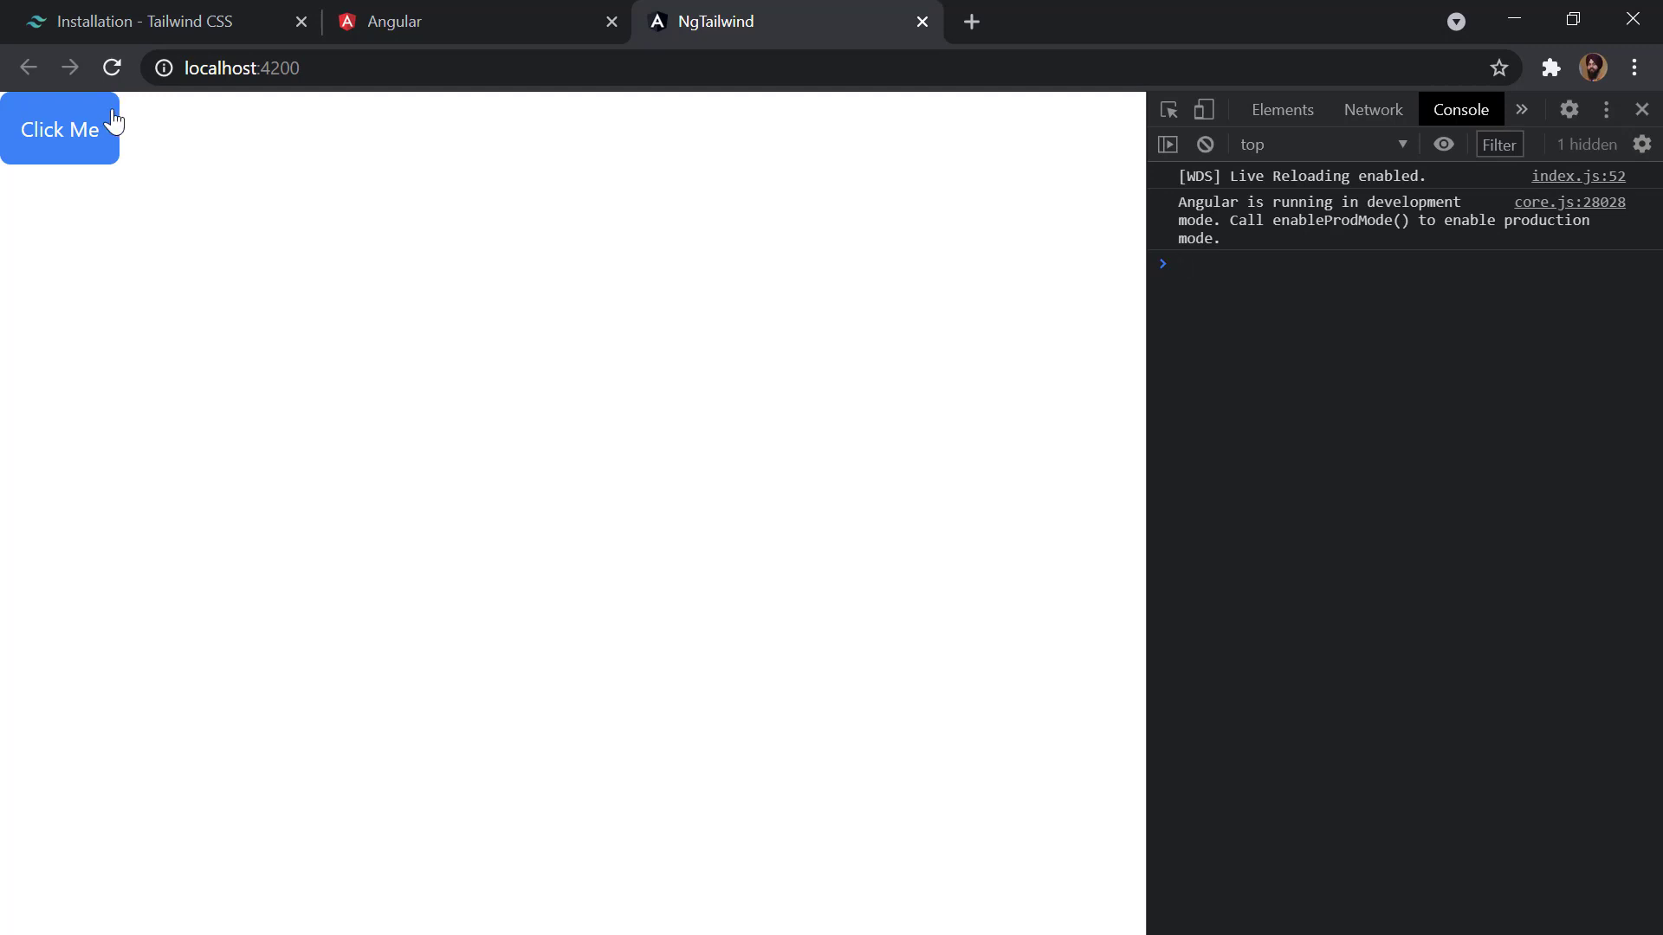
pyautogui.moveTo(91, 160)
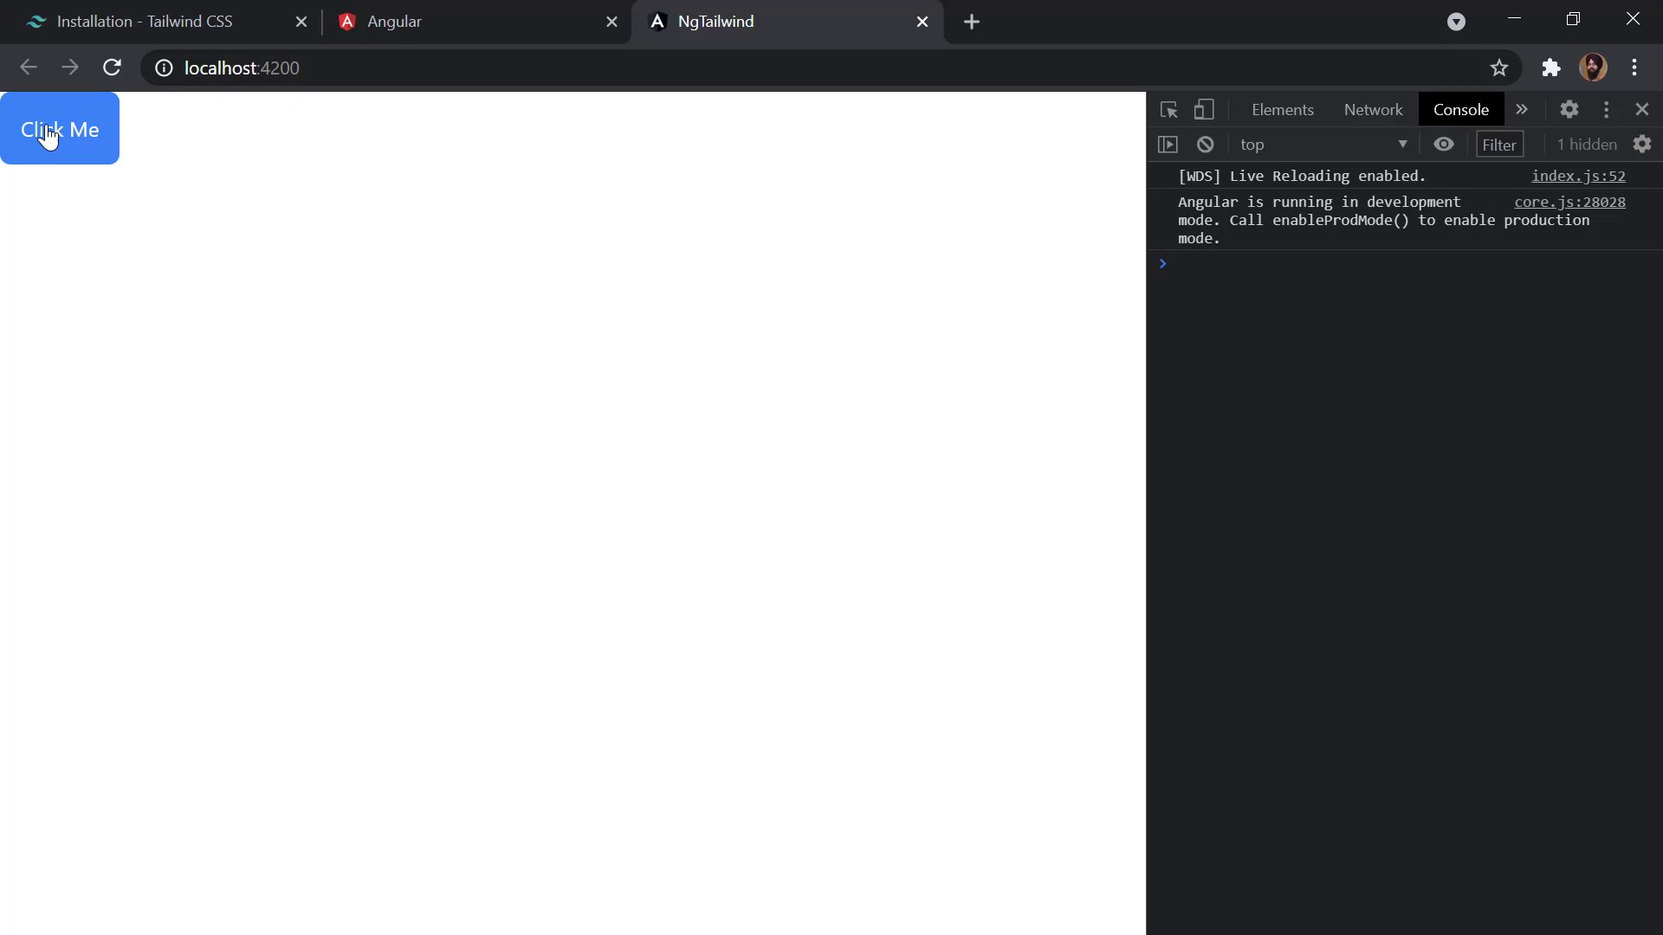
pyautogui.moveTo(100, 235)
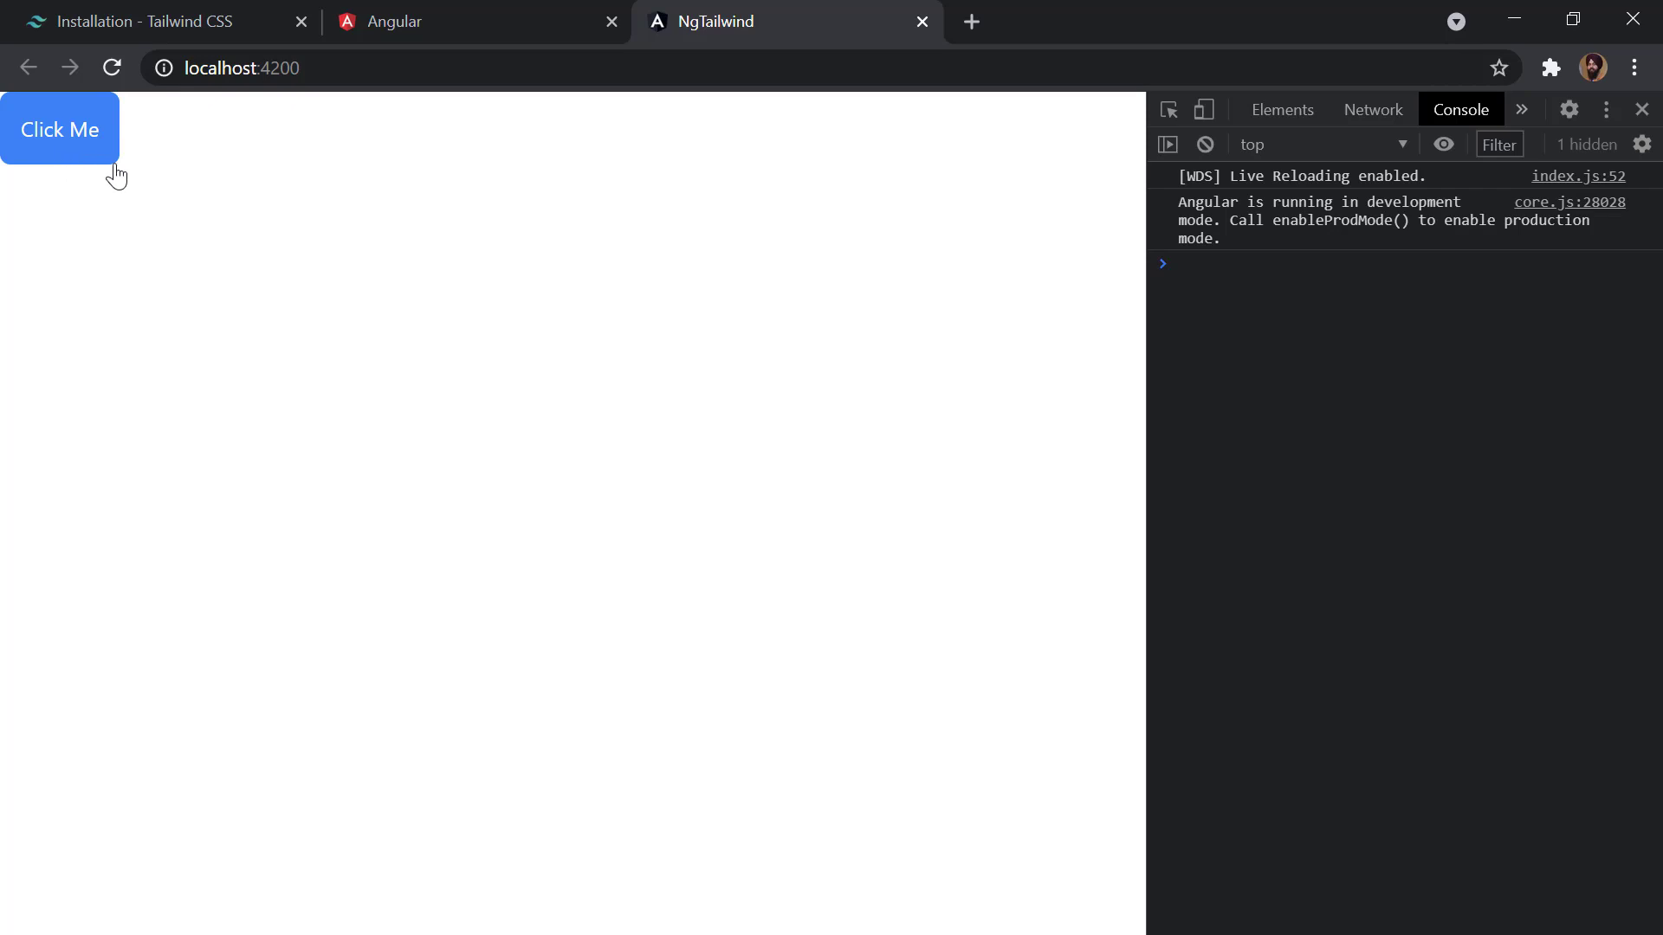
pyautogui.moveTo(188, 166)
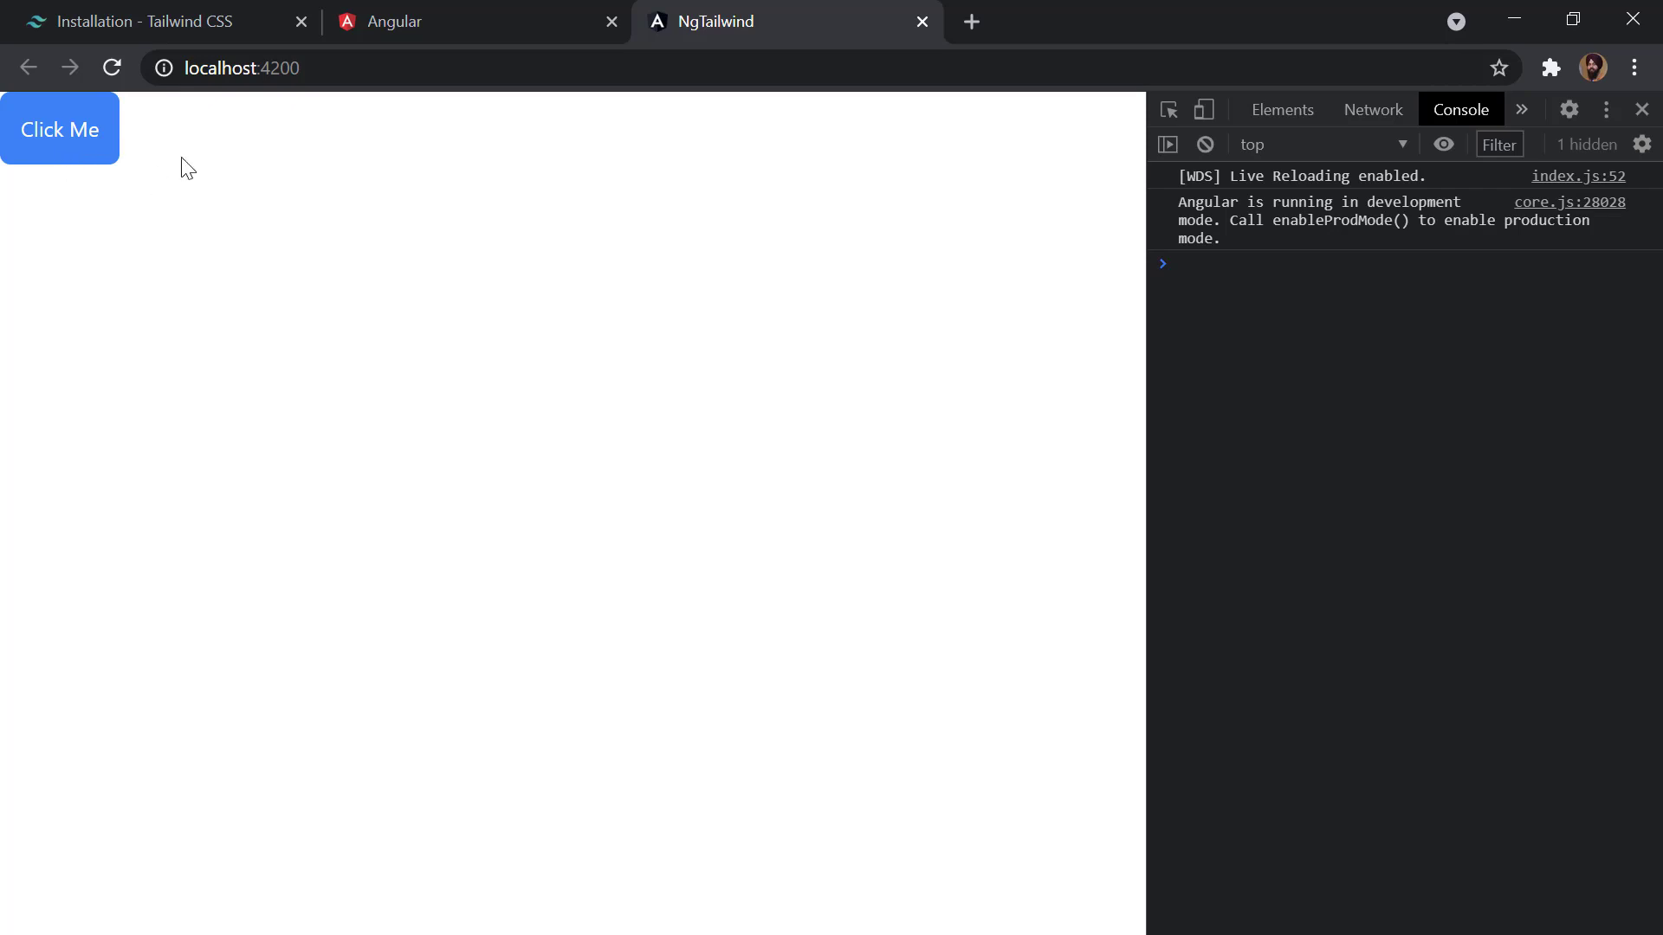
pyautogui.moveTo(149, 169)
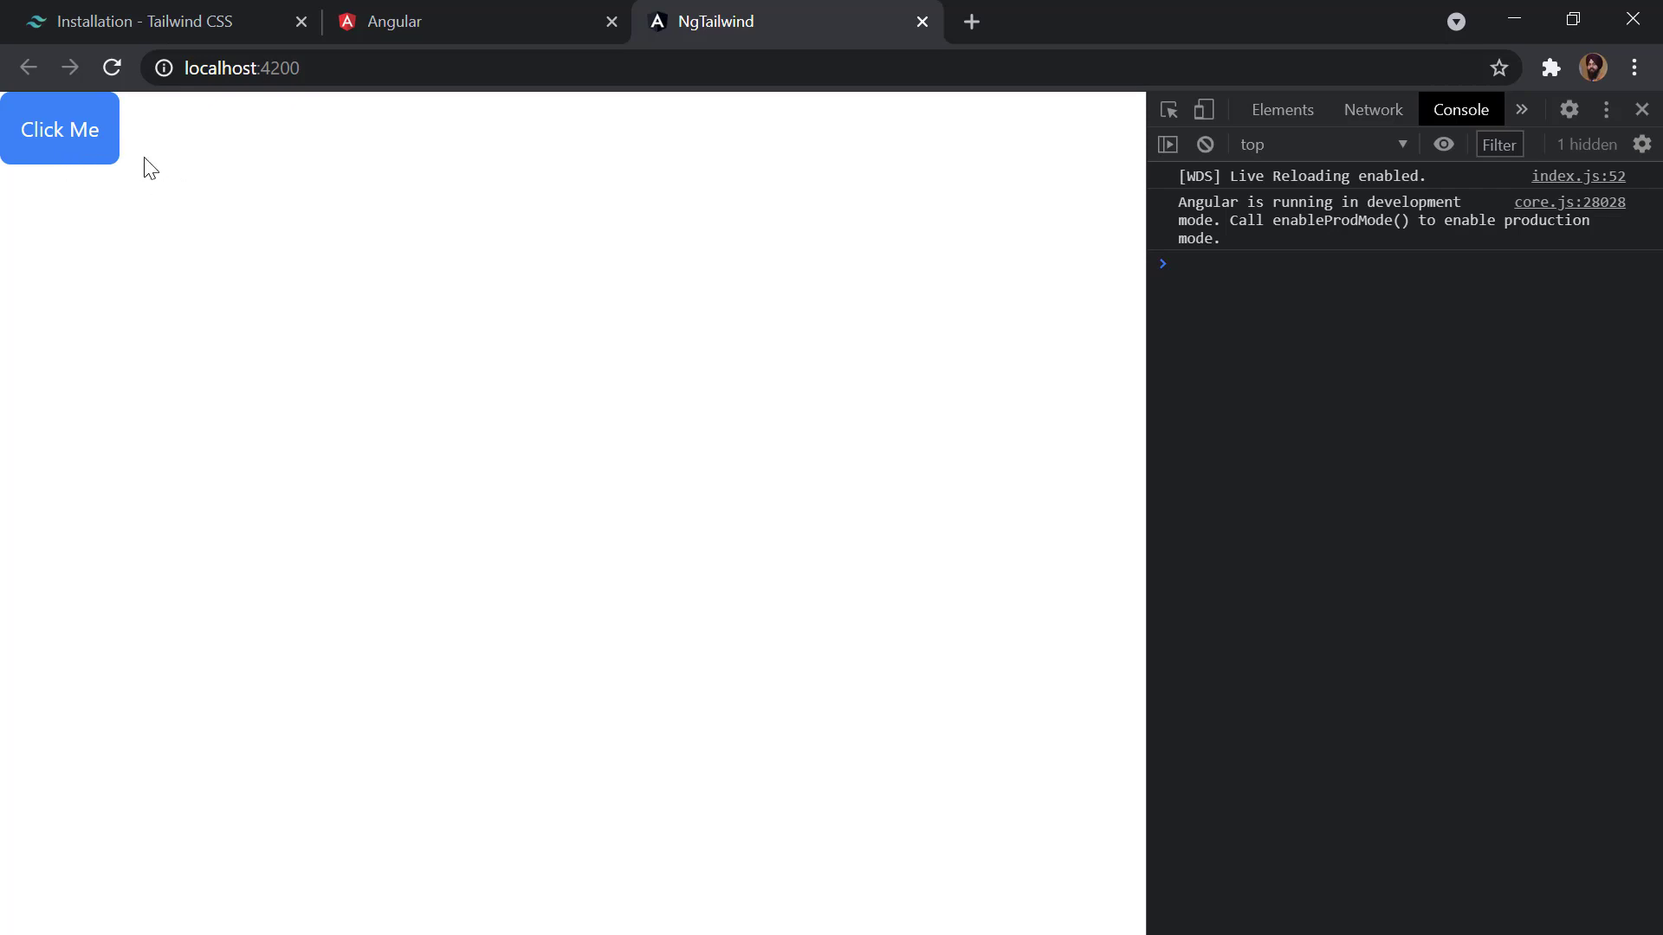
pyautogui.moveTo(80, 182)
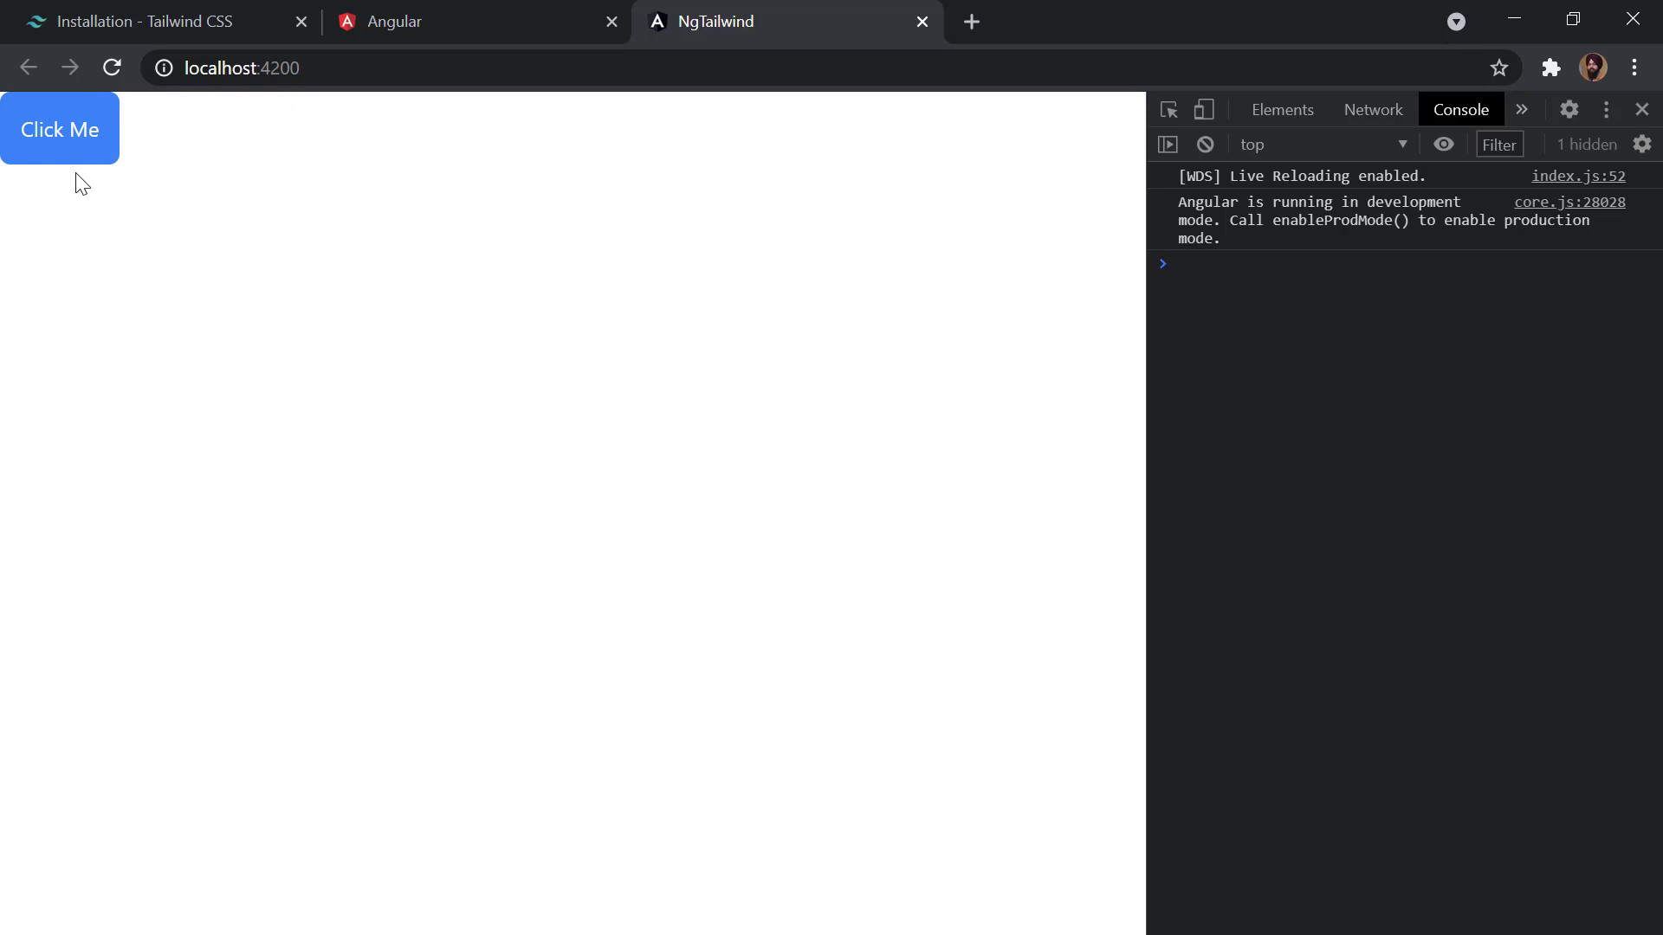